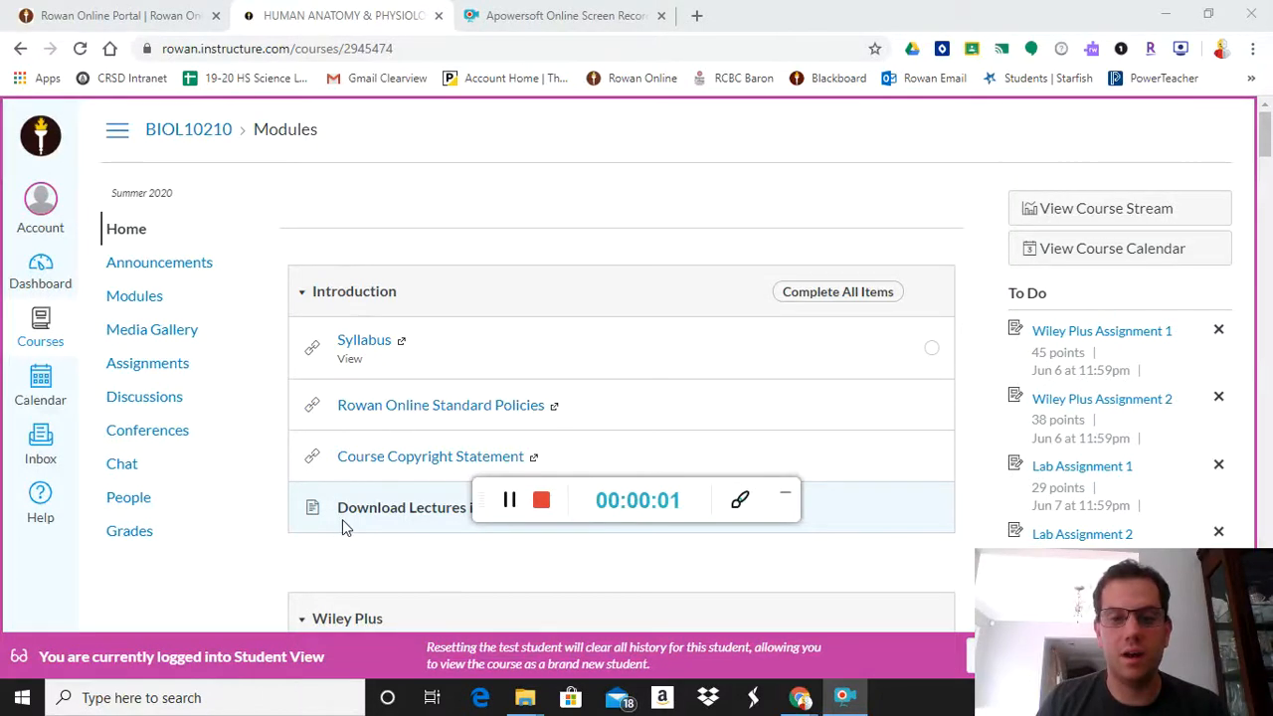
mouse_move(362, 529)
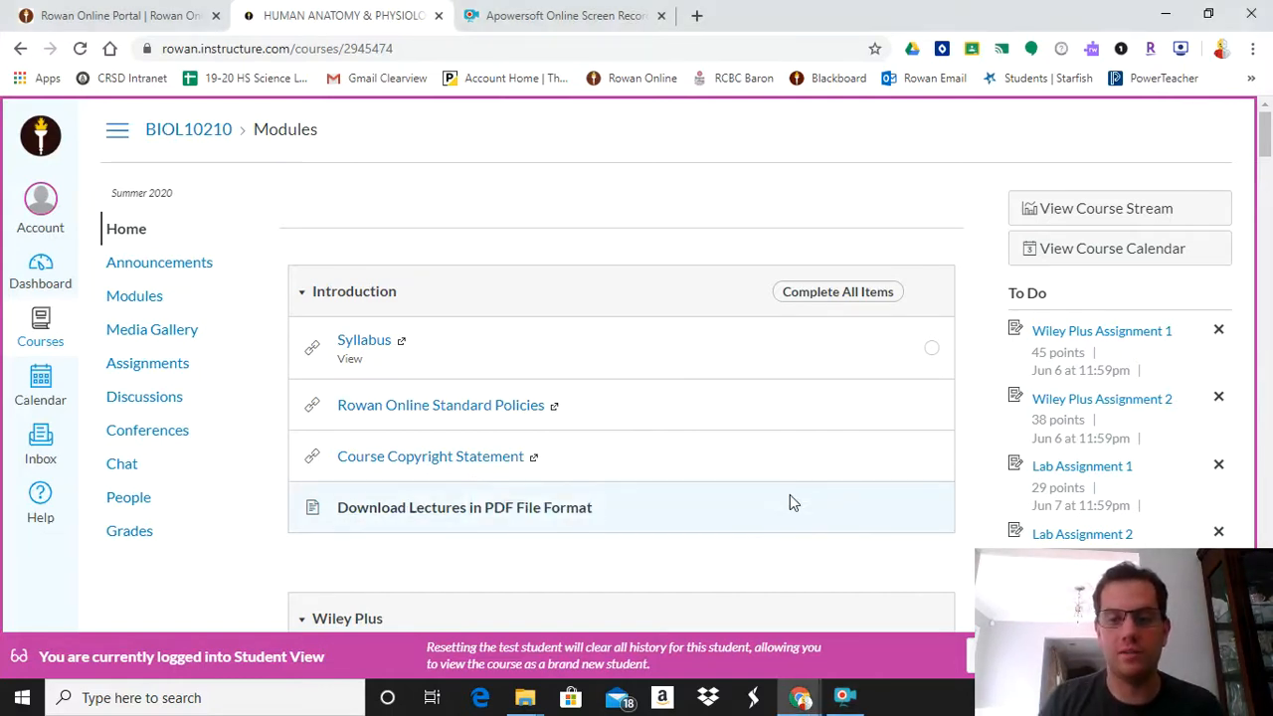
Scroll the Modules page down until the Wiley Plus module and its links are visible
scroll(down, 3)
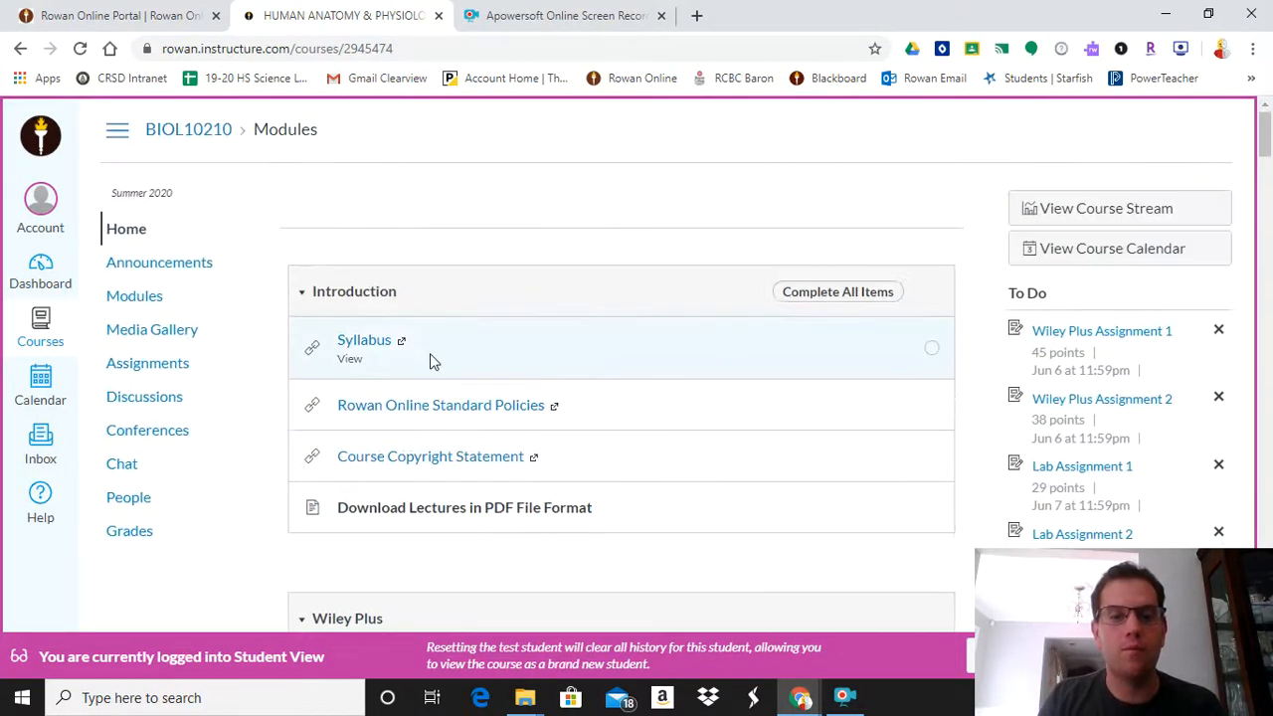
mouse_move(514, 308)
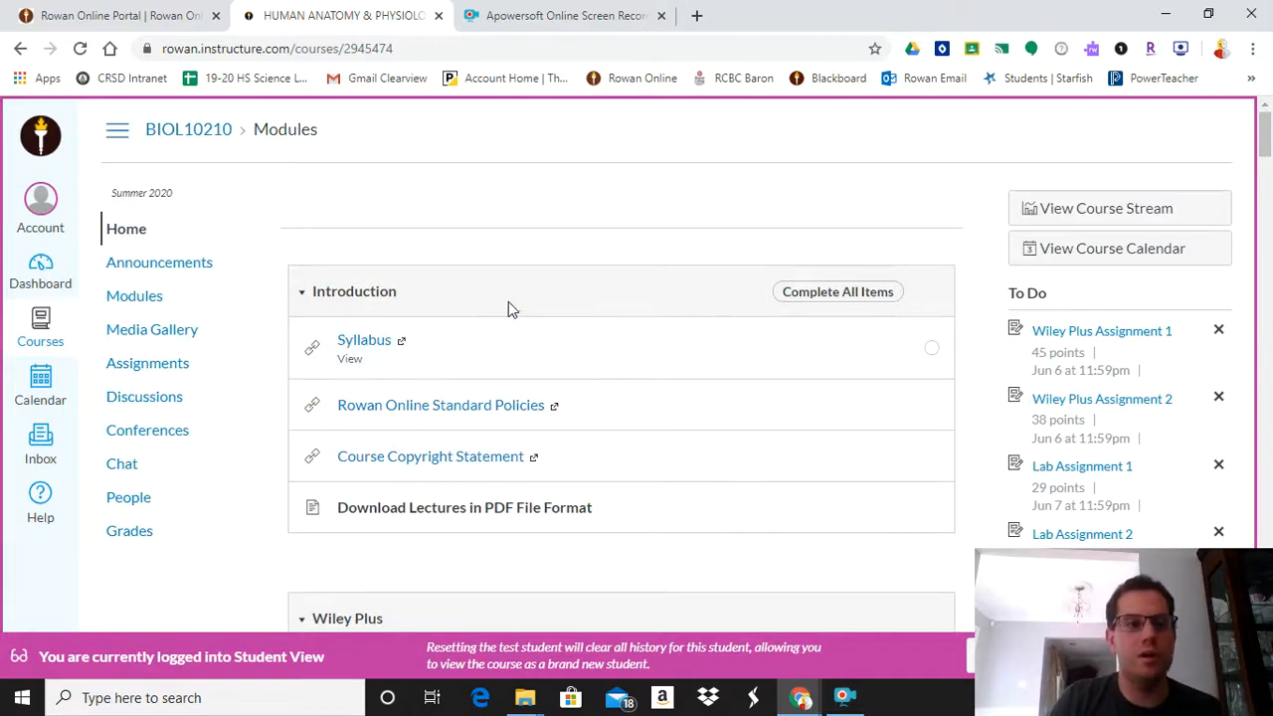
scroll(down, 3)
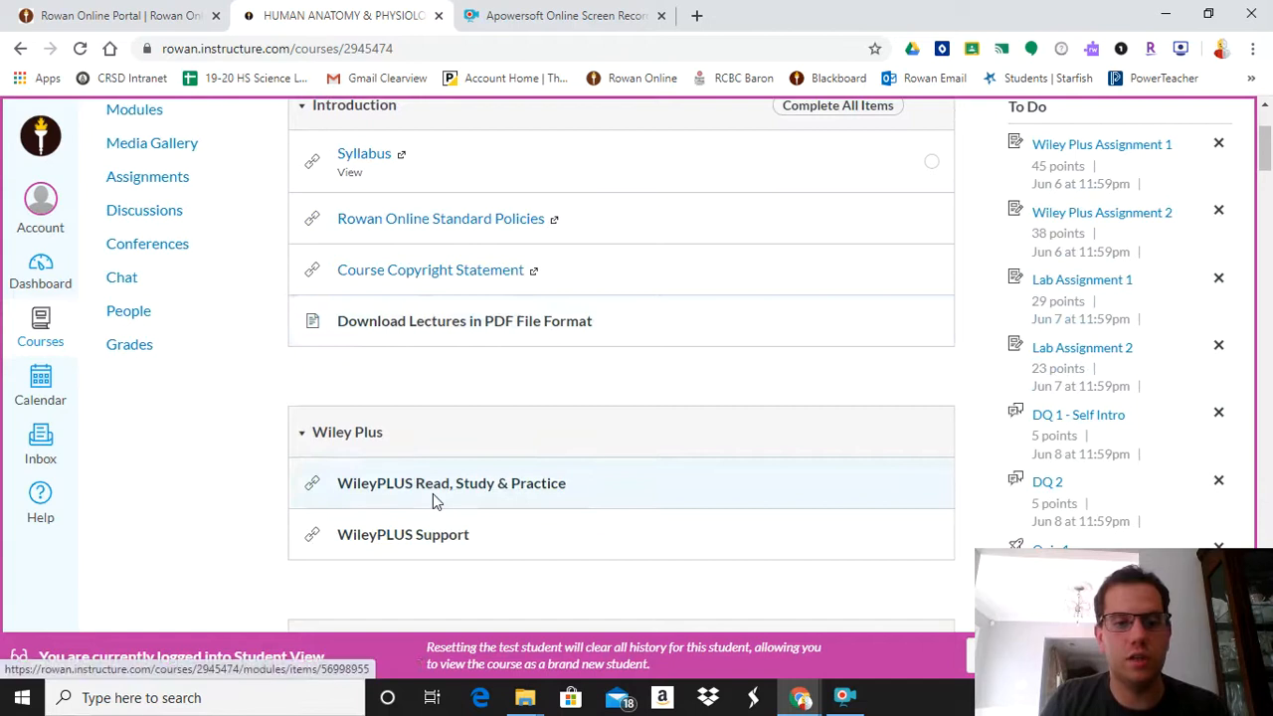
Launch WileyPLUS Read, Study & Practice in a new window and briefly expand the registration-code option
click(452, 483)
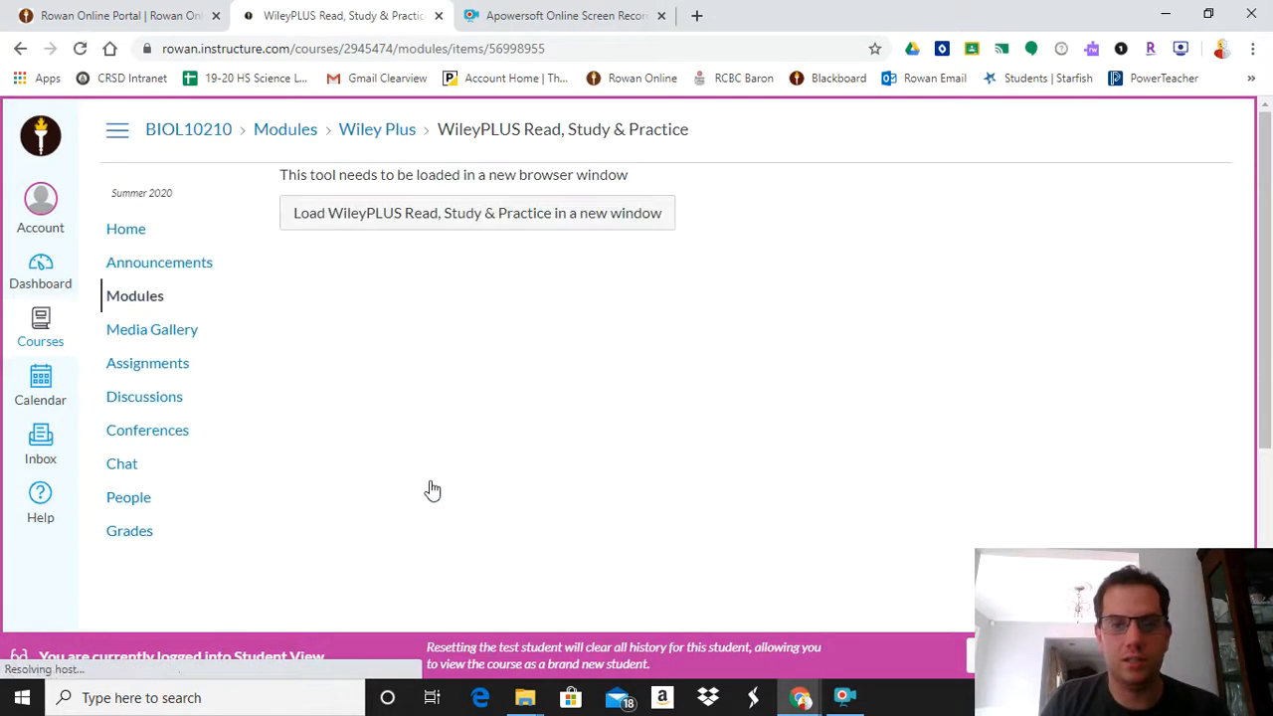
click(478, 213)
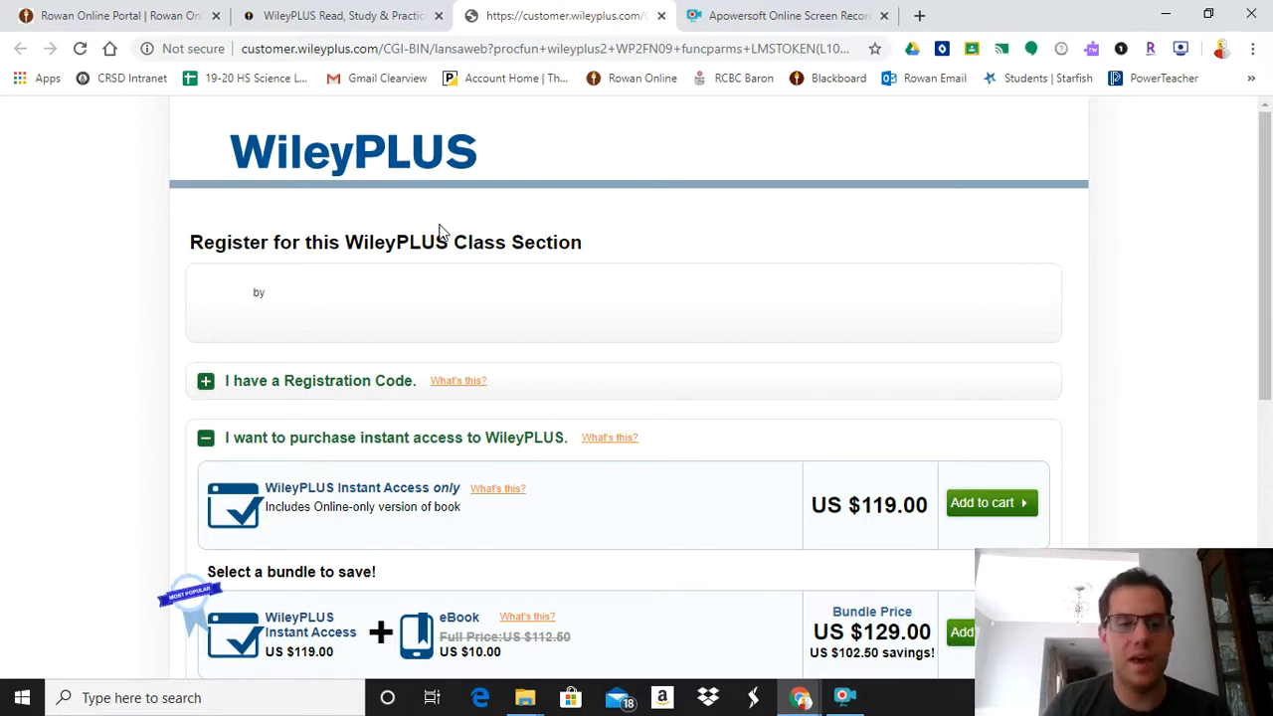
mouse_move(303, 388)
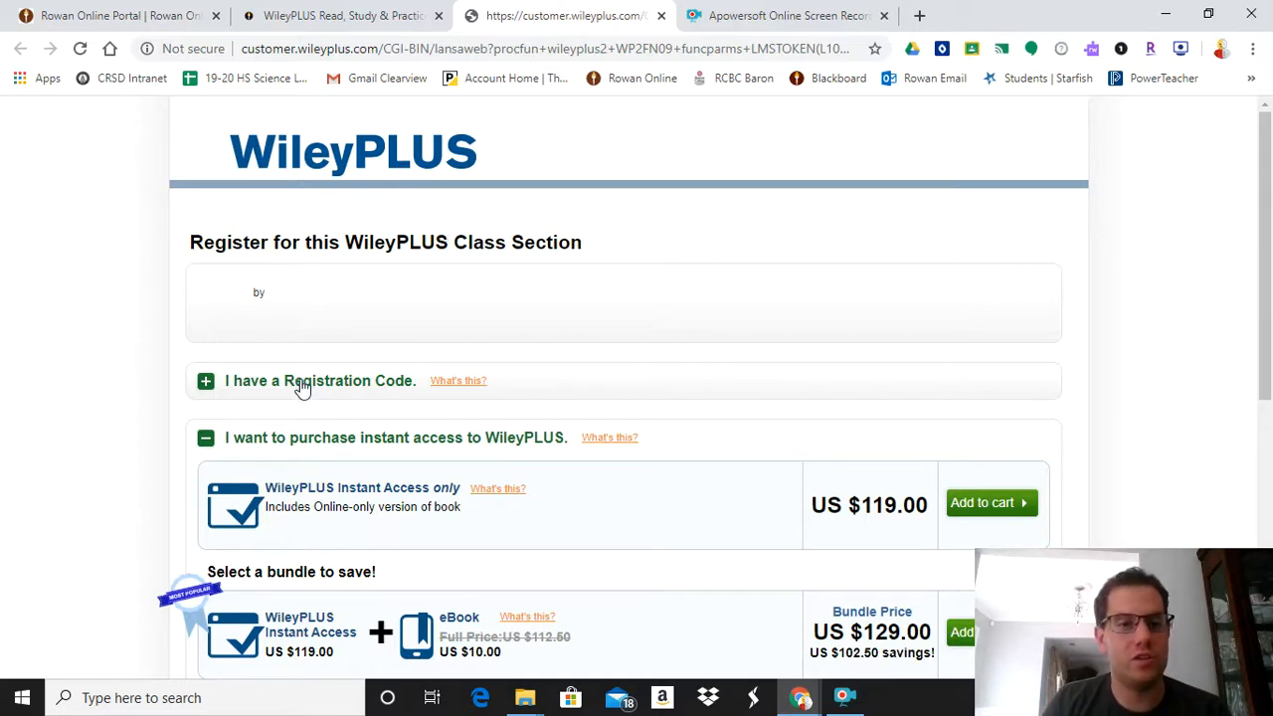
mouse_move(349, 354)
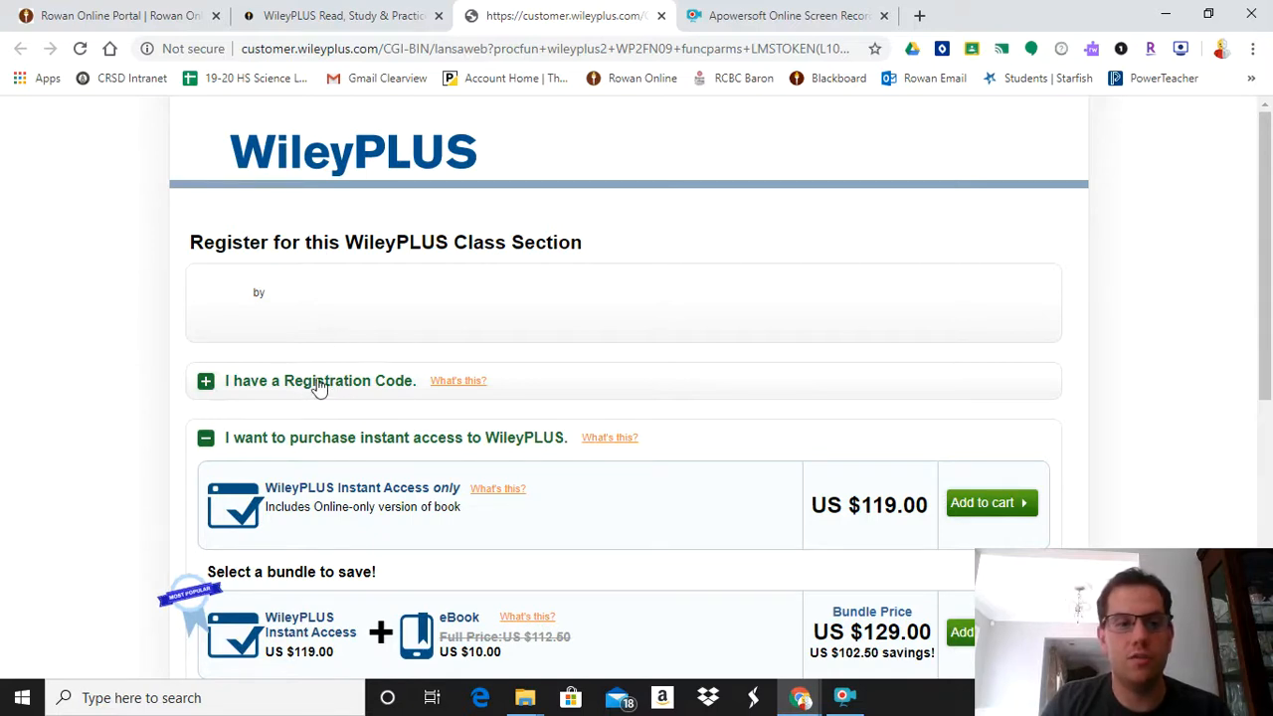
click(207, 382)
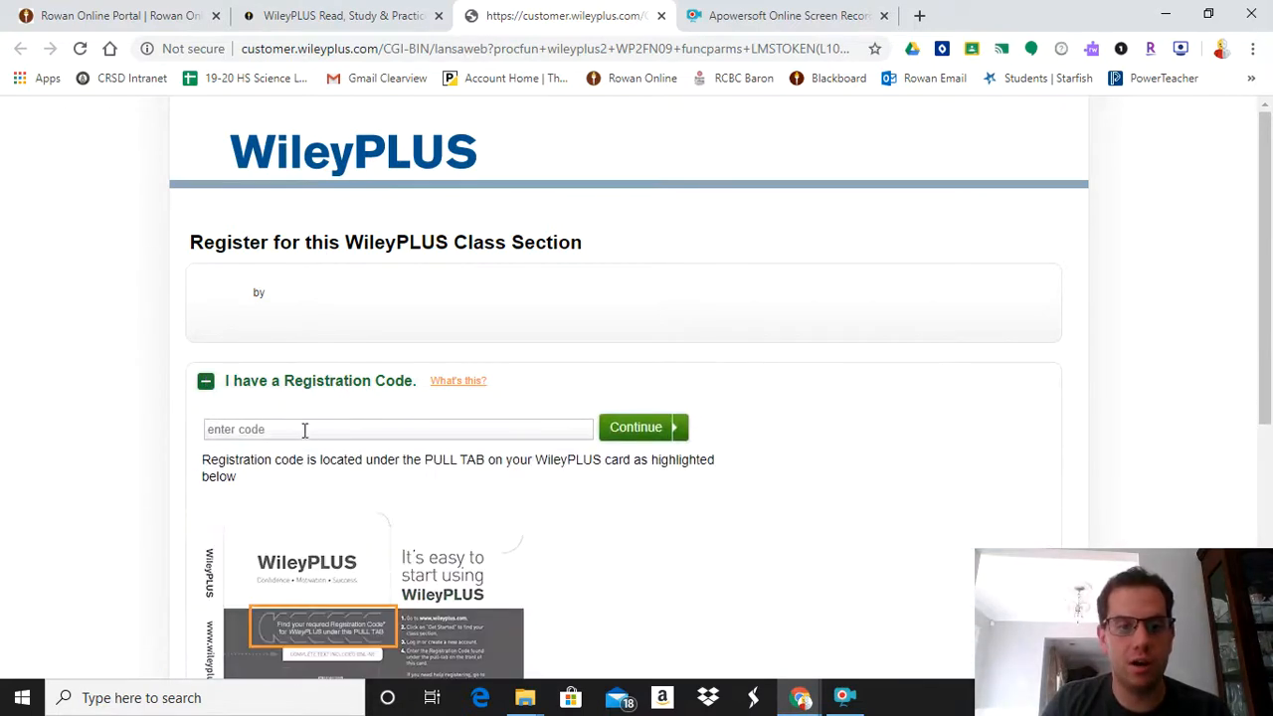
click(207, 382)
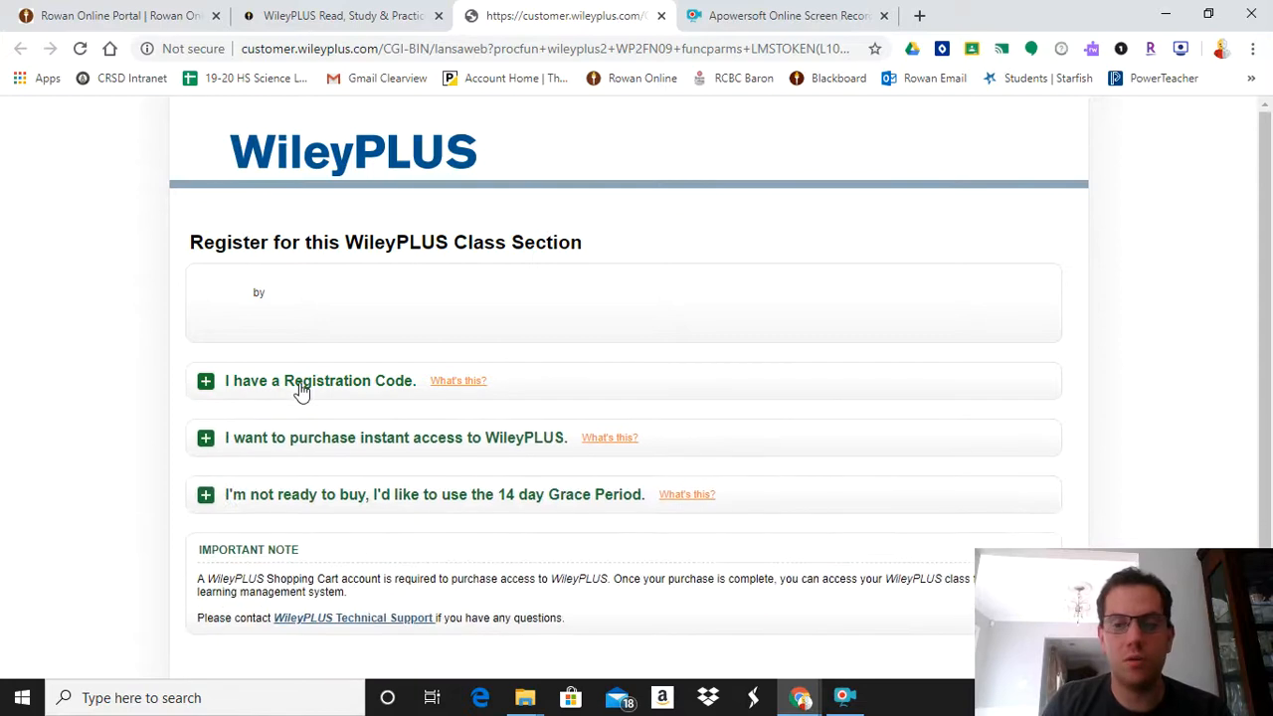
scroll(down, 3)
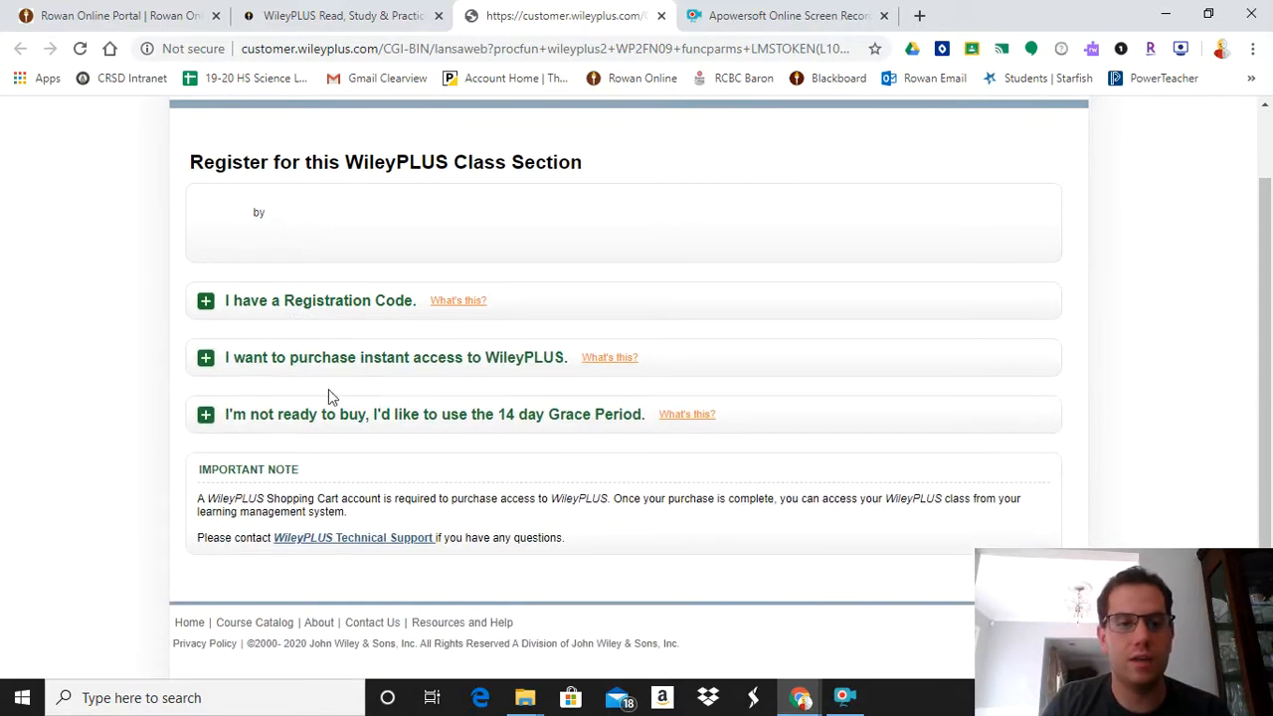
mouse_move(390, 374)
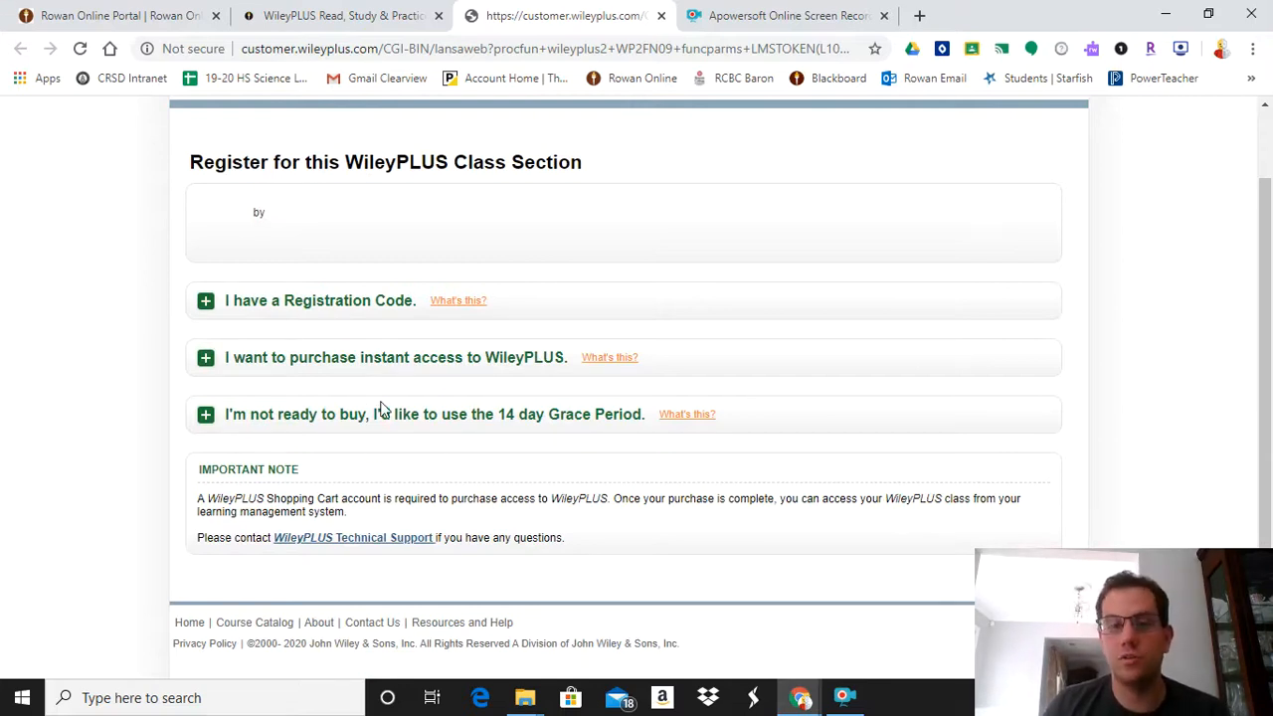
mouse_move(386, 422)
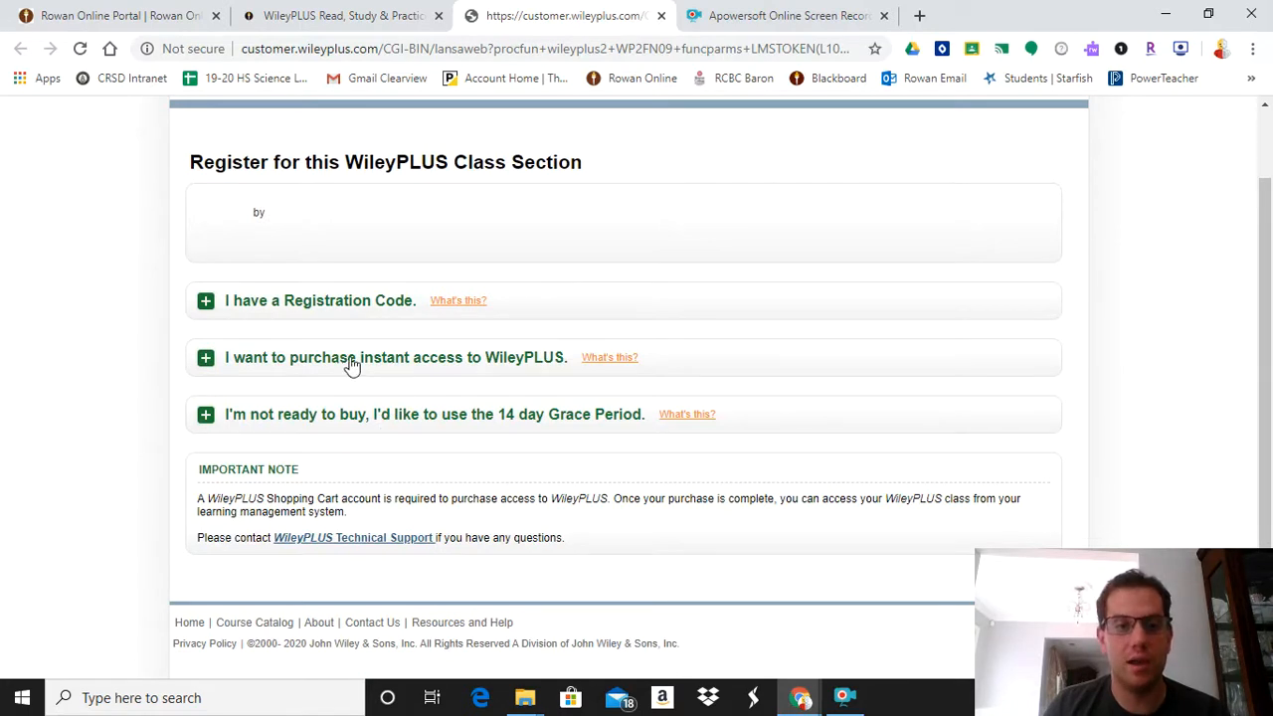
Expand the instant purchase option and review the $119 access and bundle prices down to the grace-period link
click(207, 358)
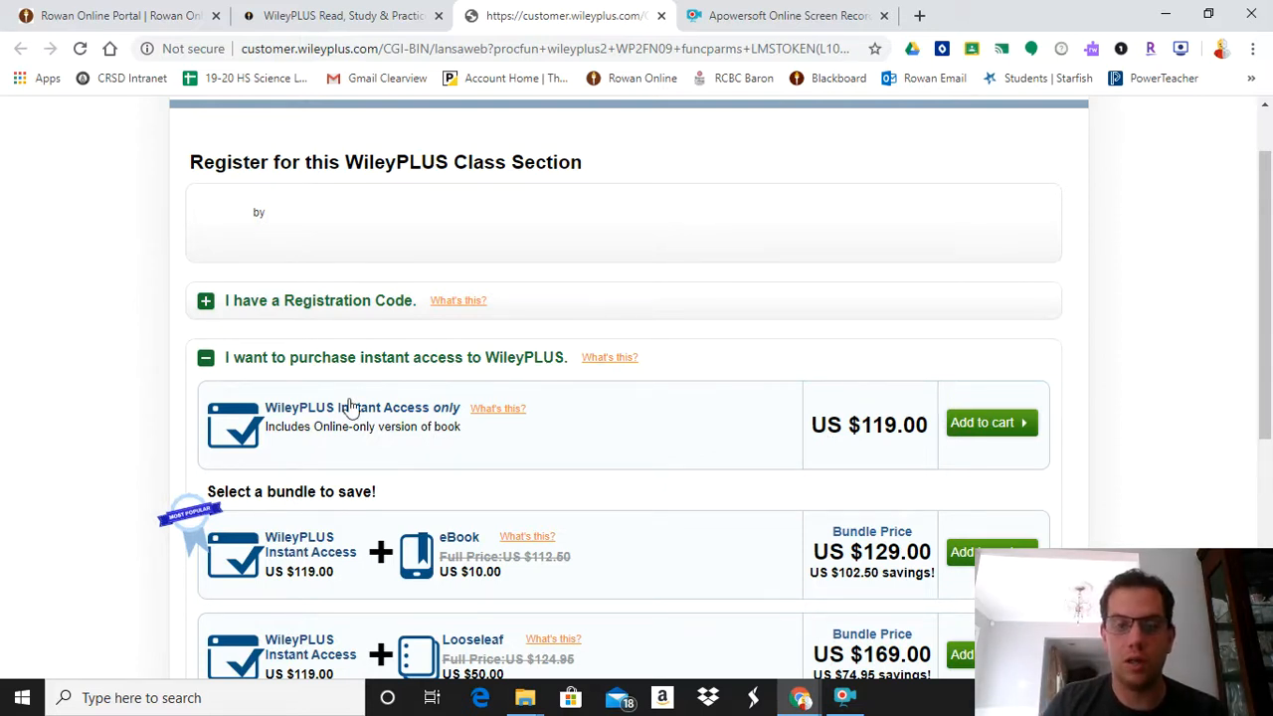
scroll(down, 3)
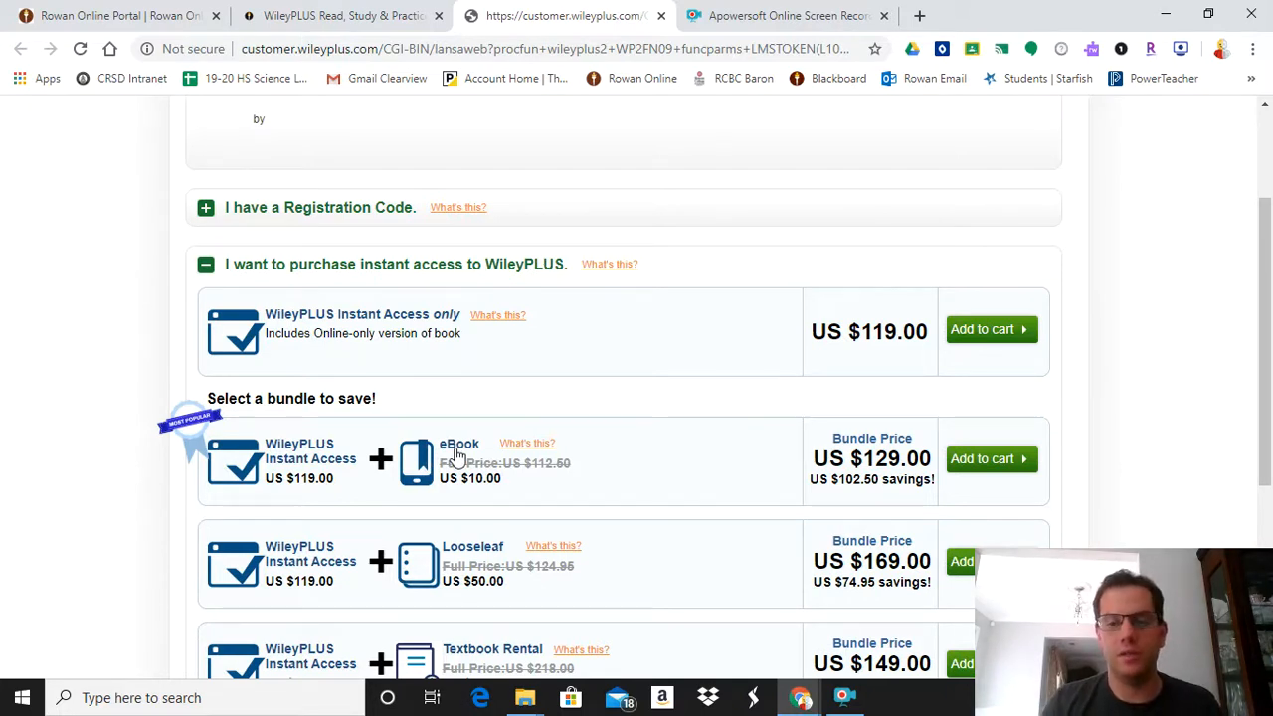
mouse_move(502, 314)
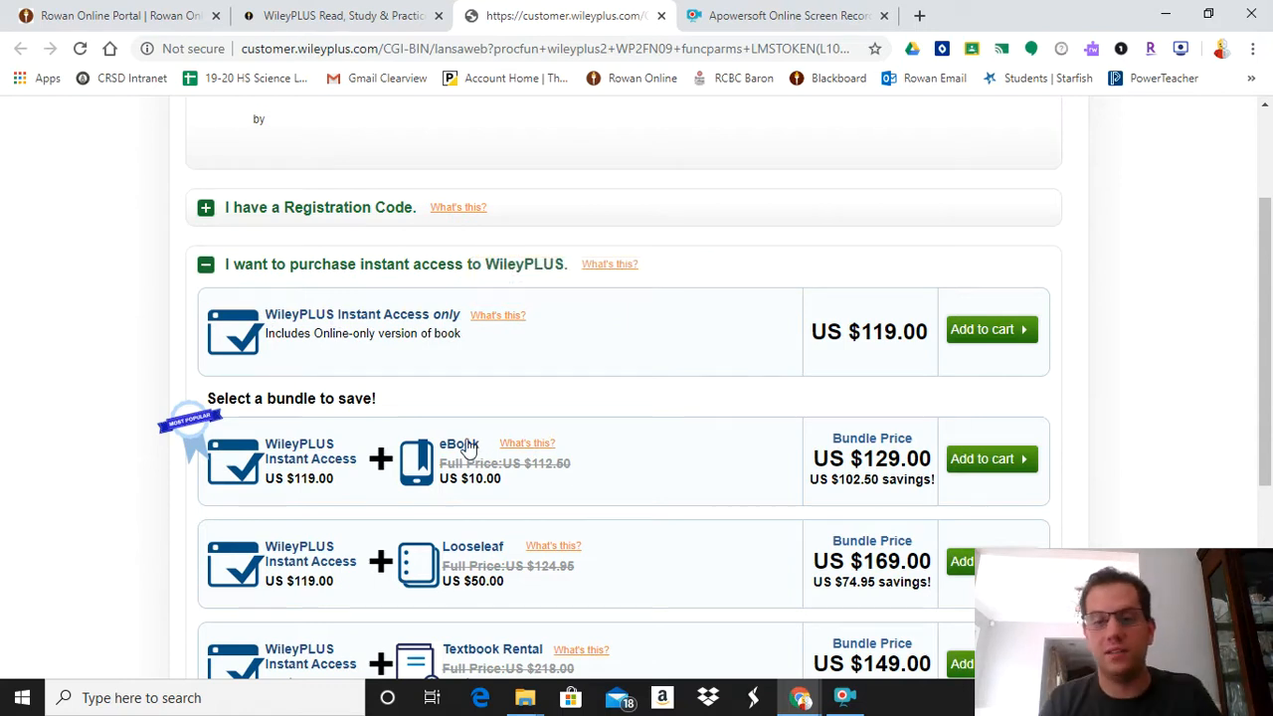
mouse_move(468, 446)
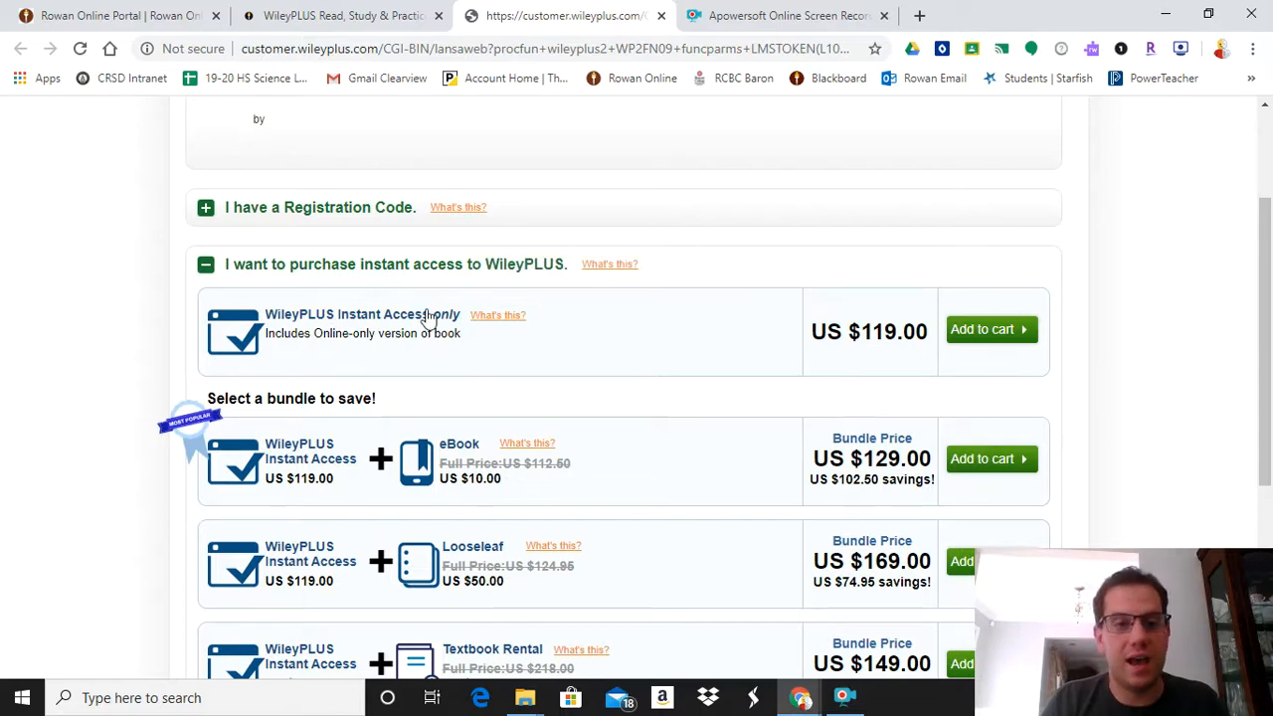
scroll(down, 3)
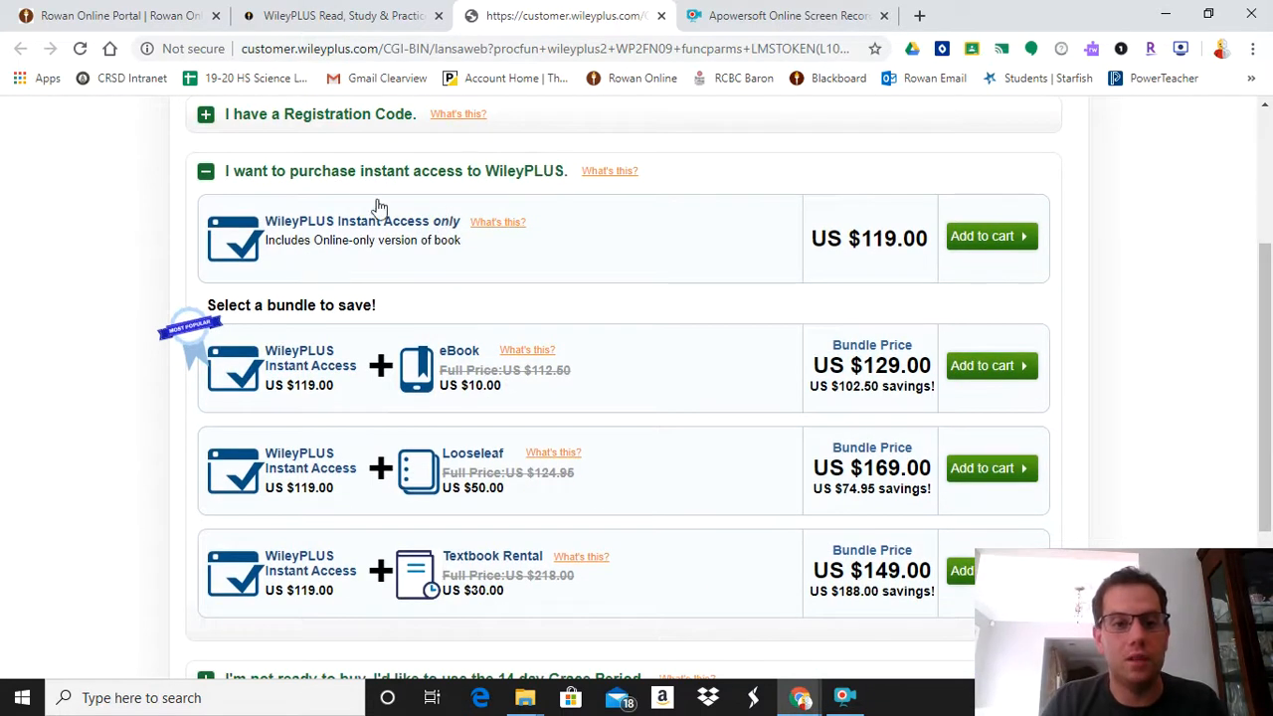
mouse_move(368, 253)
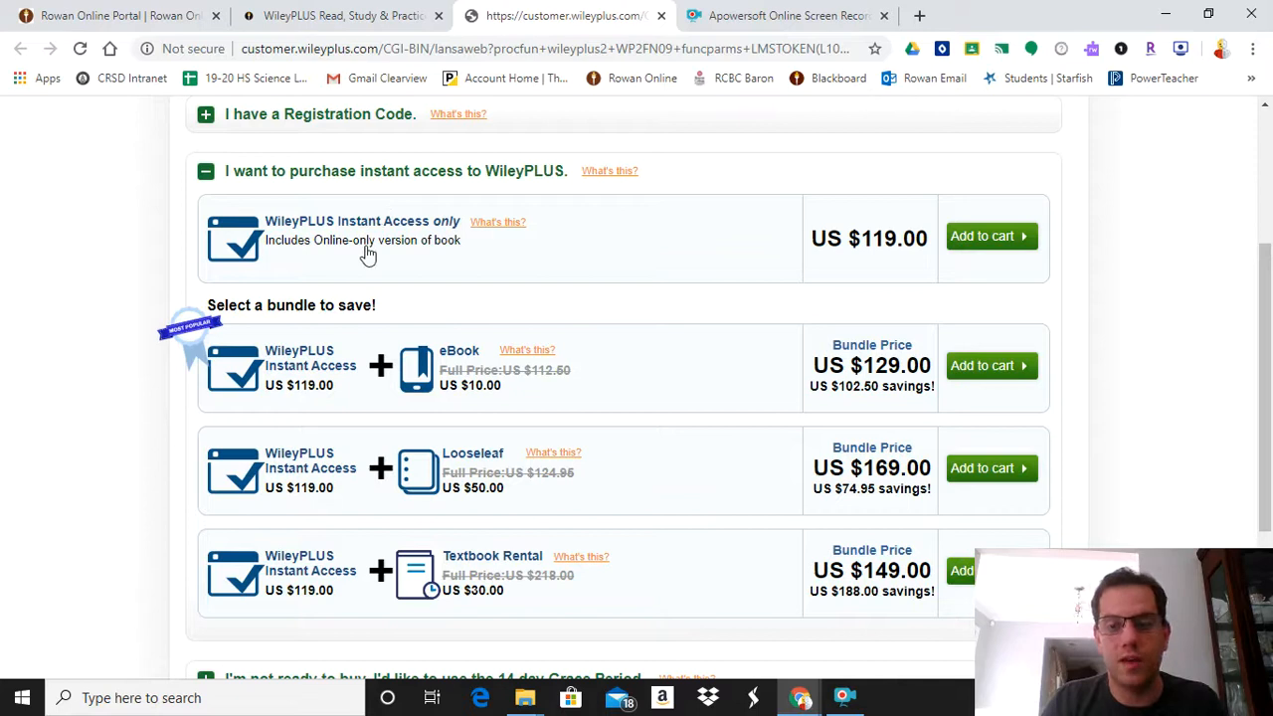
mouse_move(520, 474)
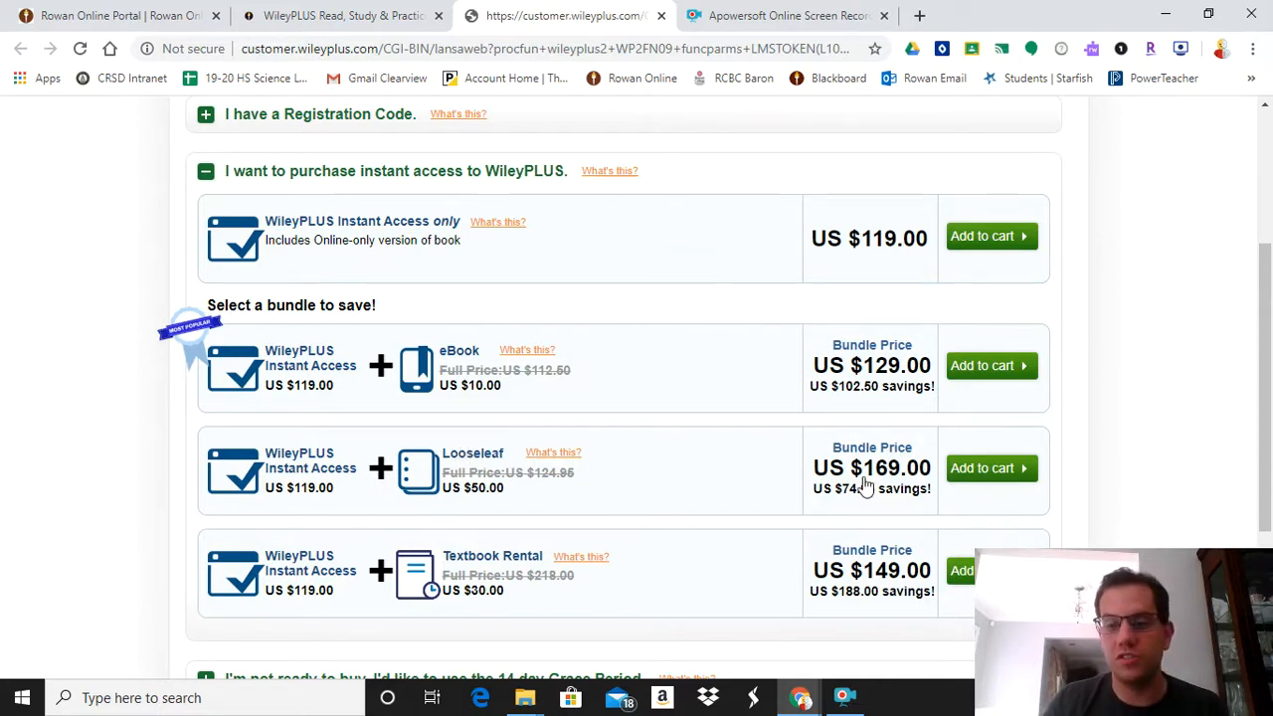
mouse_move(447, 453)
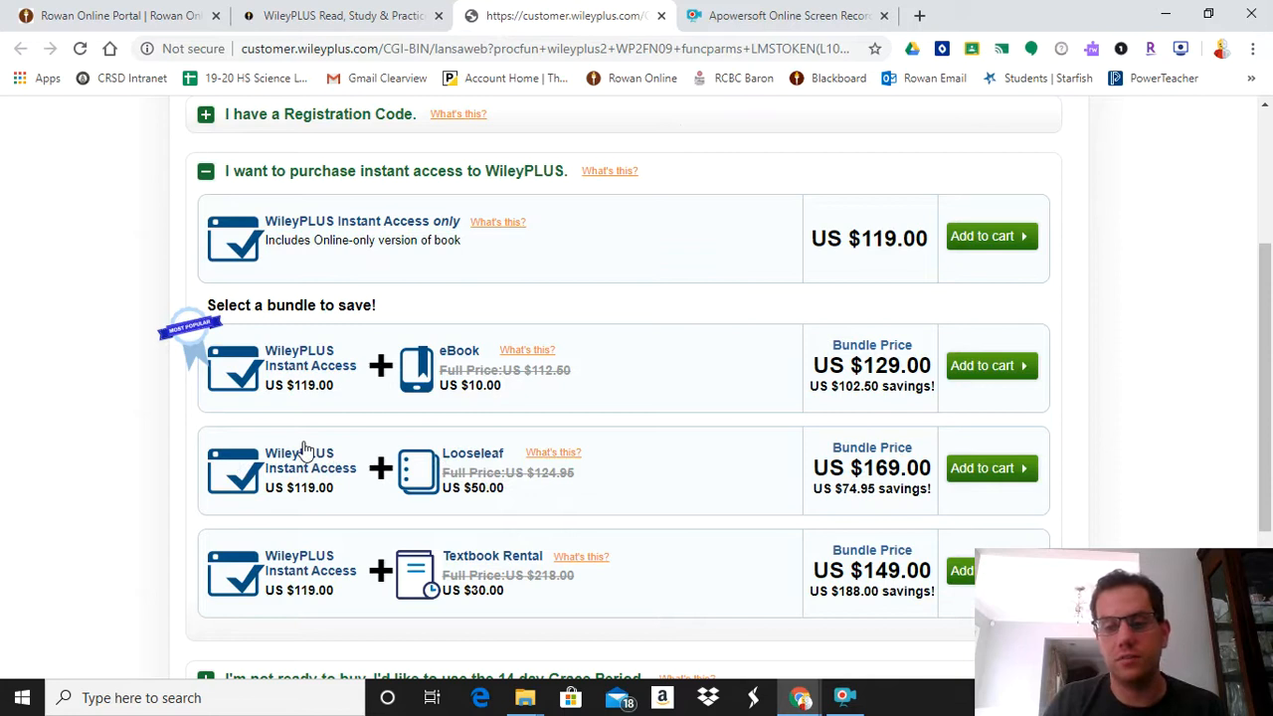
scroll(down, 3)
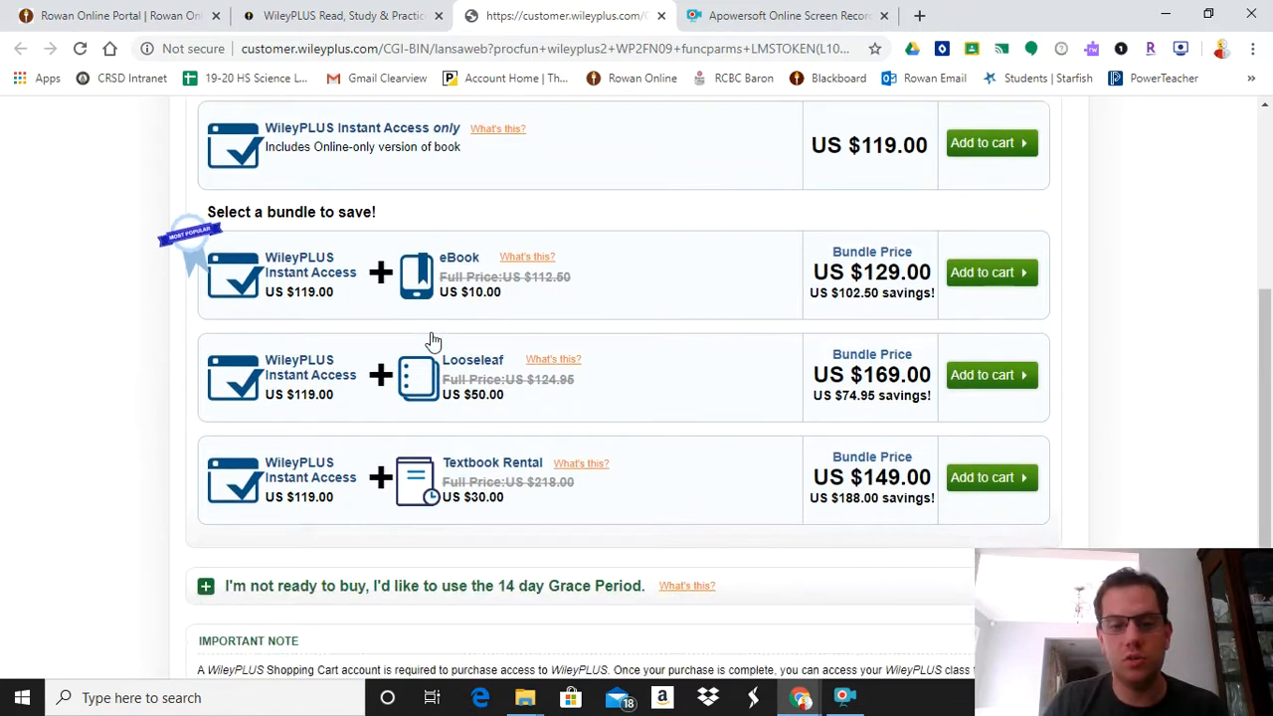
mouse_move(521, 493)
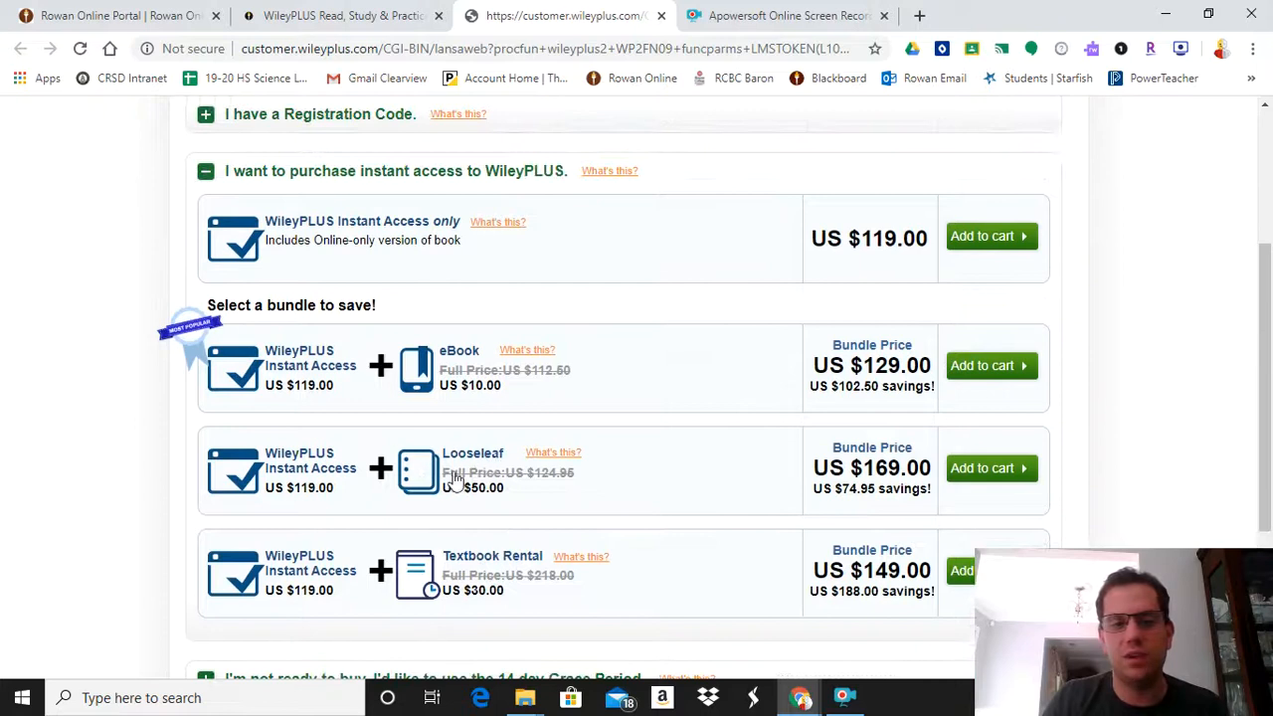
mouse_move(502, 551)
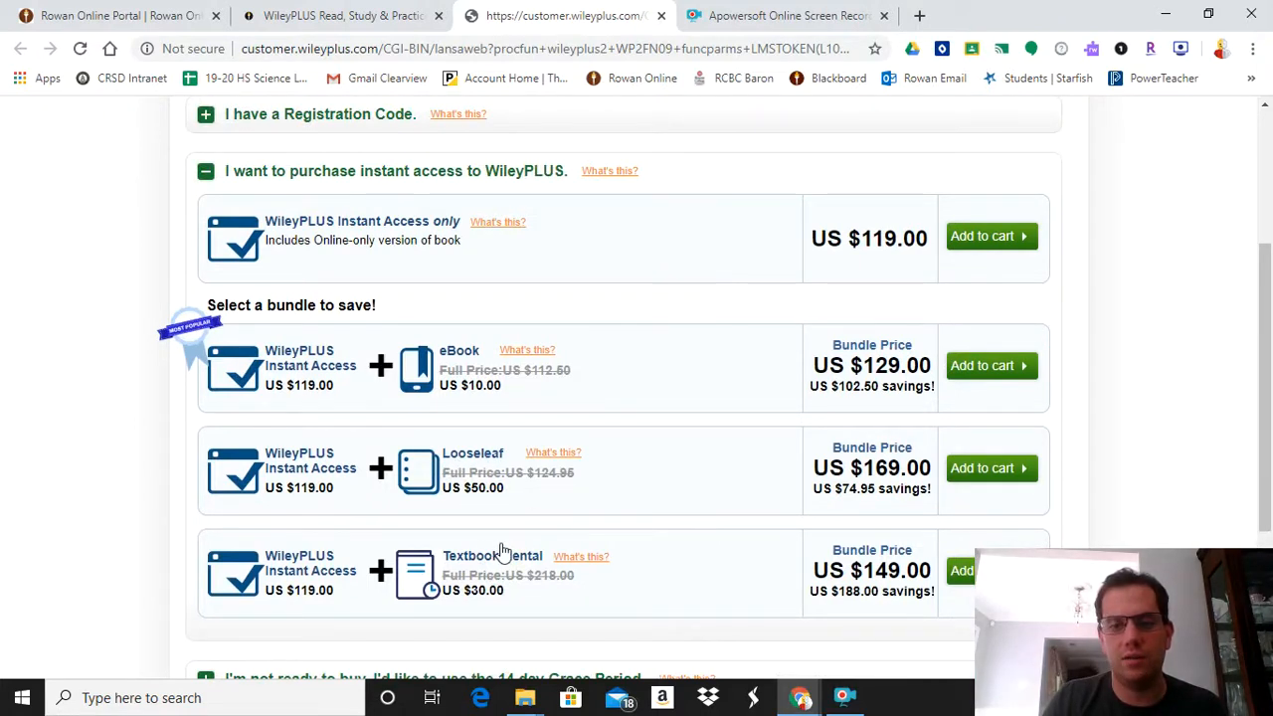
mouse_move(667, 462)
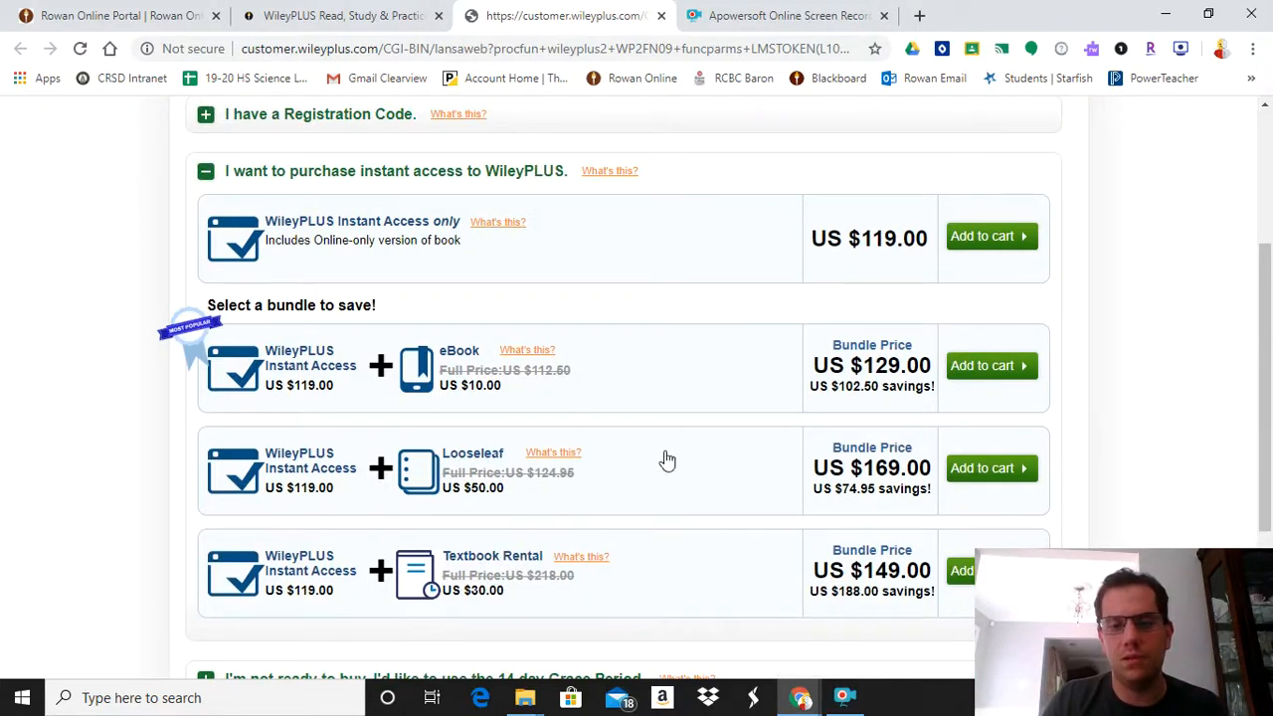
mouse_move(521, 511)
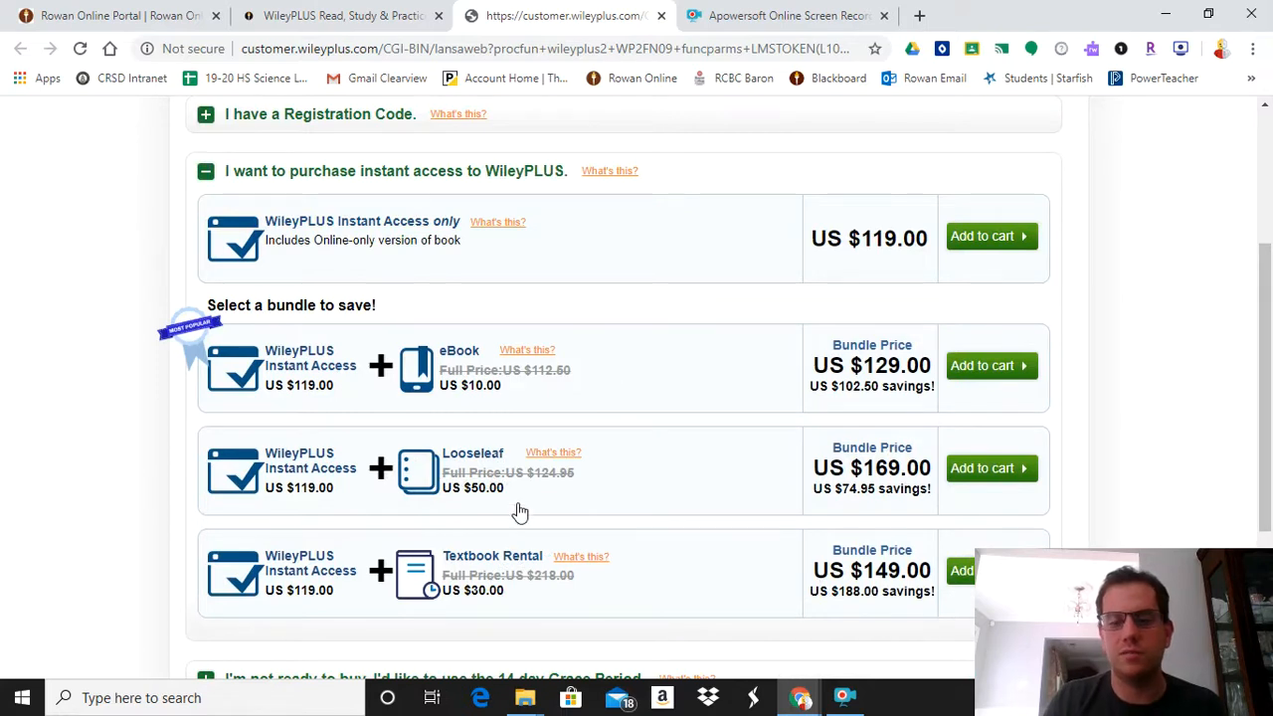
scroll(down, 3)
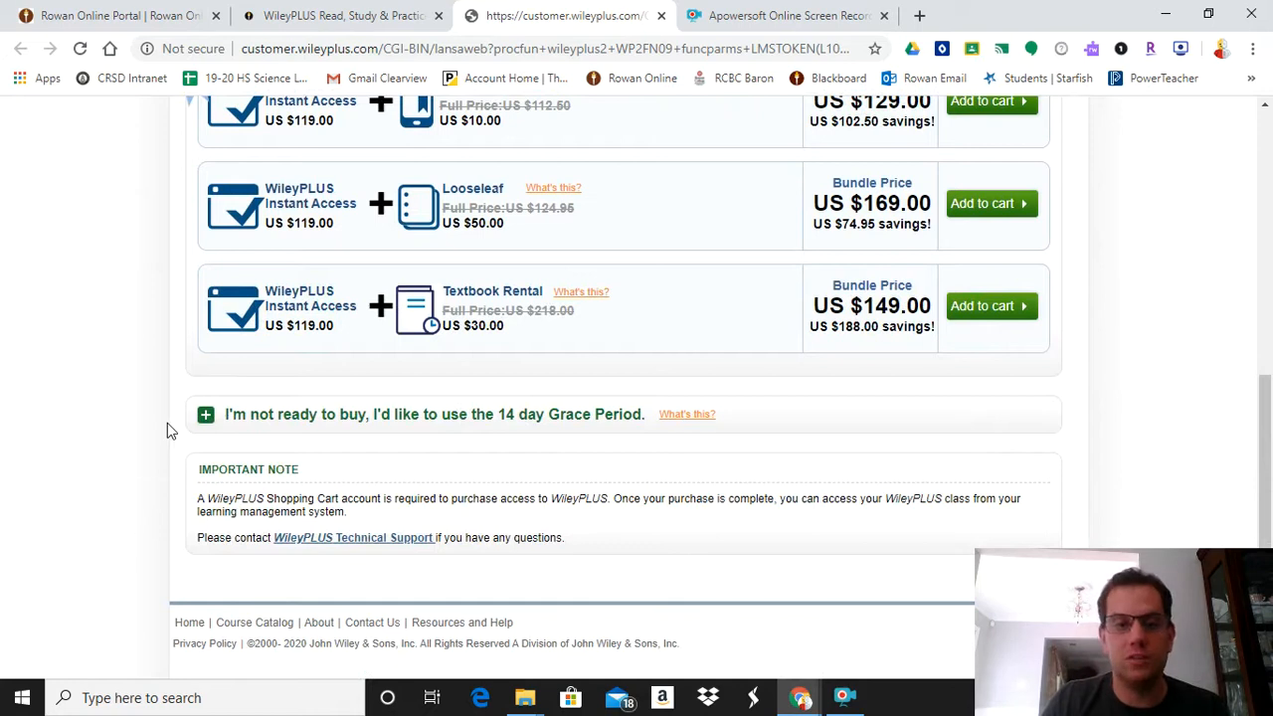
mouse_move(322, 390)
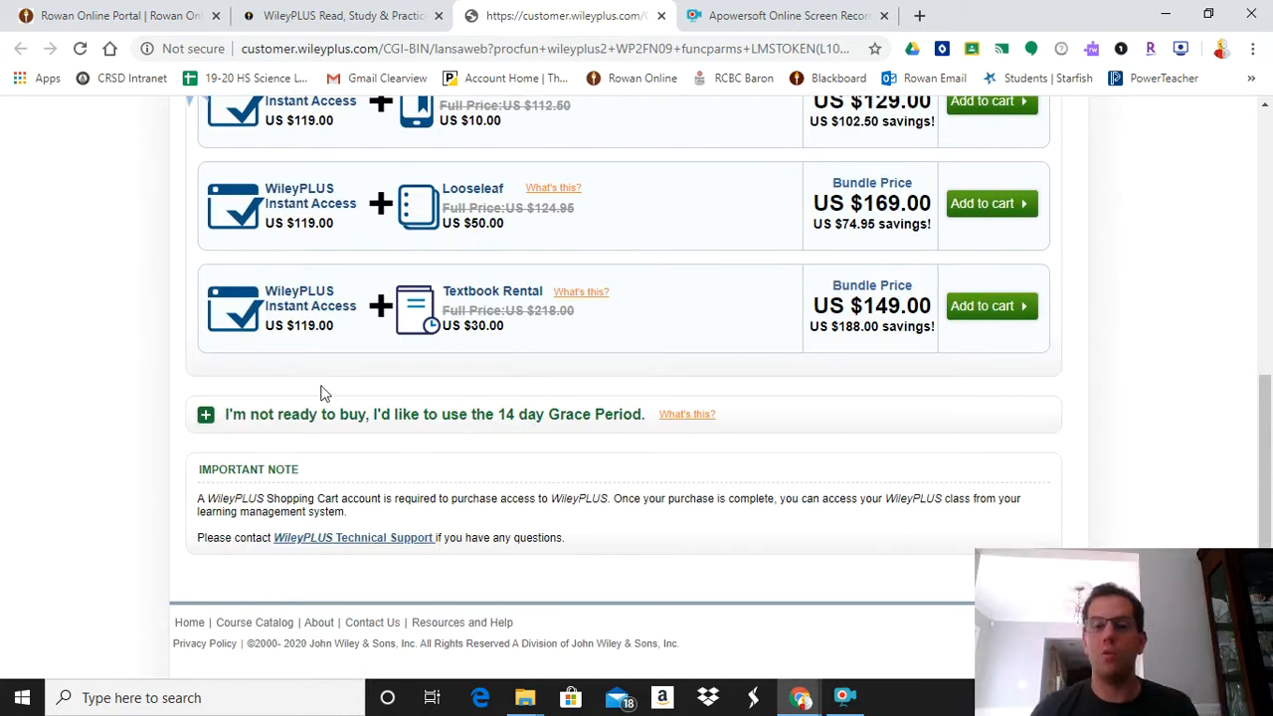
mouse_move(418, 418)
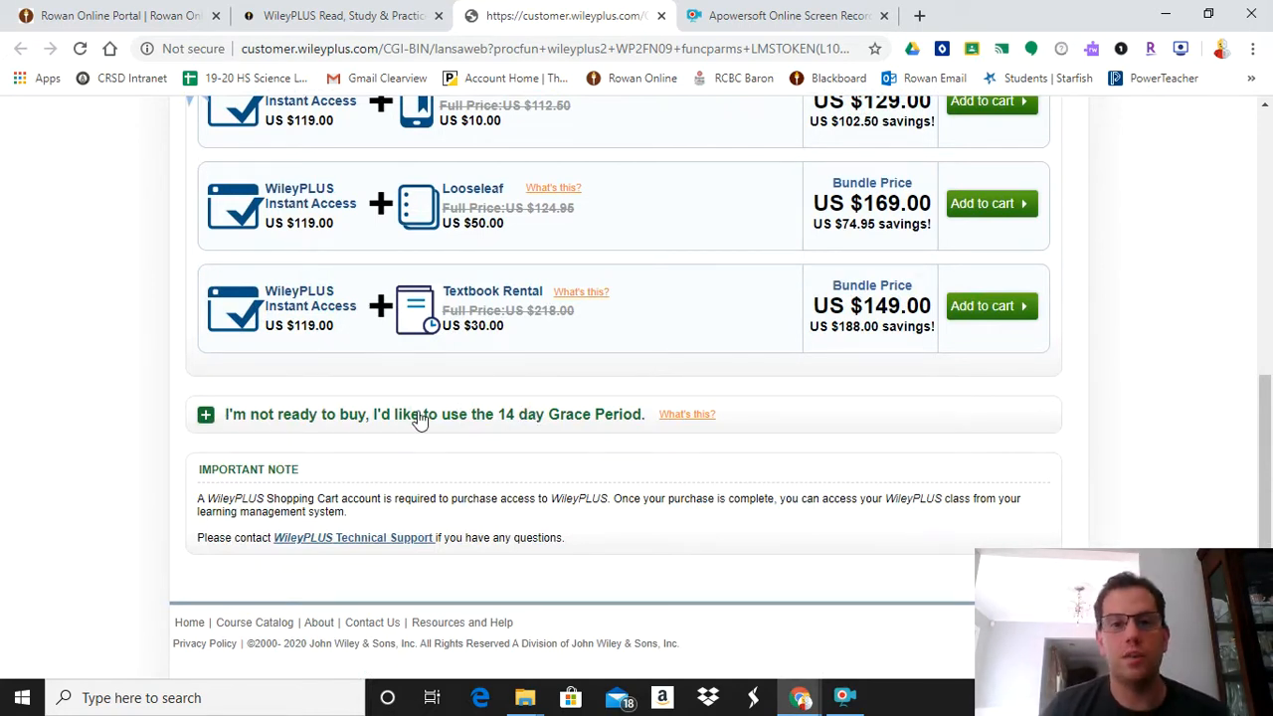
scroll(up, 3)
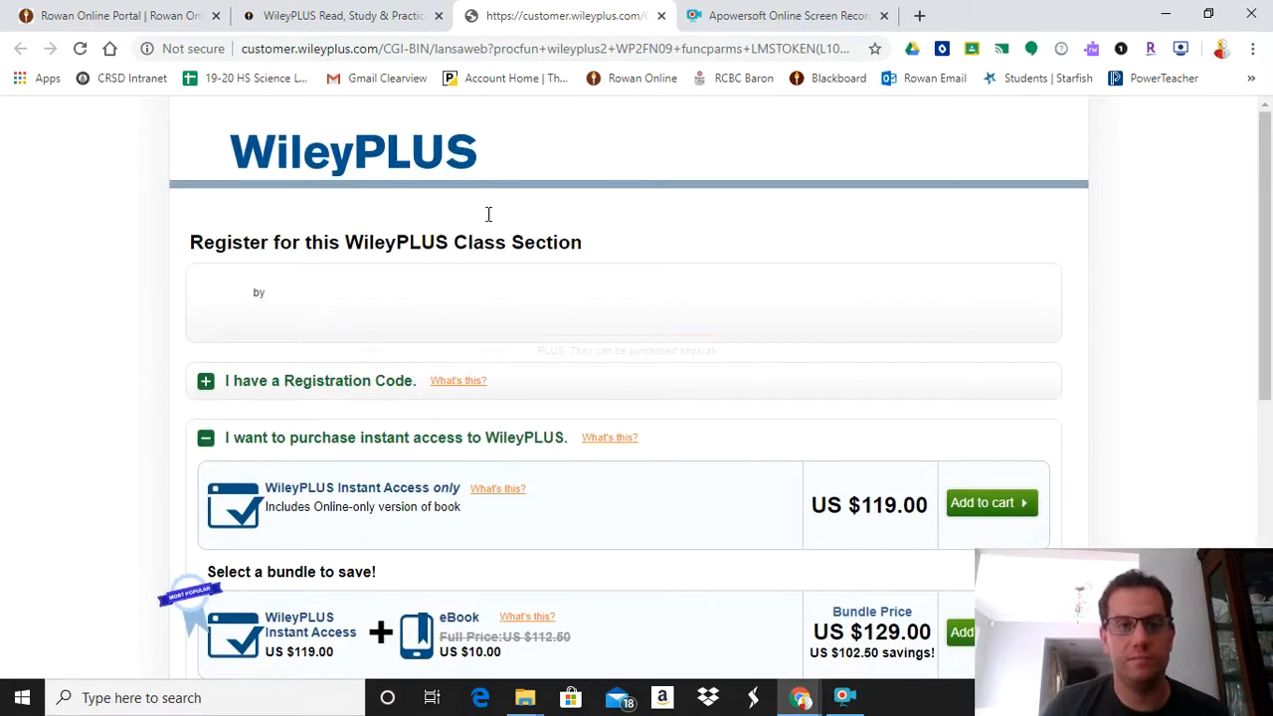
Return to the Canvas course home, leave student view, and scroll to the Wiley Plus module
click(338, 15)
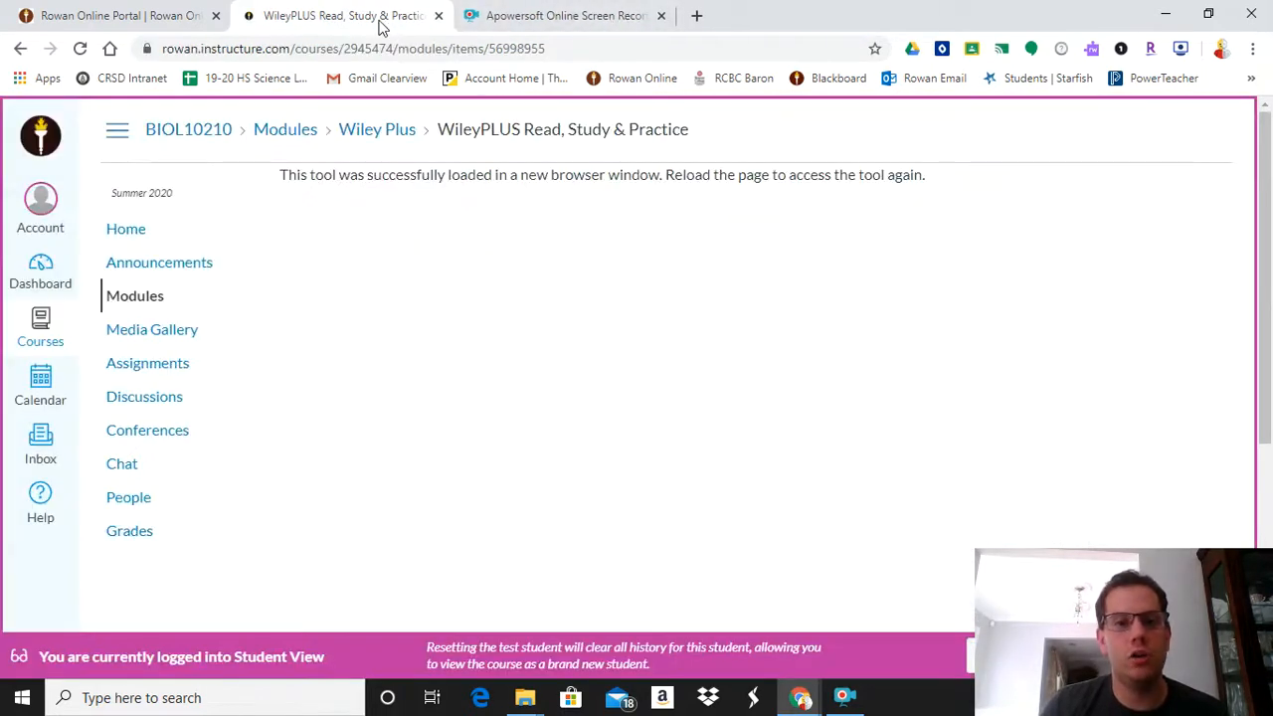
click(125, 229)
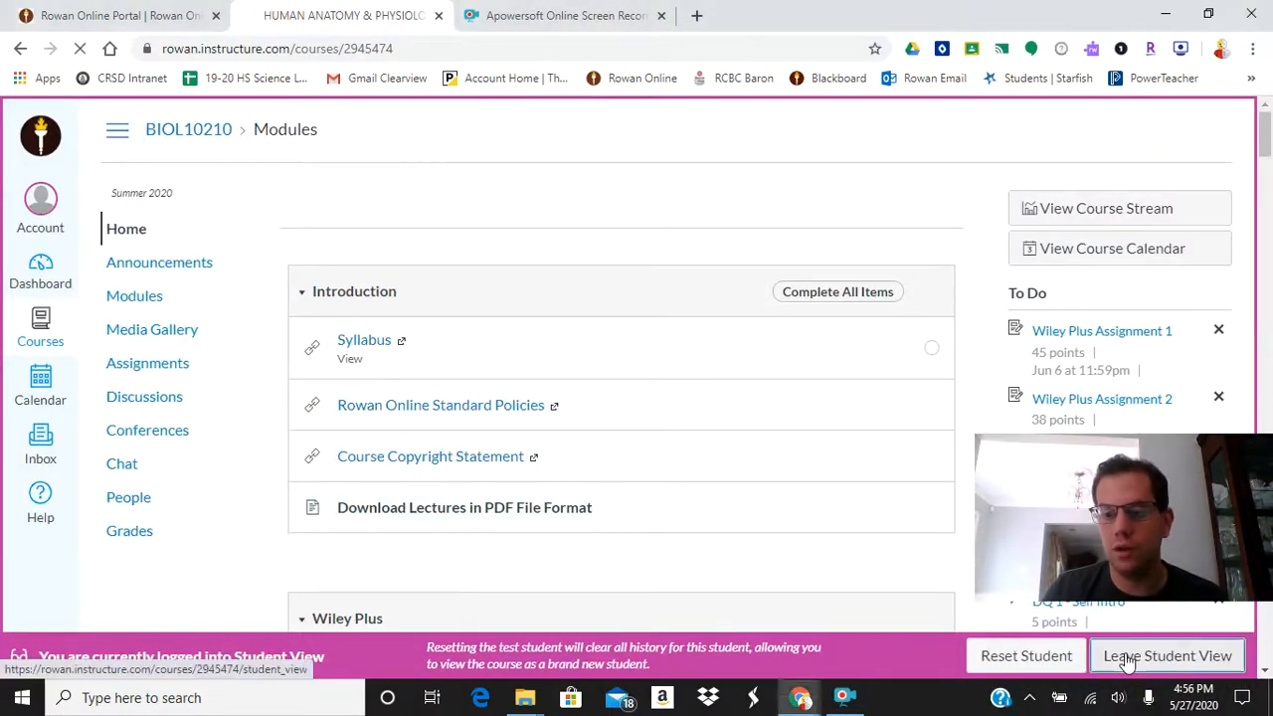
click(1168, 656)
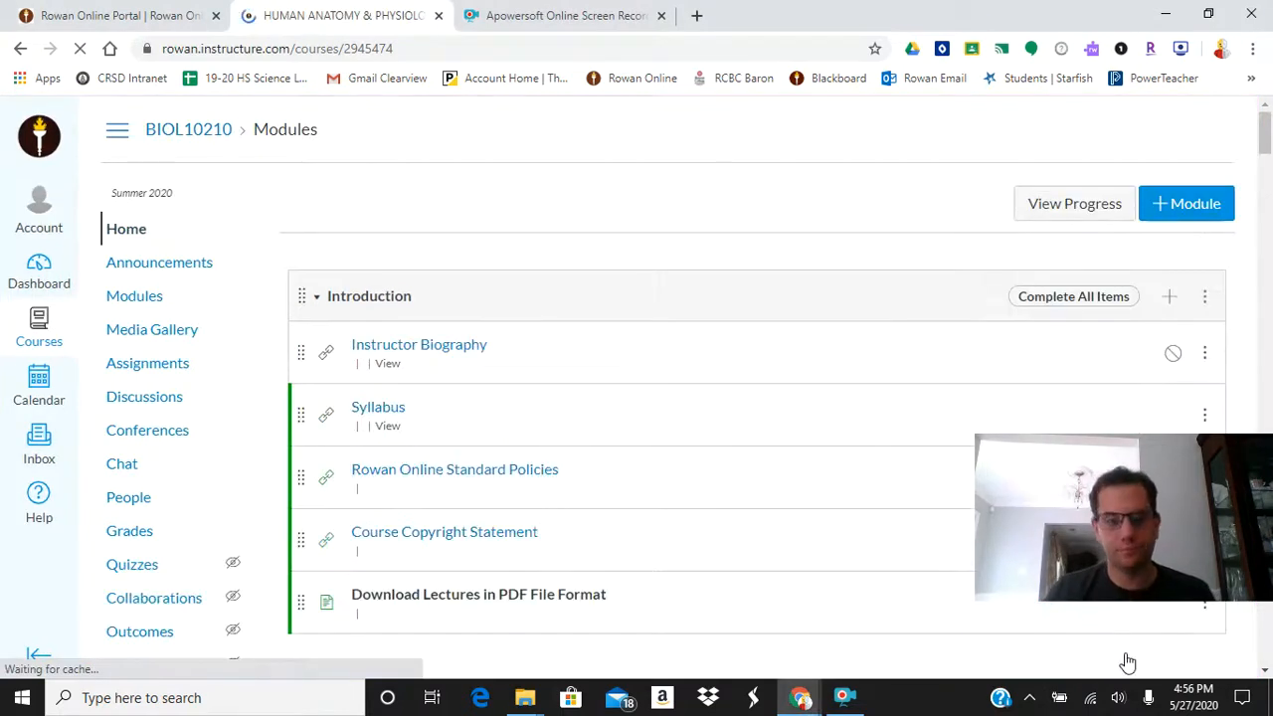
scroll(down, 3)
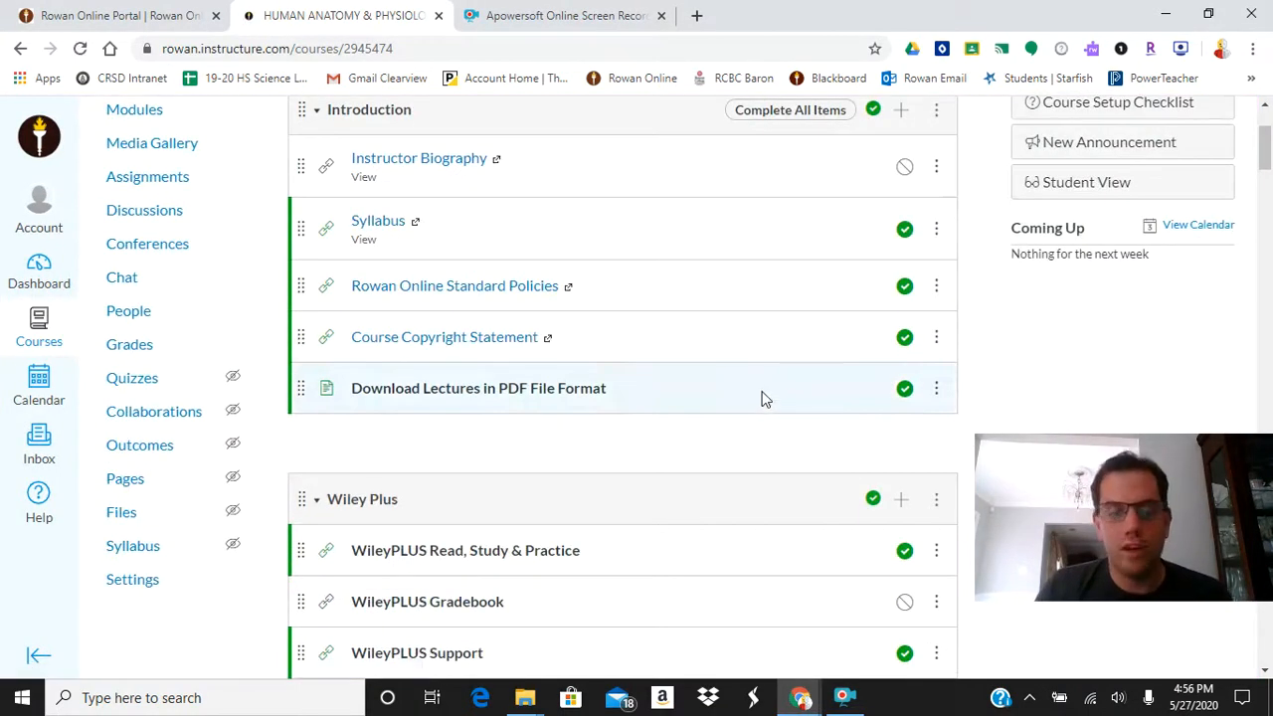
mouse_move(756, 388)
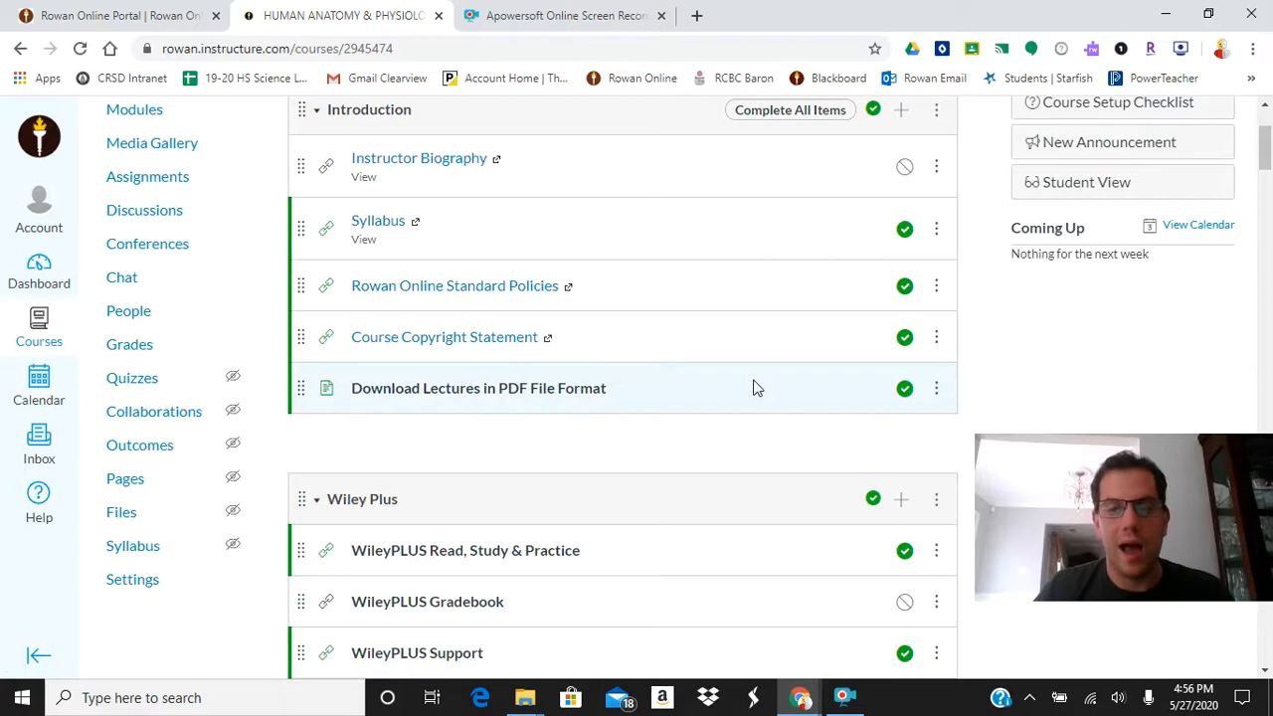
scroll(down, 3)
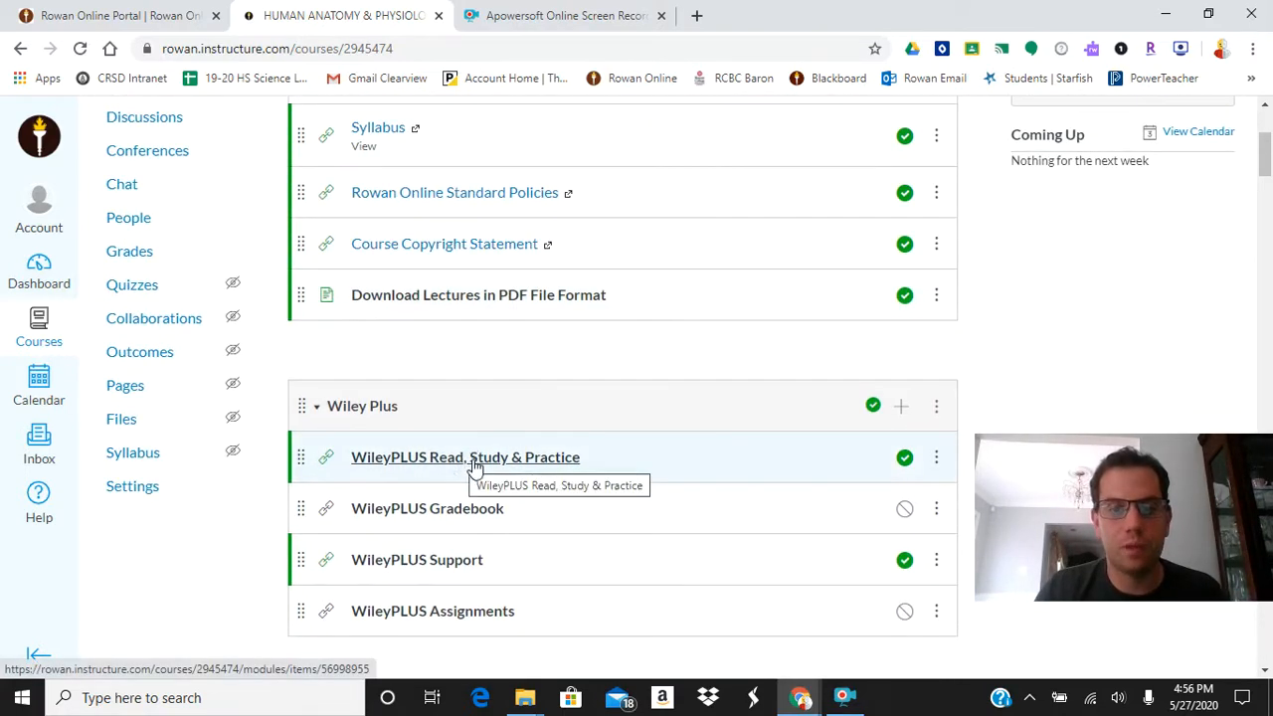
Launch WileyPLUS in a new window, choose Chapter 1, and open reading 1.1 Anatomy and Physiology Defined
click(465, 456)
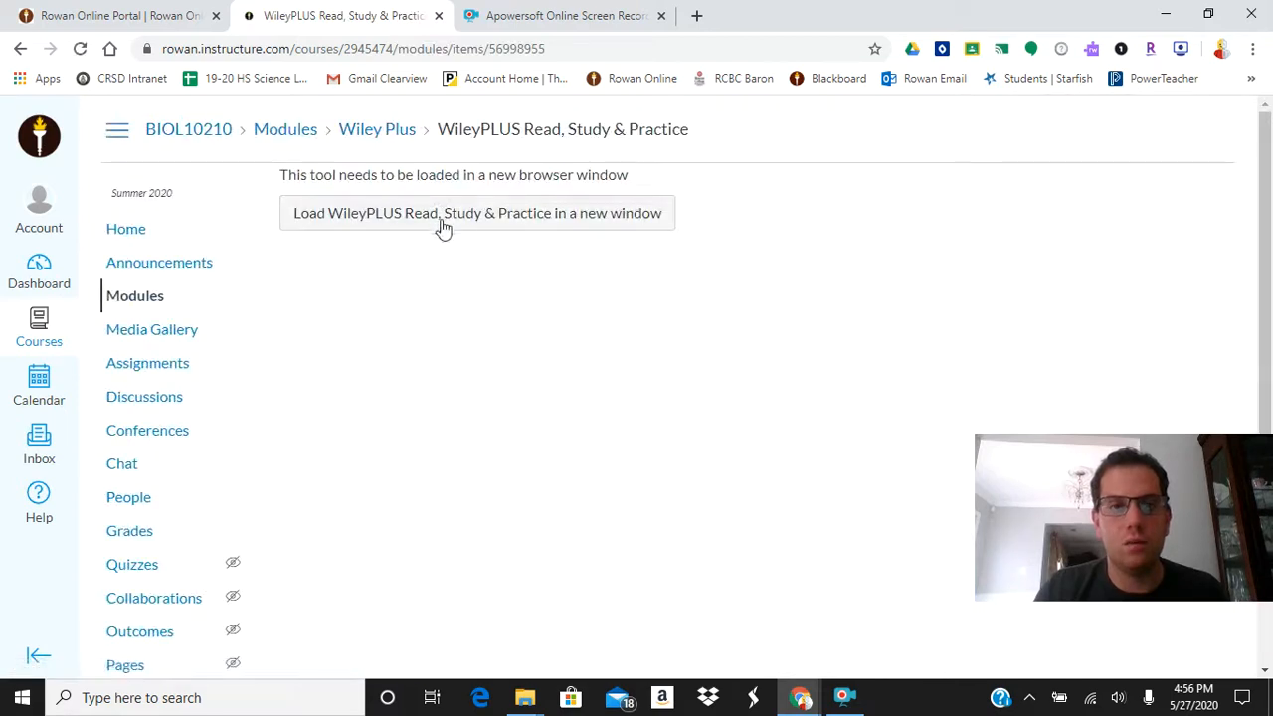
click(477, 213)
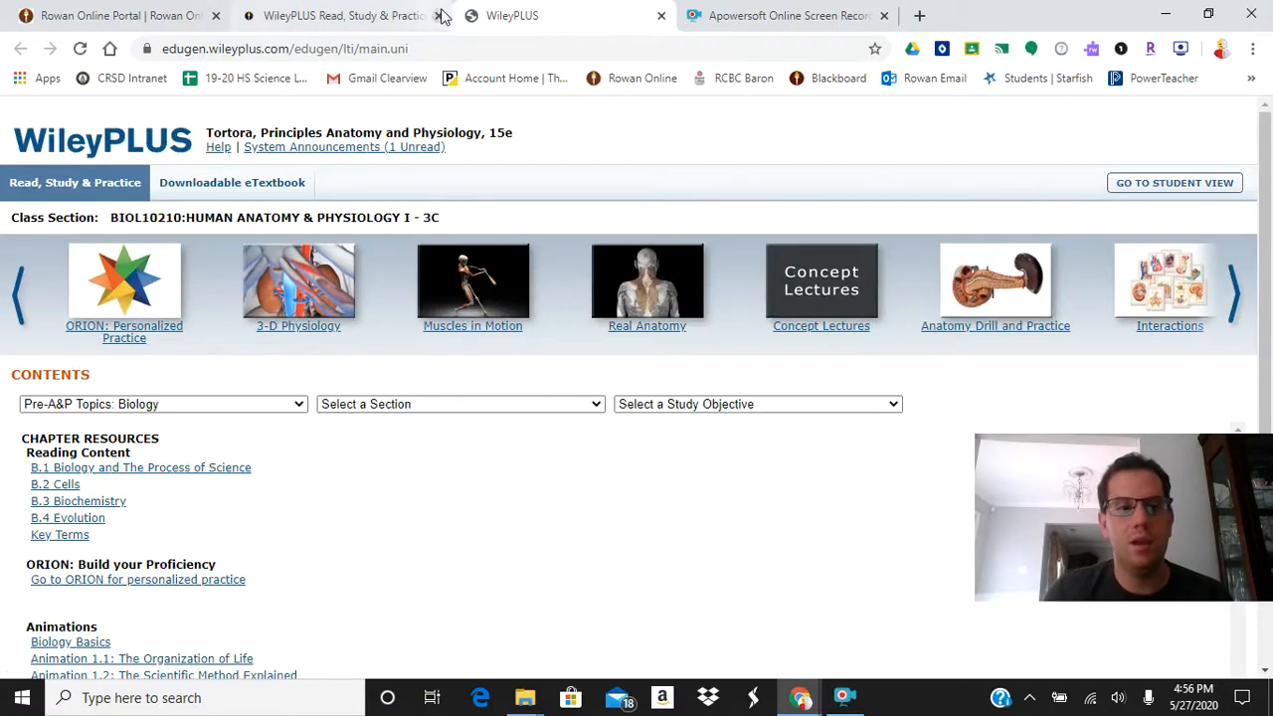
click(163, 404)
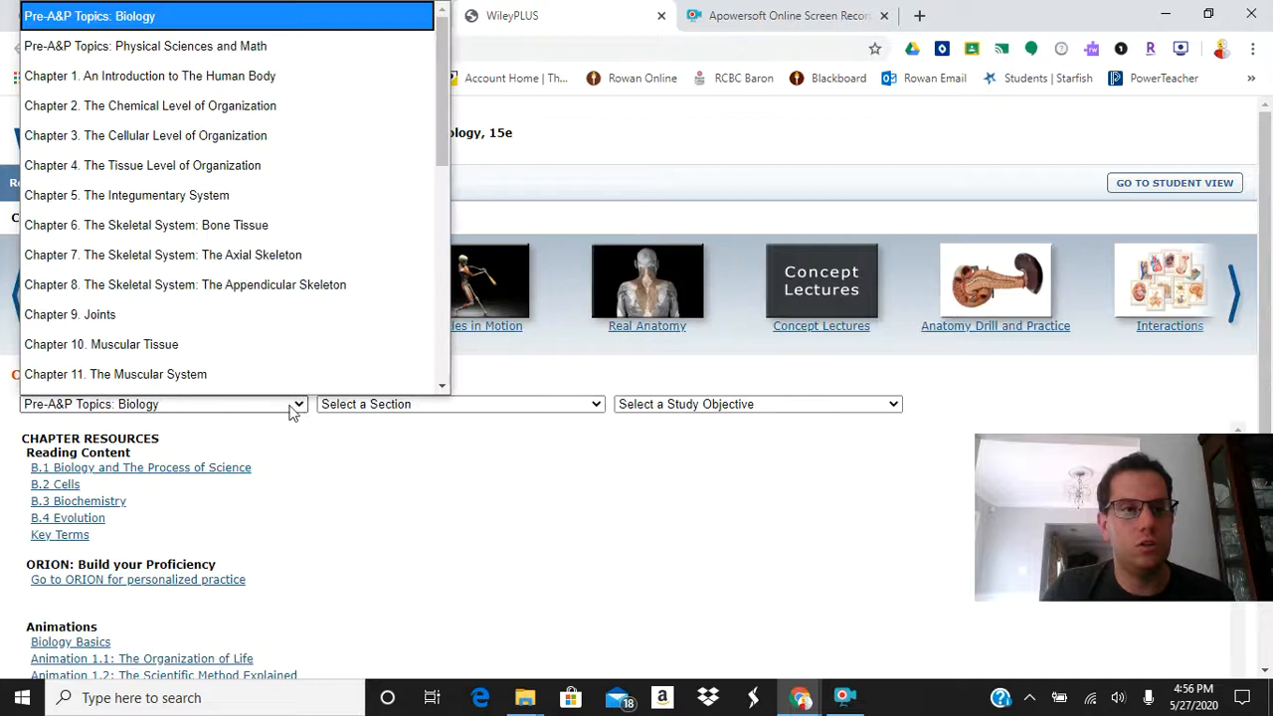
click(149, 76)
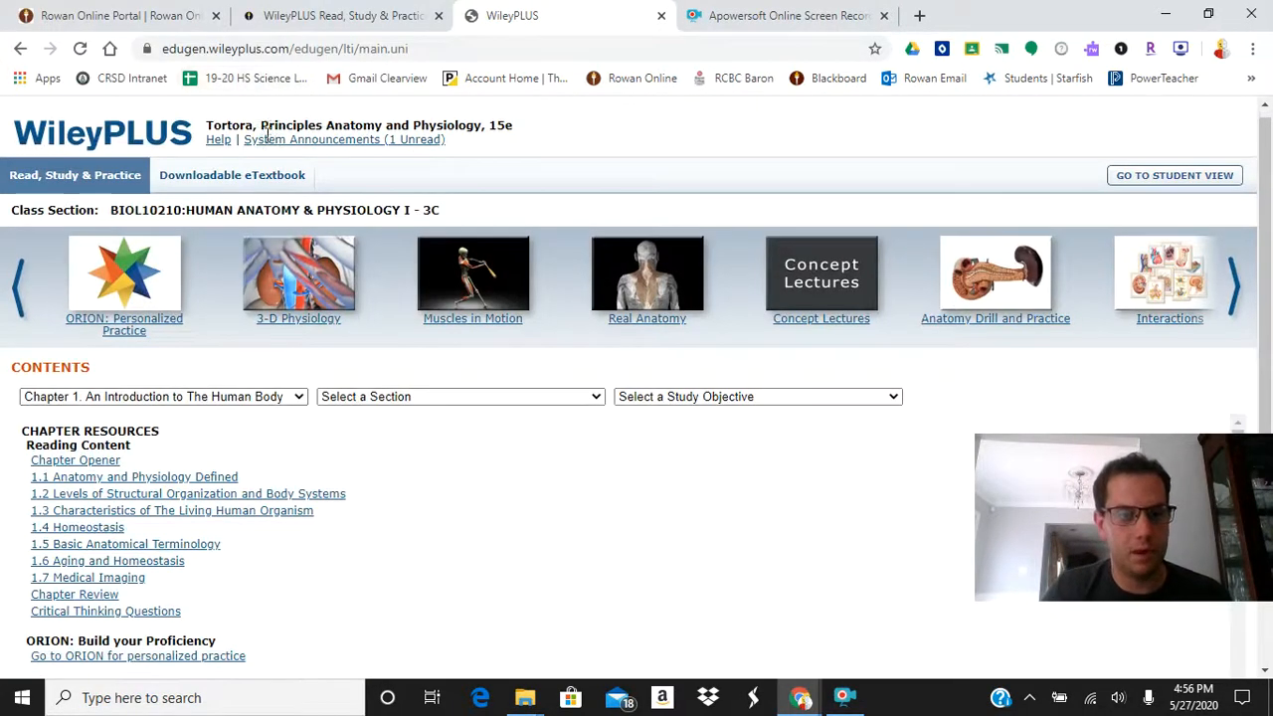
scroll(down, 3)
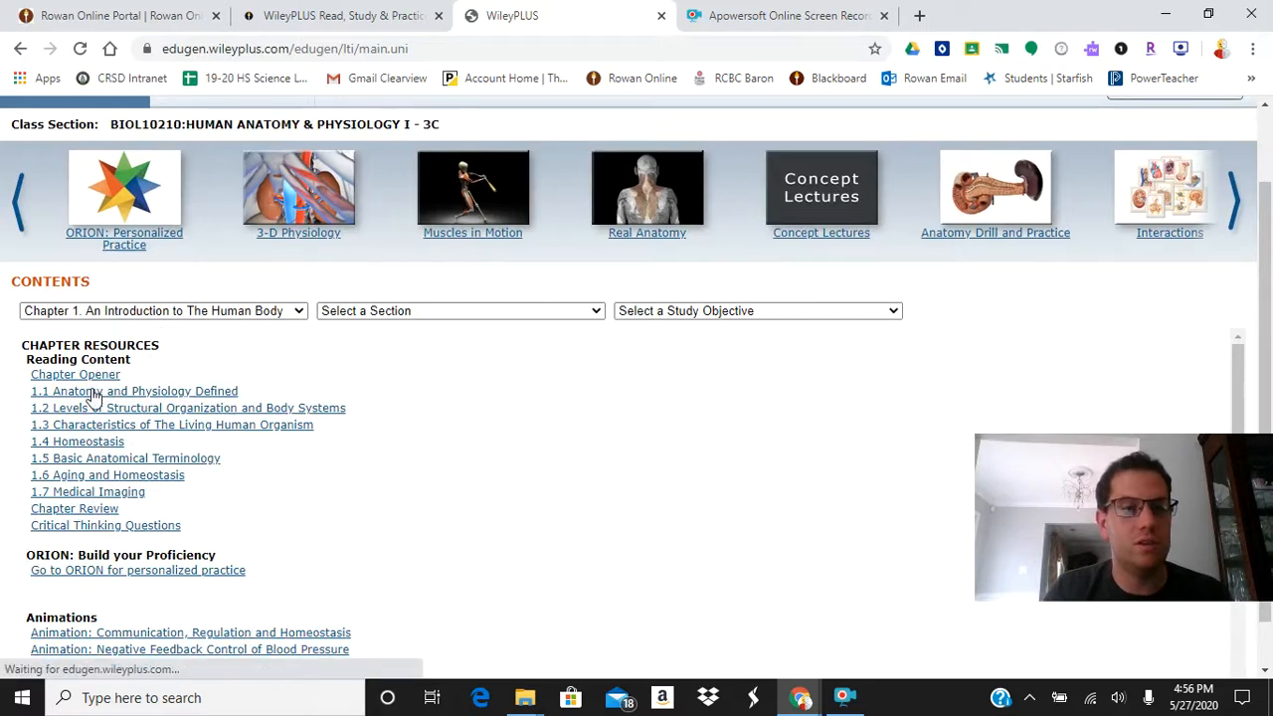
click(133, 390)
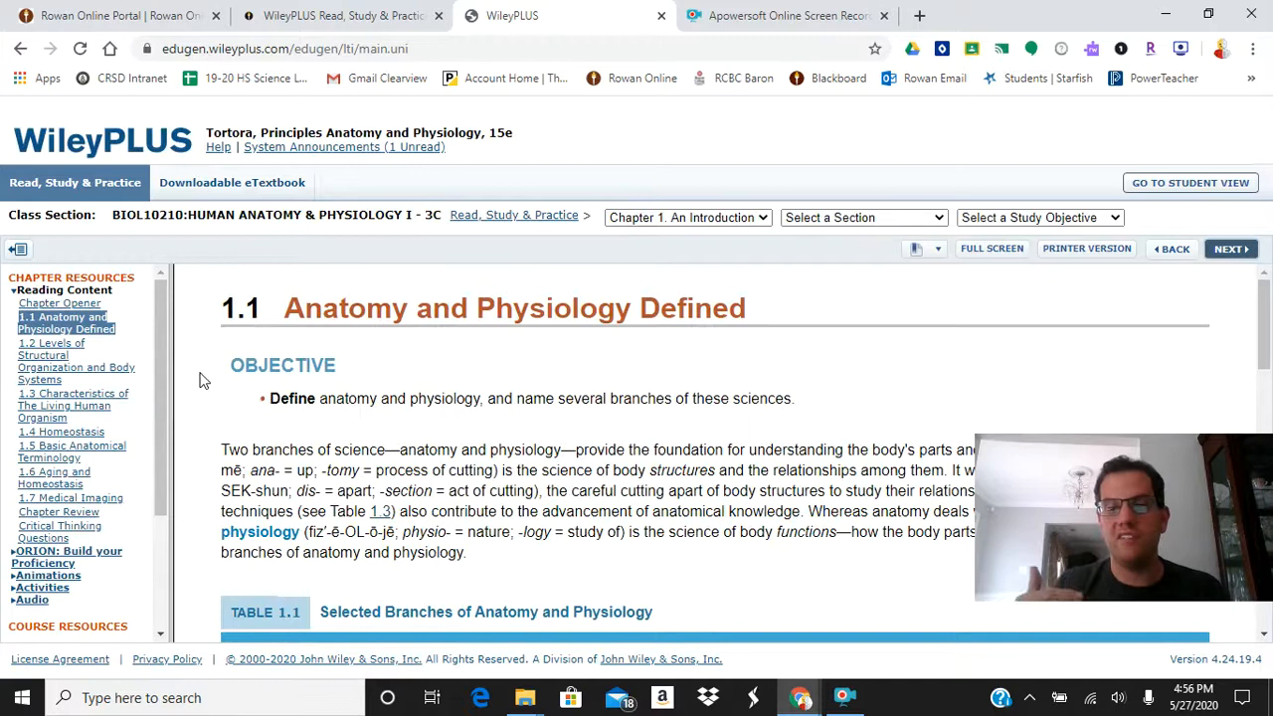
Open reading 1.2 Levels of Structural Organization and scroll to its anatomy overview activities
scroll(down, 3)
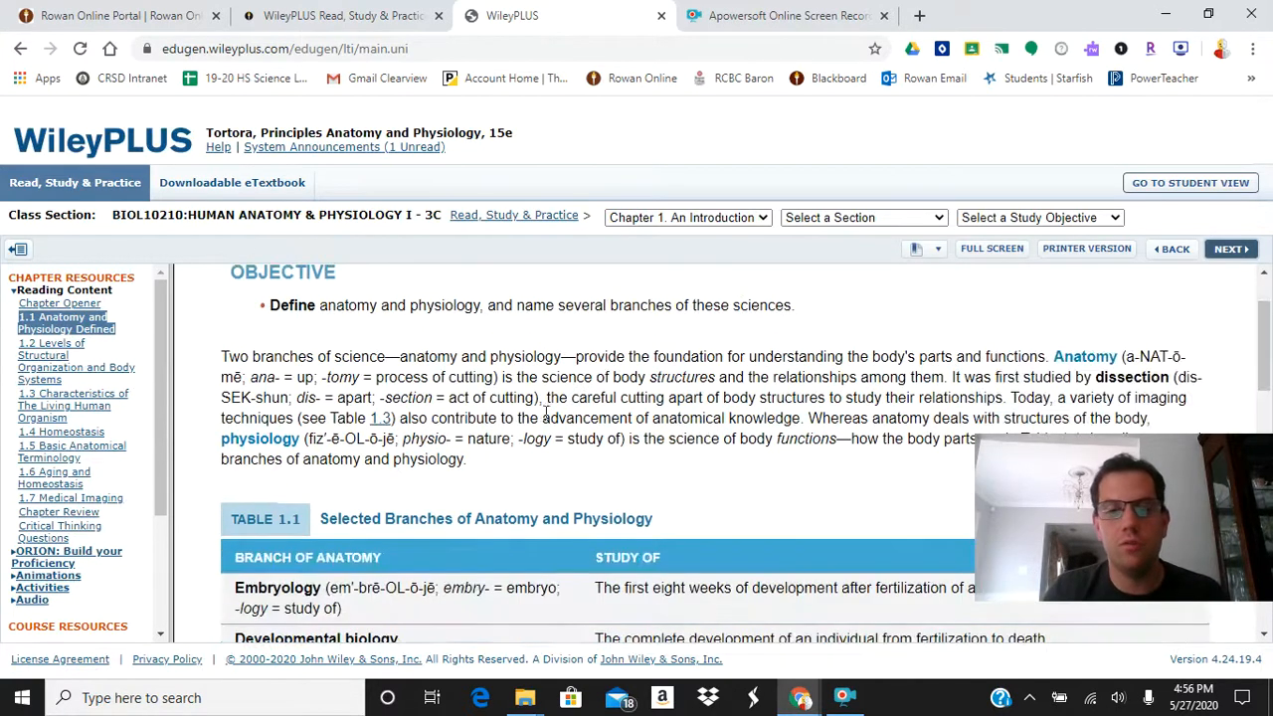
scroll(down, 3)
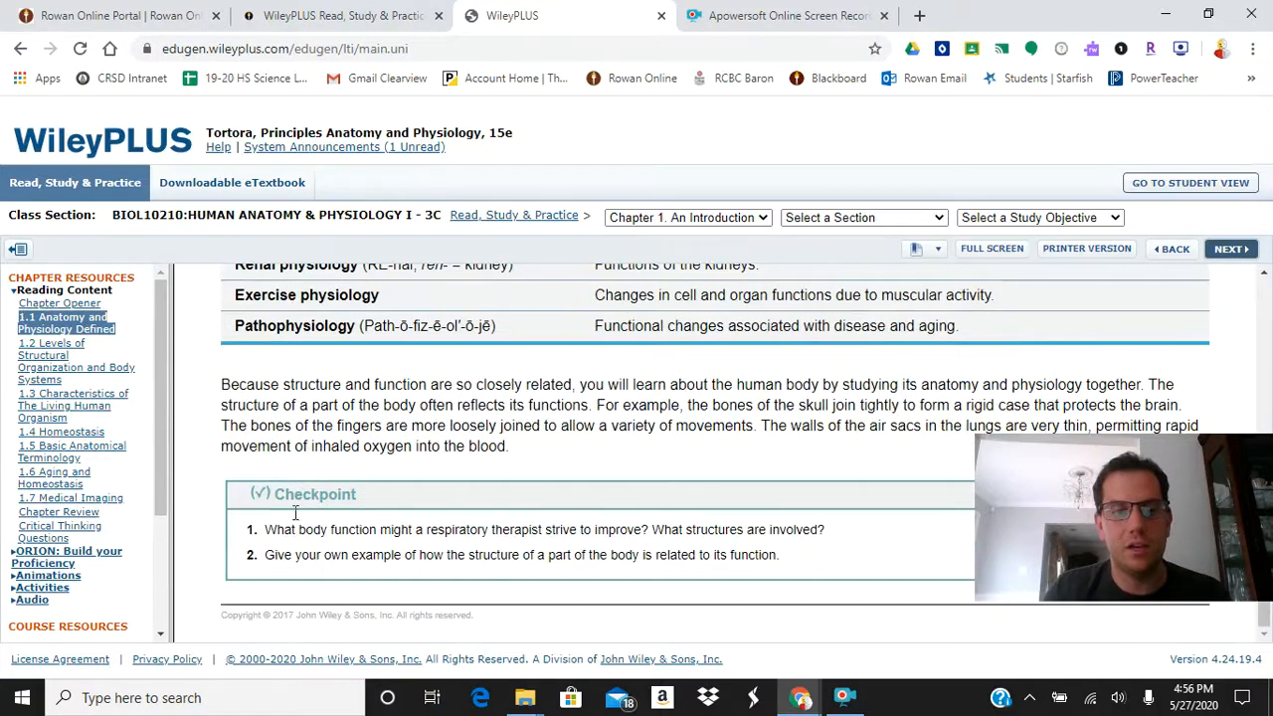
click(75, 363)
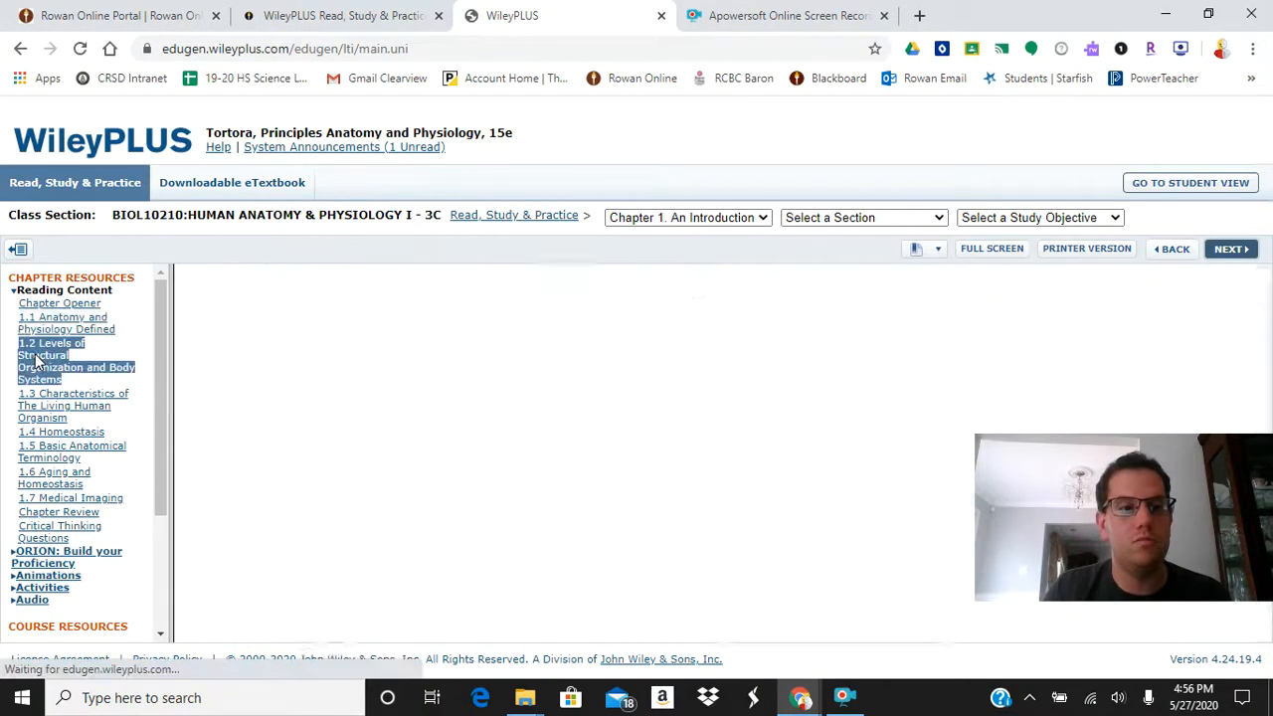
click(76, 362)
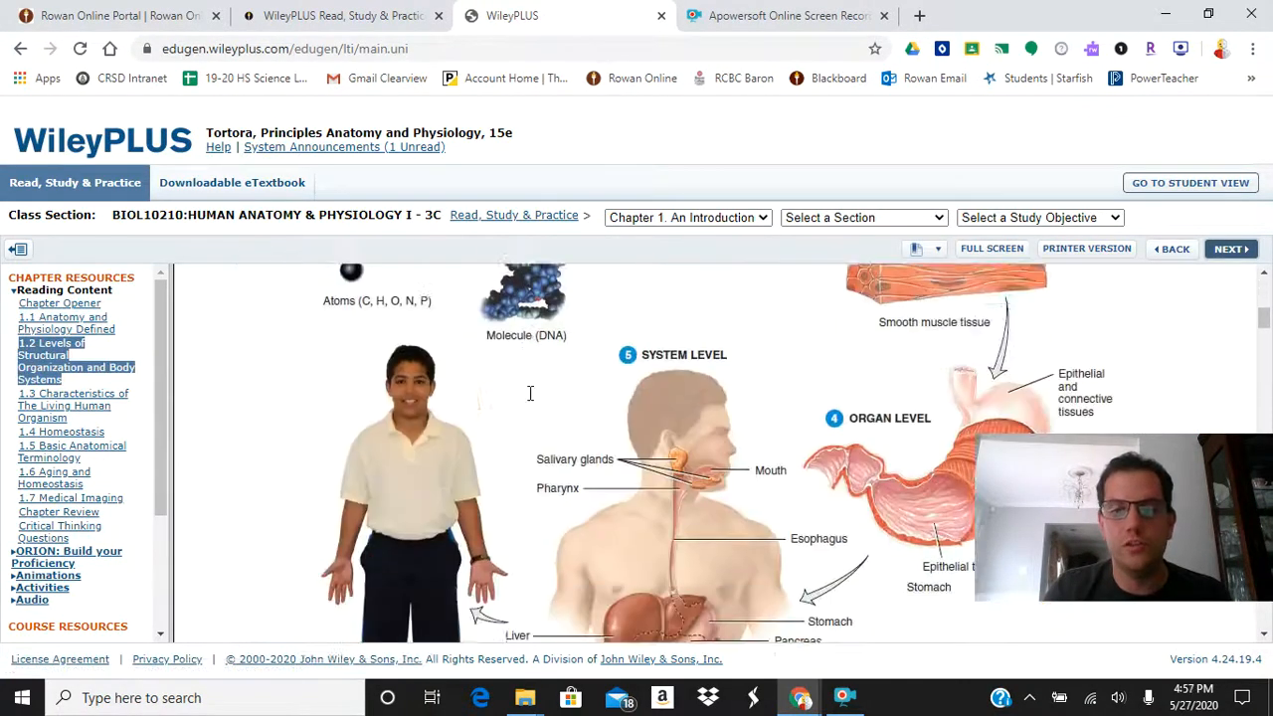
scroll(down, 3)
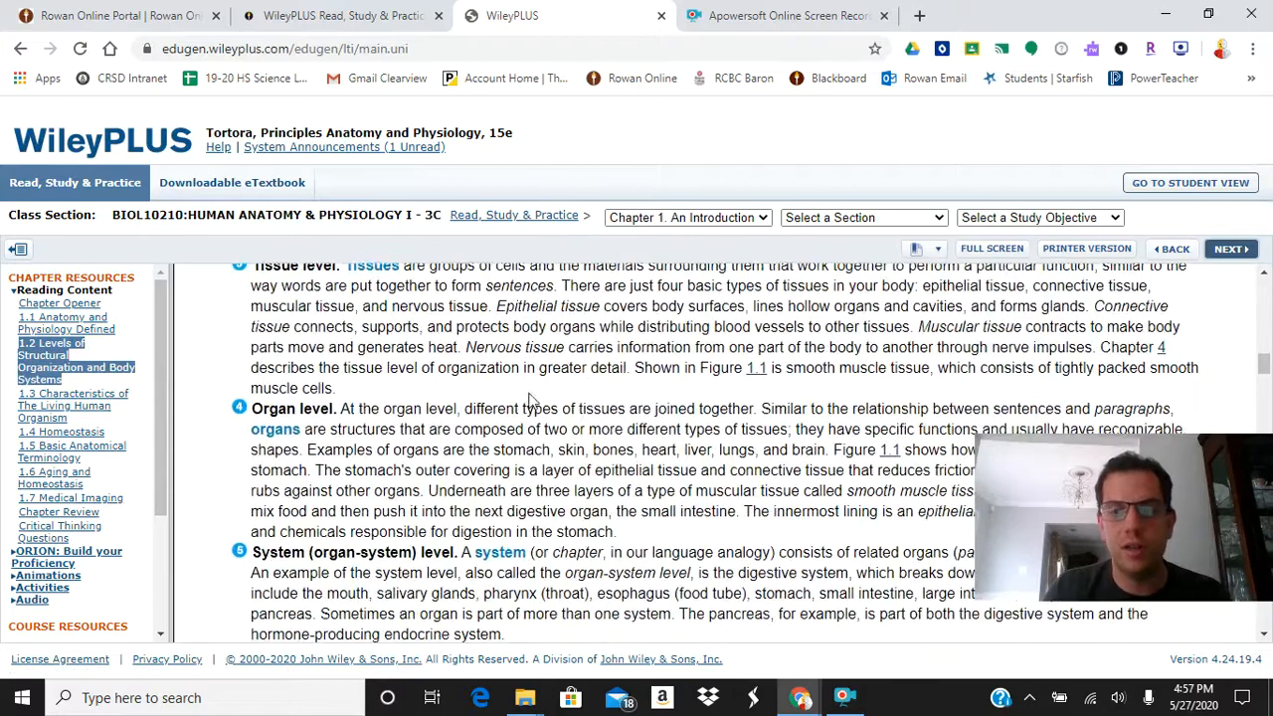
scroll(down, 3)
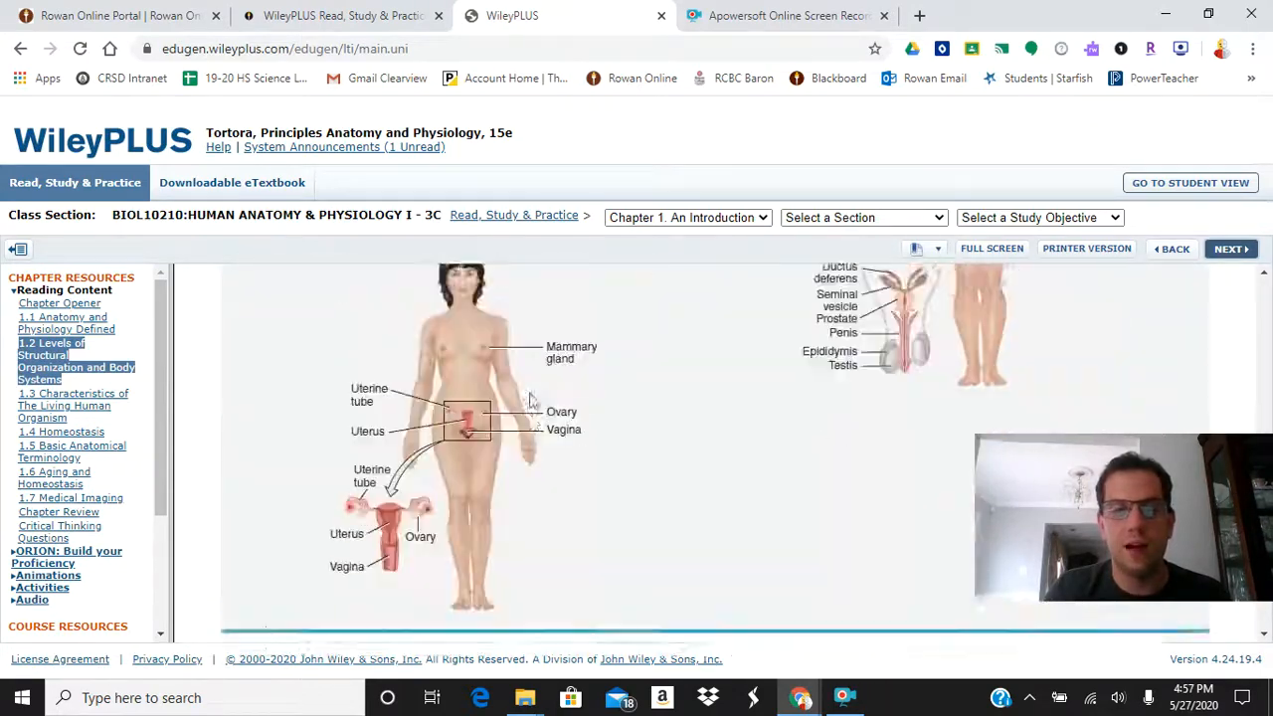
scroll(down, 3)
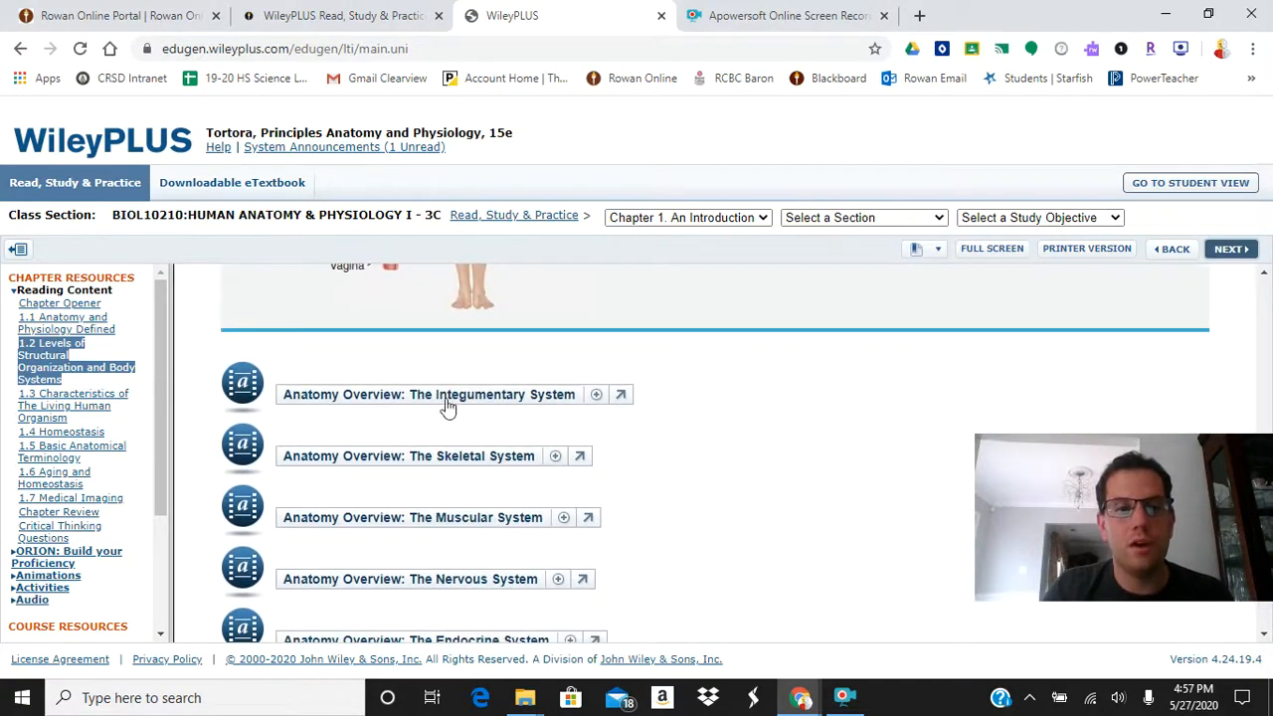
Expand the Integumentary System anatomy overview activity and scroll through its figure and text
click(597, 394)
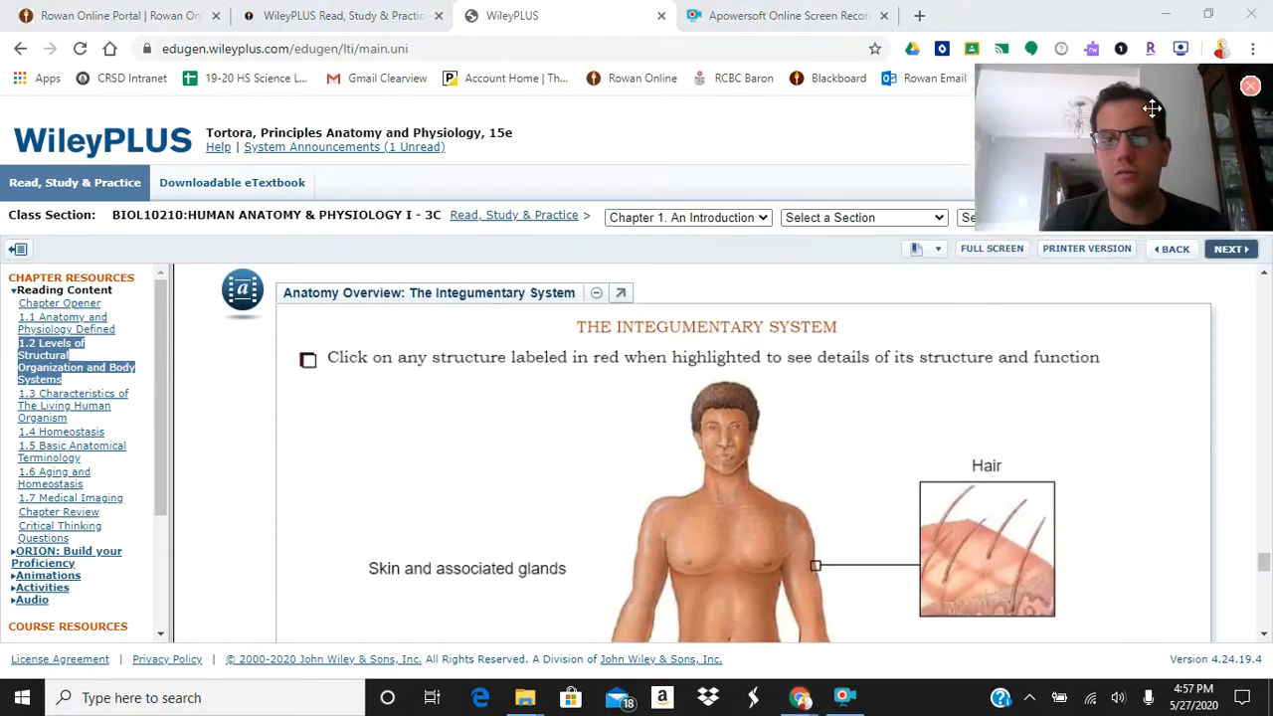
scroll(down, 3)
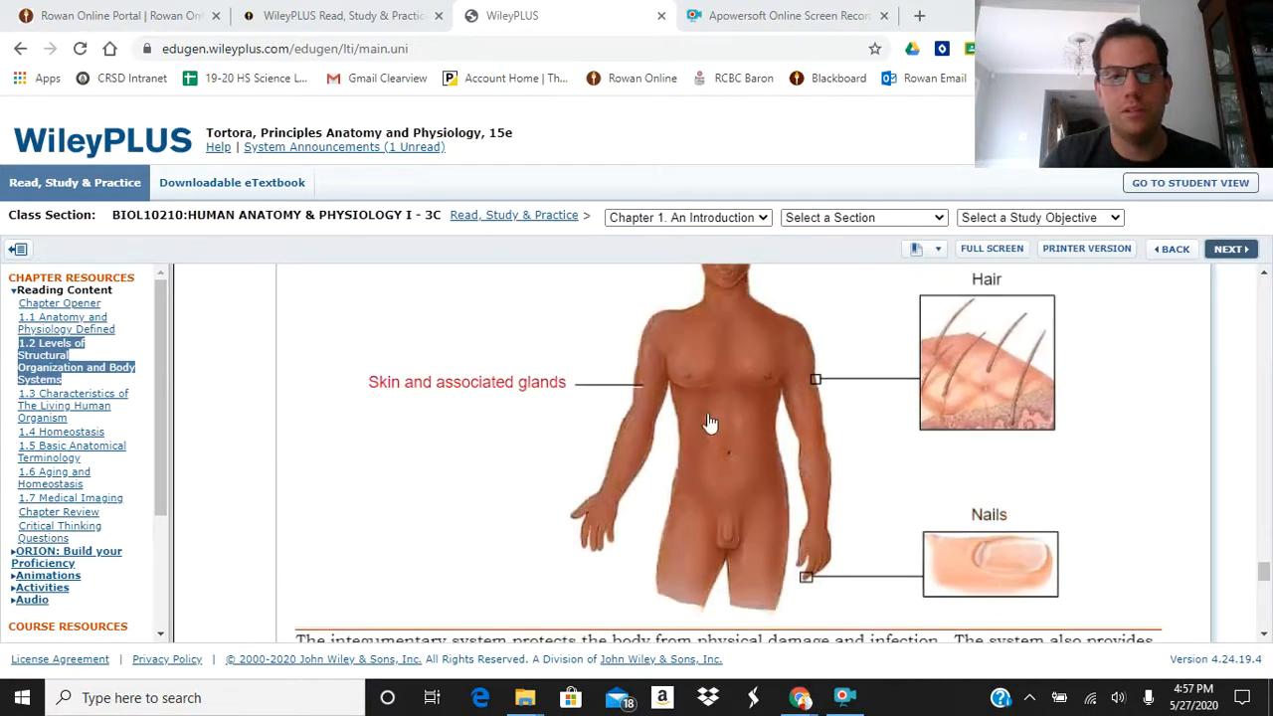
scroll(down, 3)
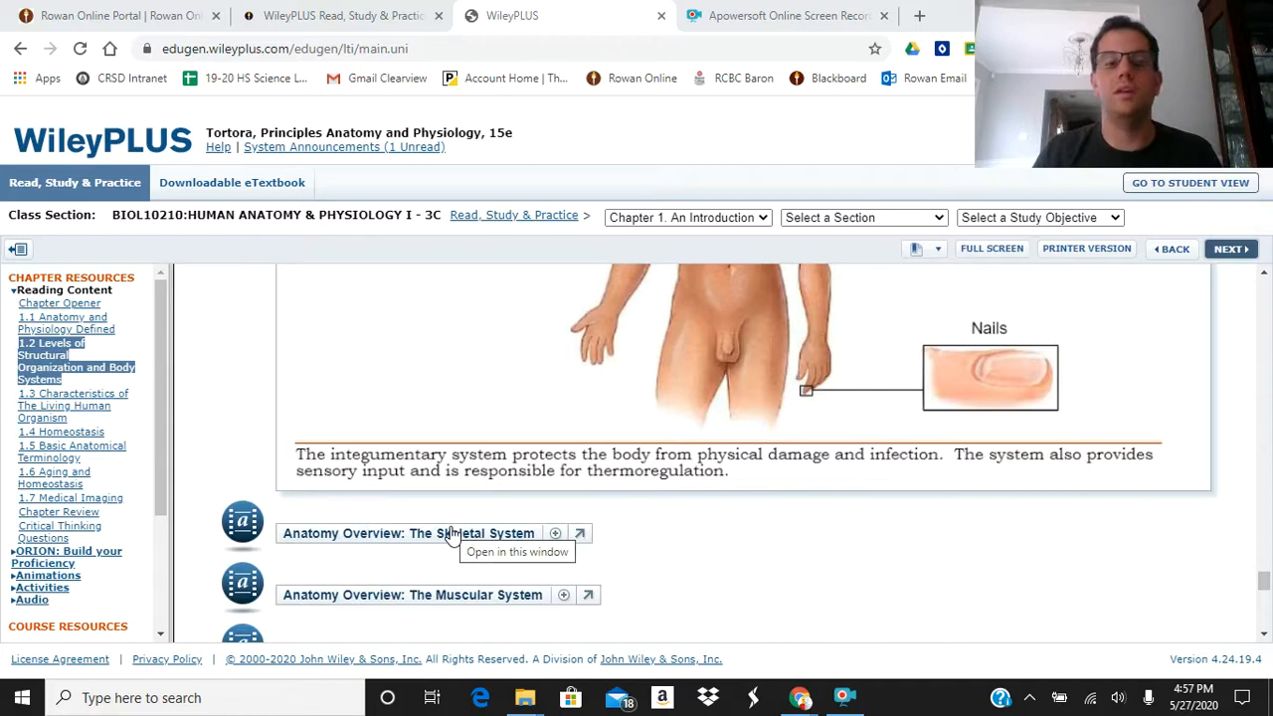
mouse_move(447, 527)
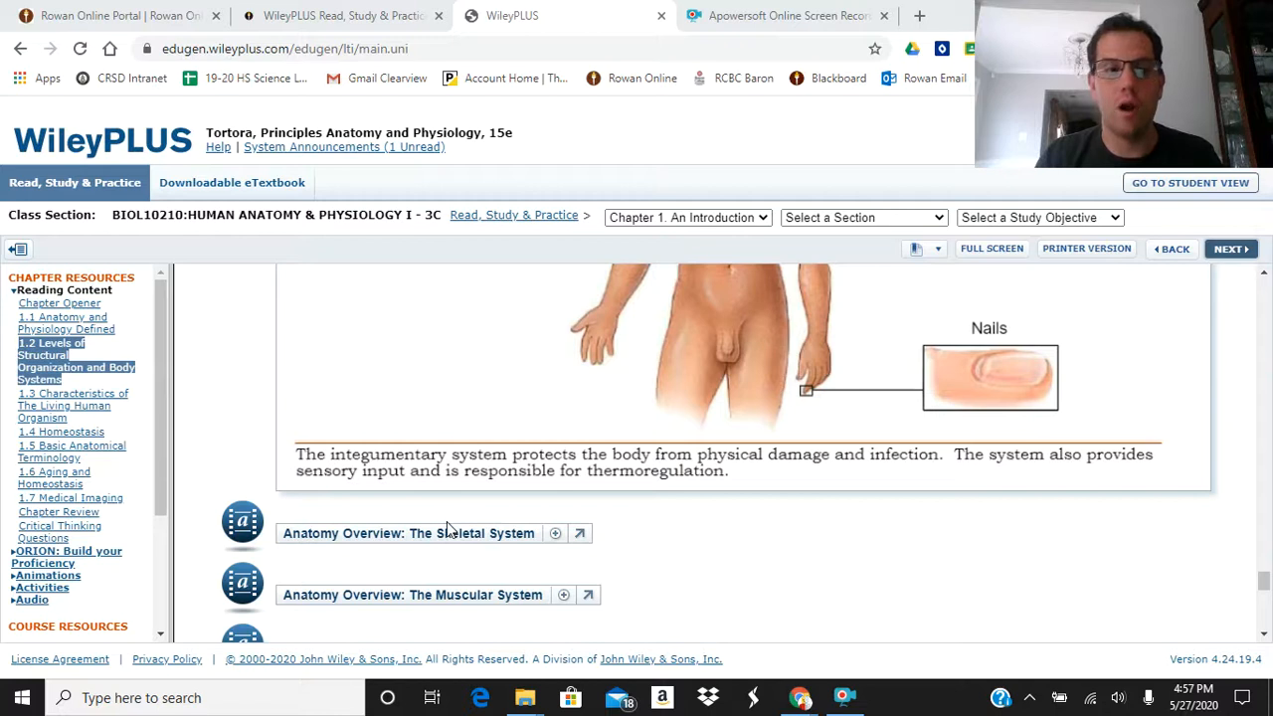
mouse_move(259, 537)
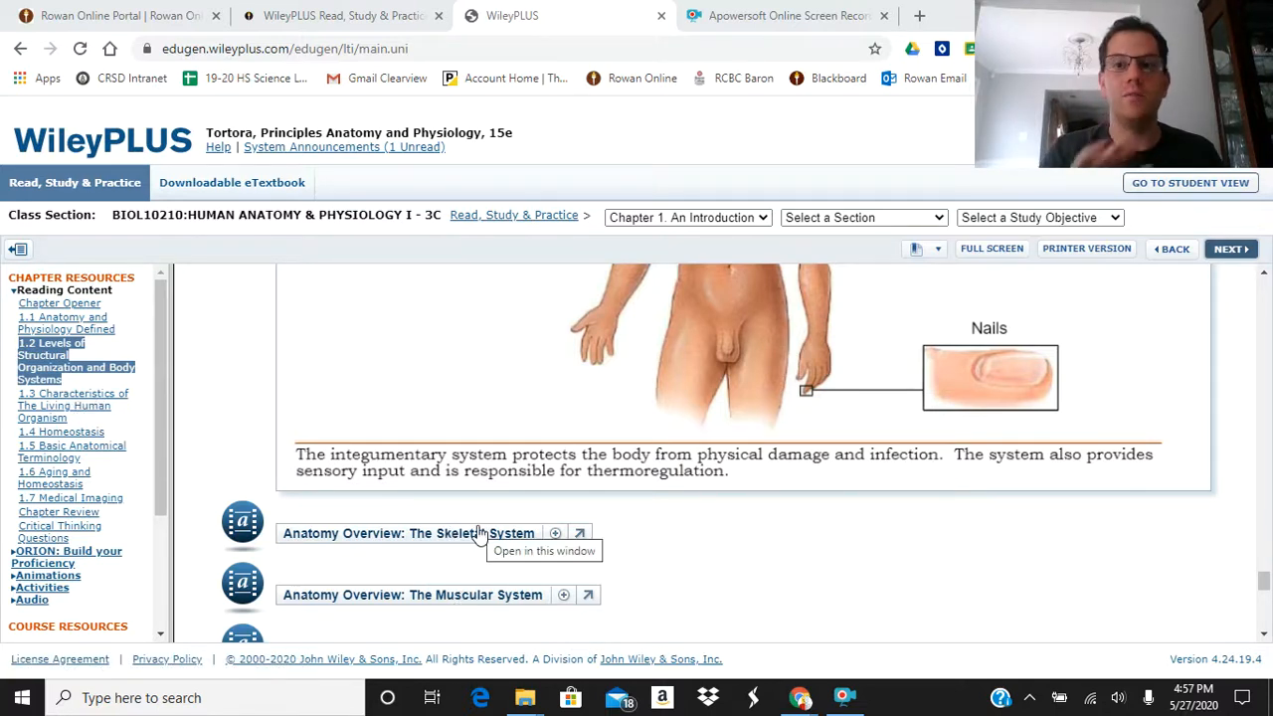
mouse_move(127, 465)
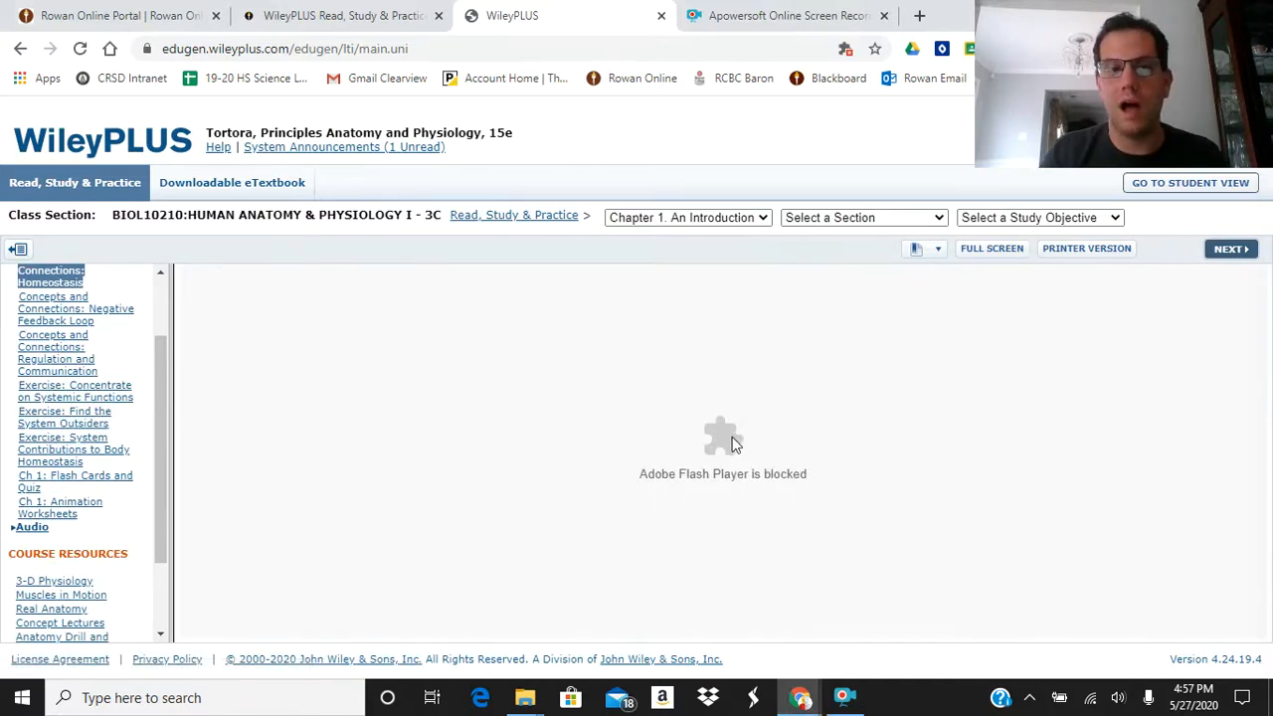
Set the site's Flash permission to Allow from the address-bar lock so the activity can load
click(147, 48)
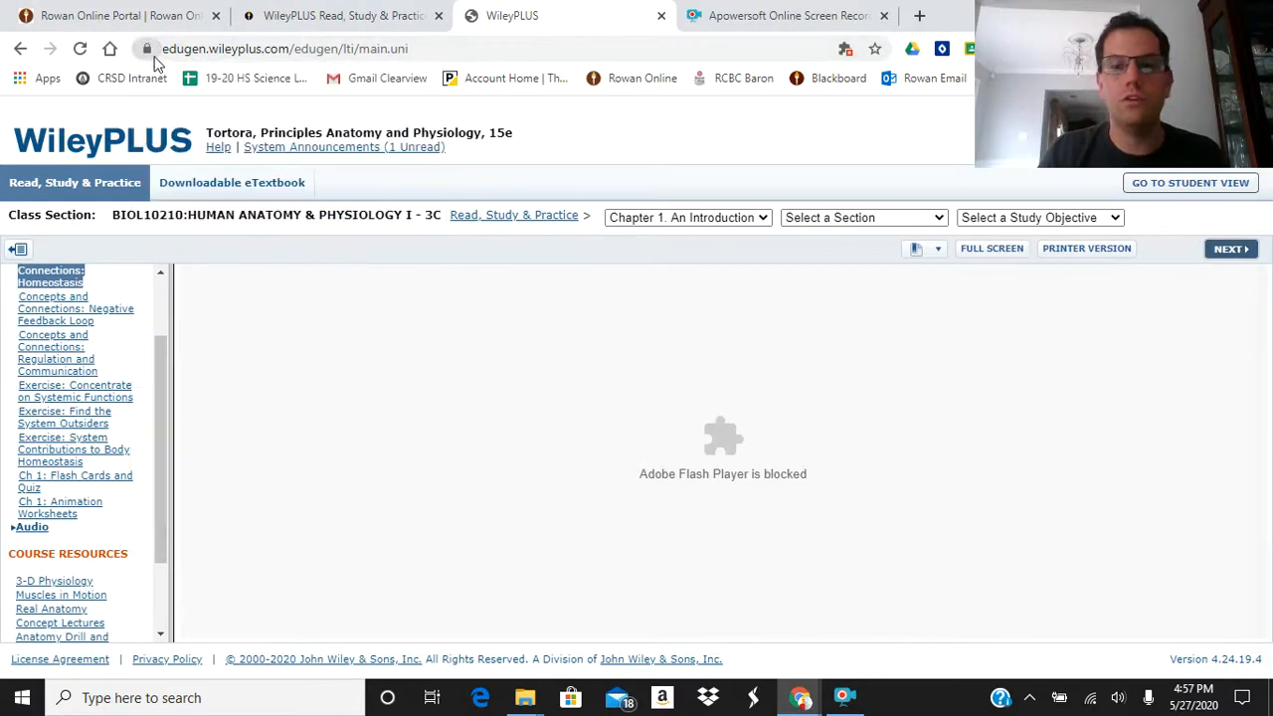
mouse_move(163, 167)
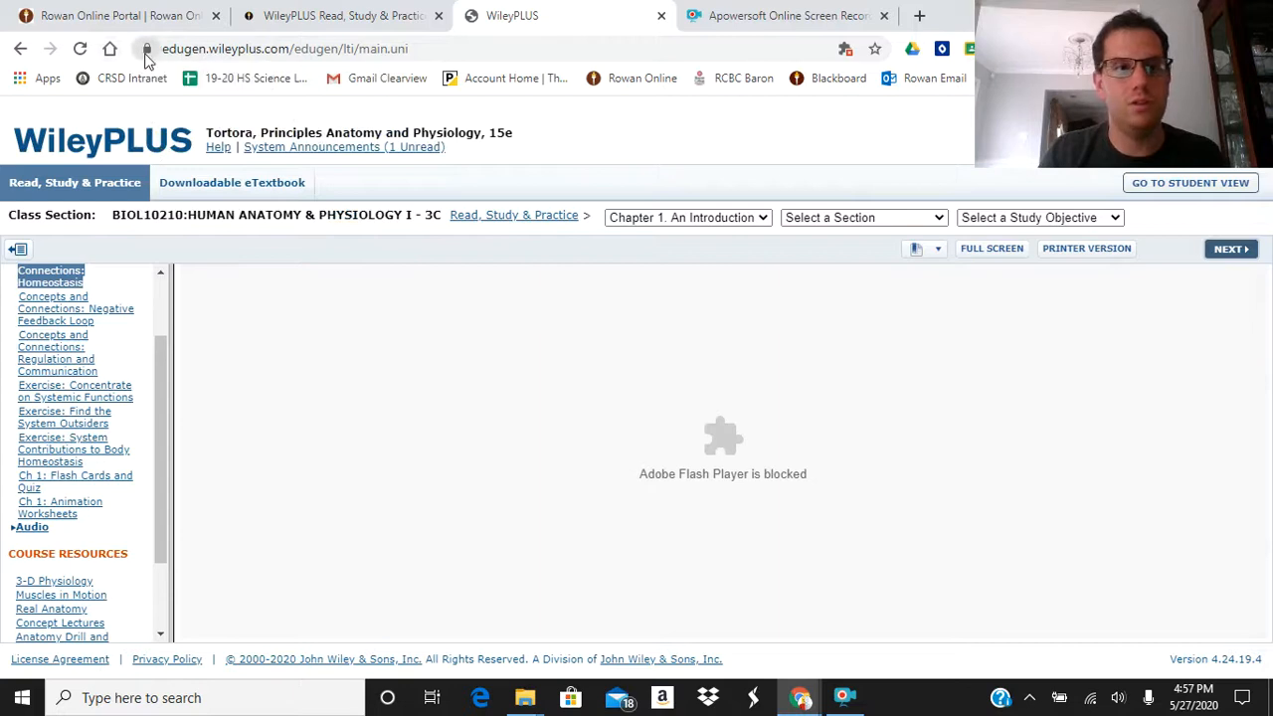
click(147, 48)
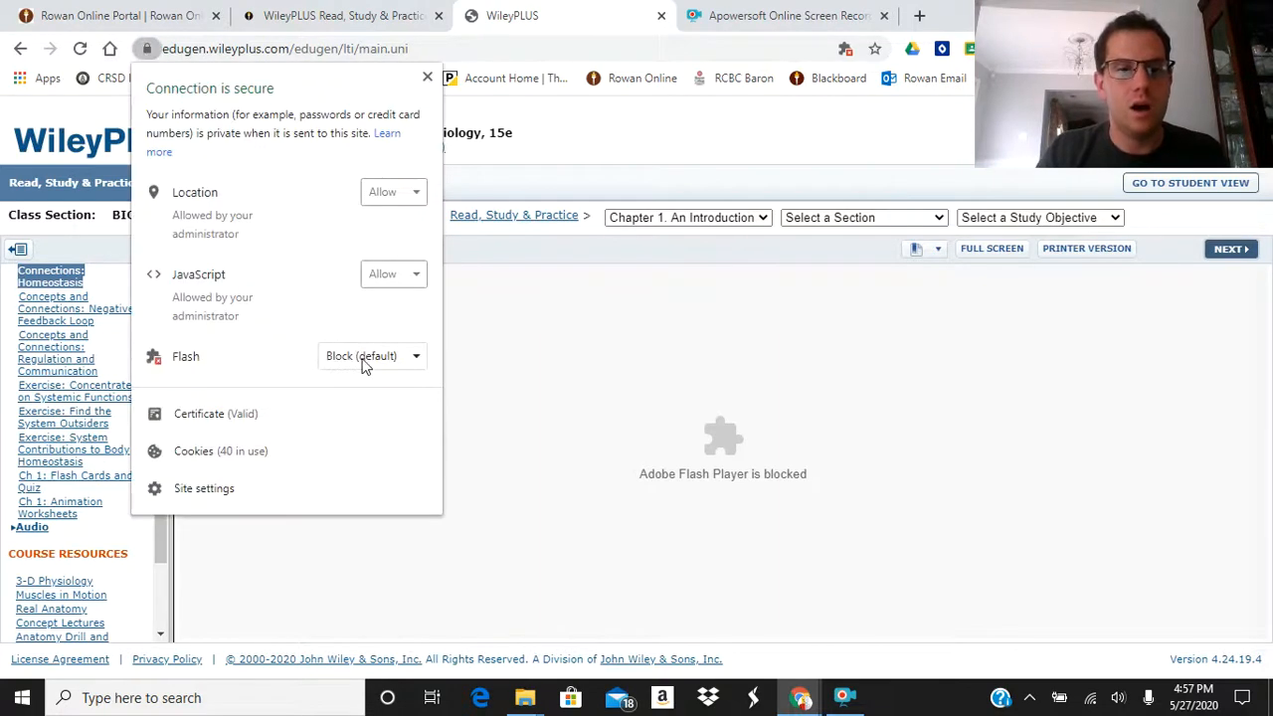
click(372, 356)
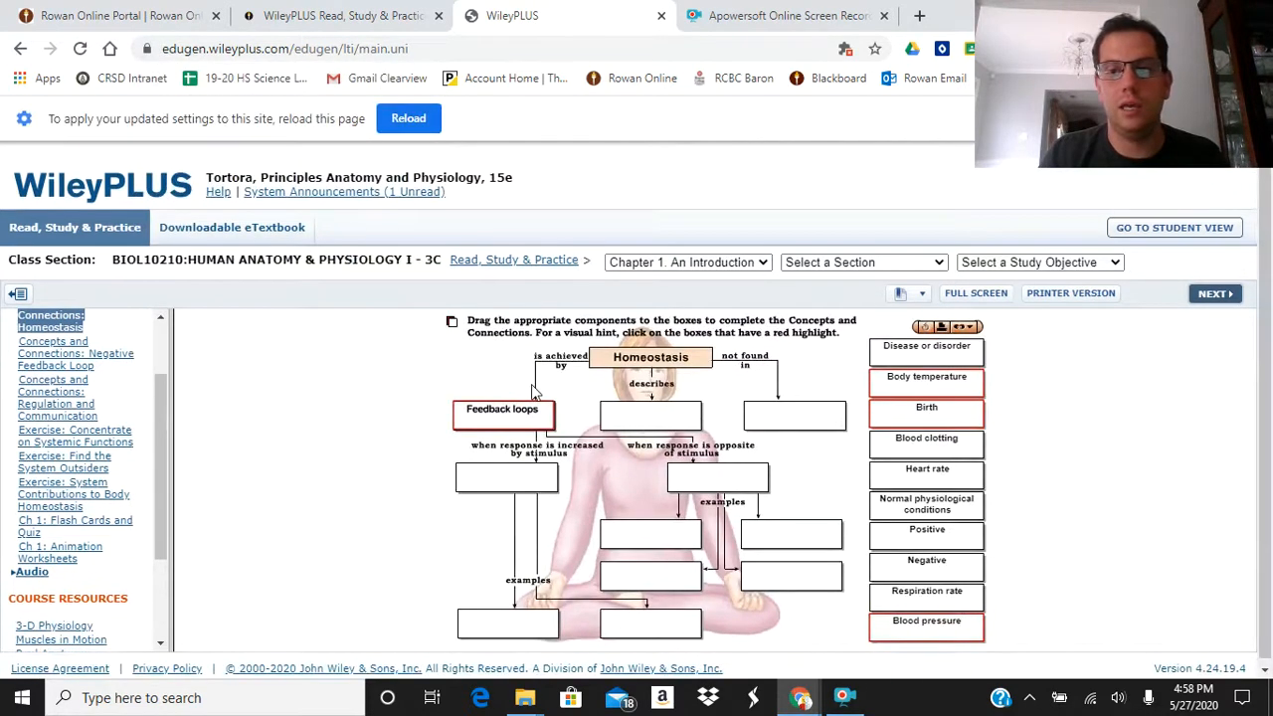
scroll(down, 3)
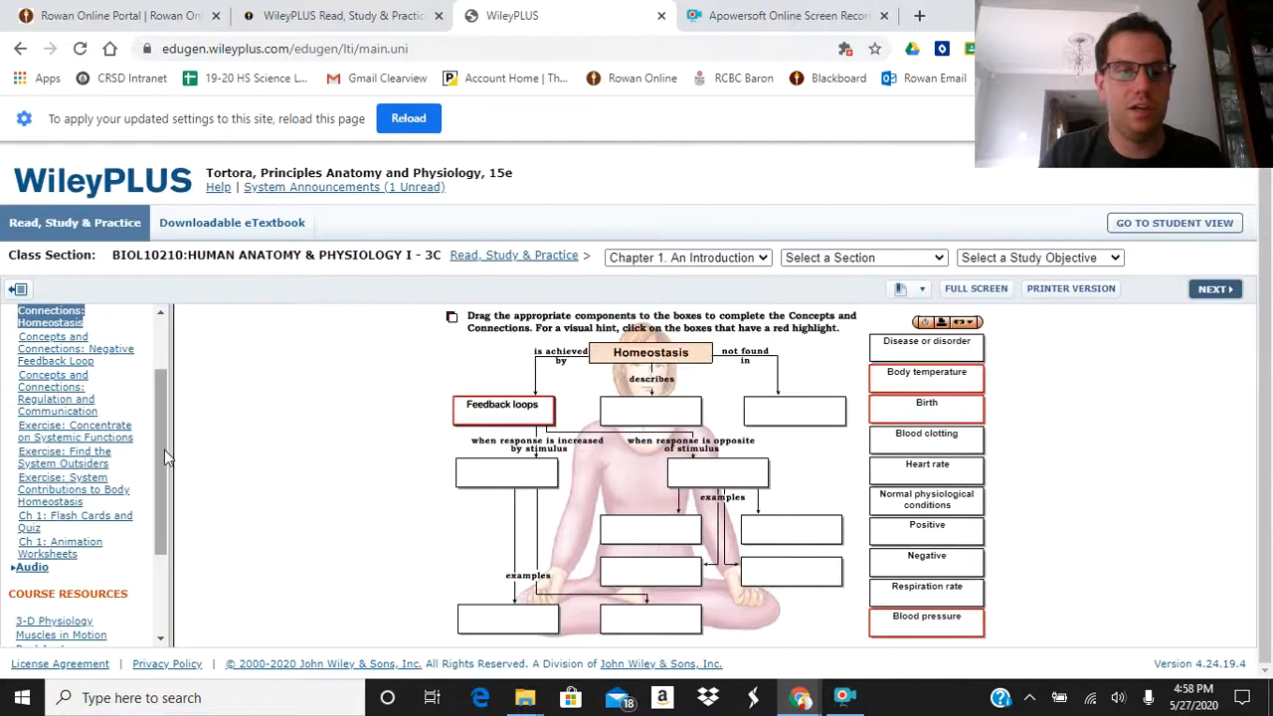
scroll(down, 3)
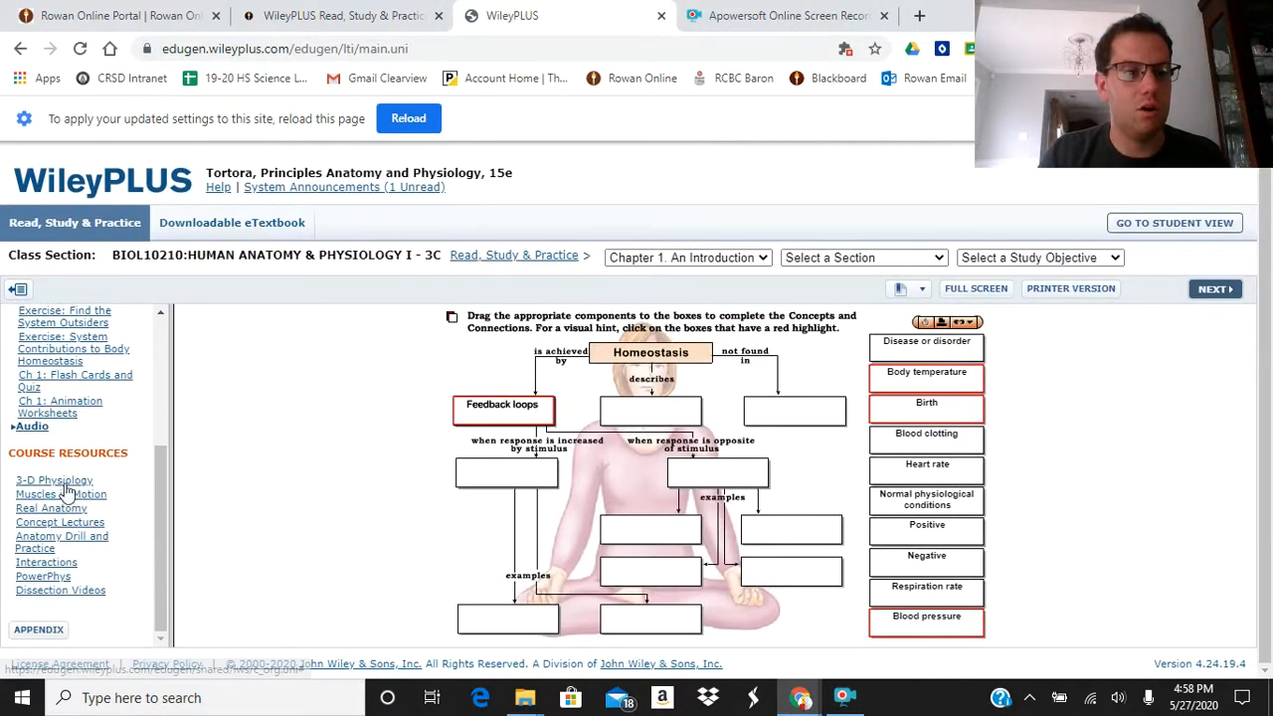
click(54, 480)
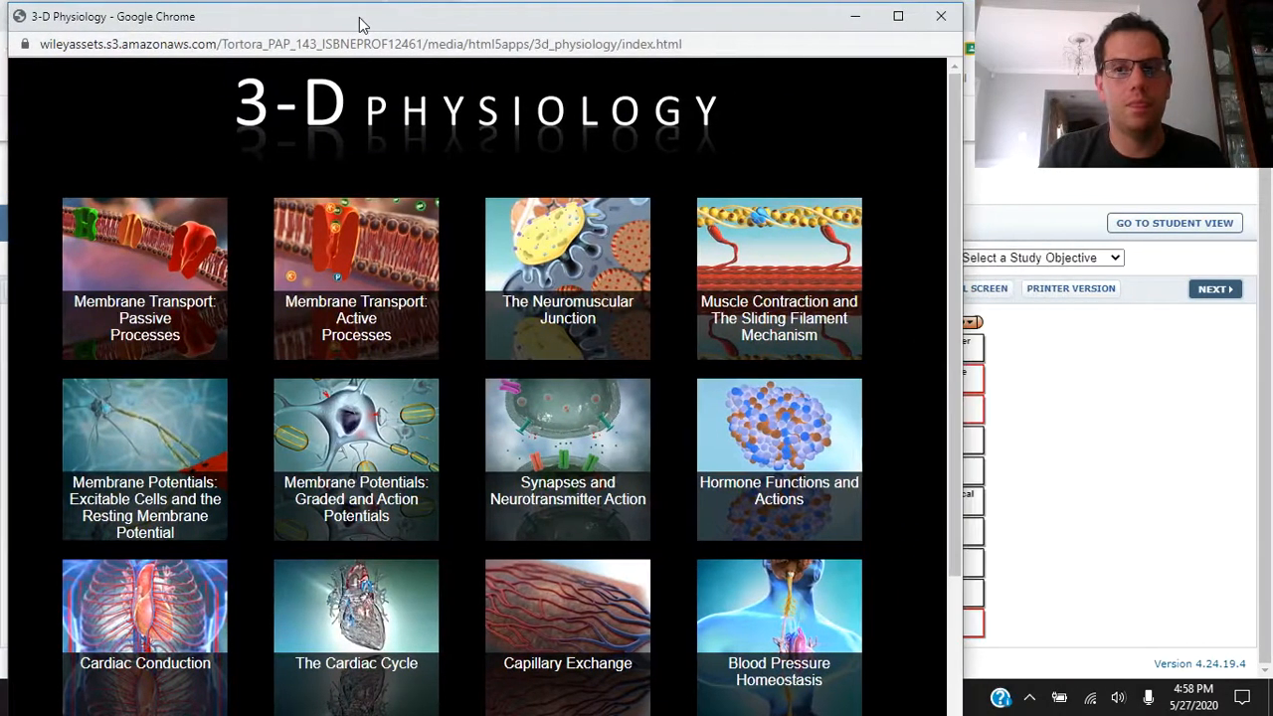
scroll(down, 3)
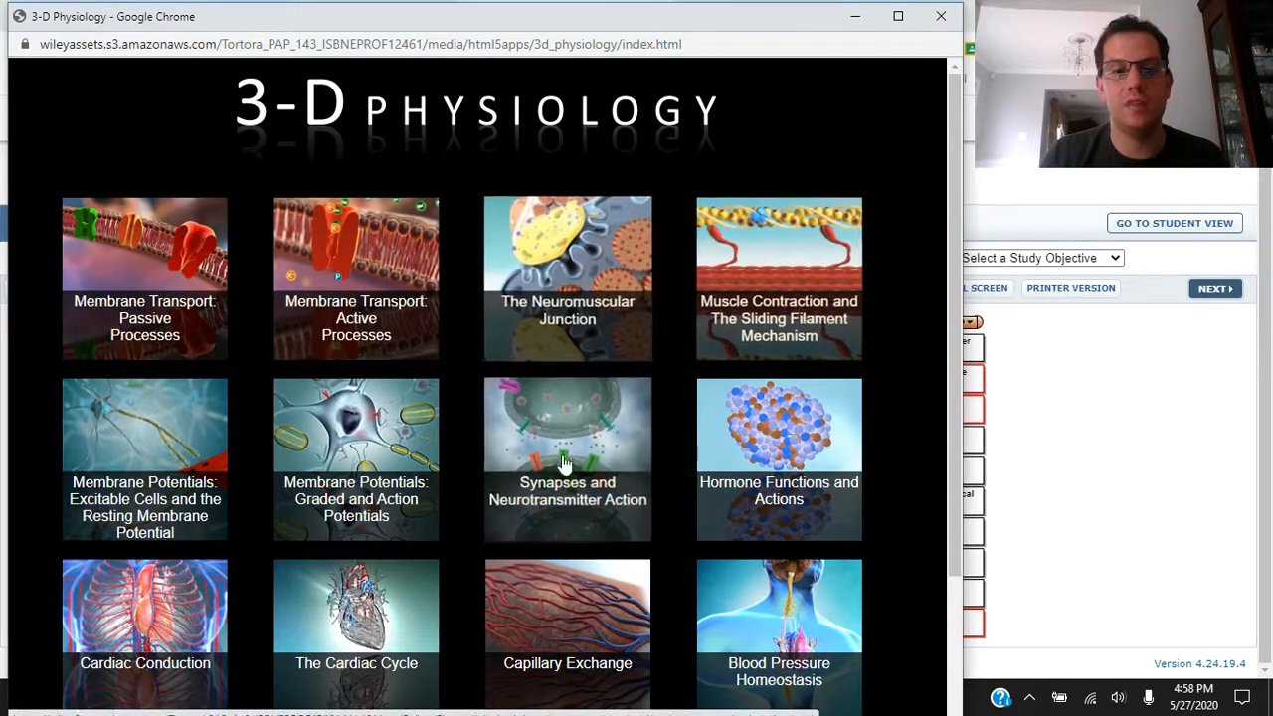
mouse_move(587, 430)
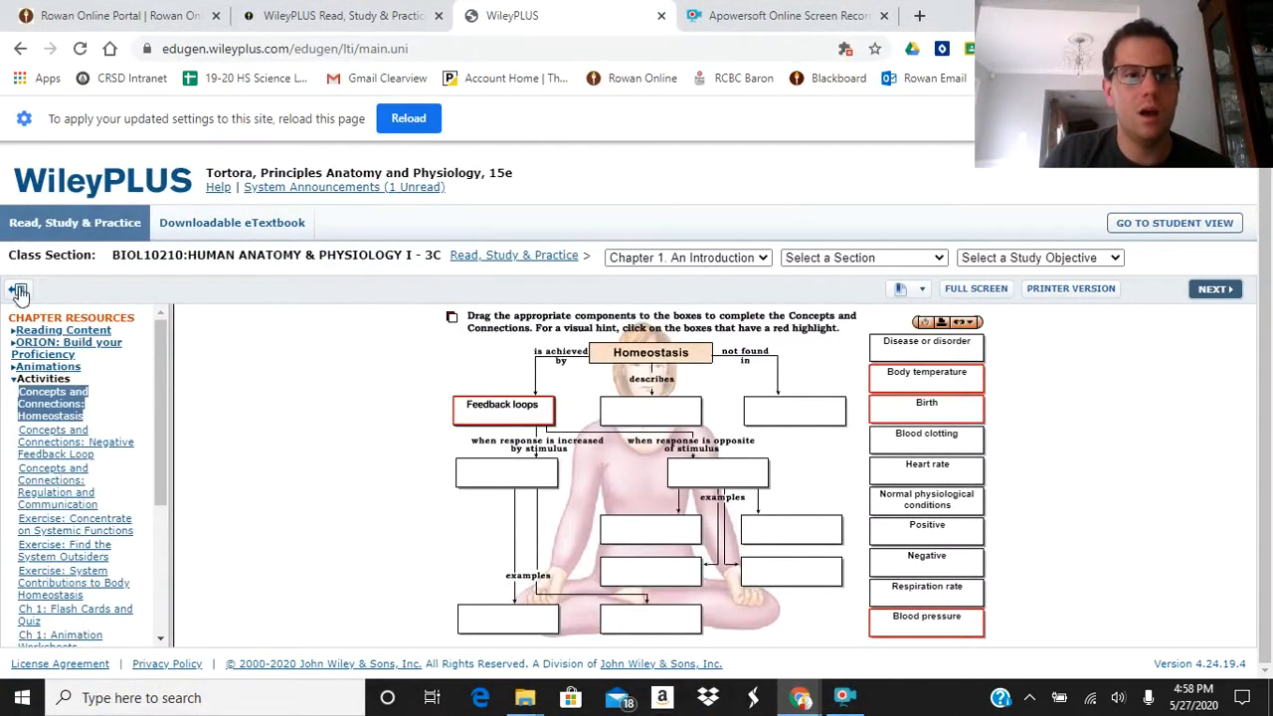
Go back two pages, reload to apply the Flash setting, and return to the Read, Study & Practice main page
click(20, 290)
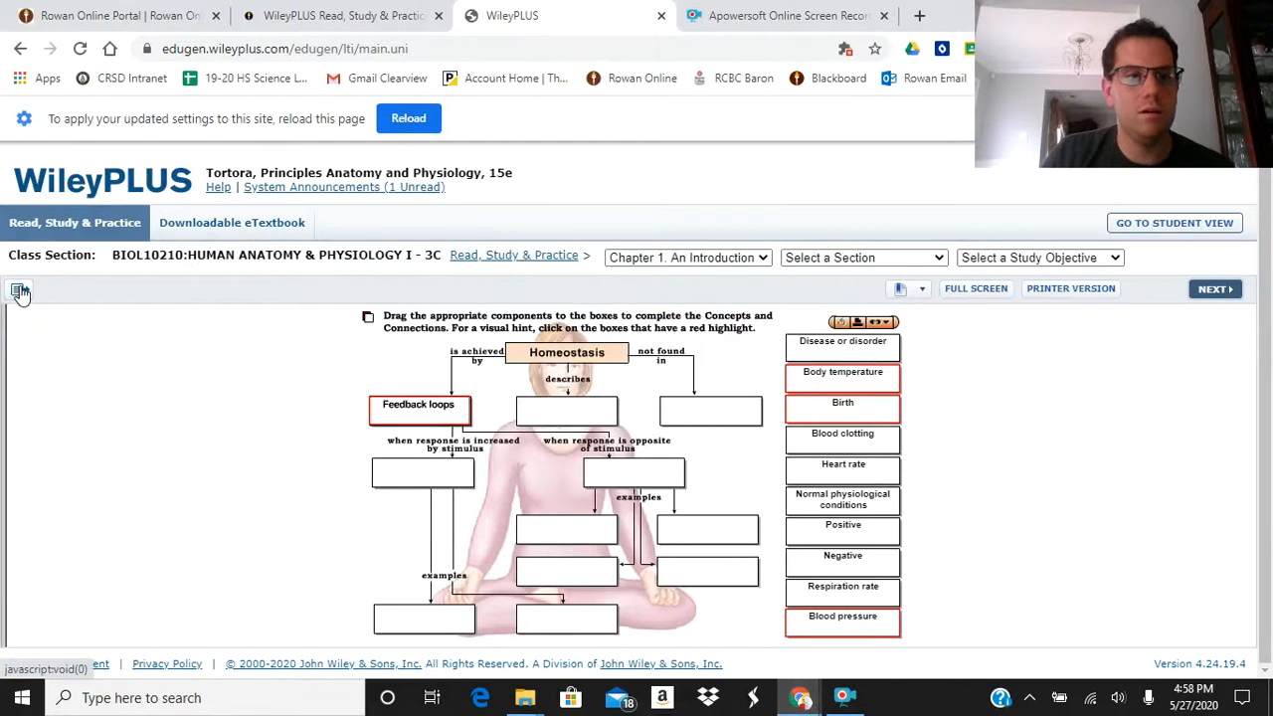
click(18, 288)
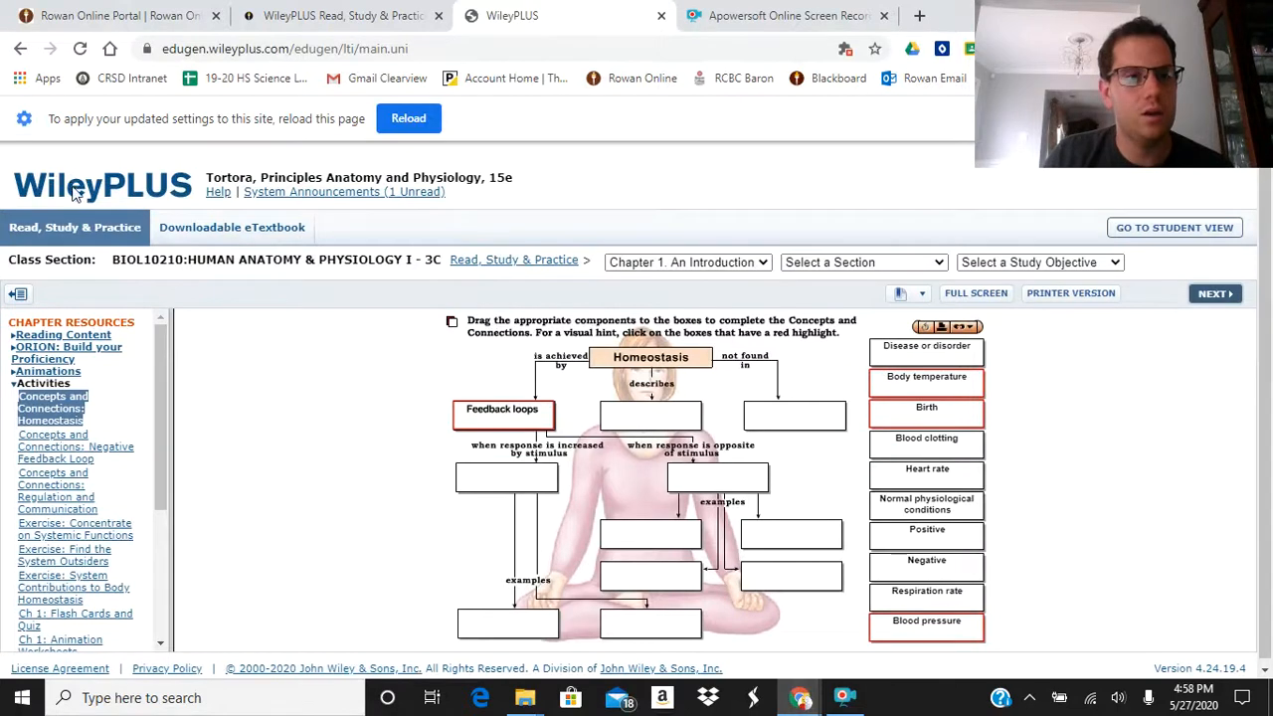
click(22, 48)
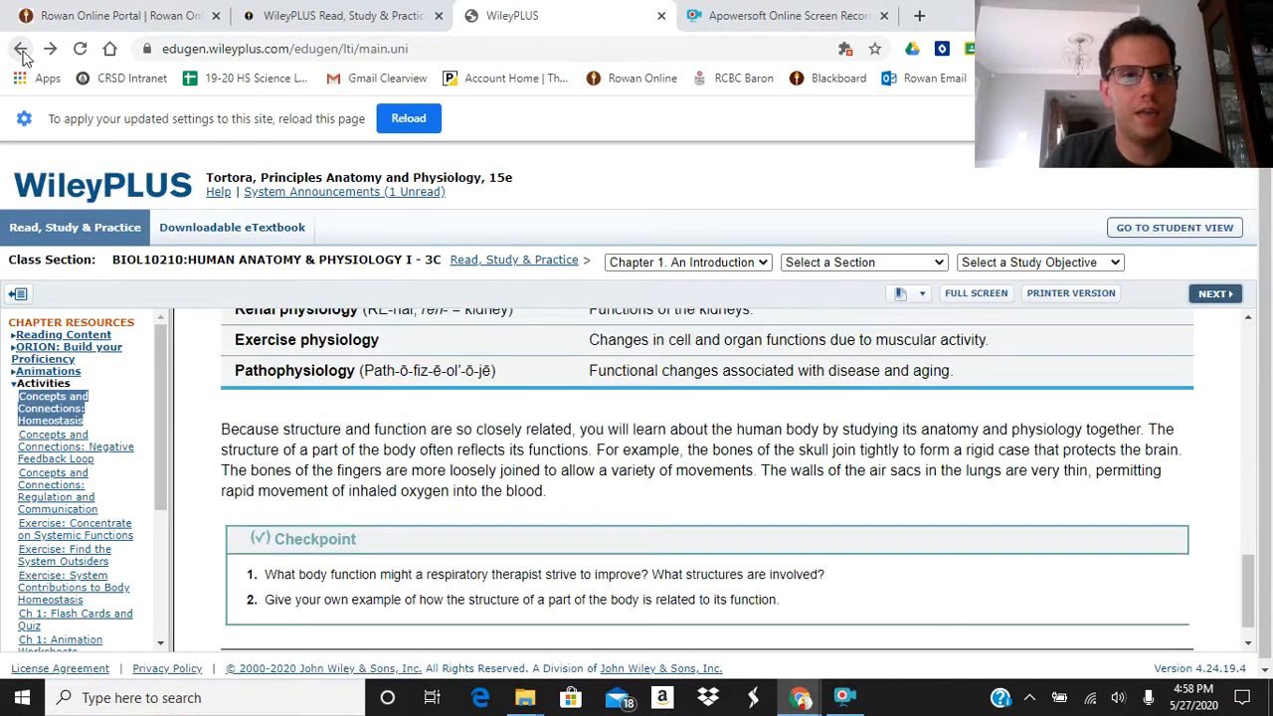
click(20, 48)
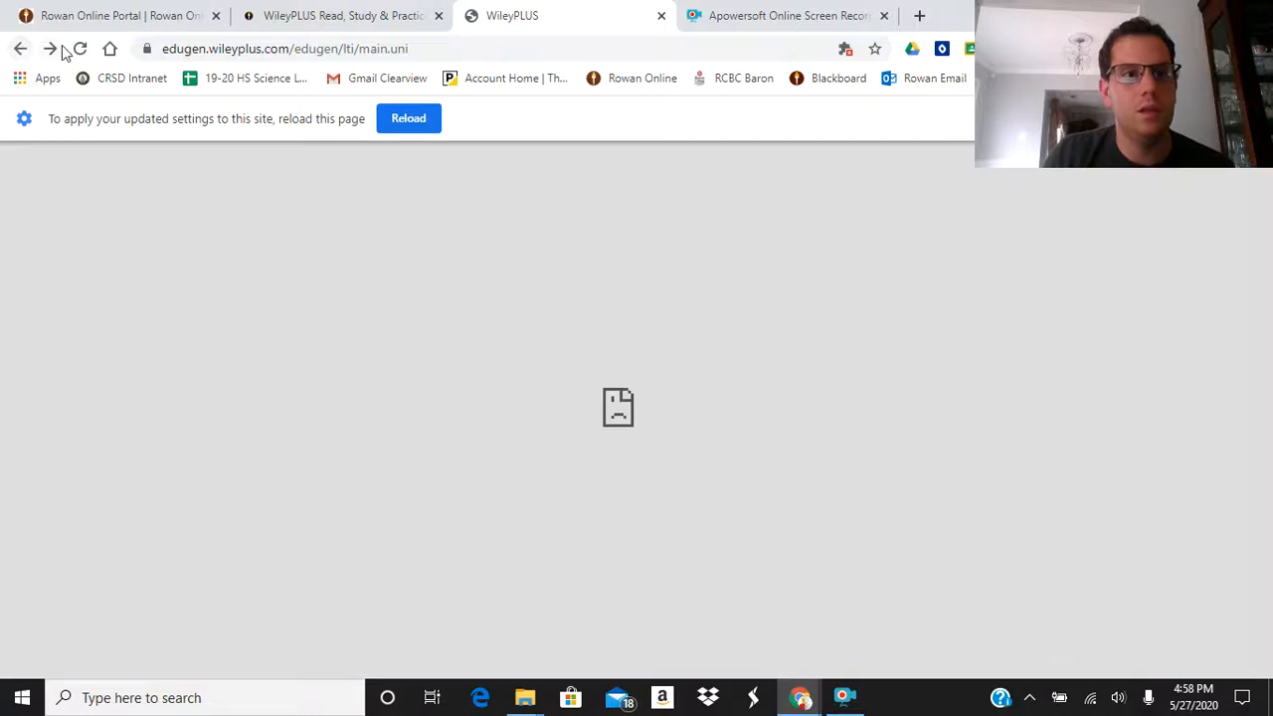
click(79, 47)
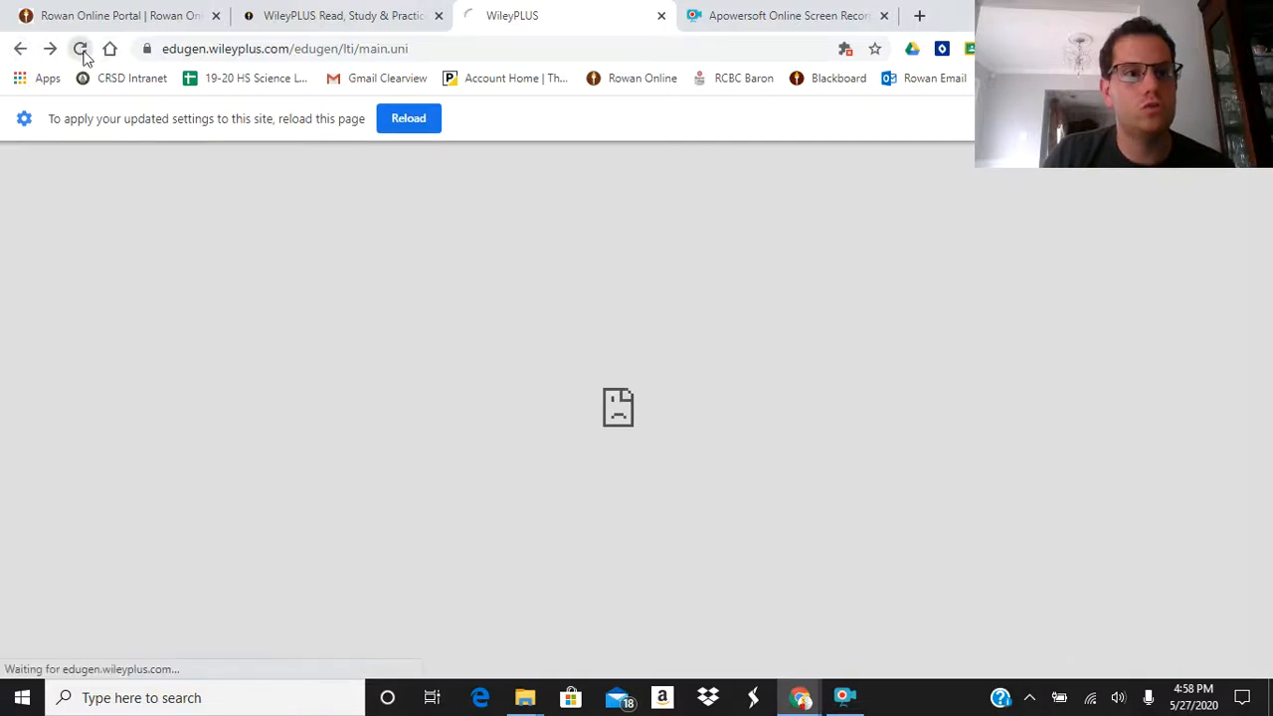
click(79, 48)
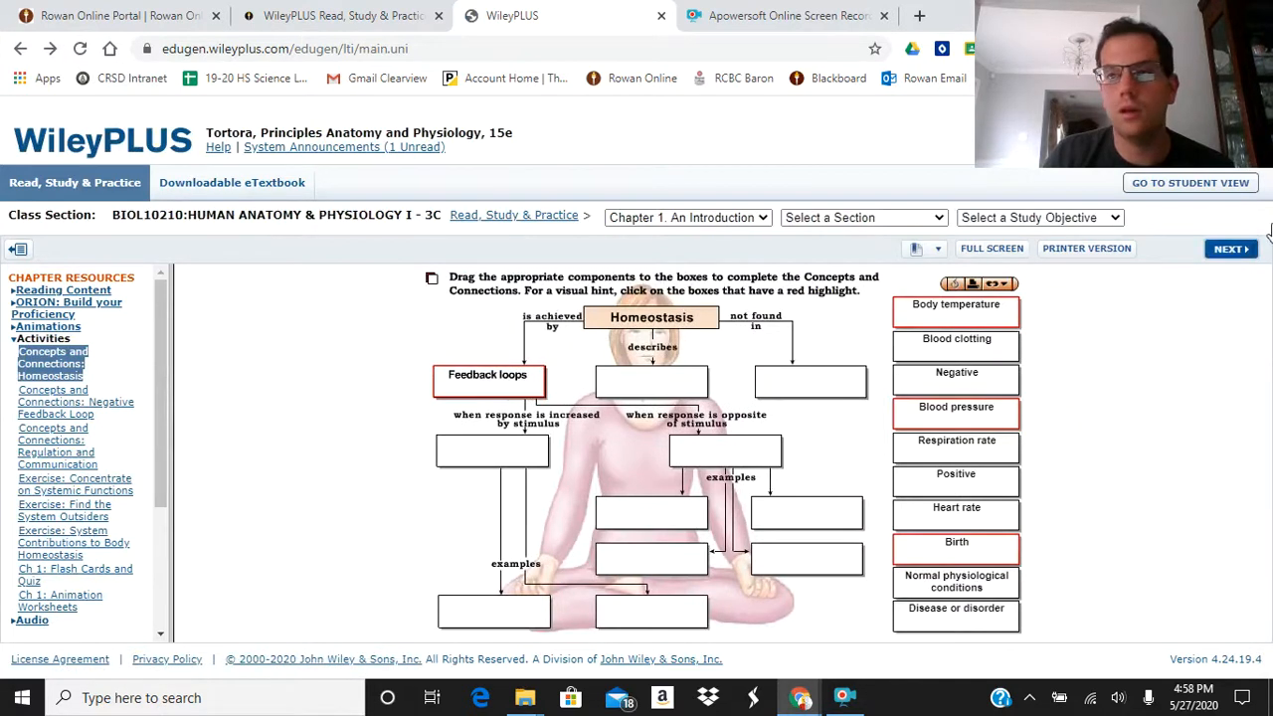
click(75, 402)
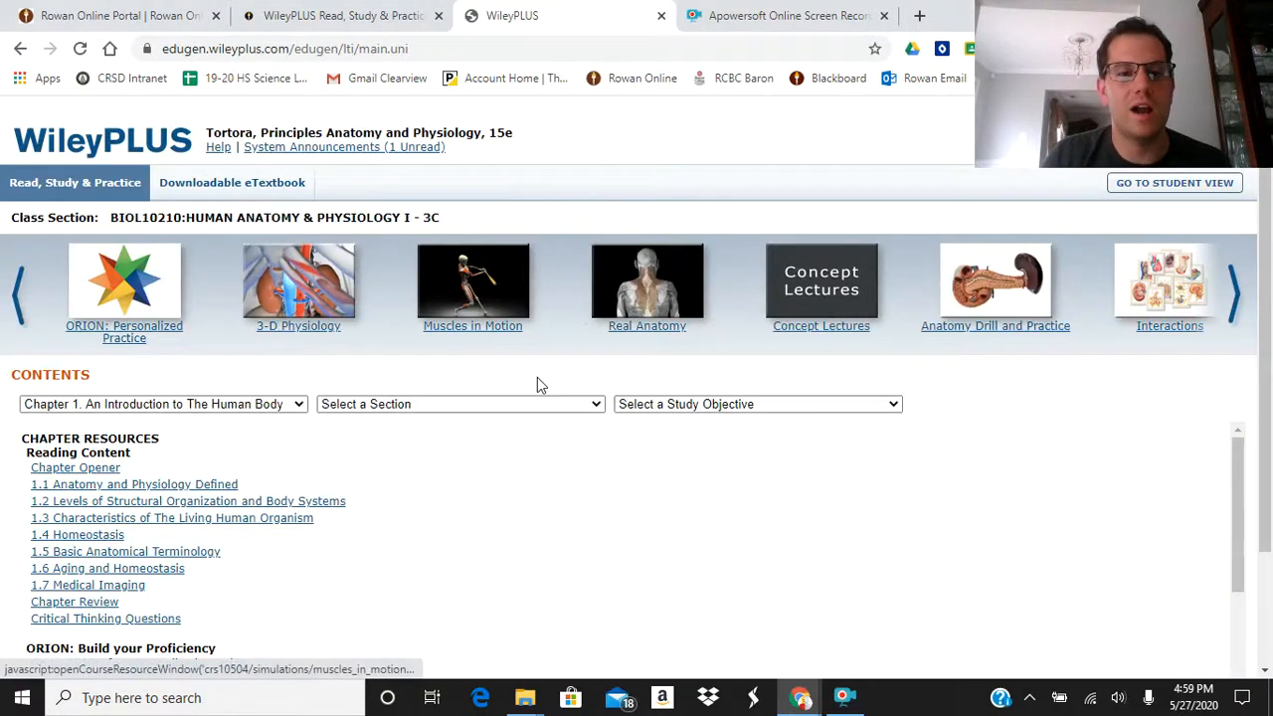
mouse_move(994, 326)
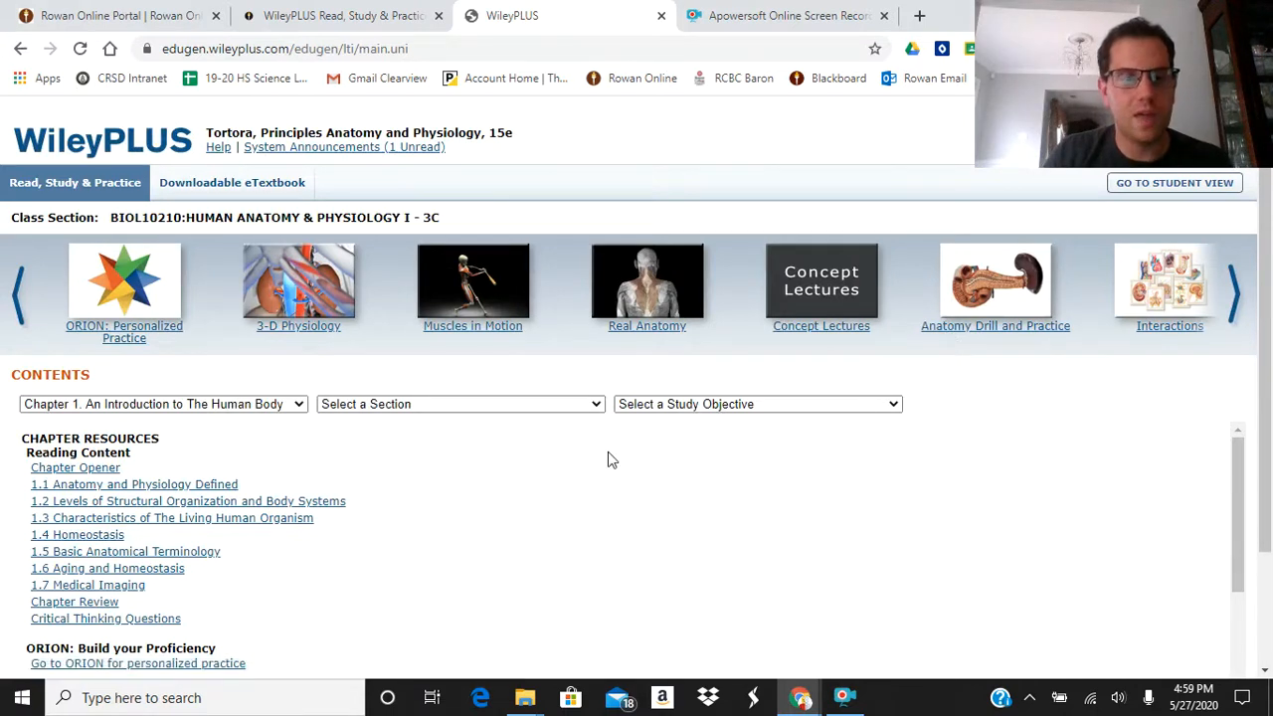
Advance the resource showcase three times to reveal Interactions, PowerPhys, Dissection Videos and more
scroll(down, 3)
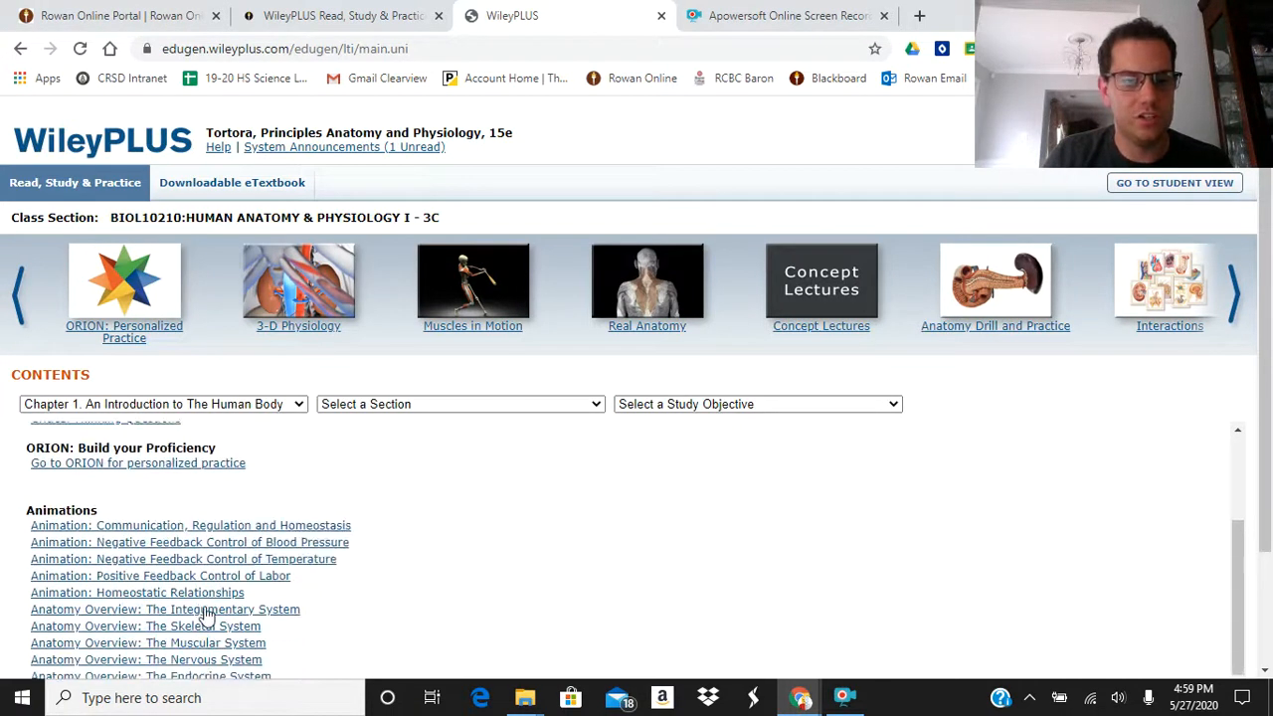
scroll(down, 3)
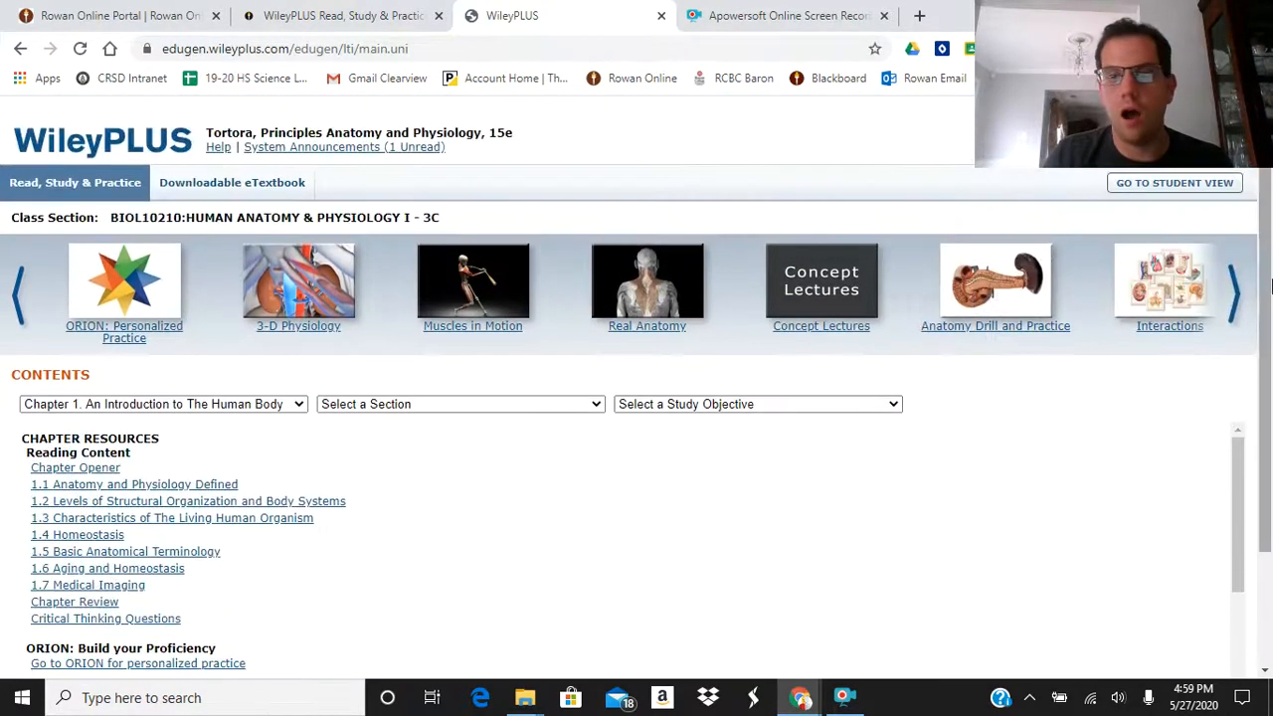
click(1234, 288)
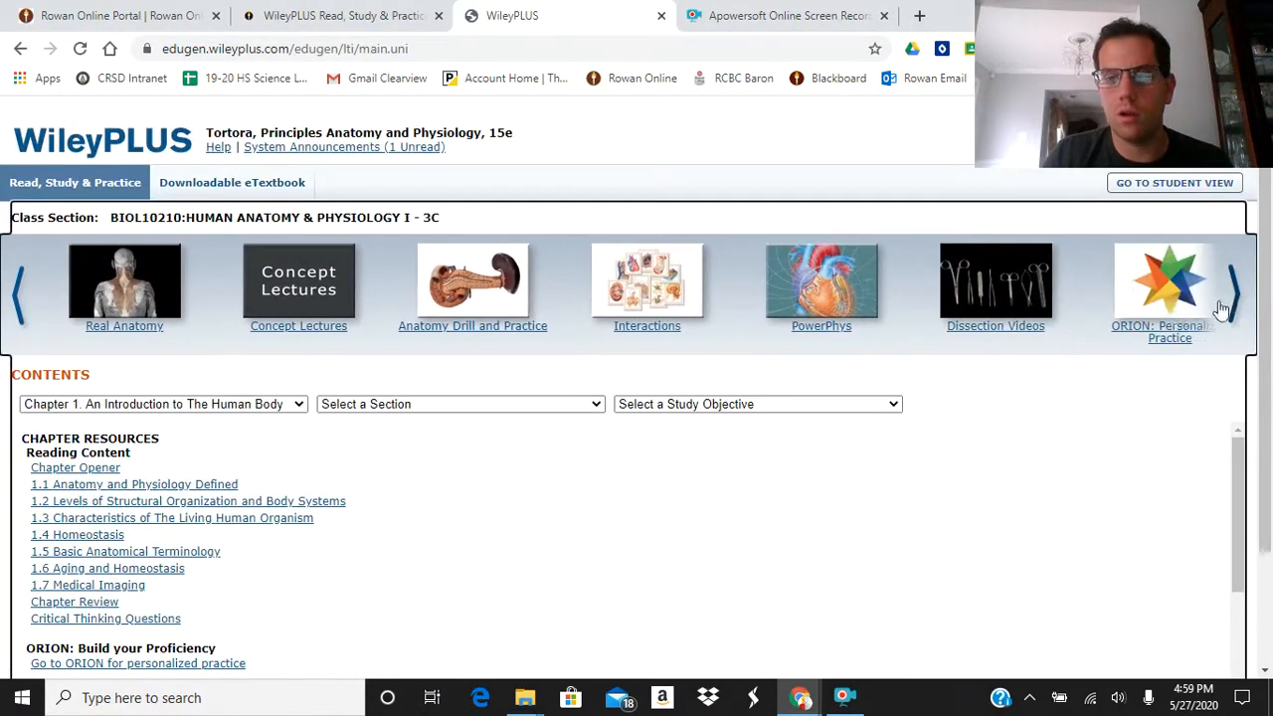
click(1232, 291)
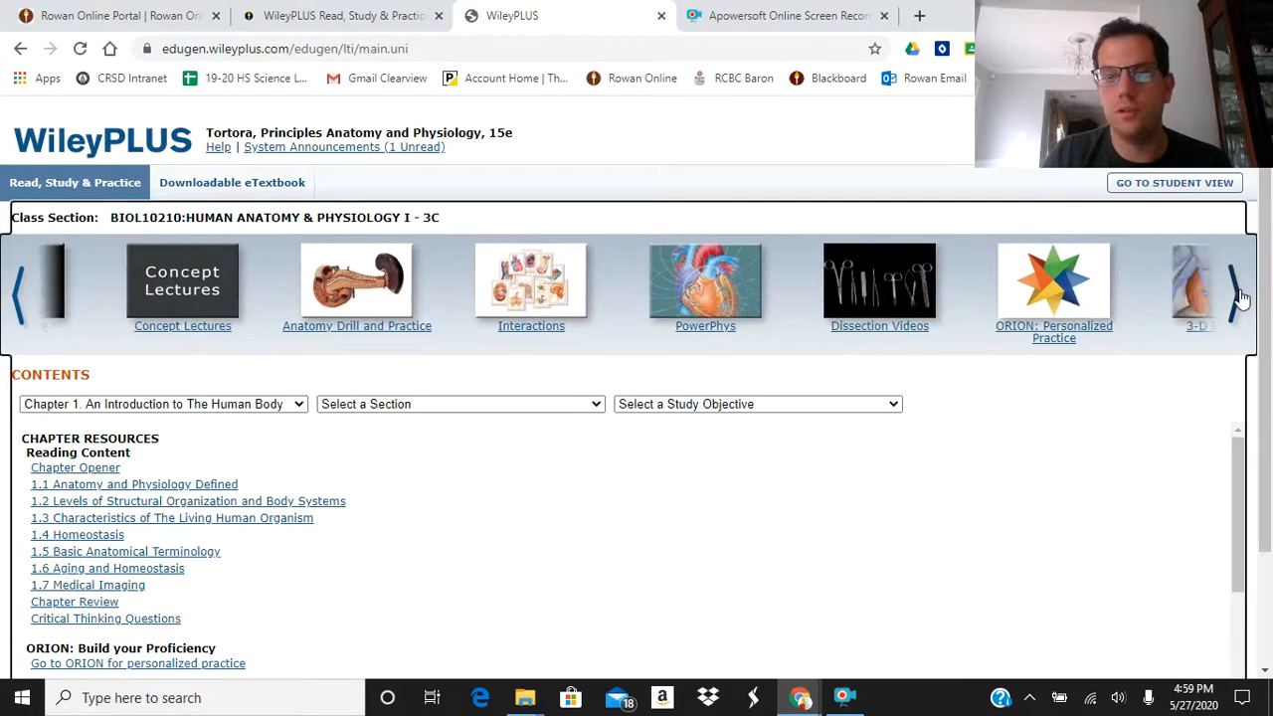
click(1234, 289)
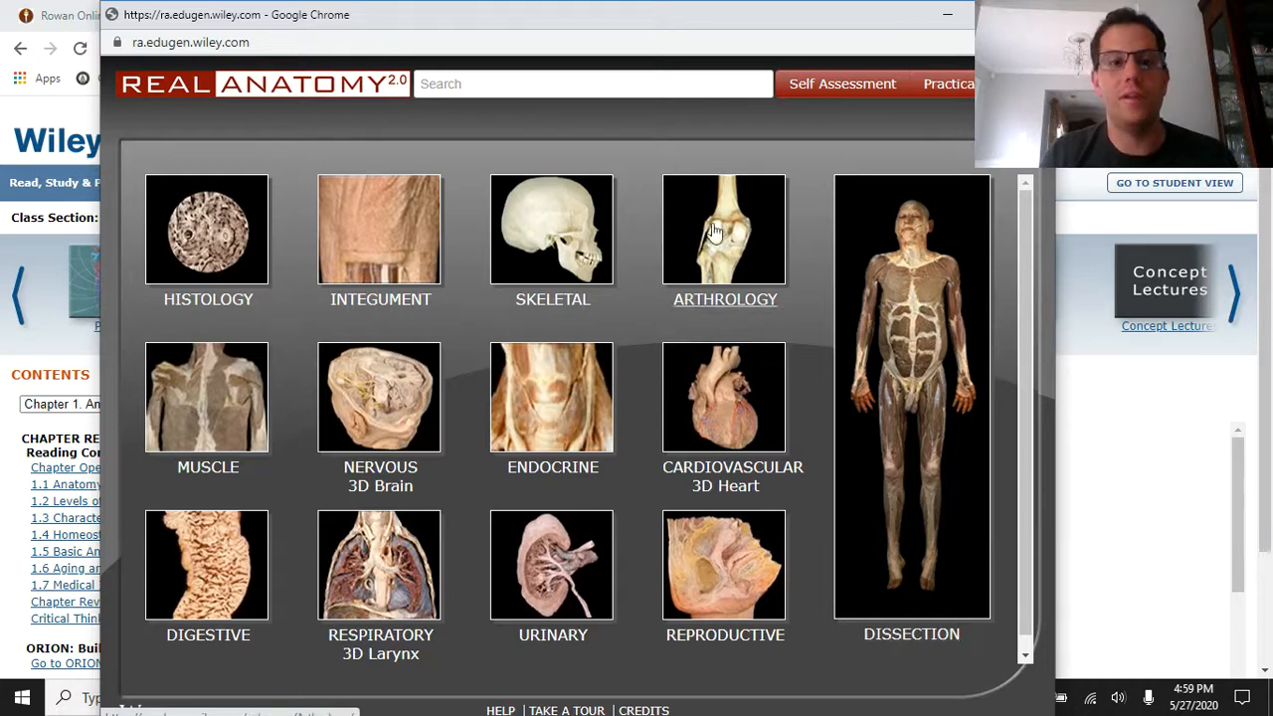
mouse_move(553, 229)
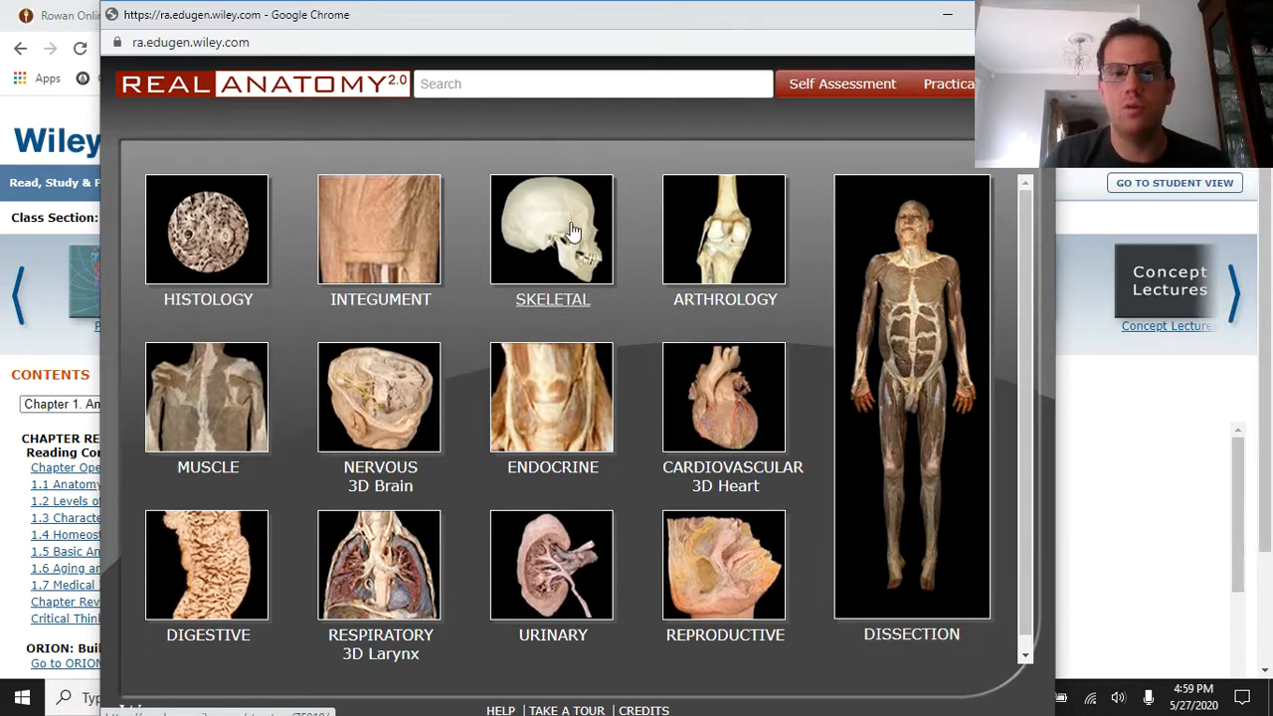
Launch the Real Anatomy 2.0 window from the resource showcase thumbnail
click(553, 229)
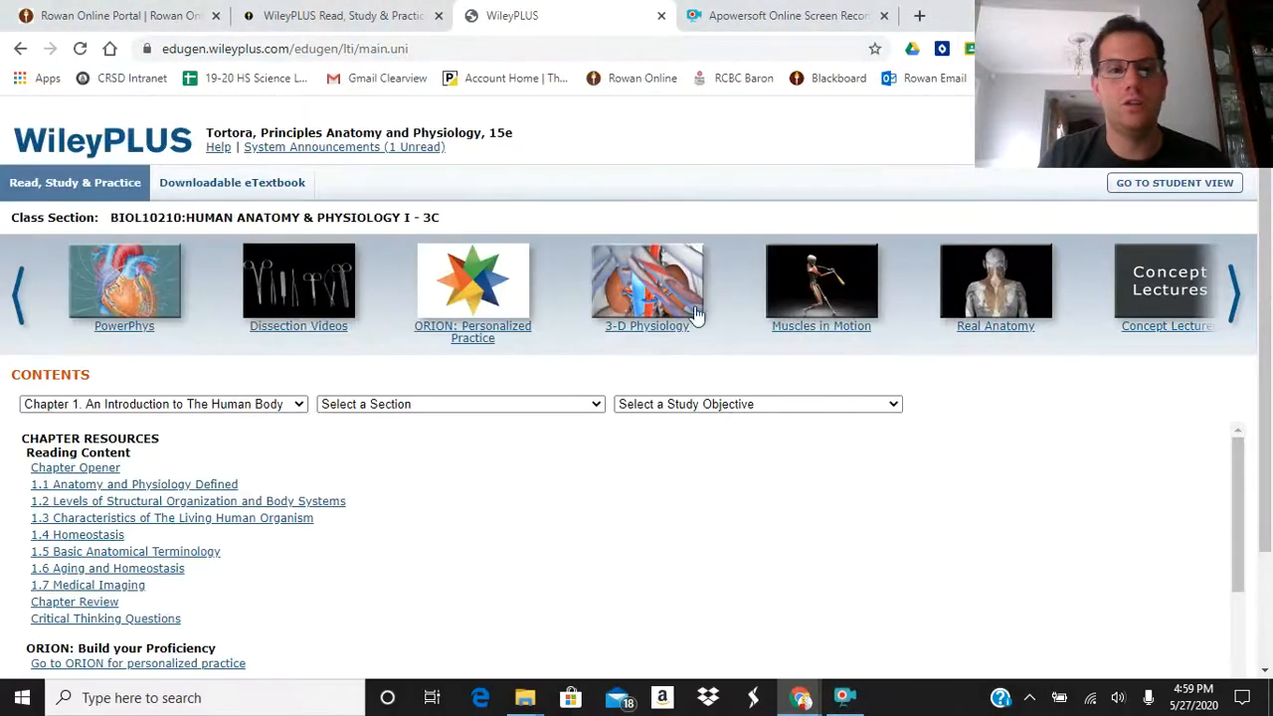
mouse_move(279, 376)
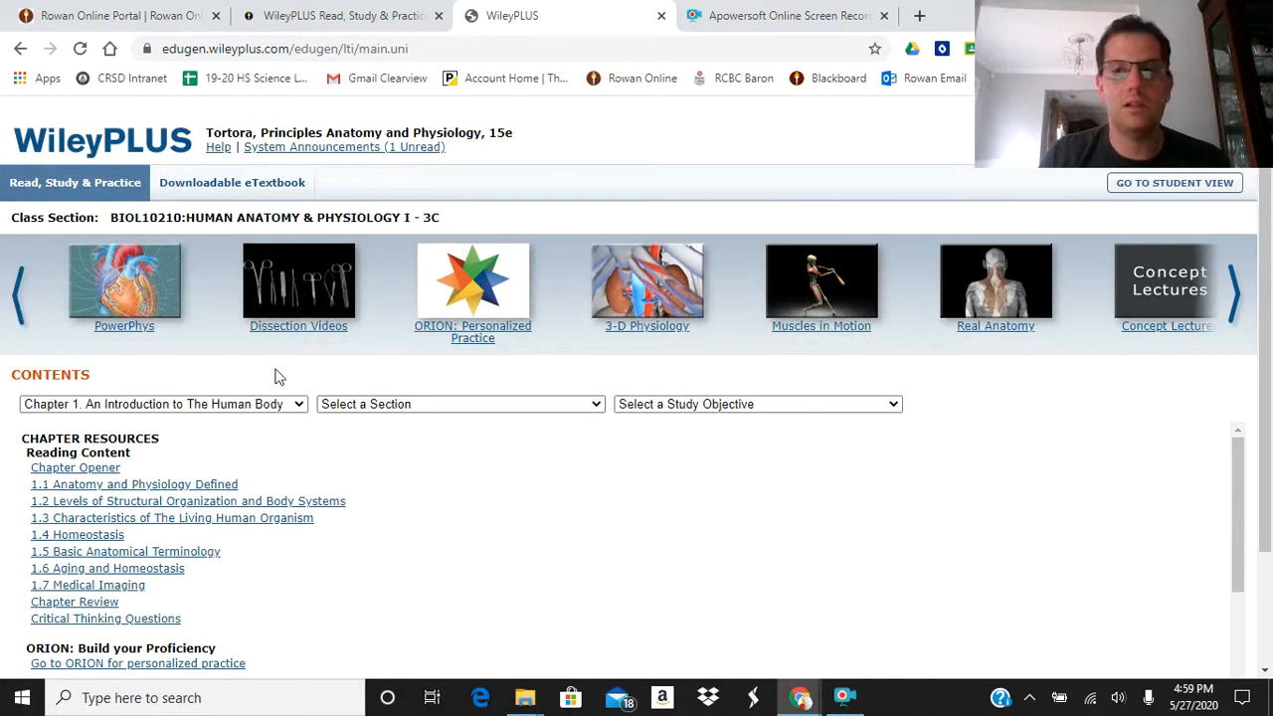
mouse_move(362, 390)
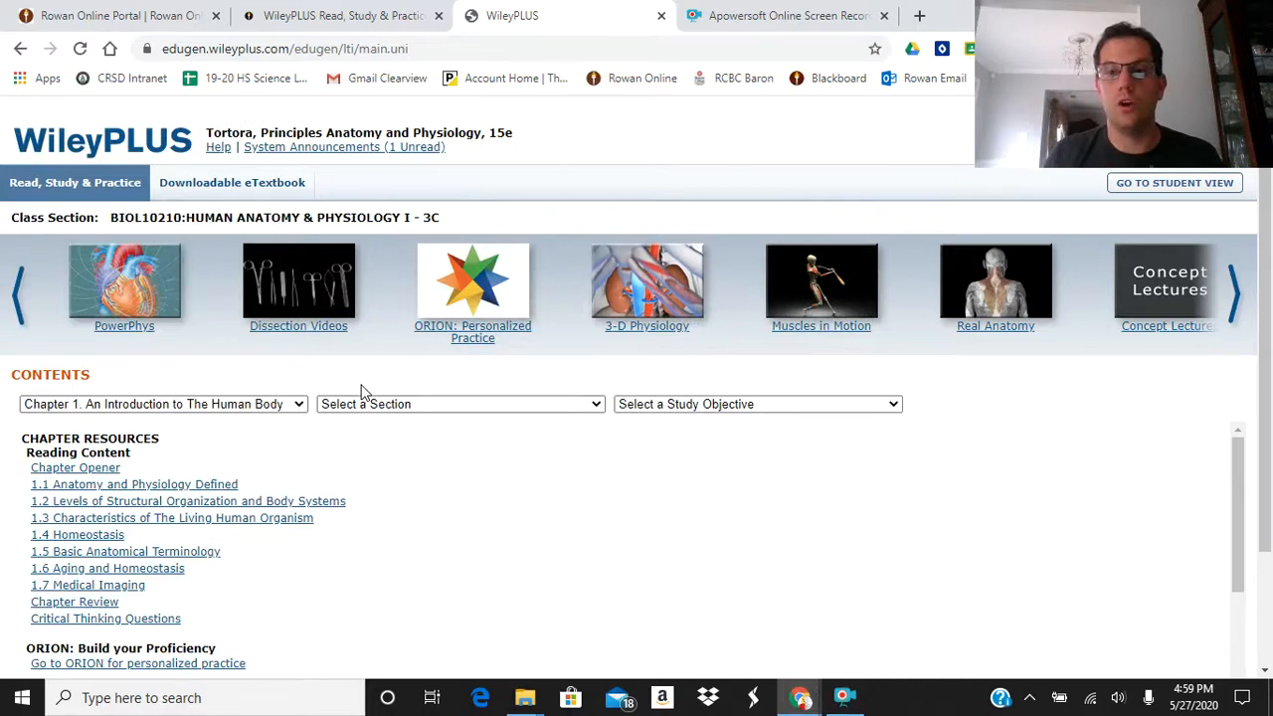
Open Chapter 1's Critical Thinking Questions and reveal the answer to question 1
scroll(down, 3)
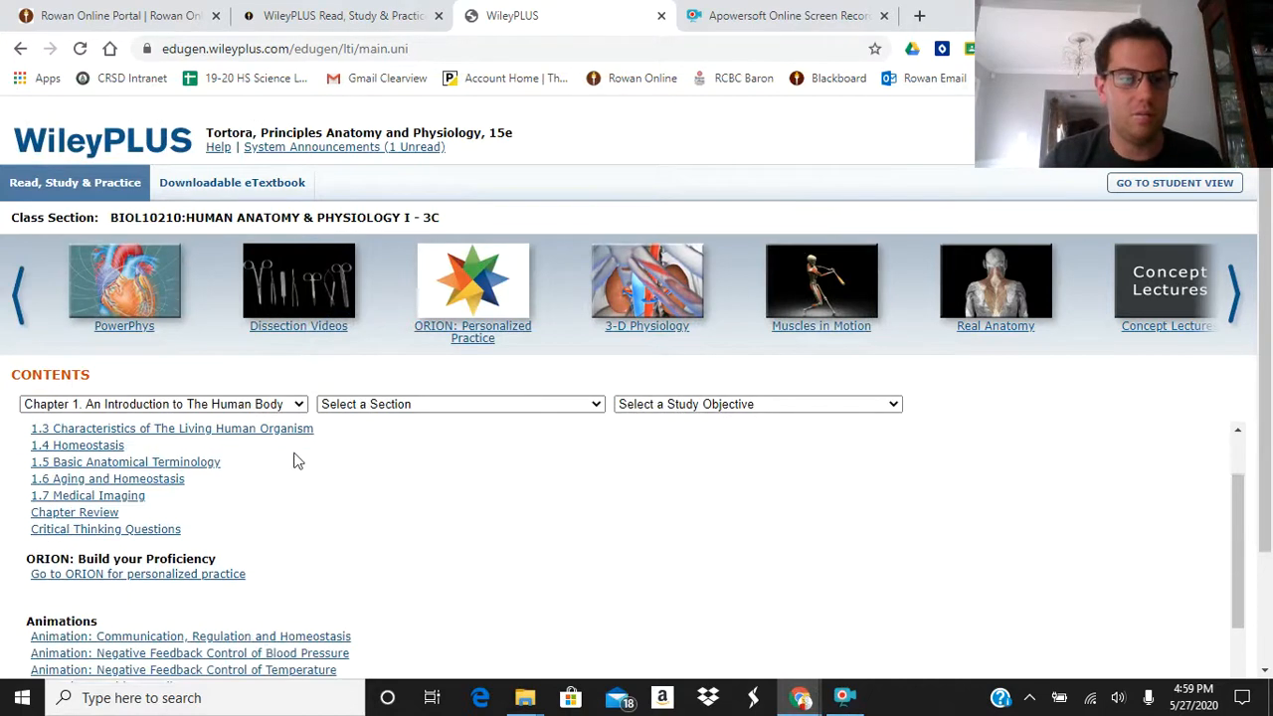
click(104, 529)
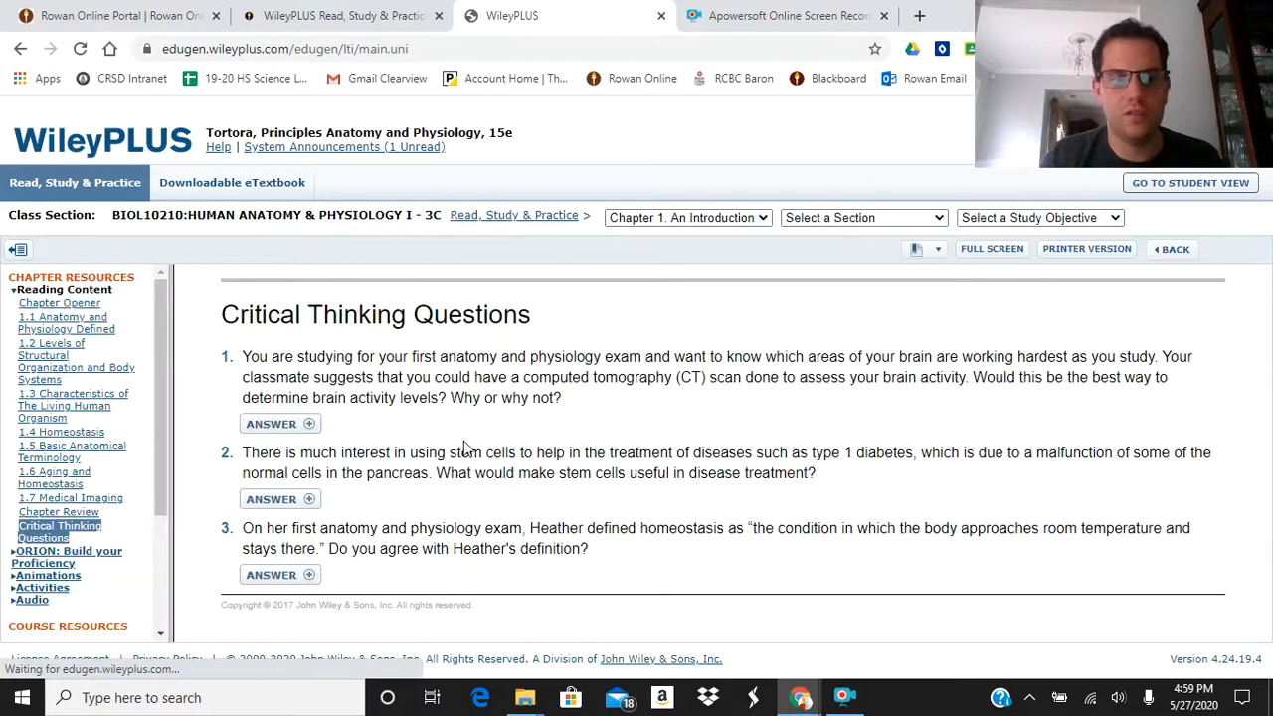
click(271, 424)
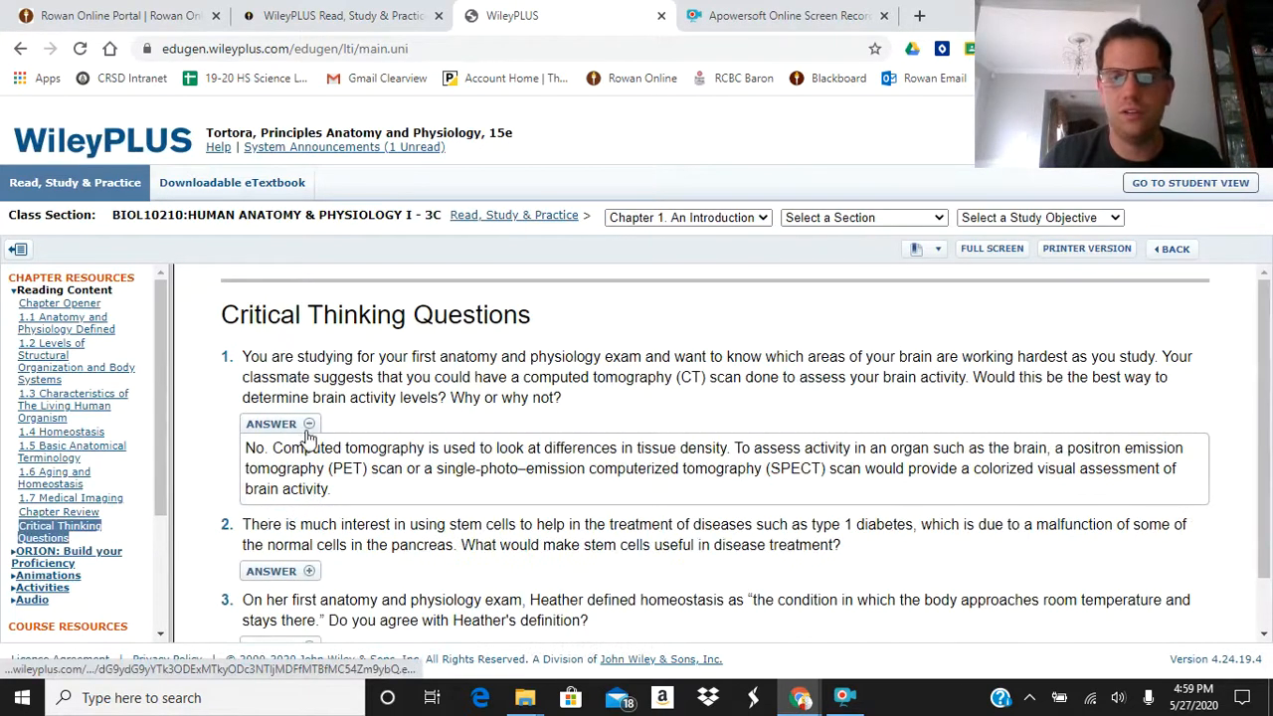
click(270, 423)
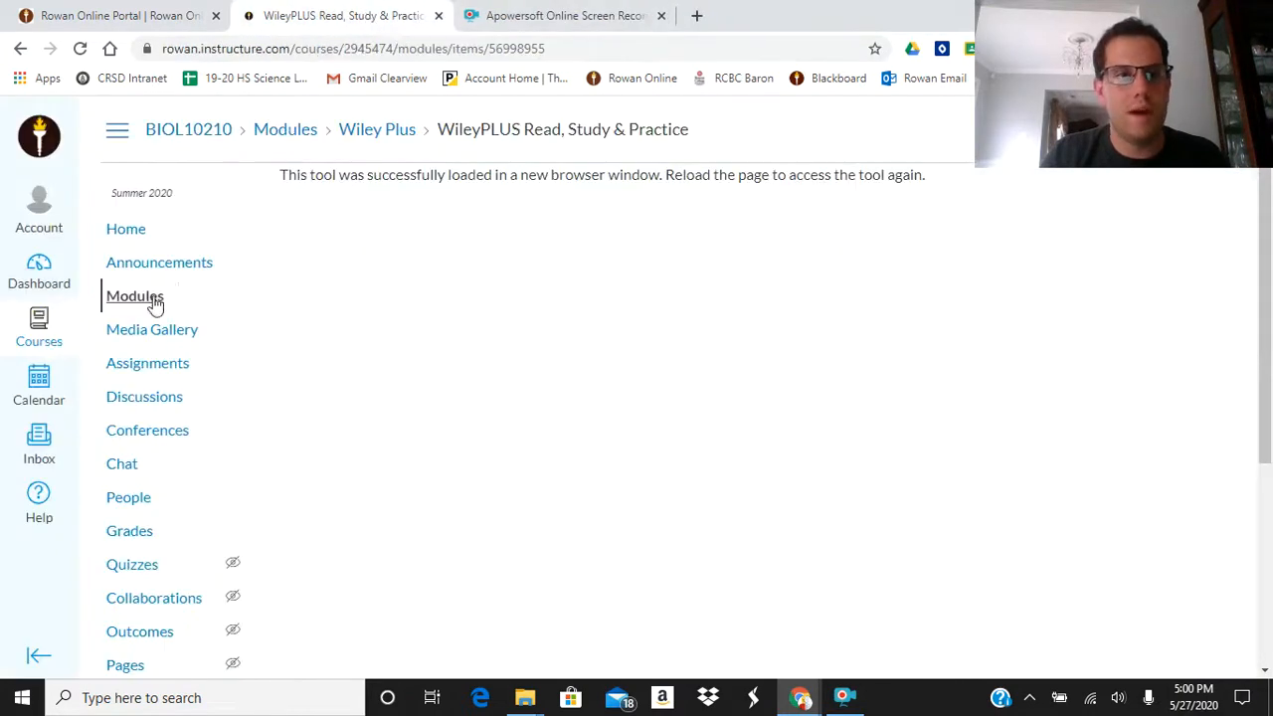
From the Canvas Modules list, launch WileyPLUS Support in a new window
click(136, 294)
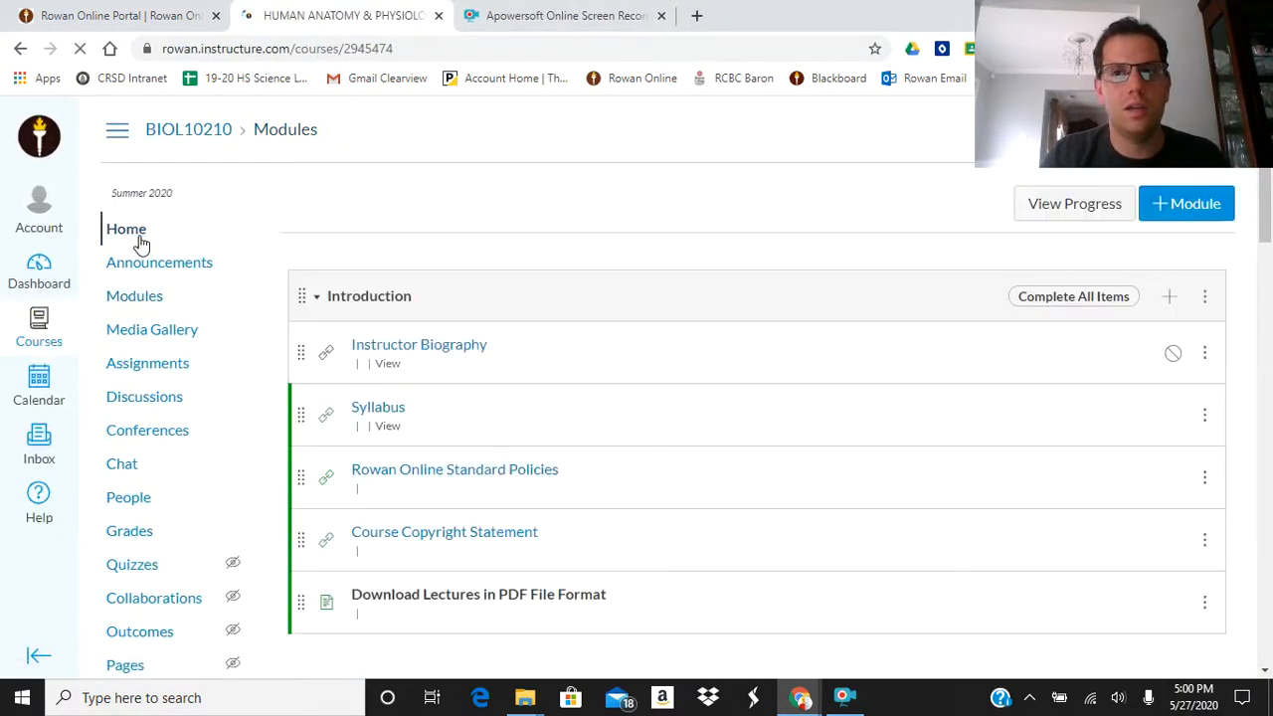
scroll(down, 3)
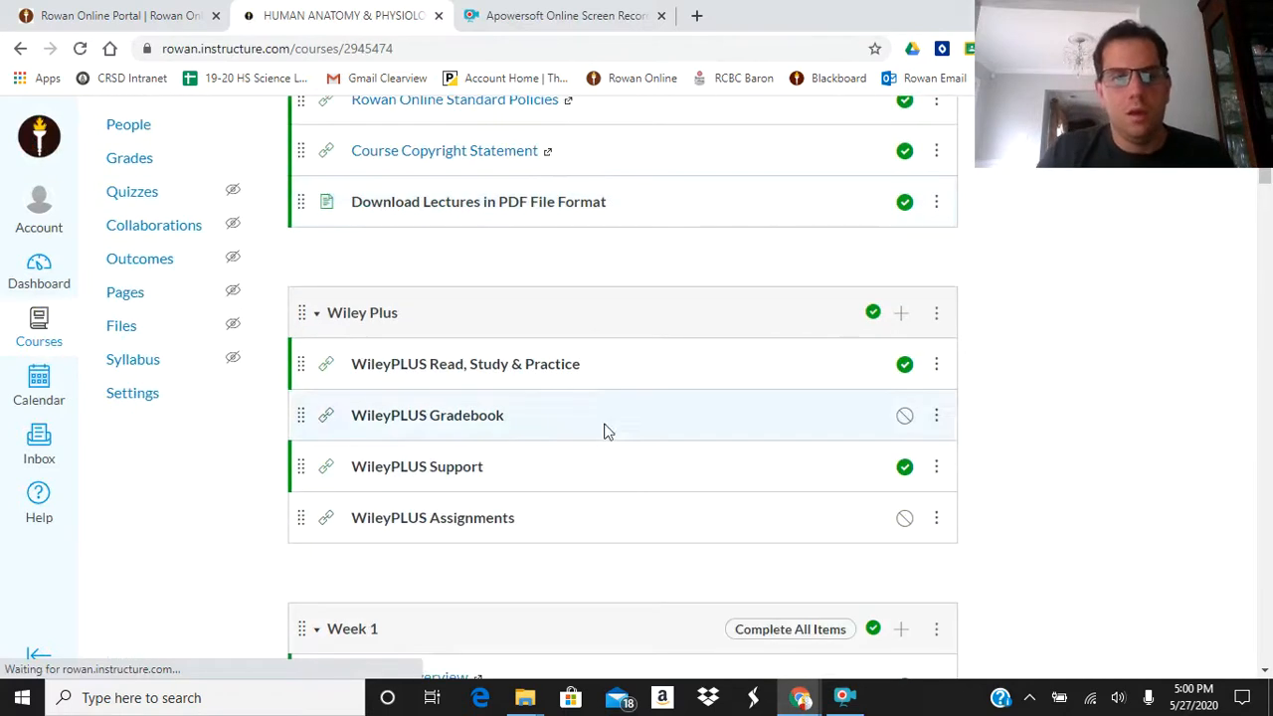
scroll(down, 3)
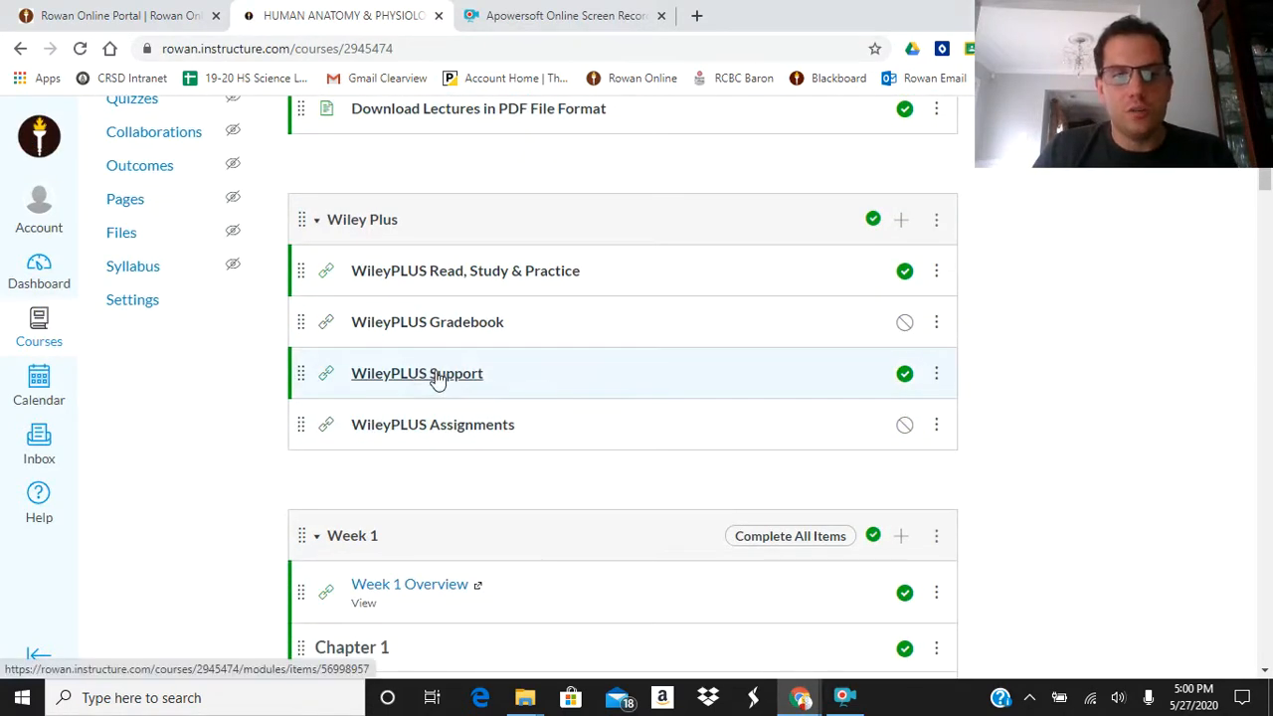
click(418, 374)
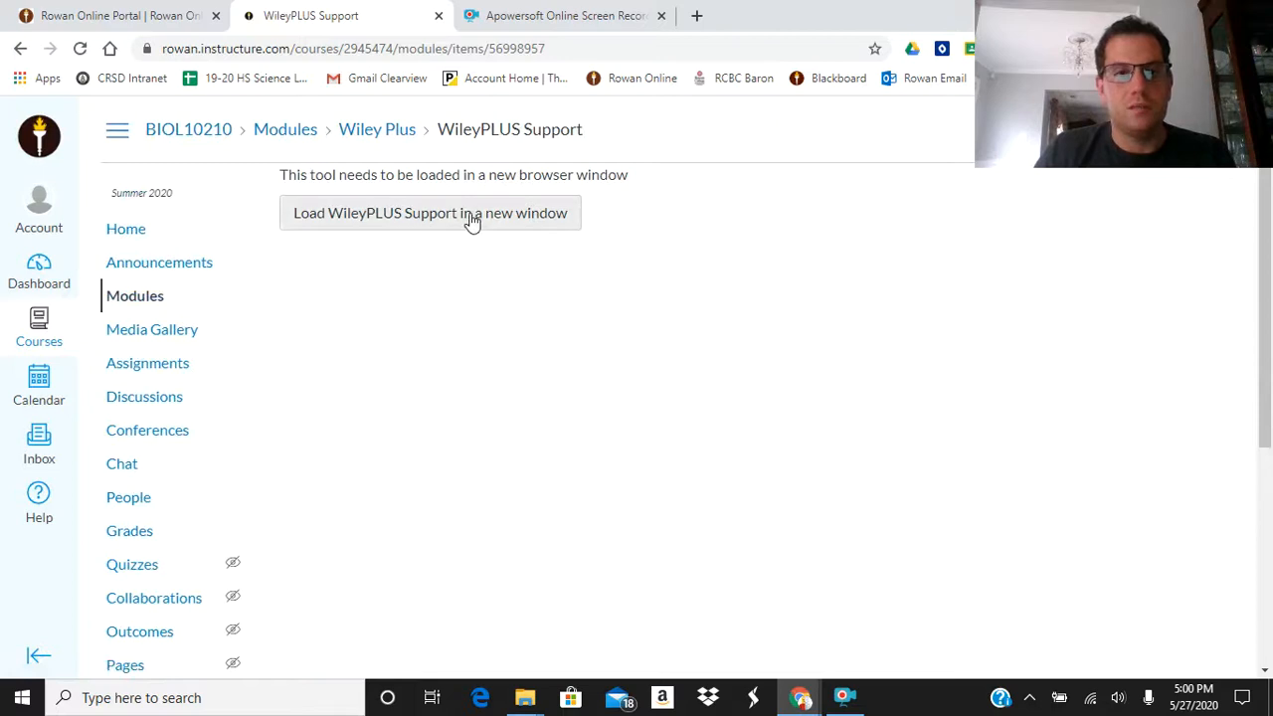
click(430, 213)
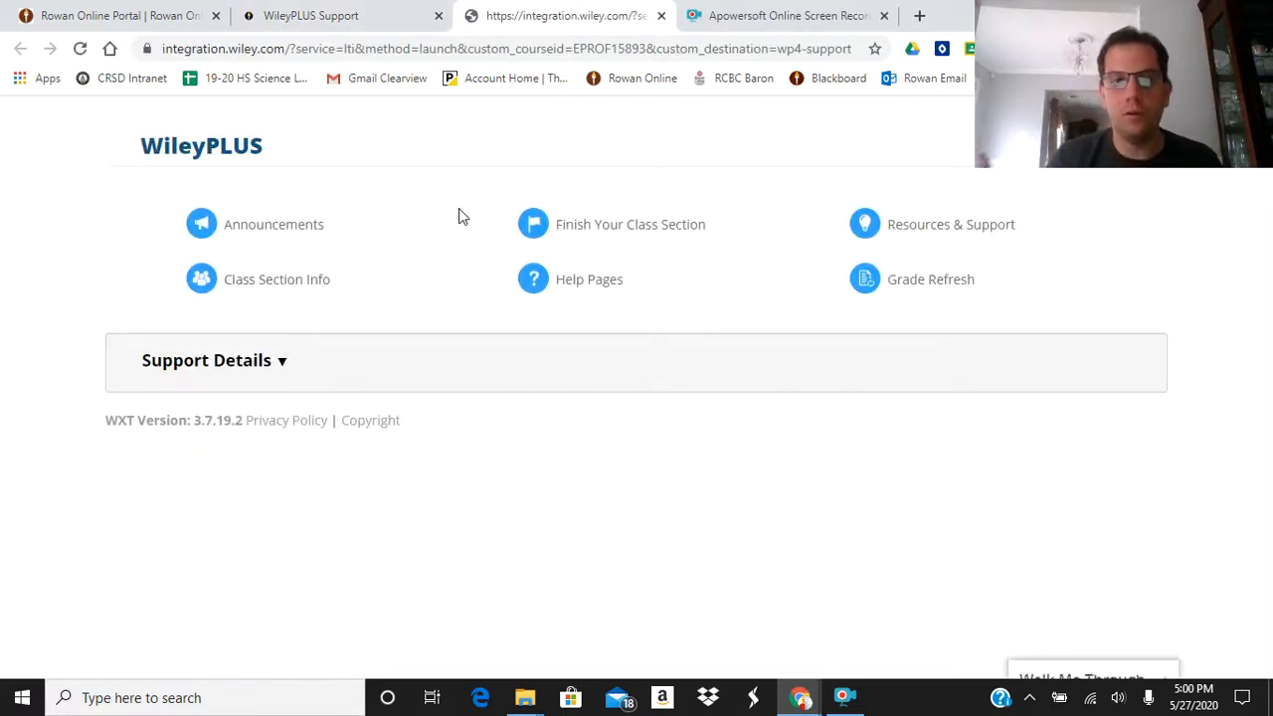
Expand and review the course Support Details, then go to the Help Pages
click(207, 360)
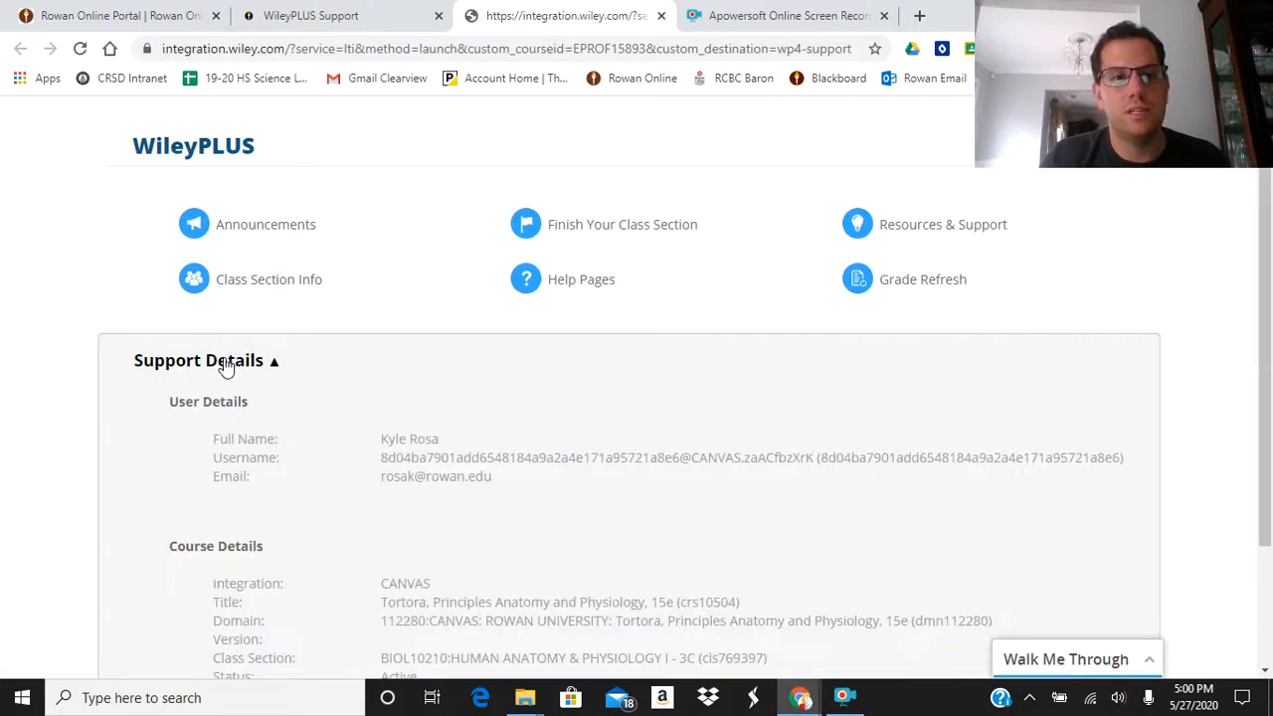
scroll(down, 3)
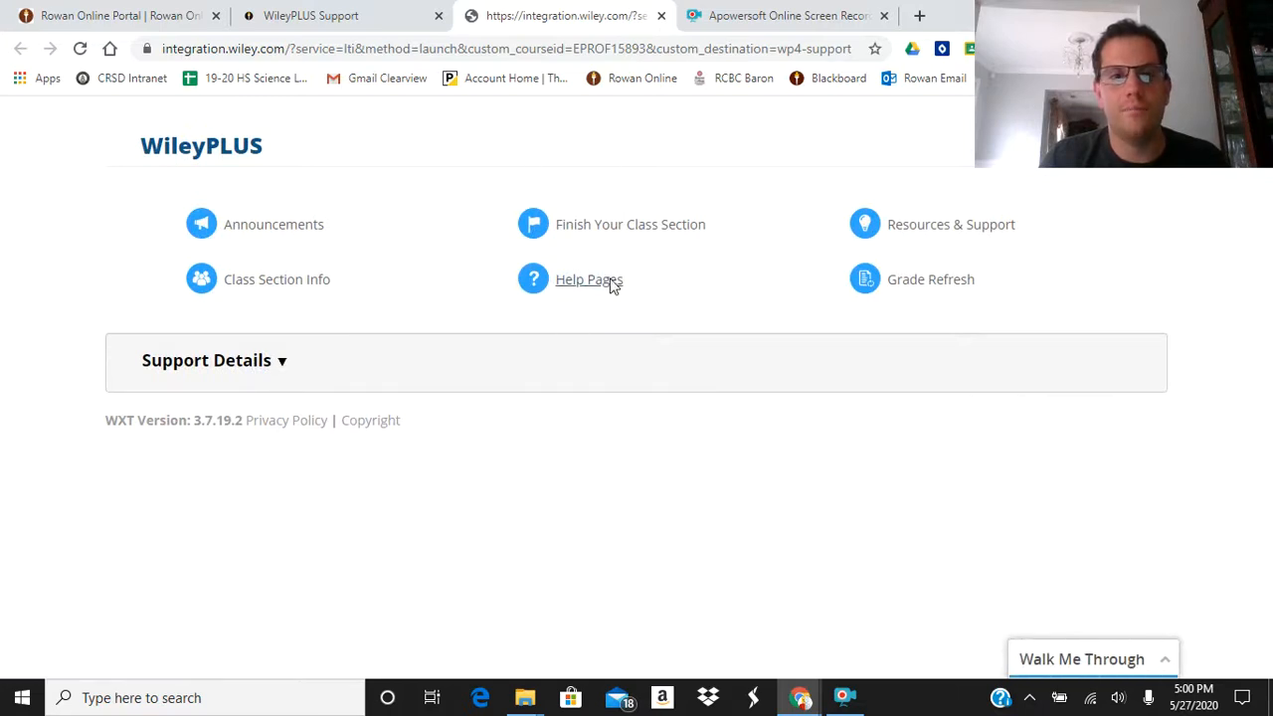
click(589, 279)
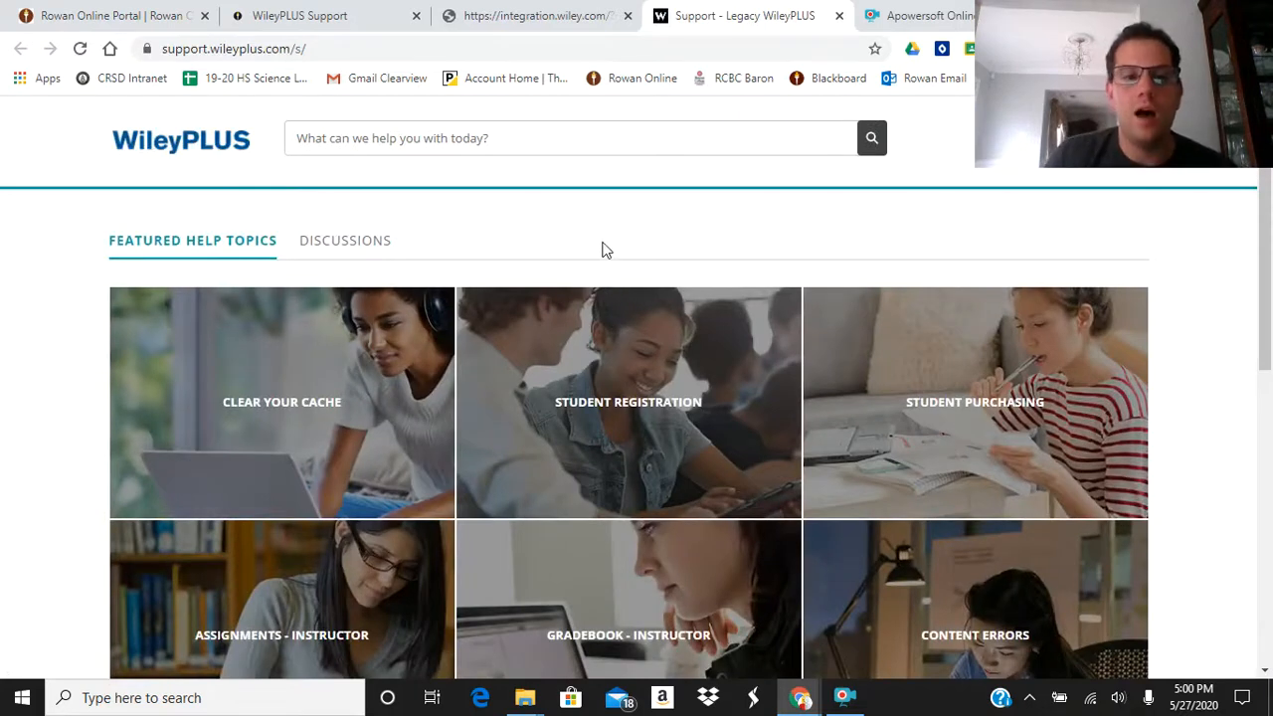
Open the Clear Your Cache topic from the Featured Help Topics
scroll(down, 3)
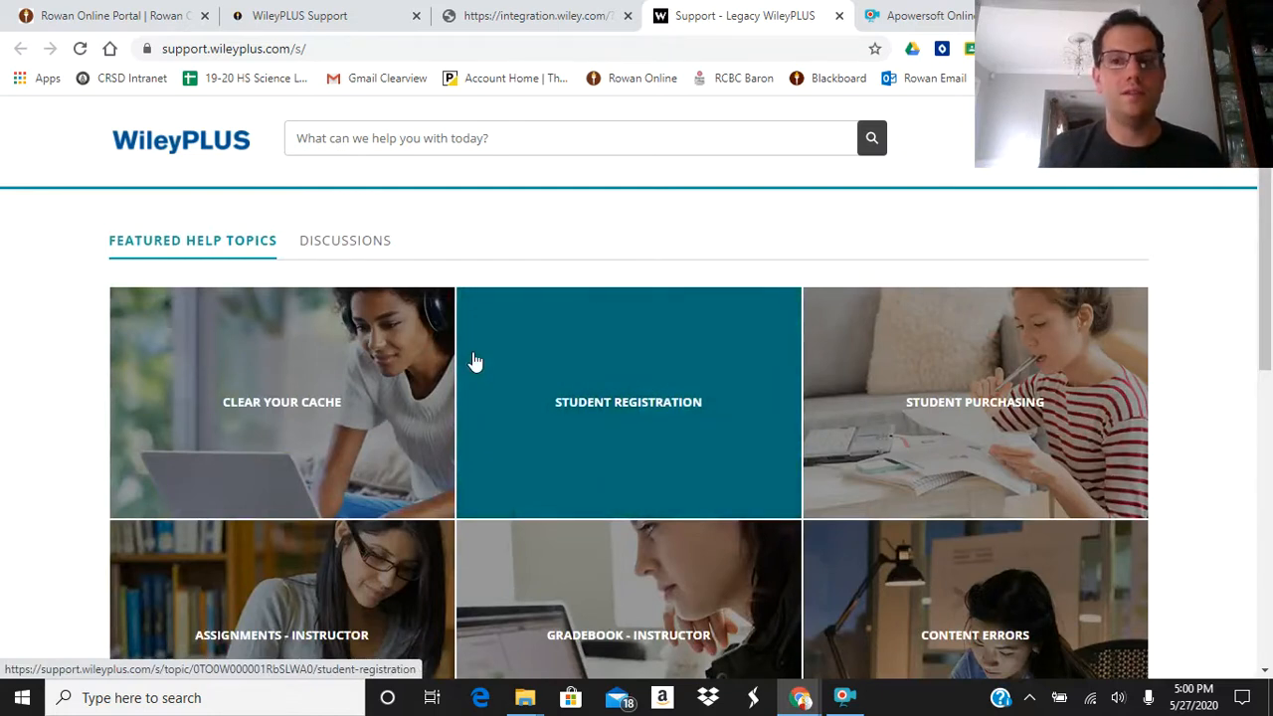
mouse_move(398, 368)
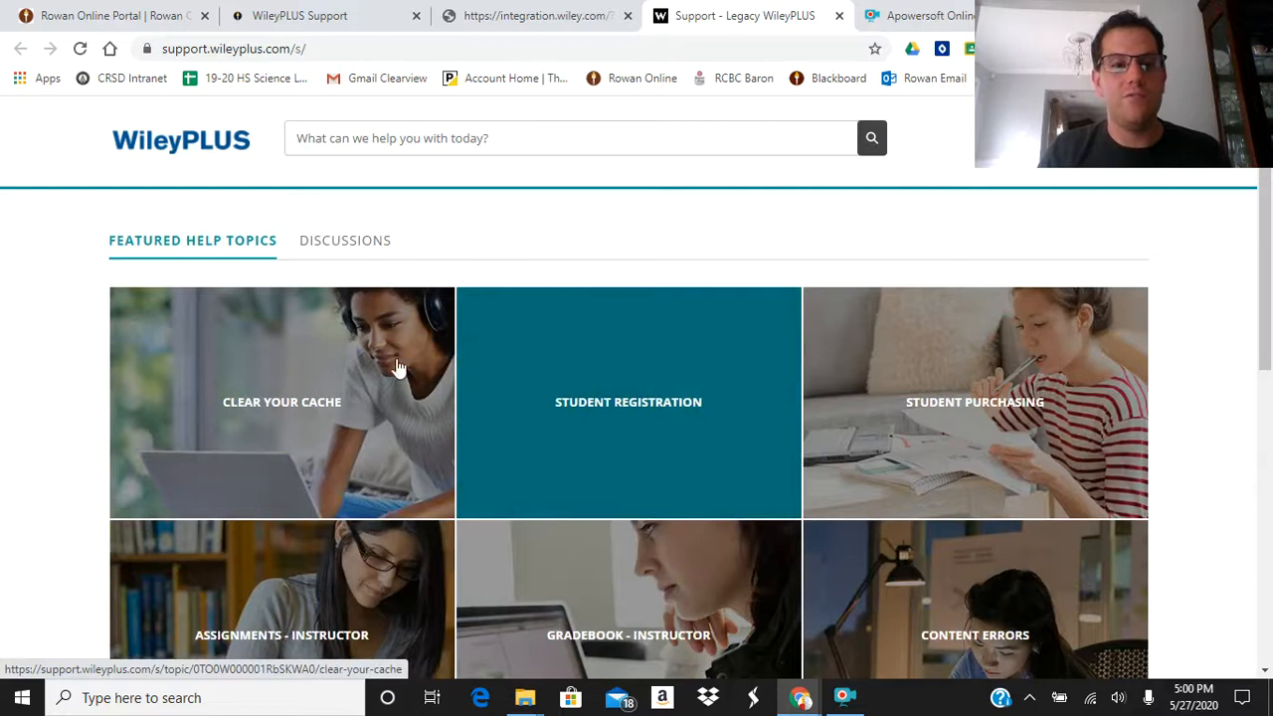
click(283, 402)
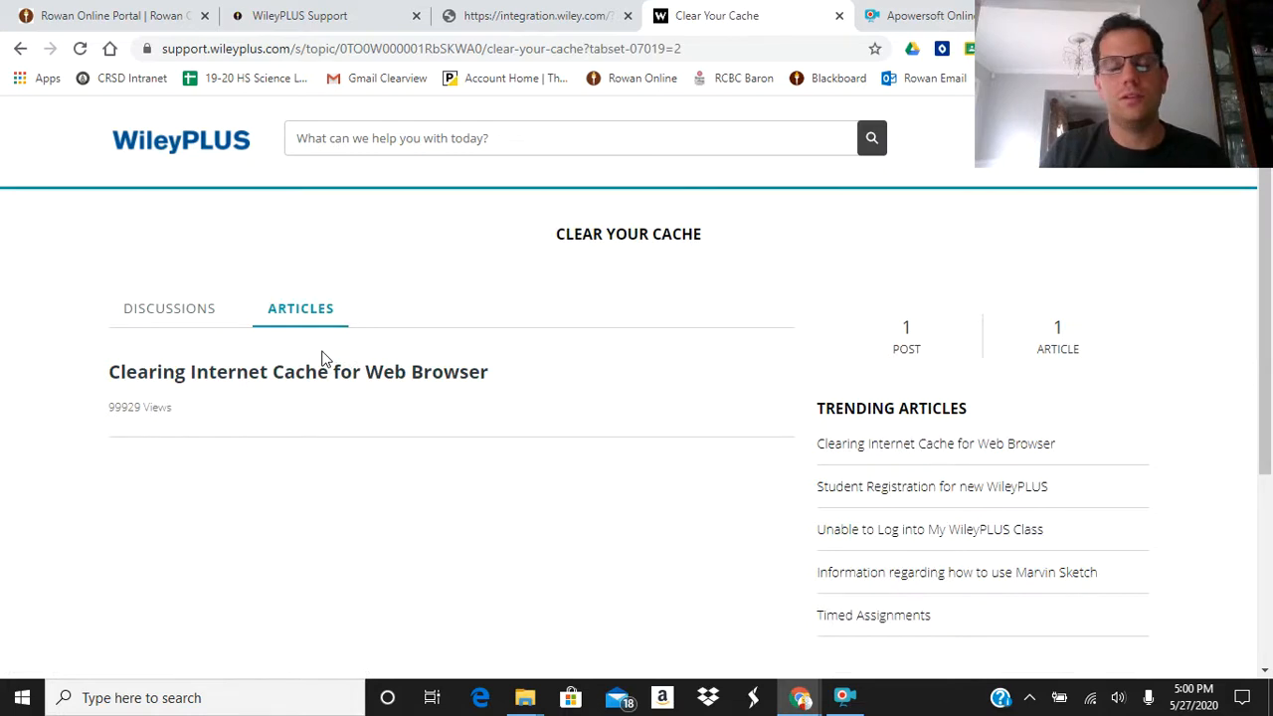
mouse_move(311, 175)
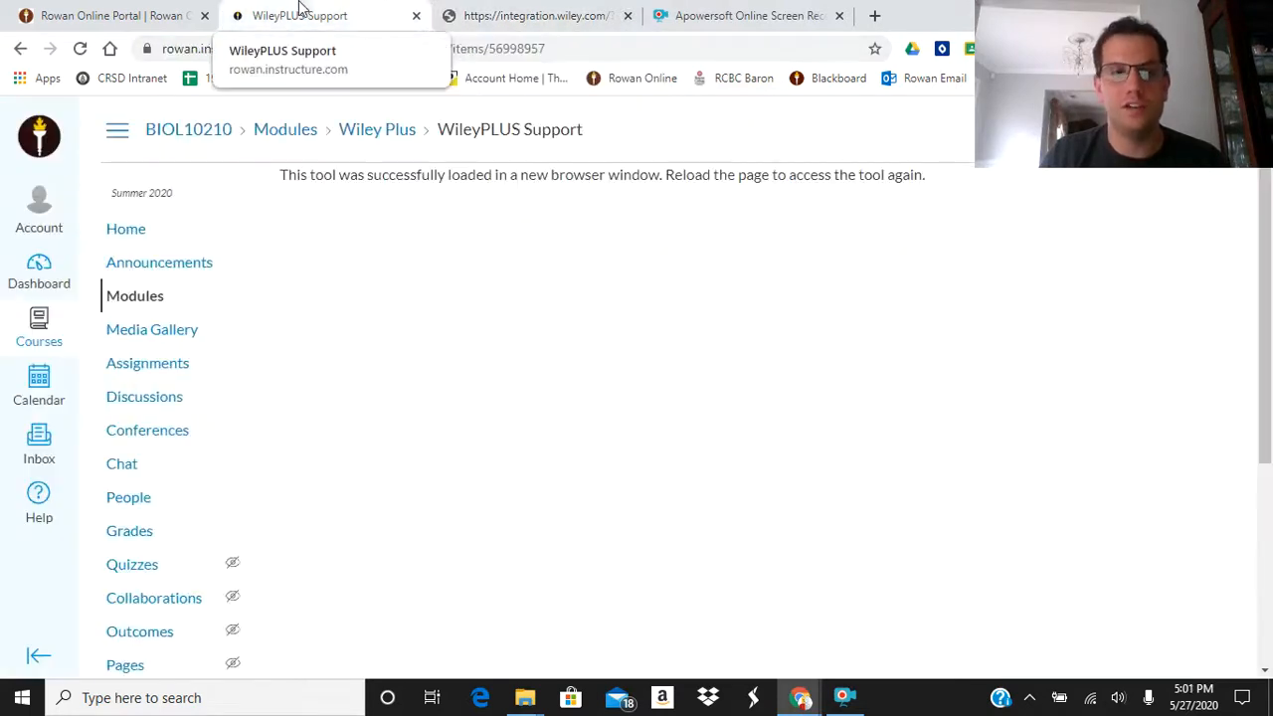
Back in Canvas, launch Wiley Plus Assignment 1 from Week 1 in a new window
click(125, 226)
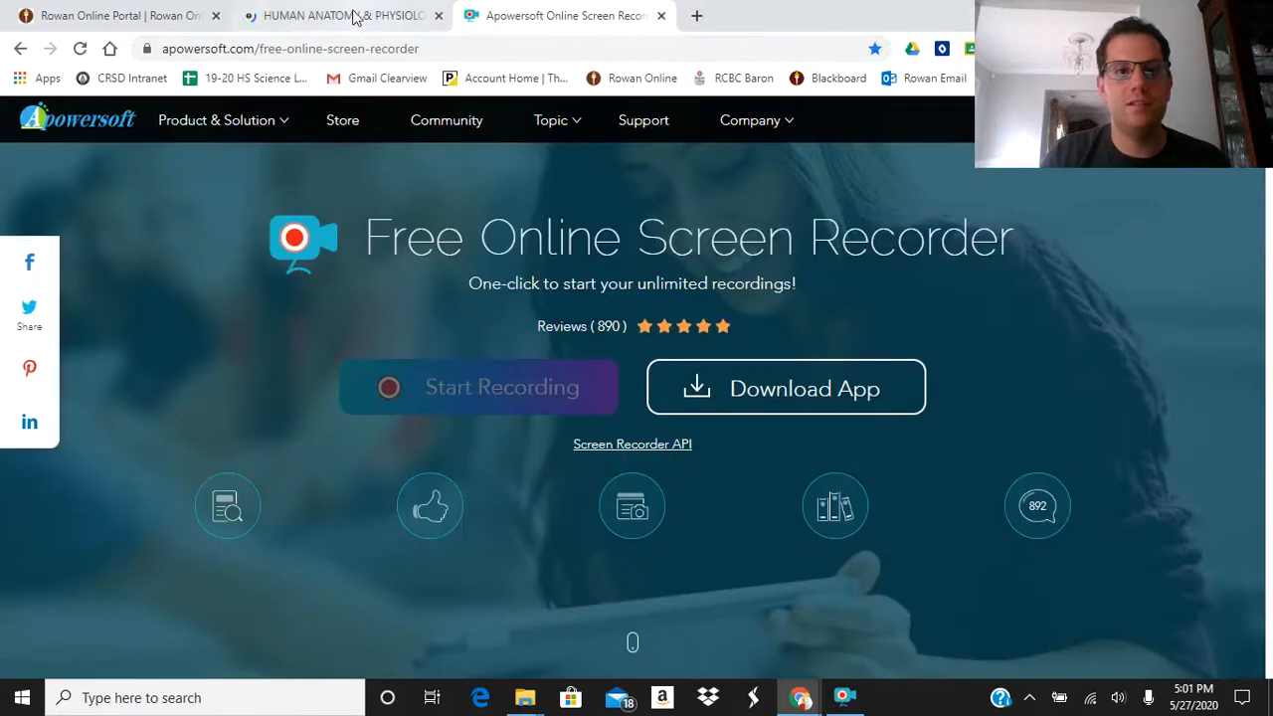
click(342, 16)
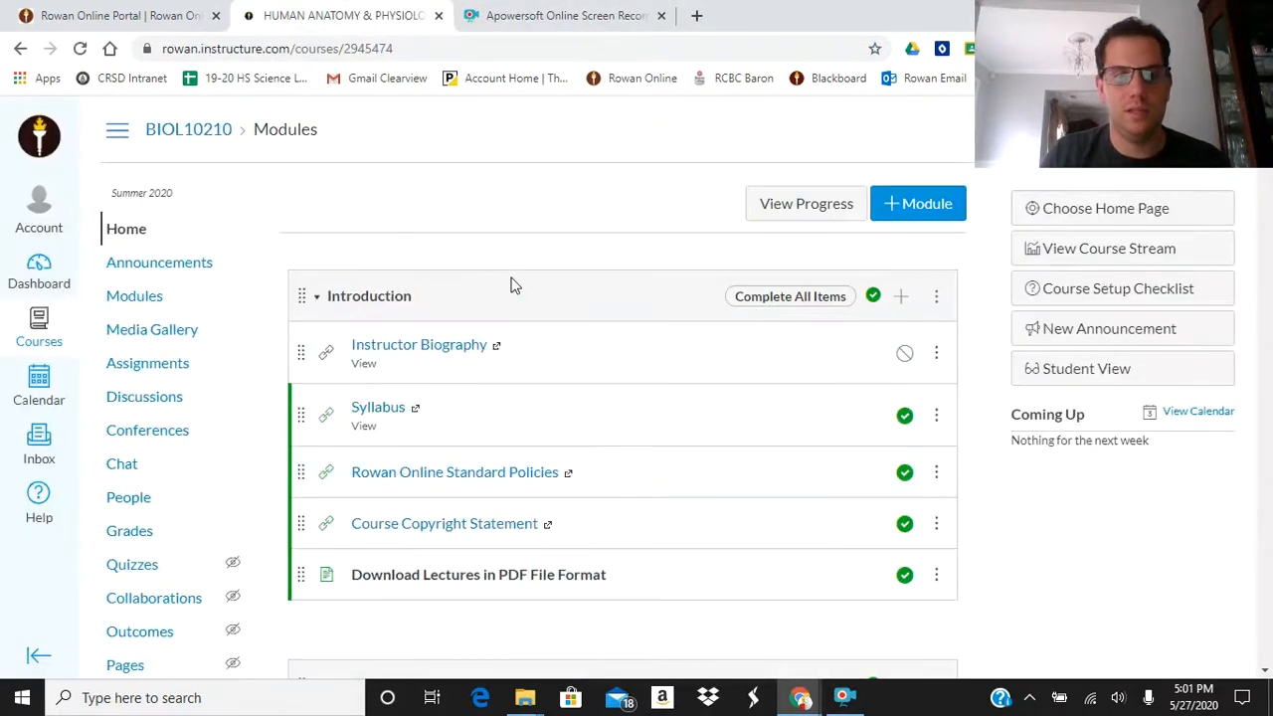
scroll(down, 3)
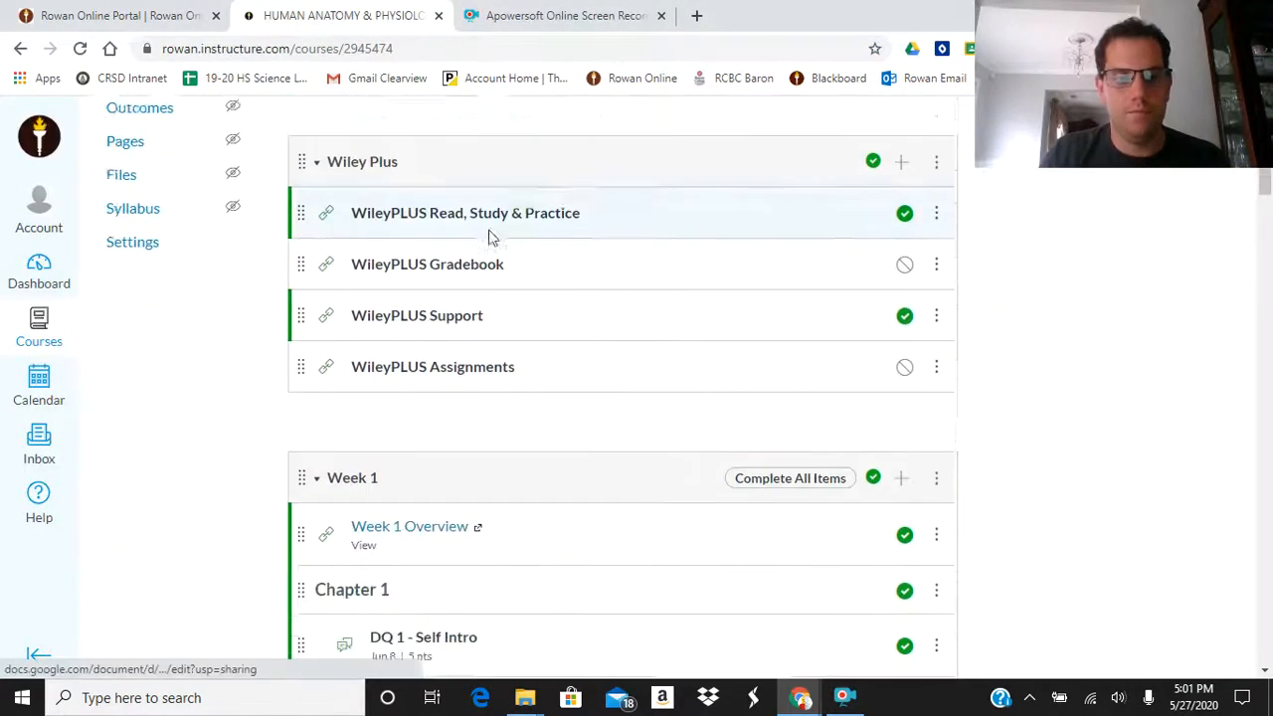
scroll(down, 3)
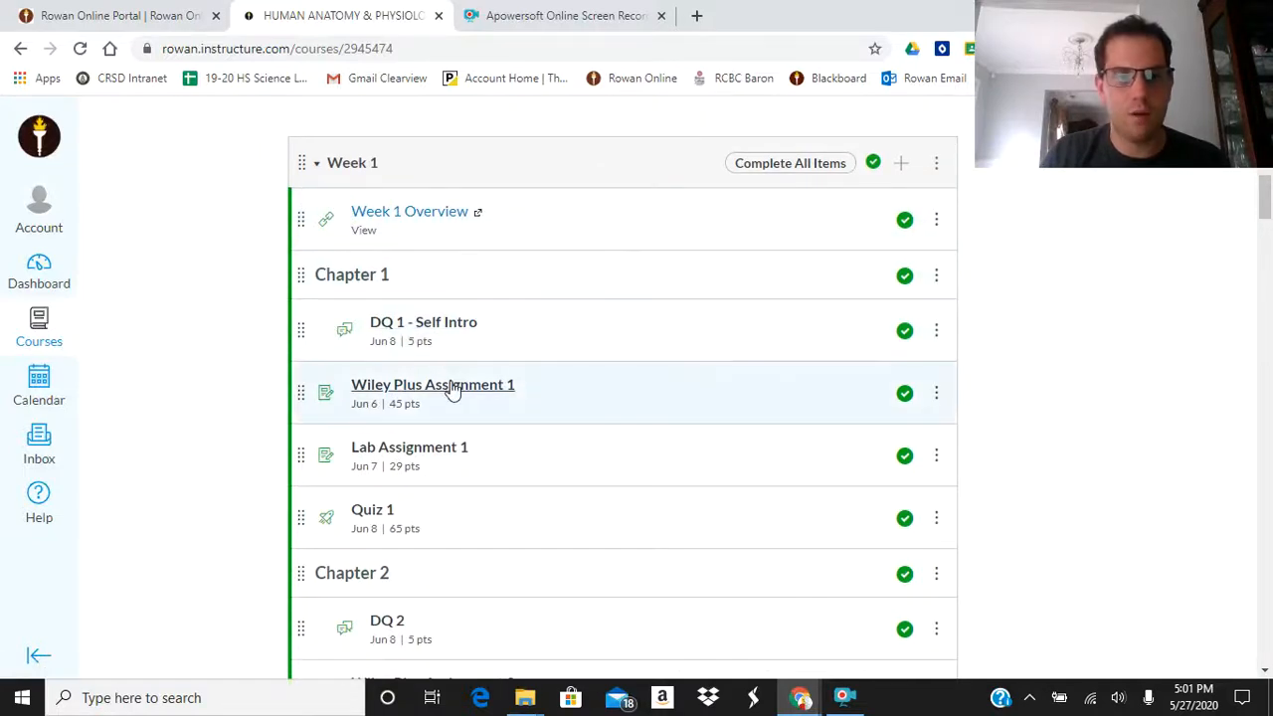
click(434, 384)
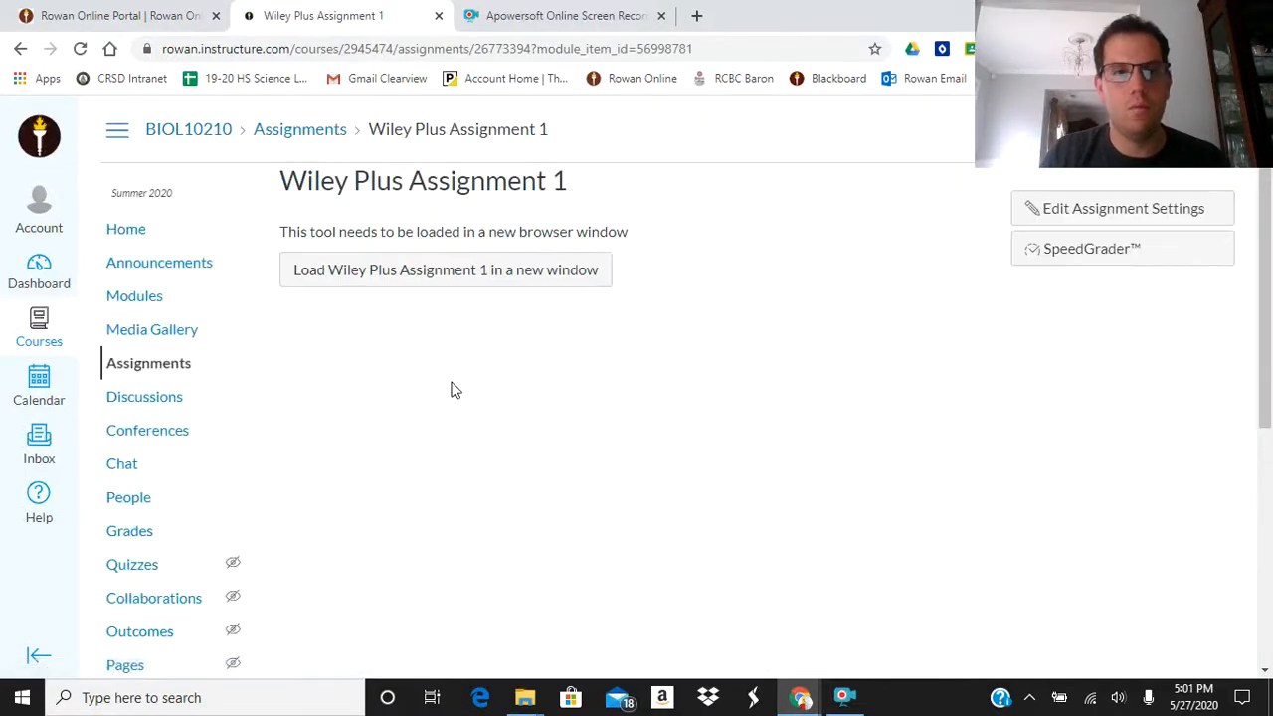
click(445, 271)
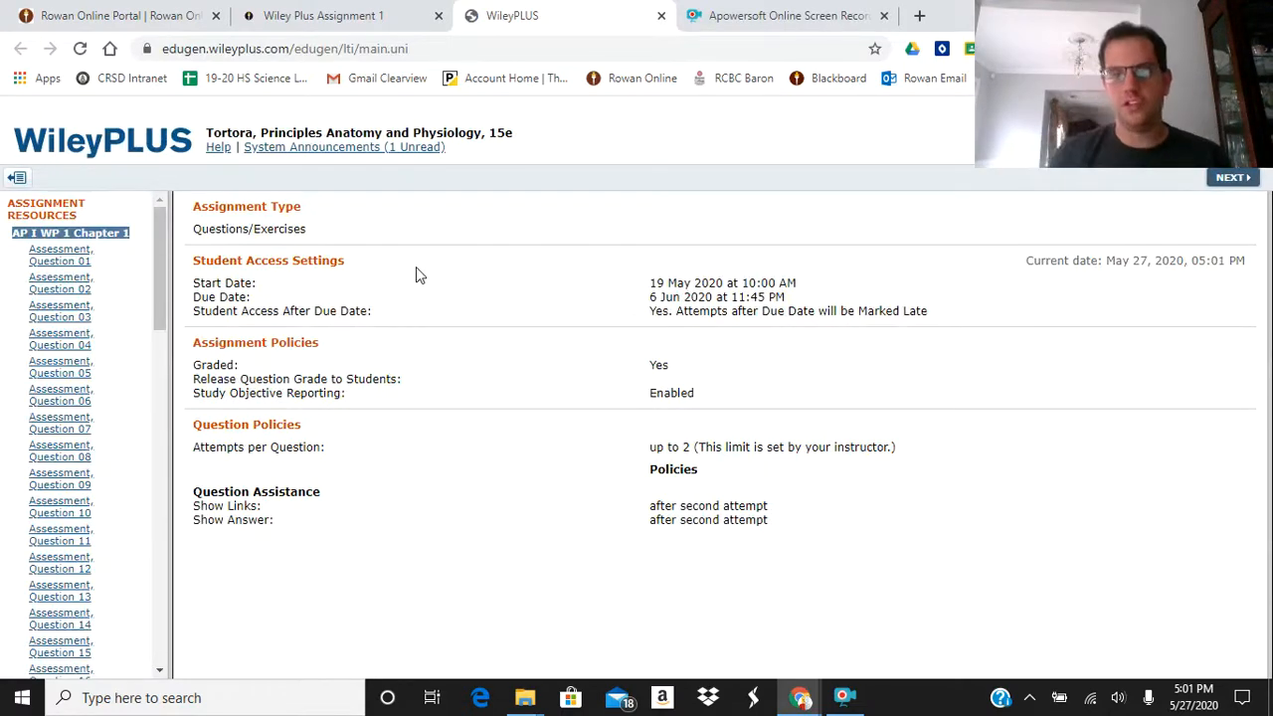
mouse_move(487, 291)
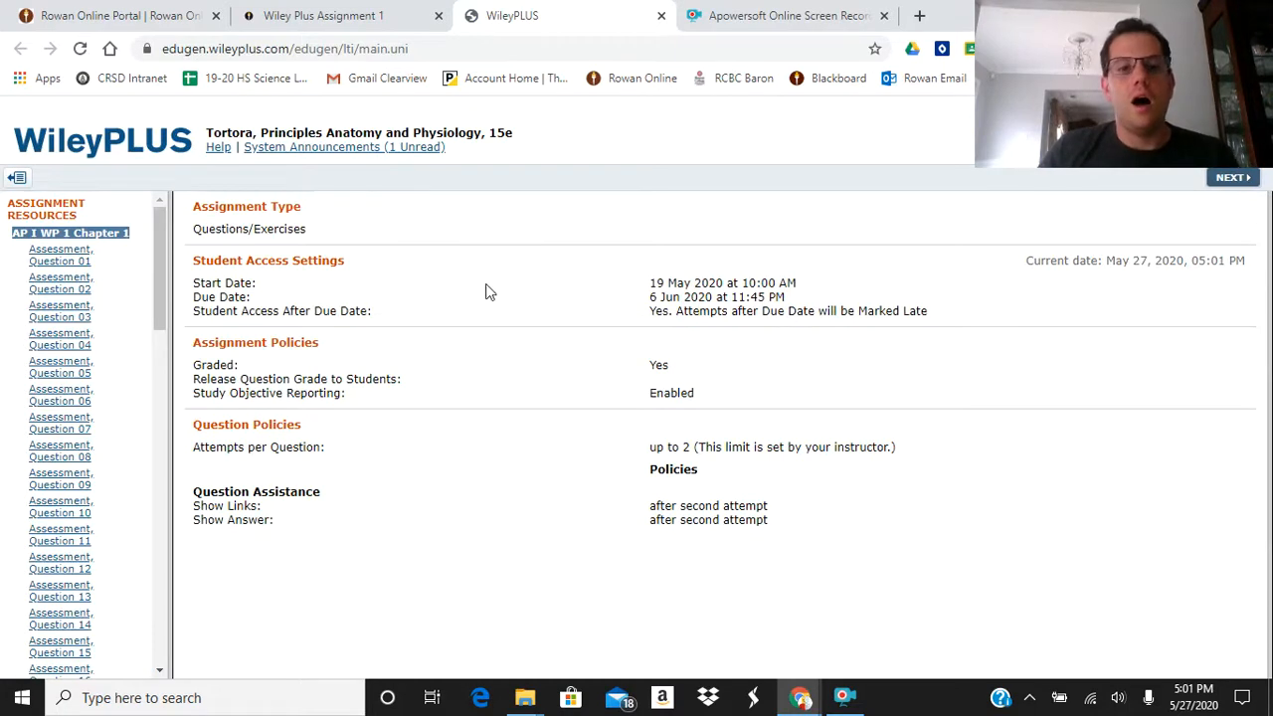
mouse_move(615, 440)
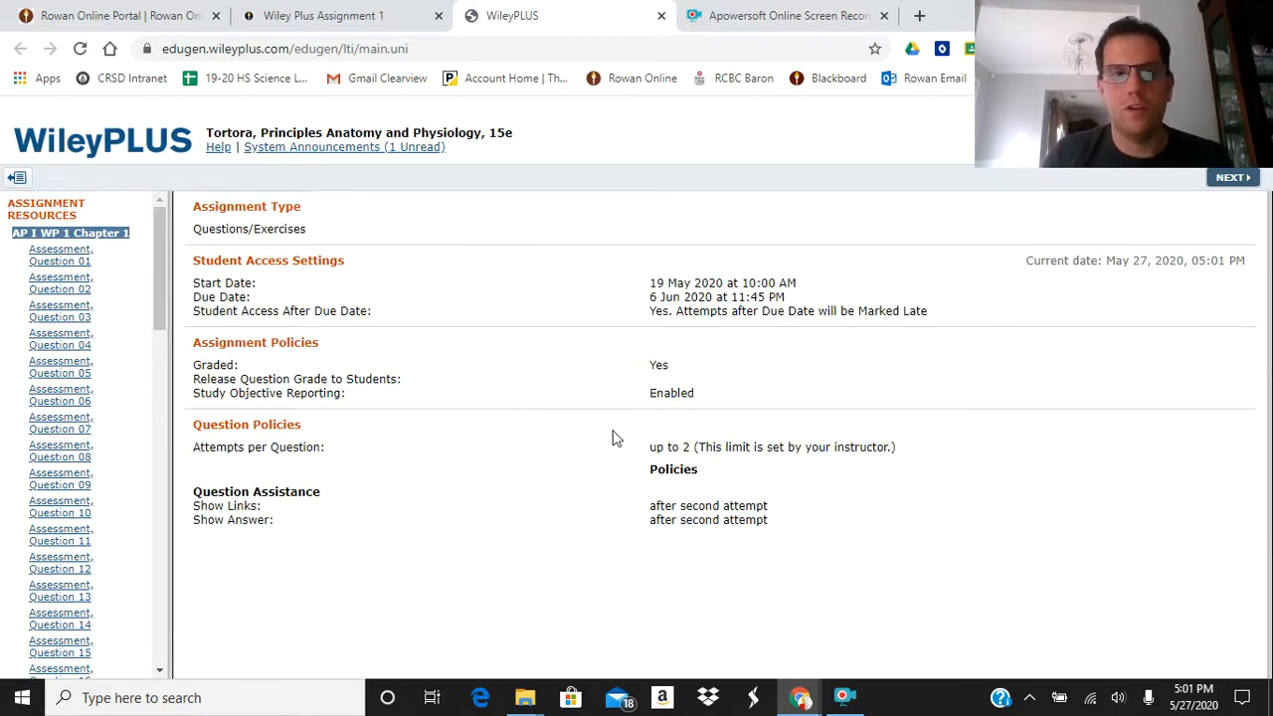
mouse_move(819, 278)
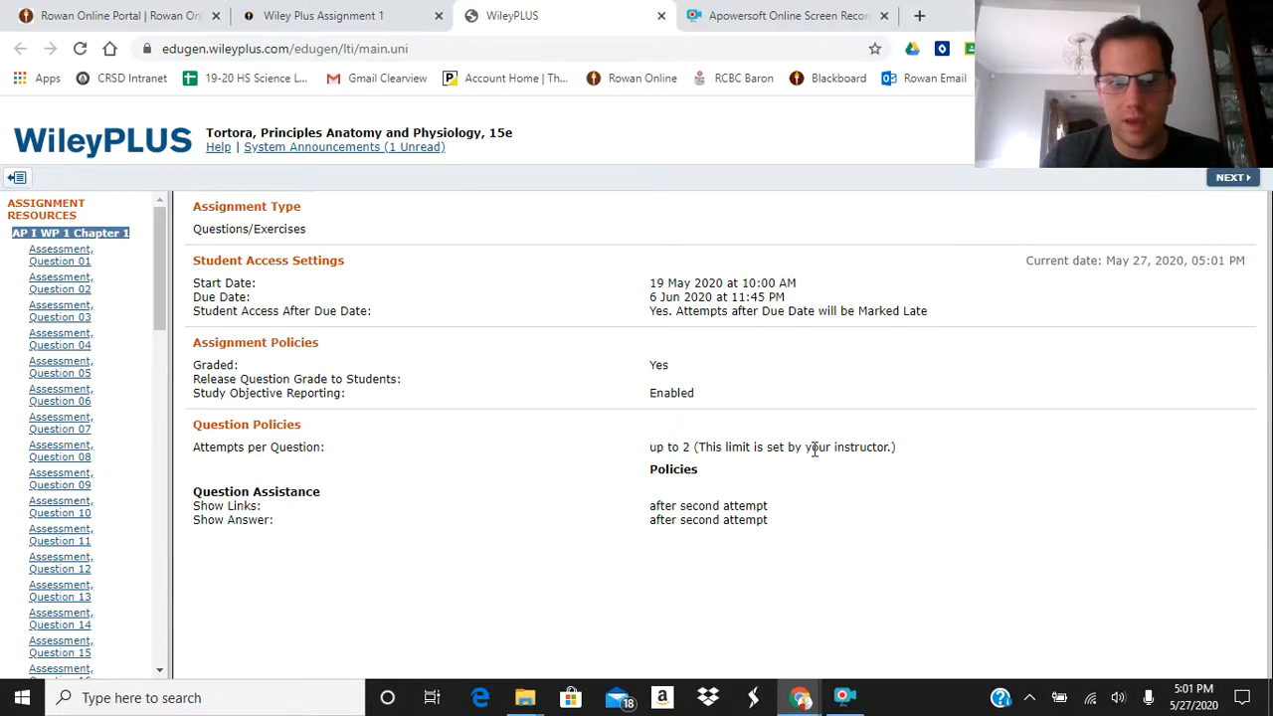
mouse_move(778, 488)
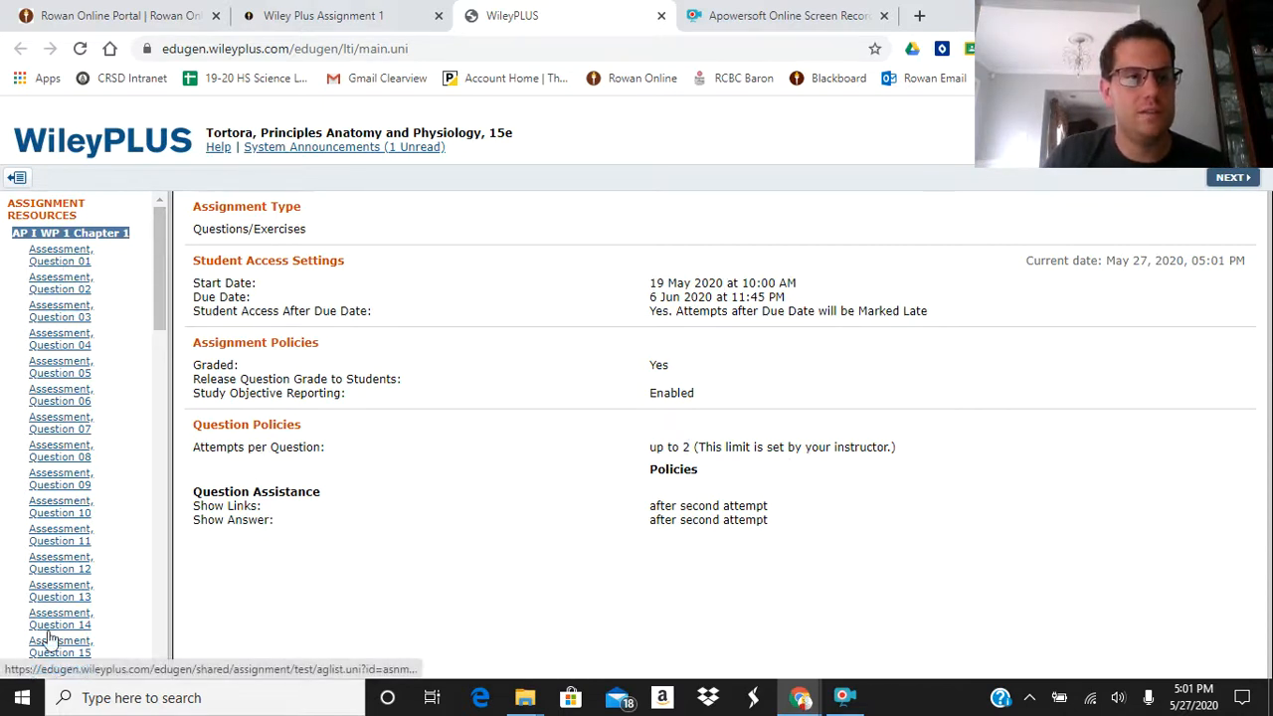
Scroll through the assignment's access settings and two-attempt question policies
scroll(down, 3)
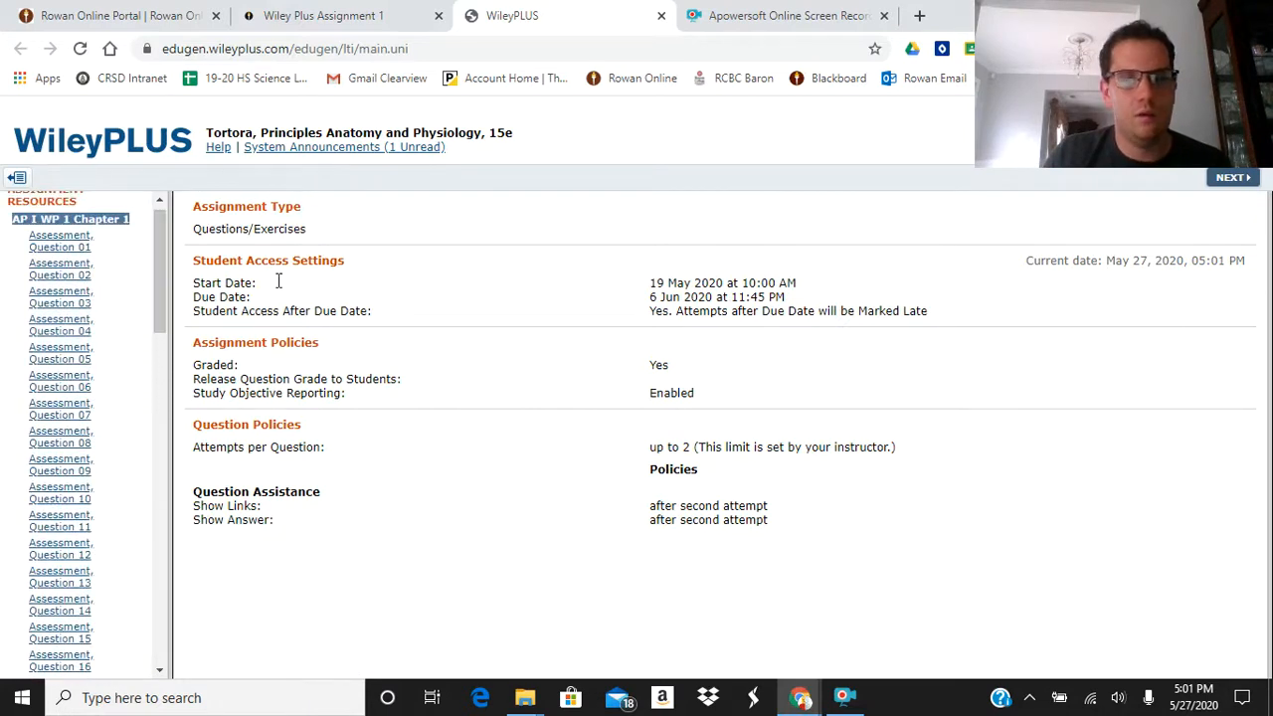
Answer Question 01 with Cell biology and move on to Question 02
click(1233, 177)
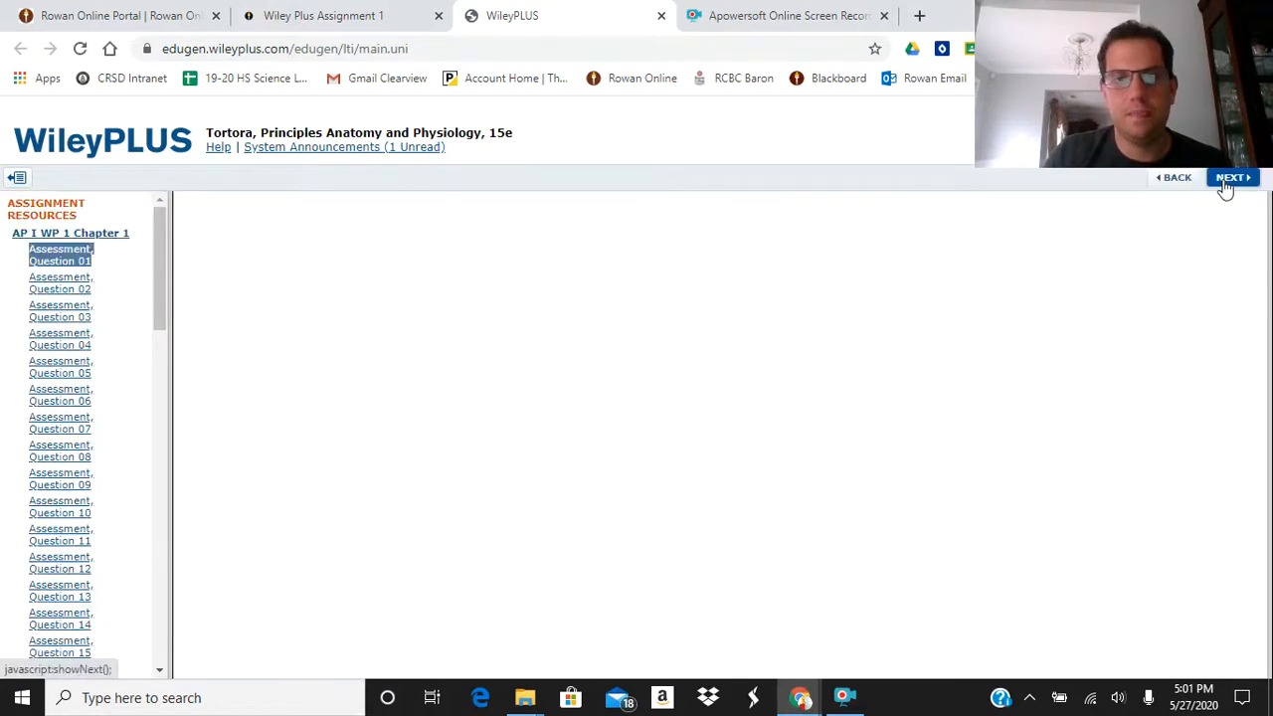
click(1232, 177)
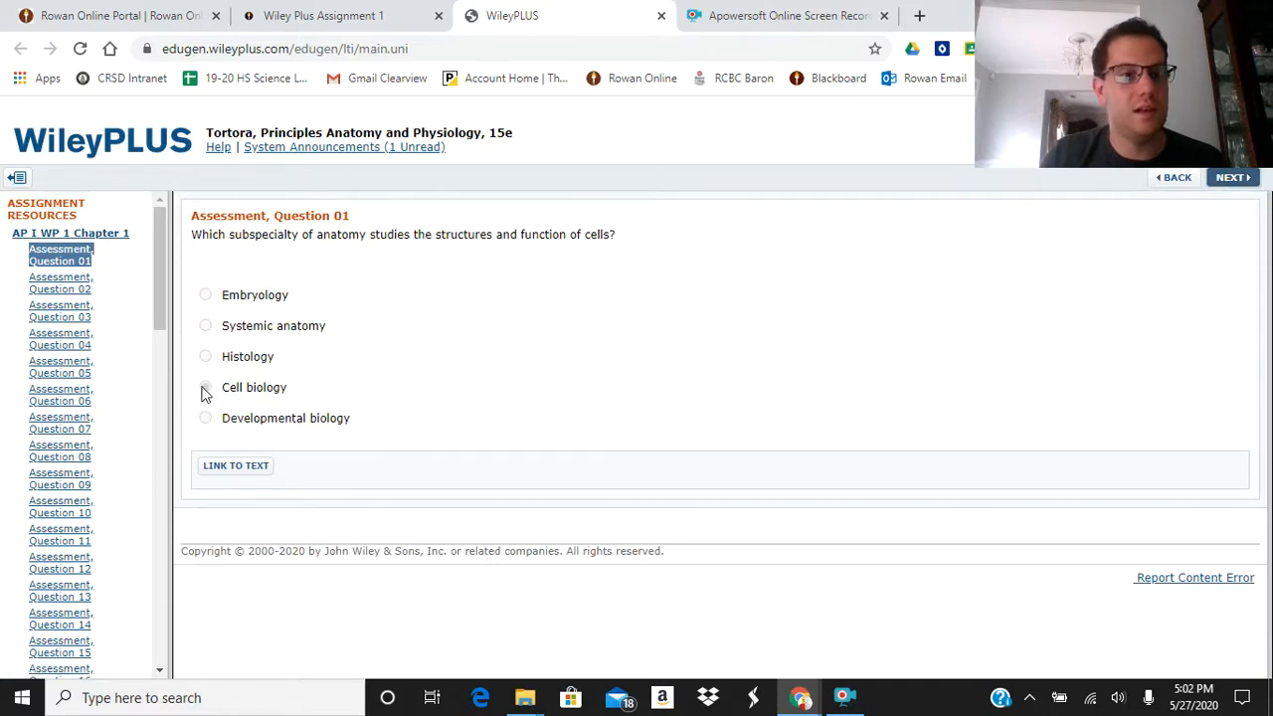
click(207, 386)
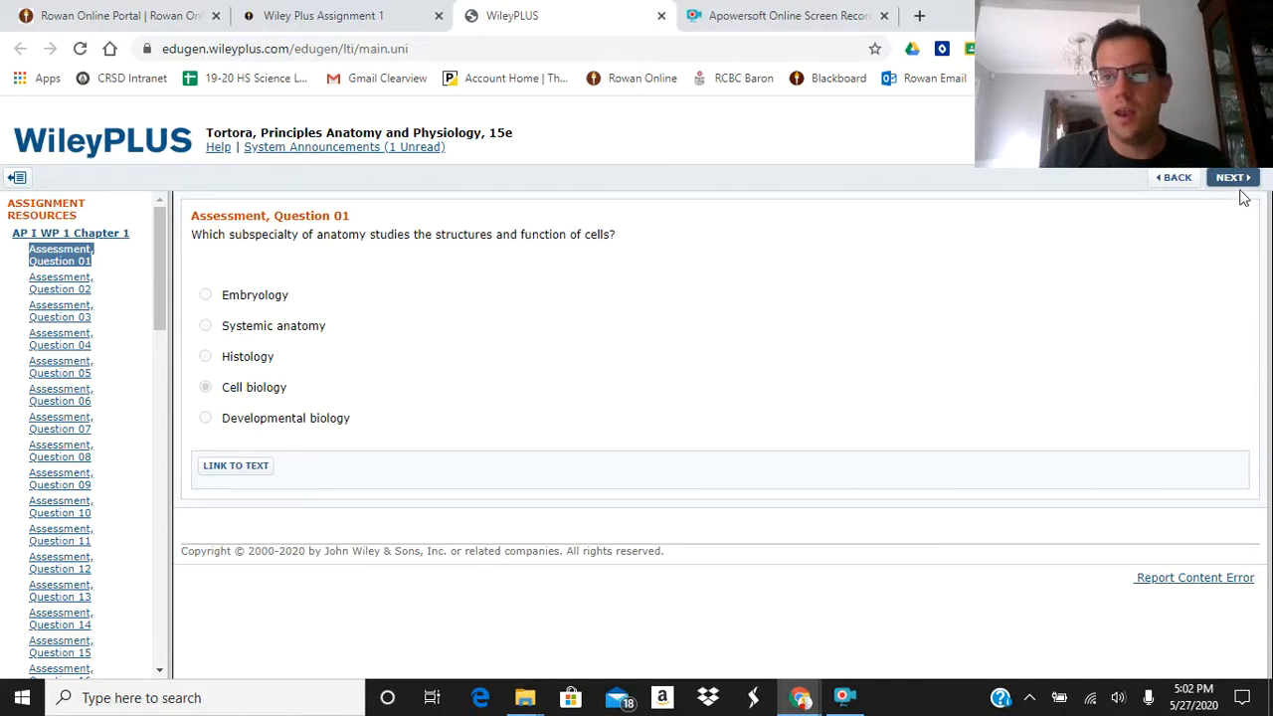
click(1234, 177)
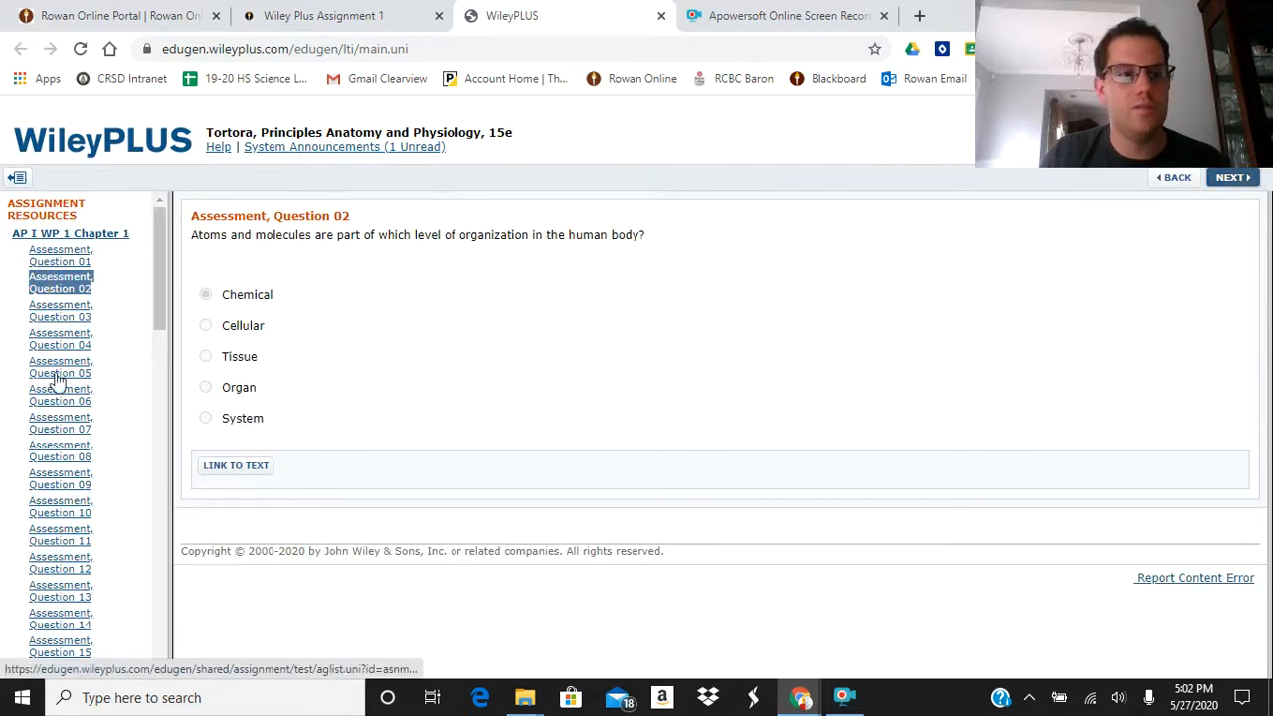
scroll(down, 3)
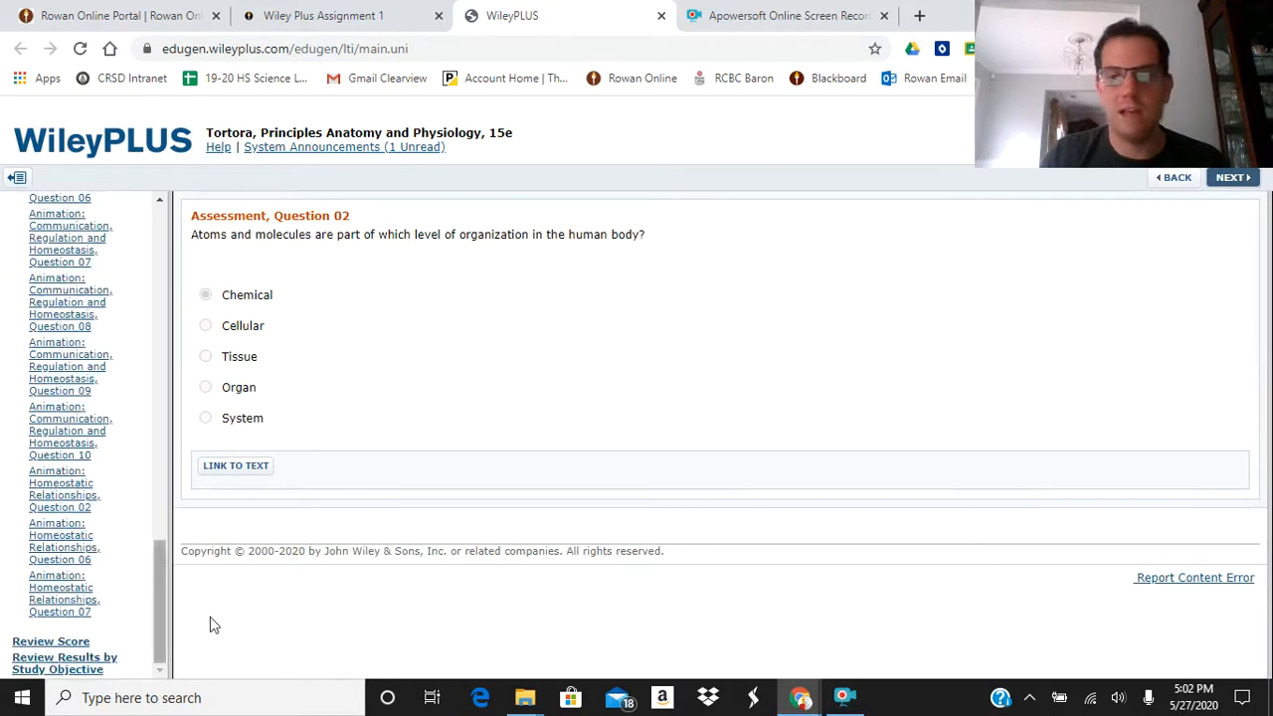
mouse_move(129, 458)
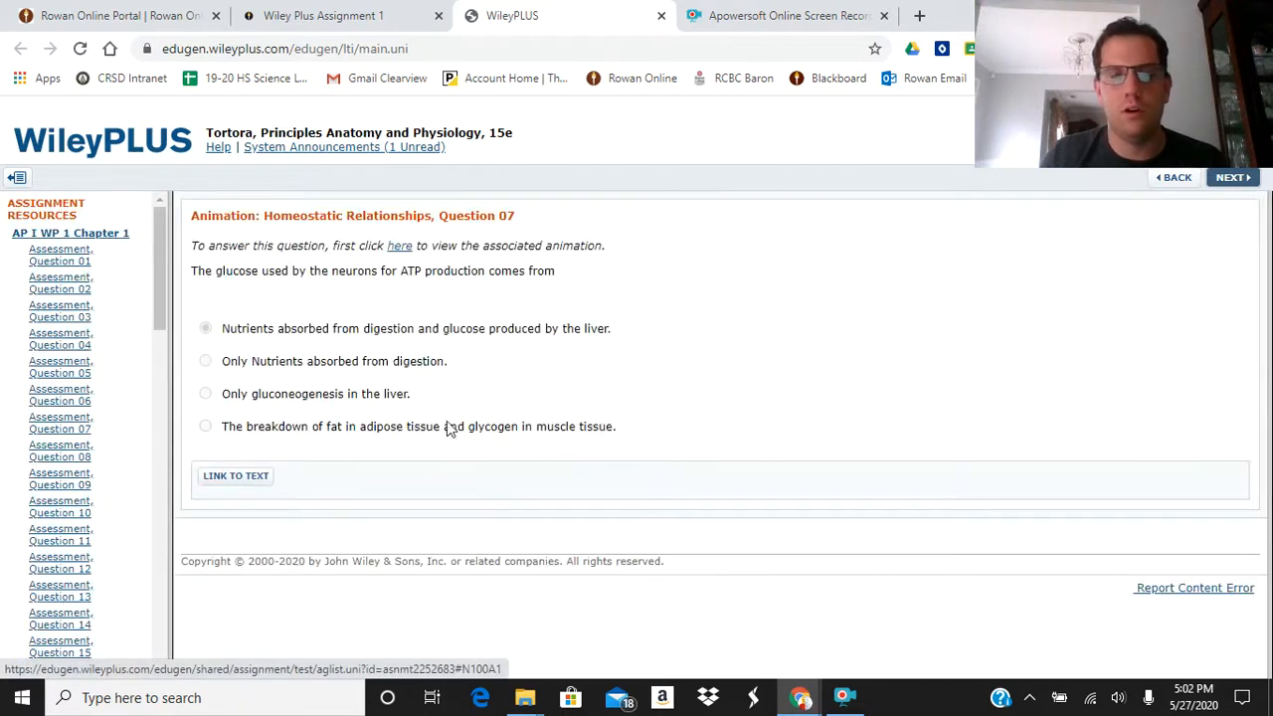
mouse_move(1234, 177)
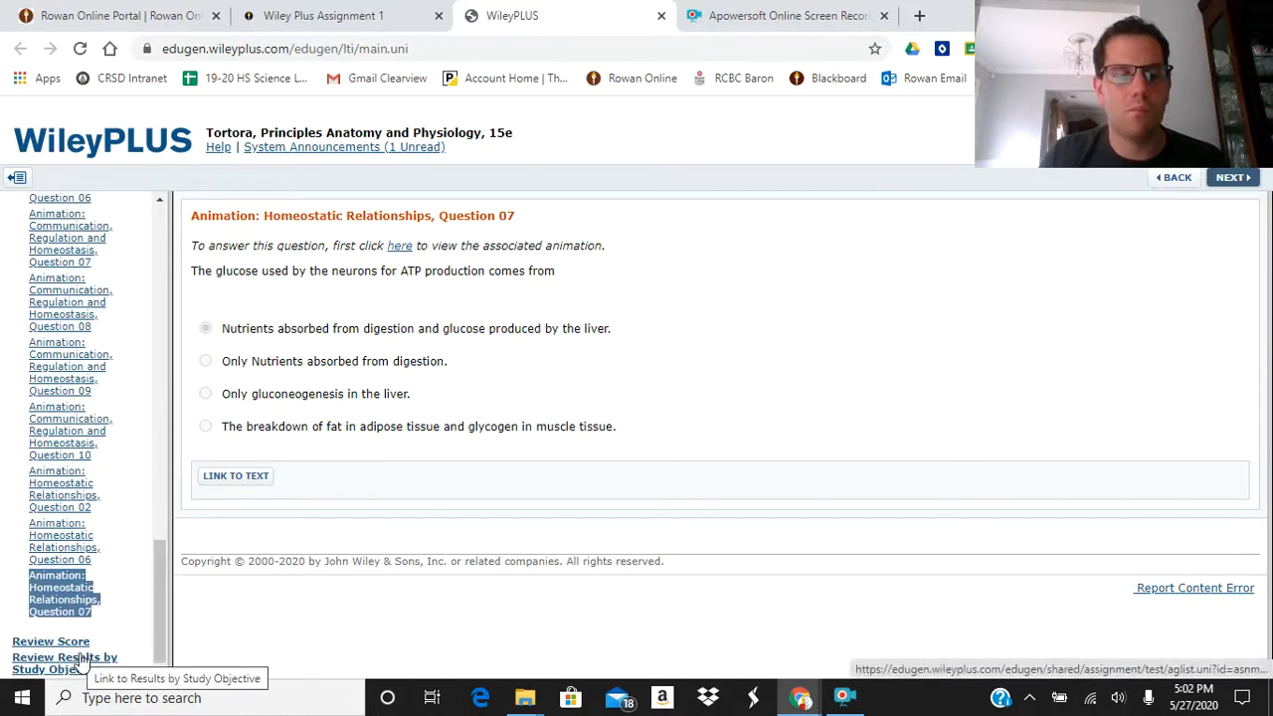
Review the assignment's score table with its 45.0 possible points
click(50, 640)
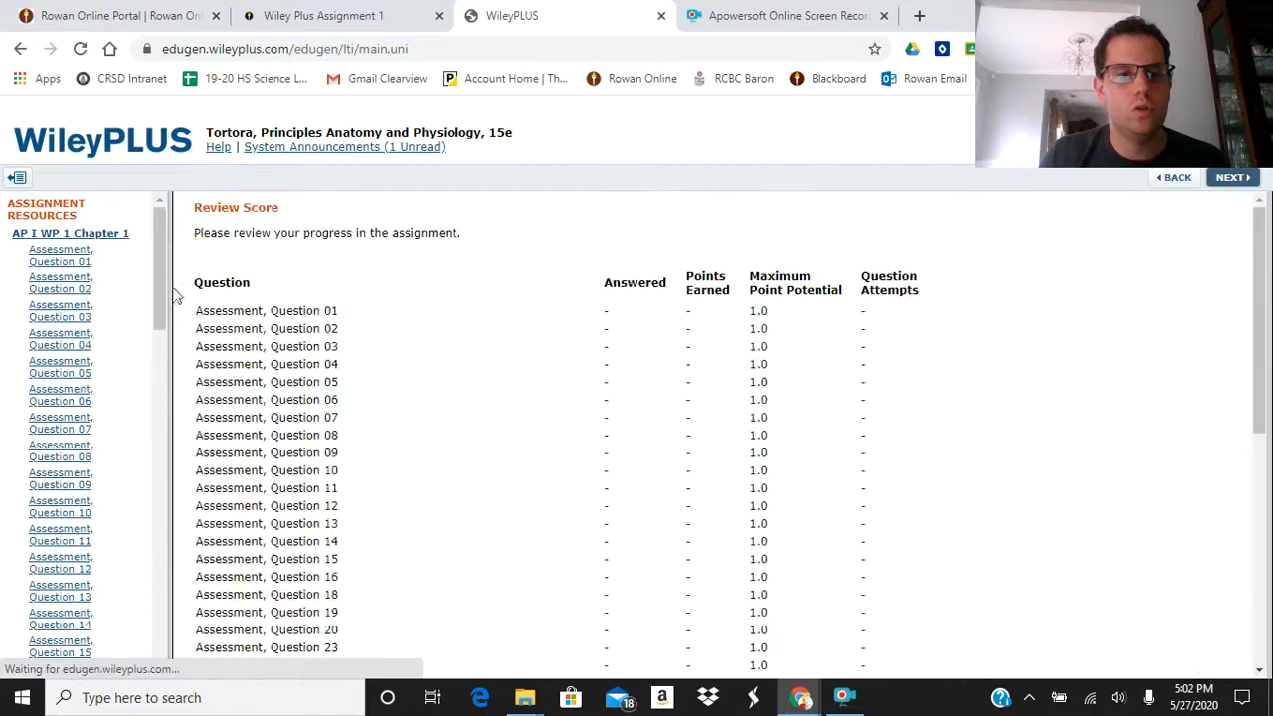
scroll(down, 3)
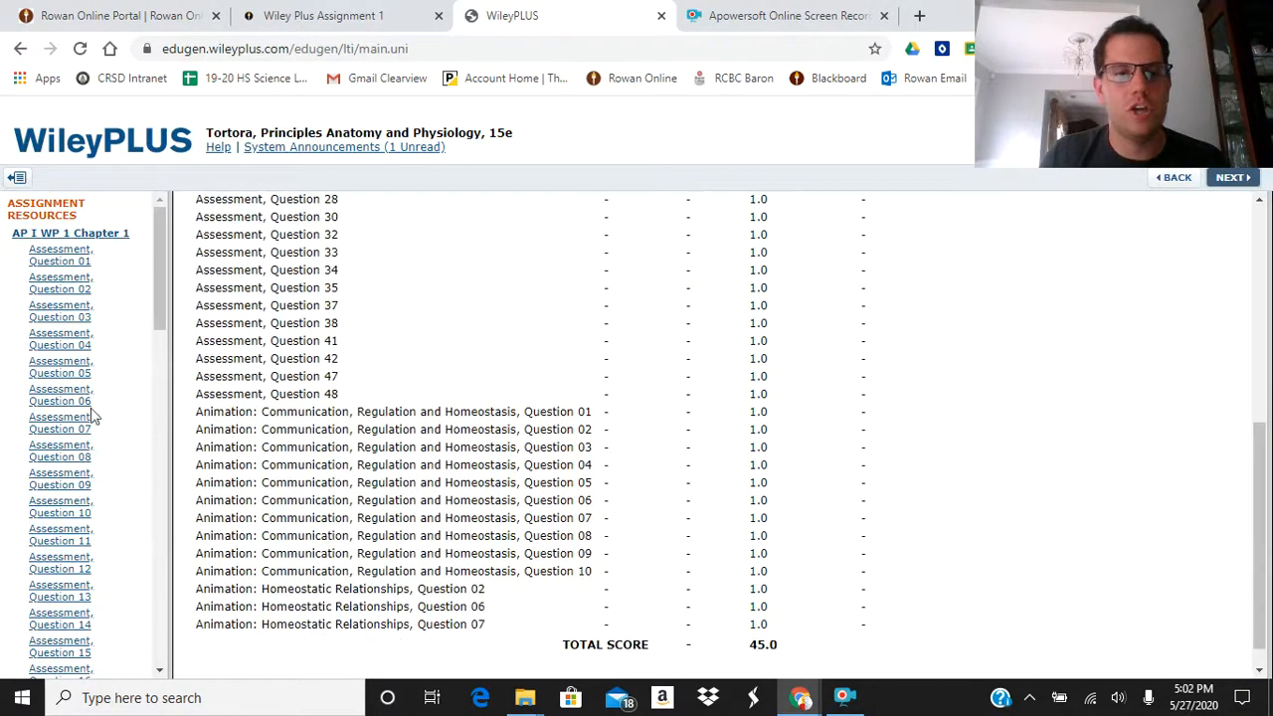
scroll(up, 3)
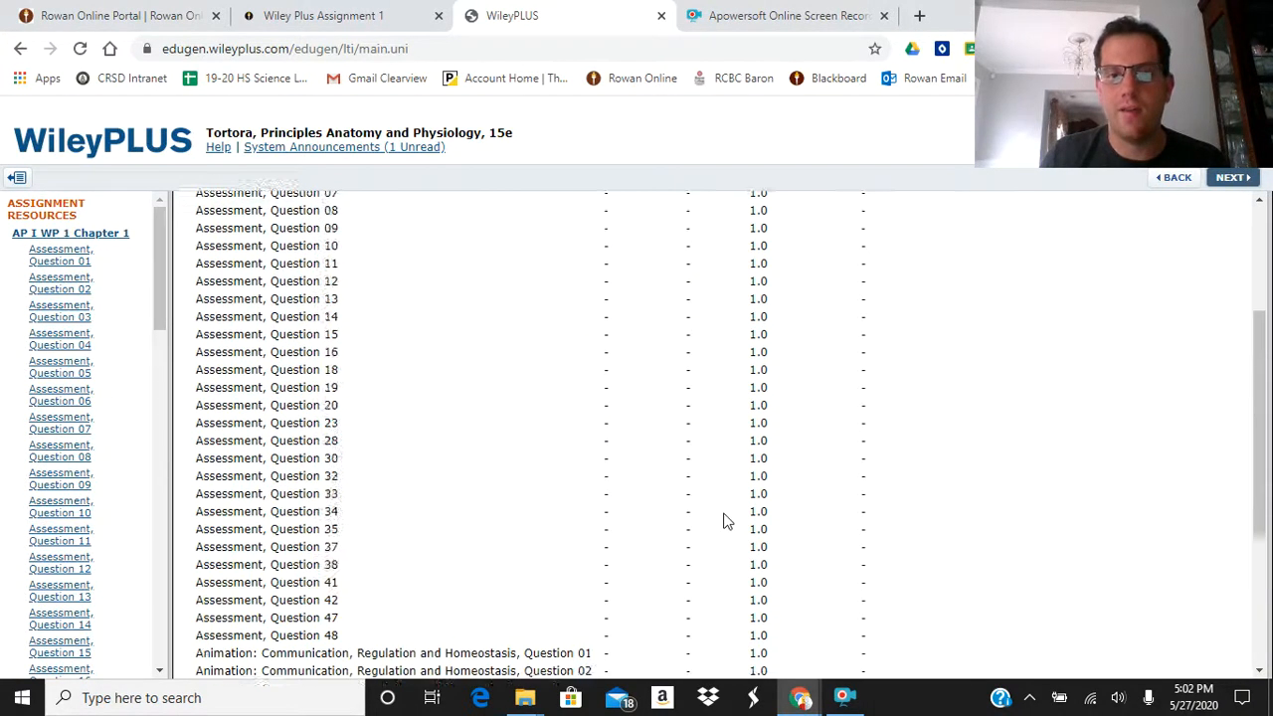
scroll(down, 3)
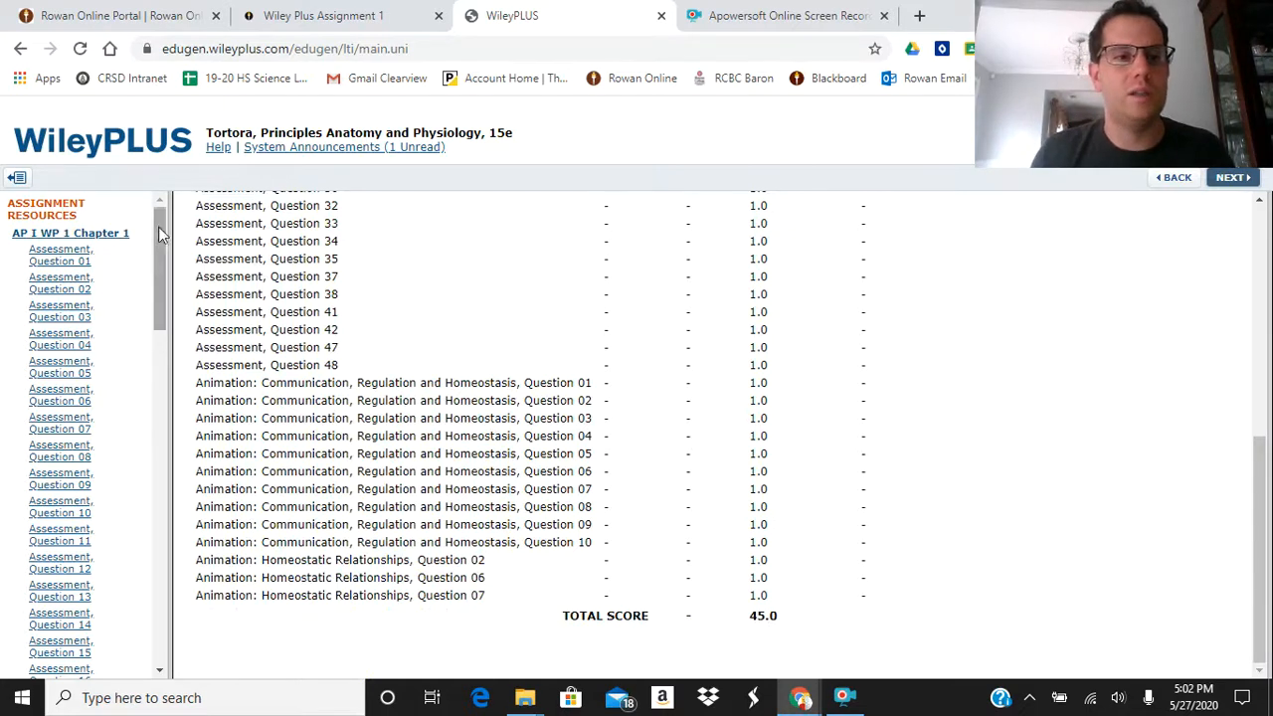
mouse_move(358, 255)
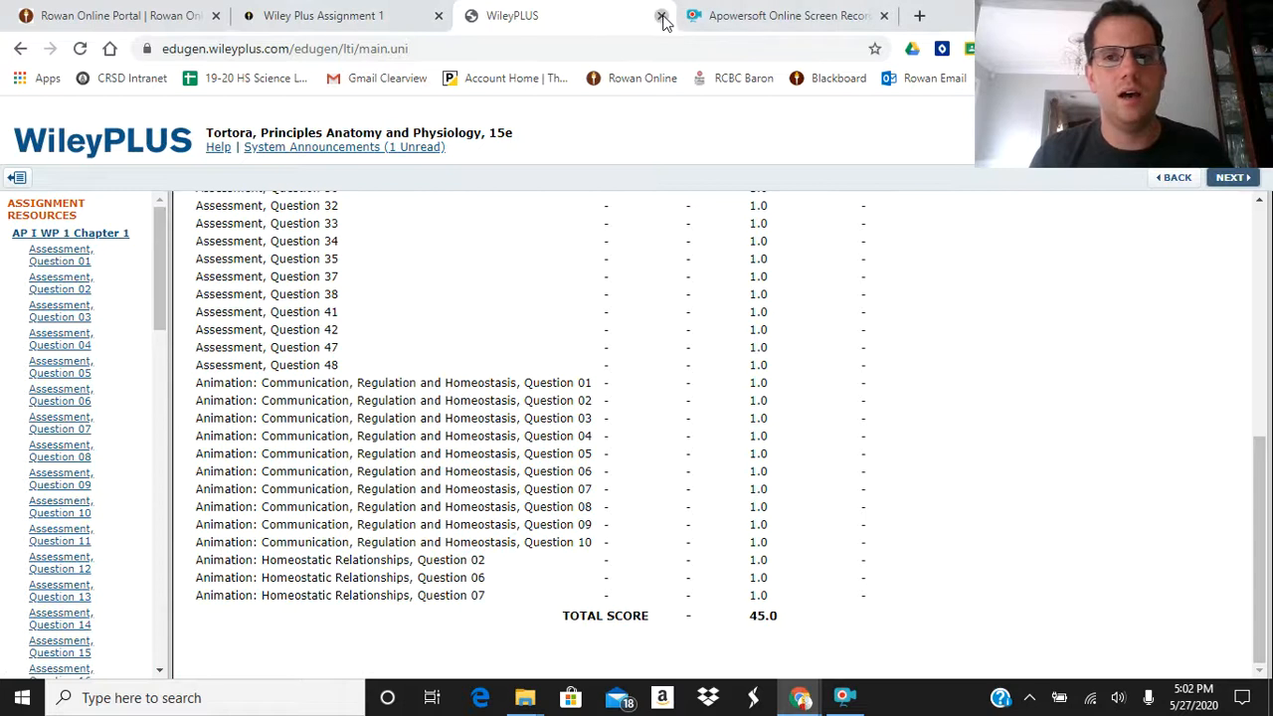
Close the WileyPLUS assignment window and return to the Canvas course home
click(661, 16)
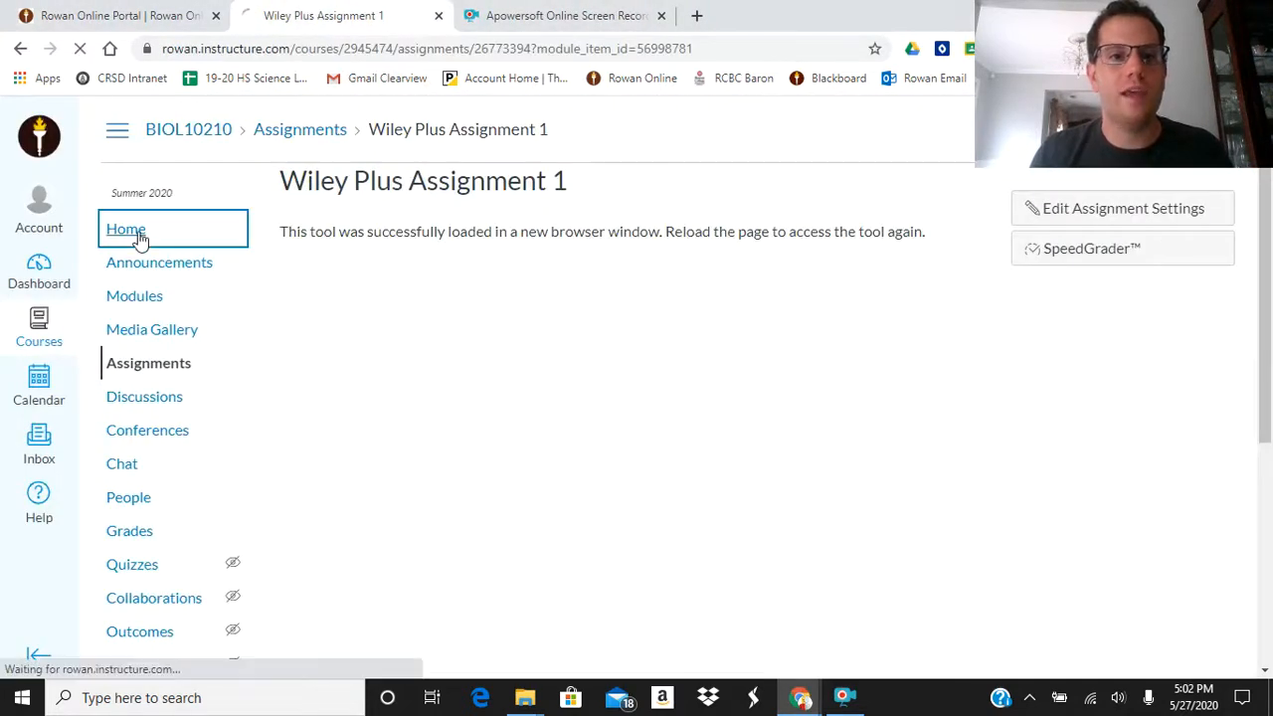
click(127, 229)
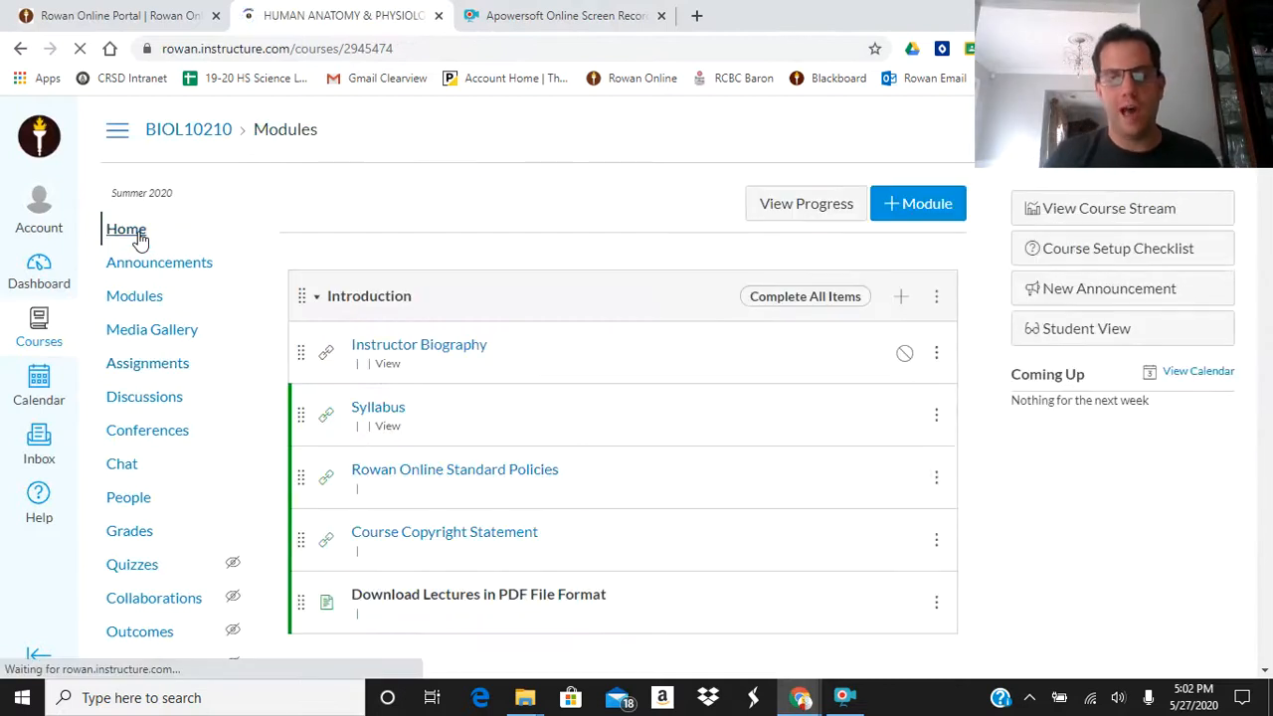
Open Lab Assignment 1 from the Chapter 1 module
scroll(down, 3)
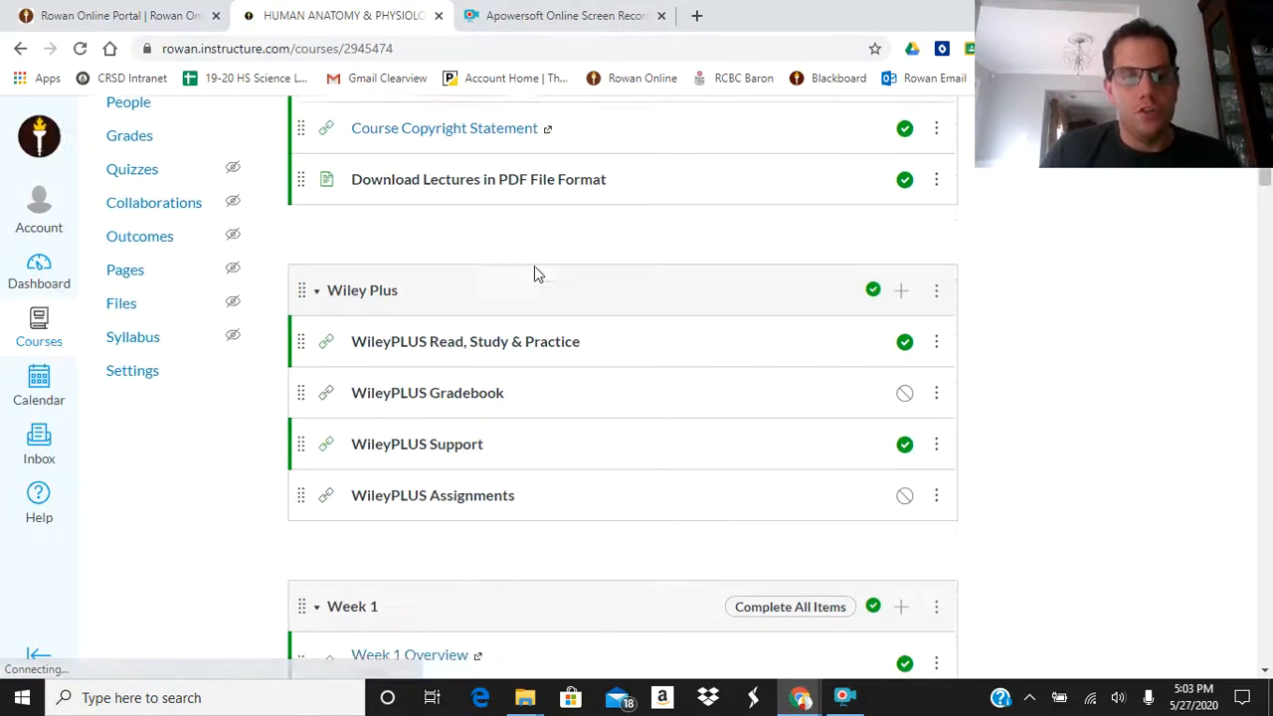
scroll(down, 3)
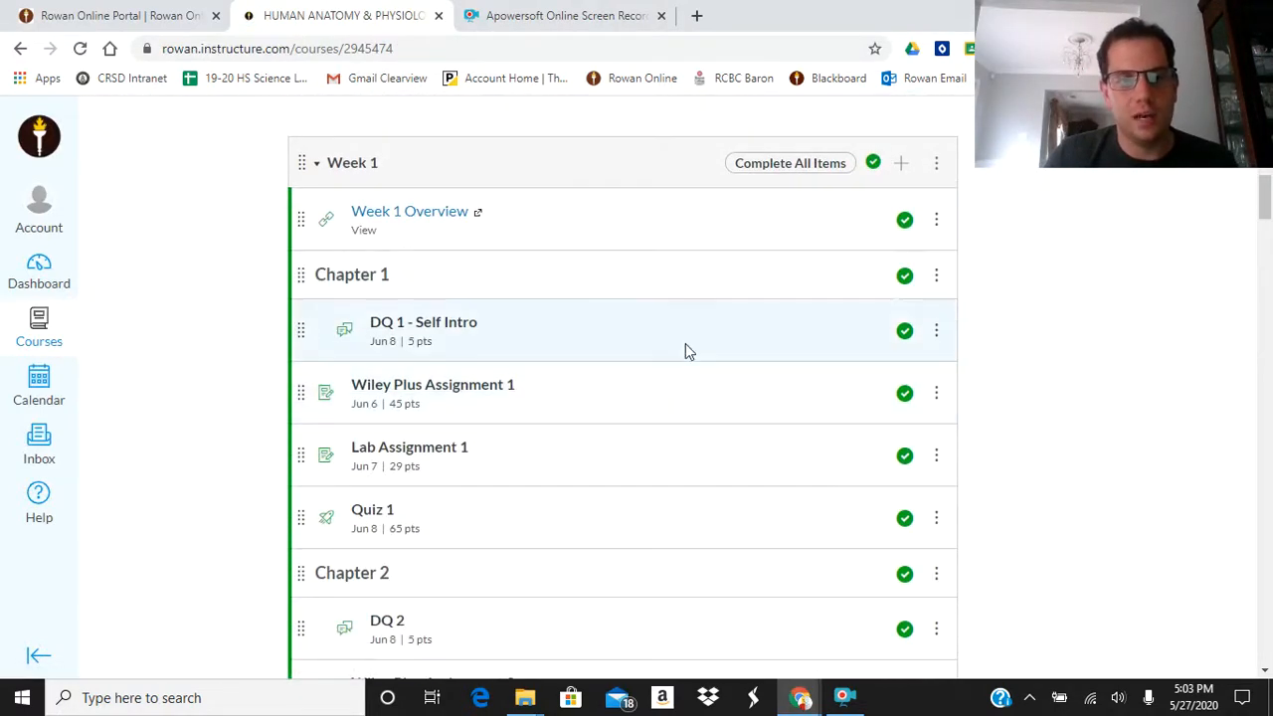
scroll(down, 3)
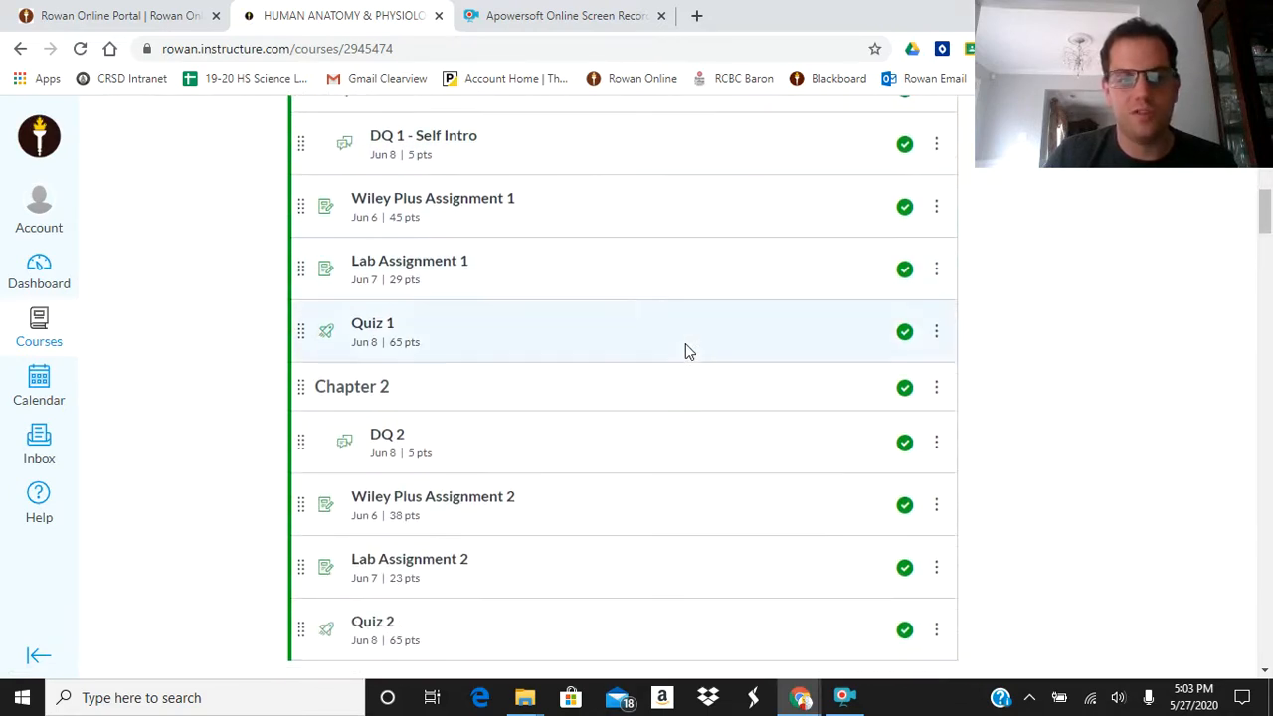
mouse_move(434, 498)
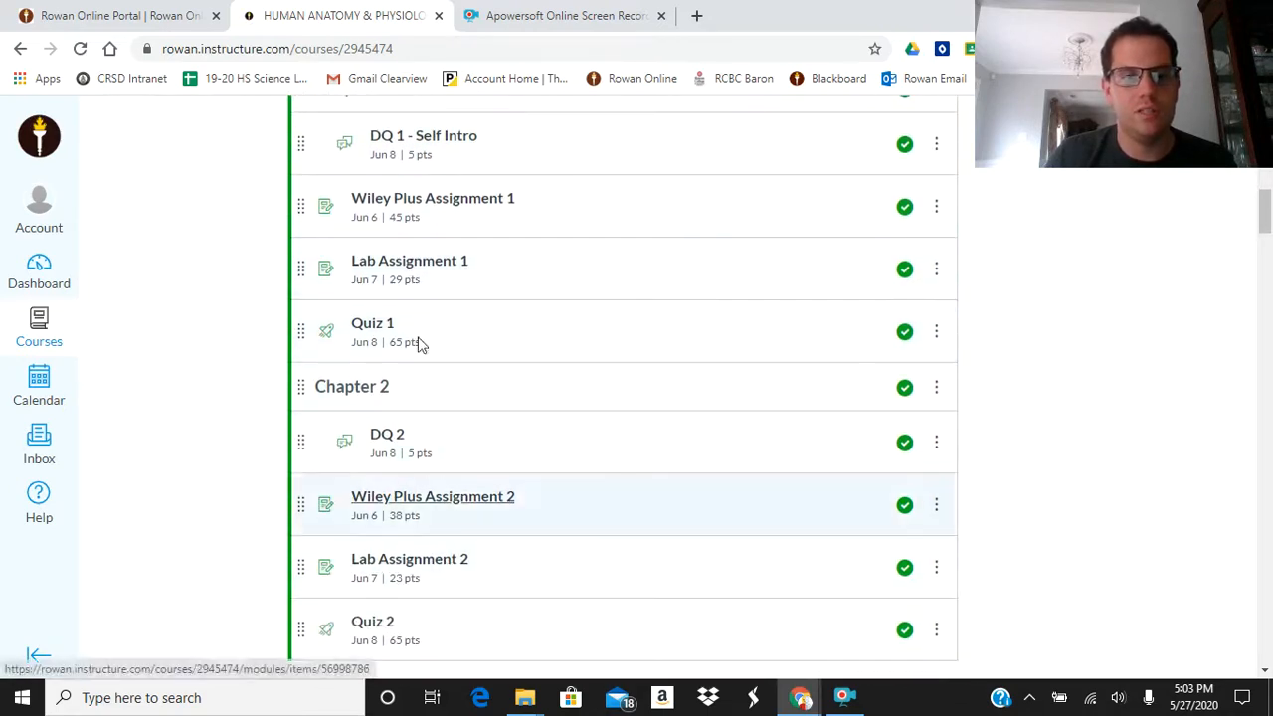
click(410, 258)
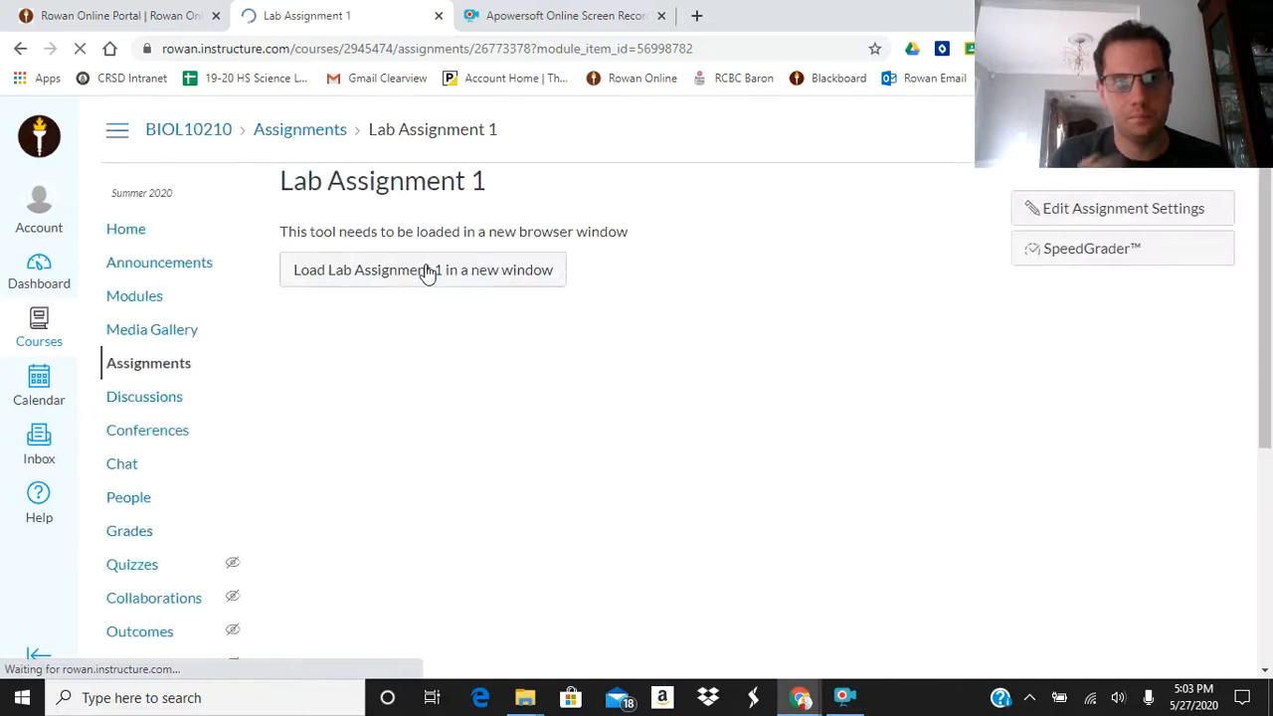
Launch the lab in WileyPLUS and open the Directional terms anatomy drill, dismissing the Flash alert
click(421, 271)
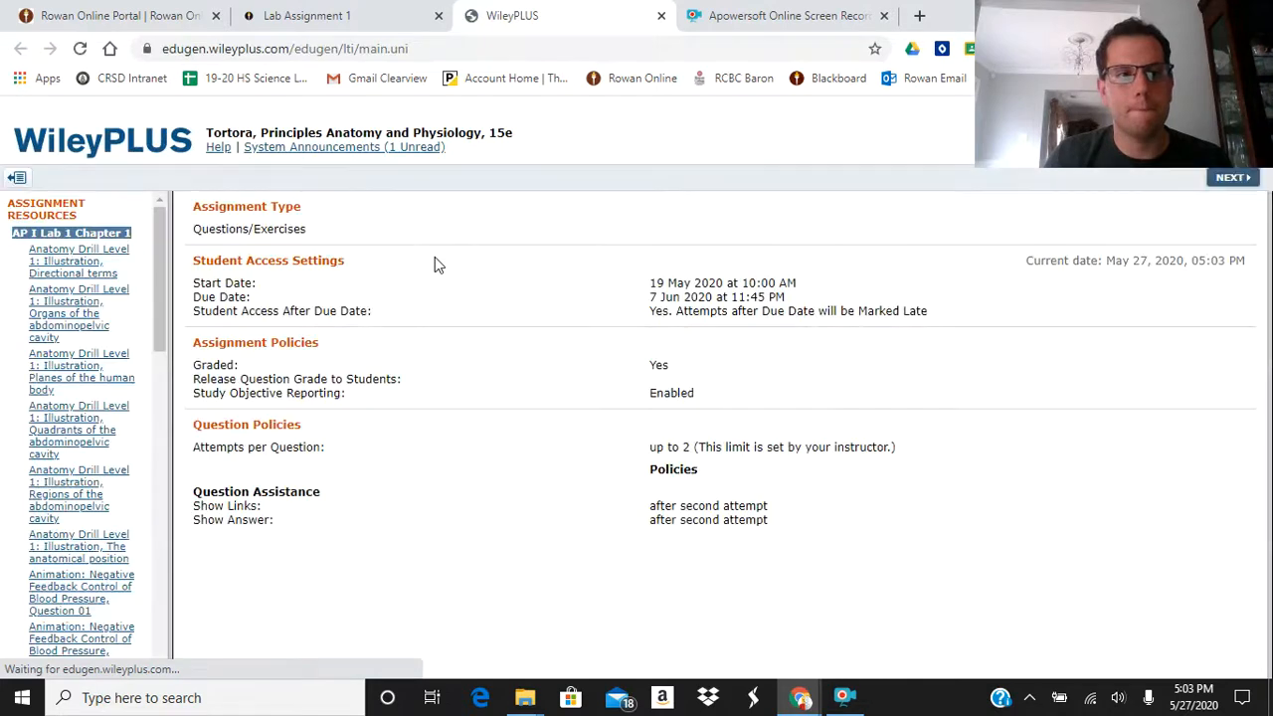
click(78, 261)
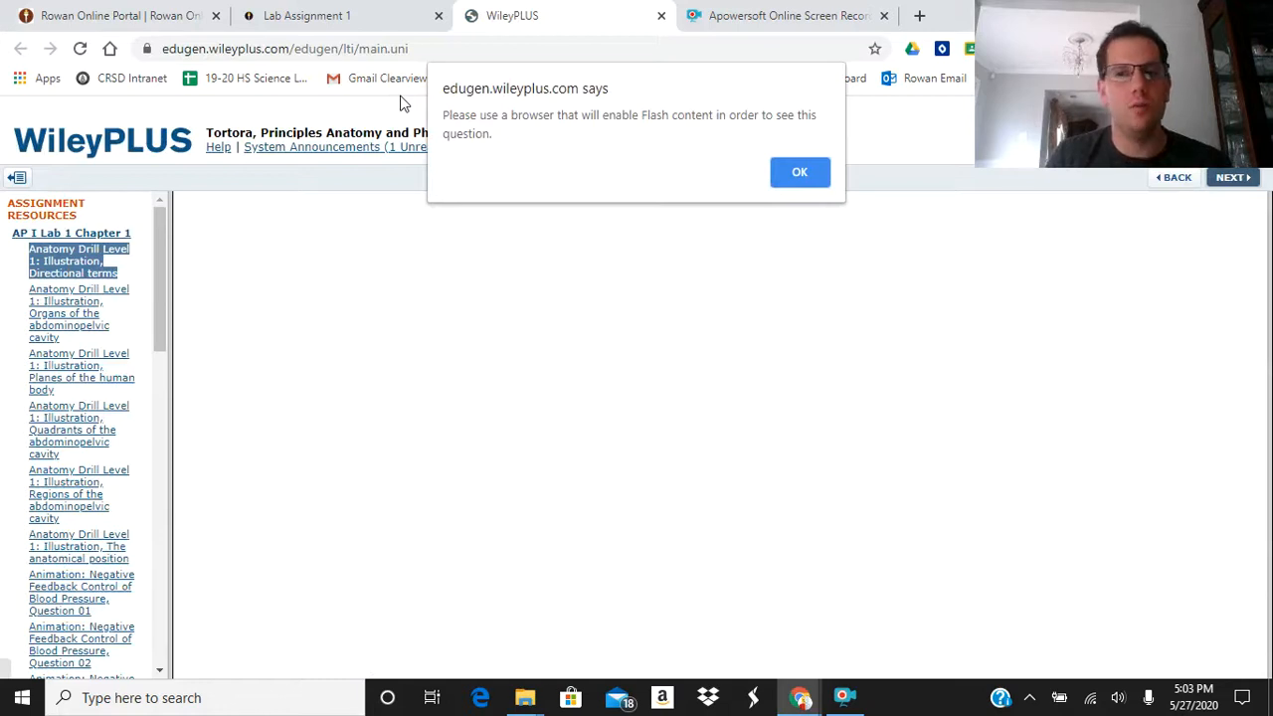
mouse_move(708, 127)
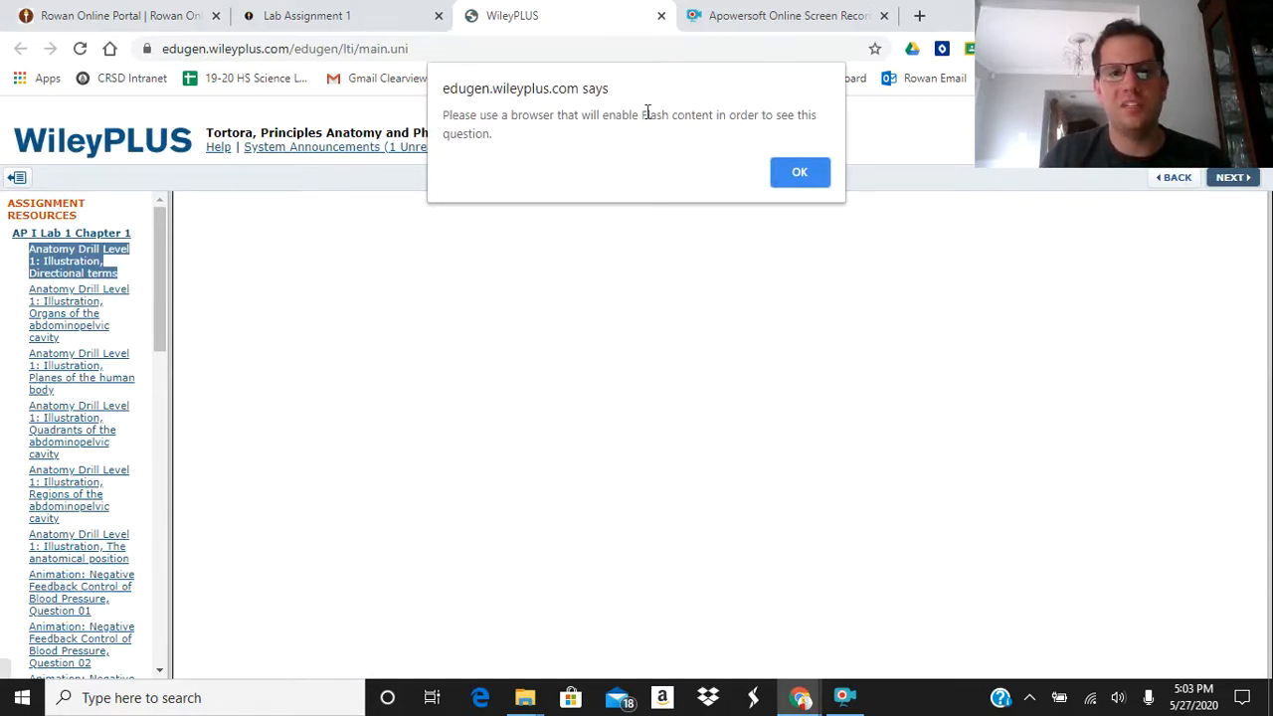
click(800, 171)
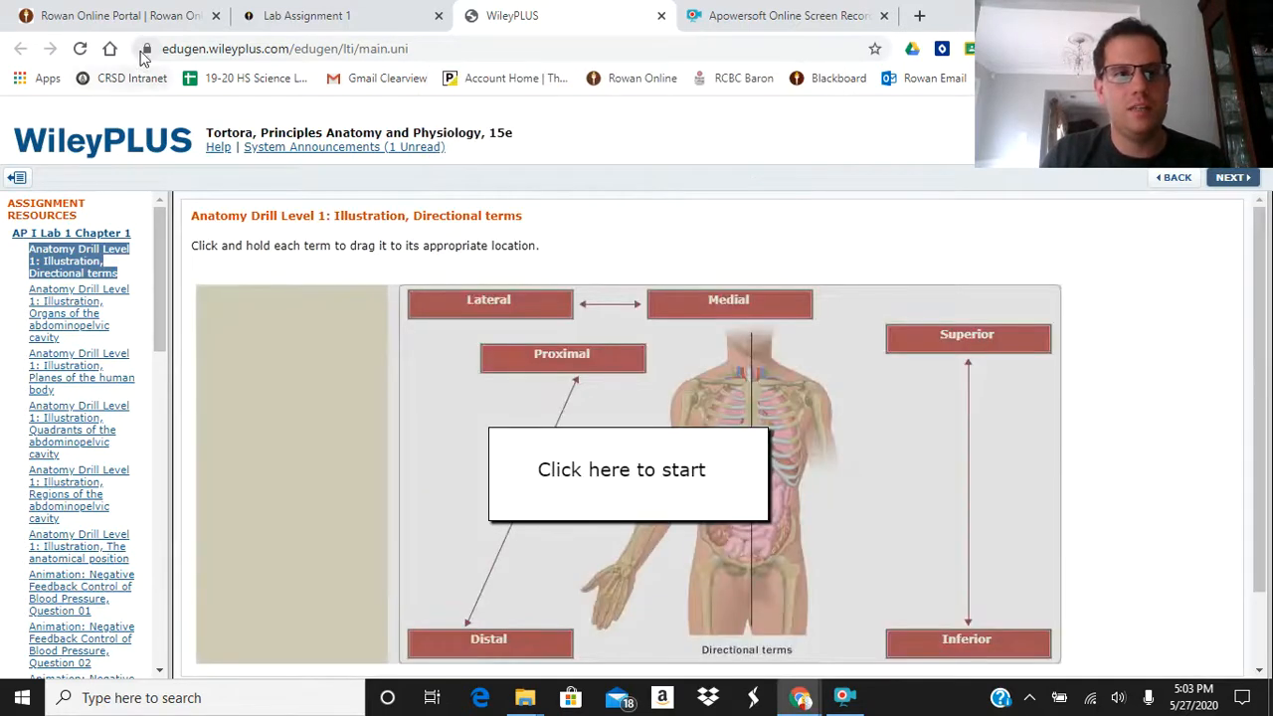
Try the directional terms drill, dragging the Lateral label out and back beside Medial
click(148, 48)
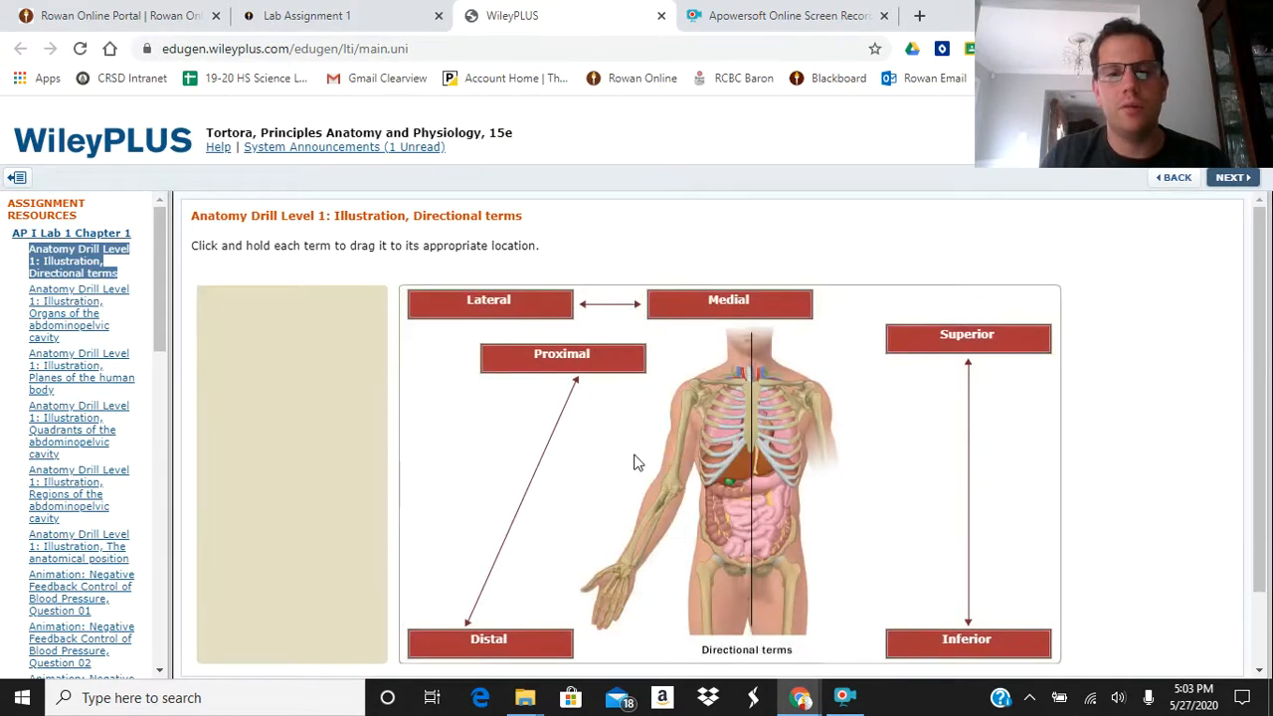
drag(489, 298, 271, 354)
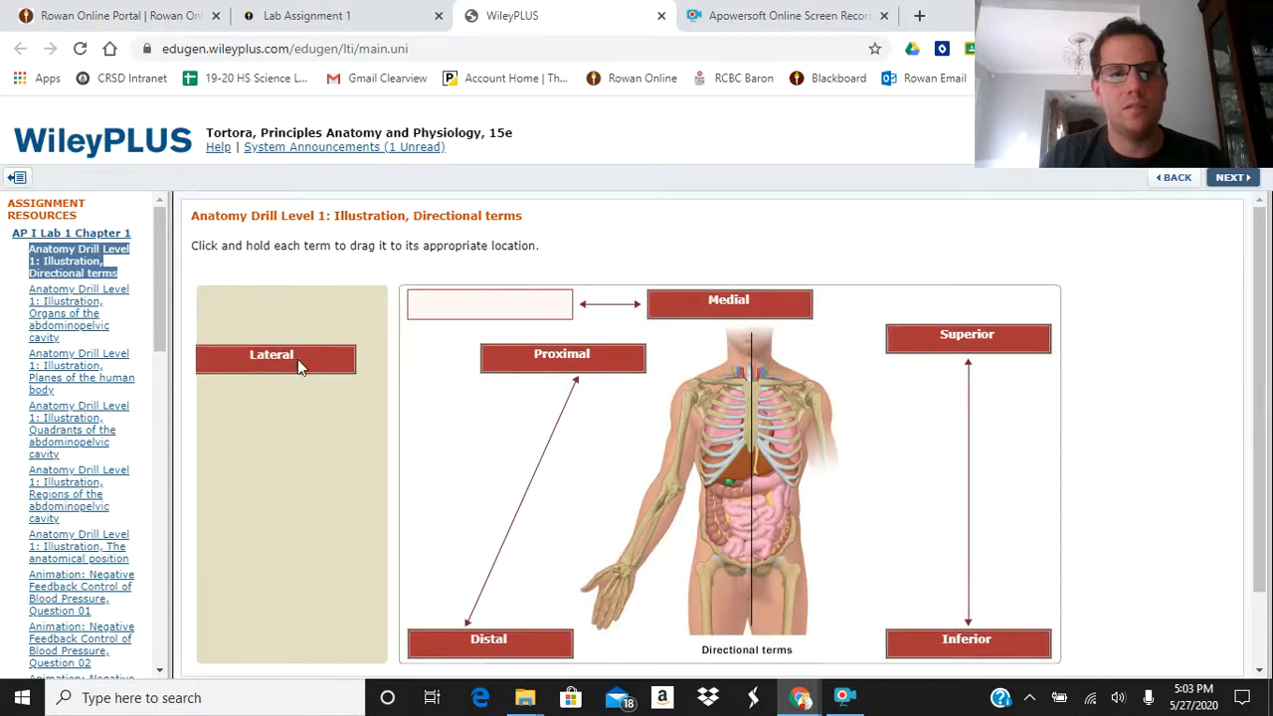
drag(270, 354, 490, 304)
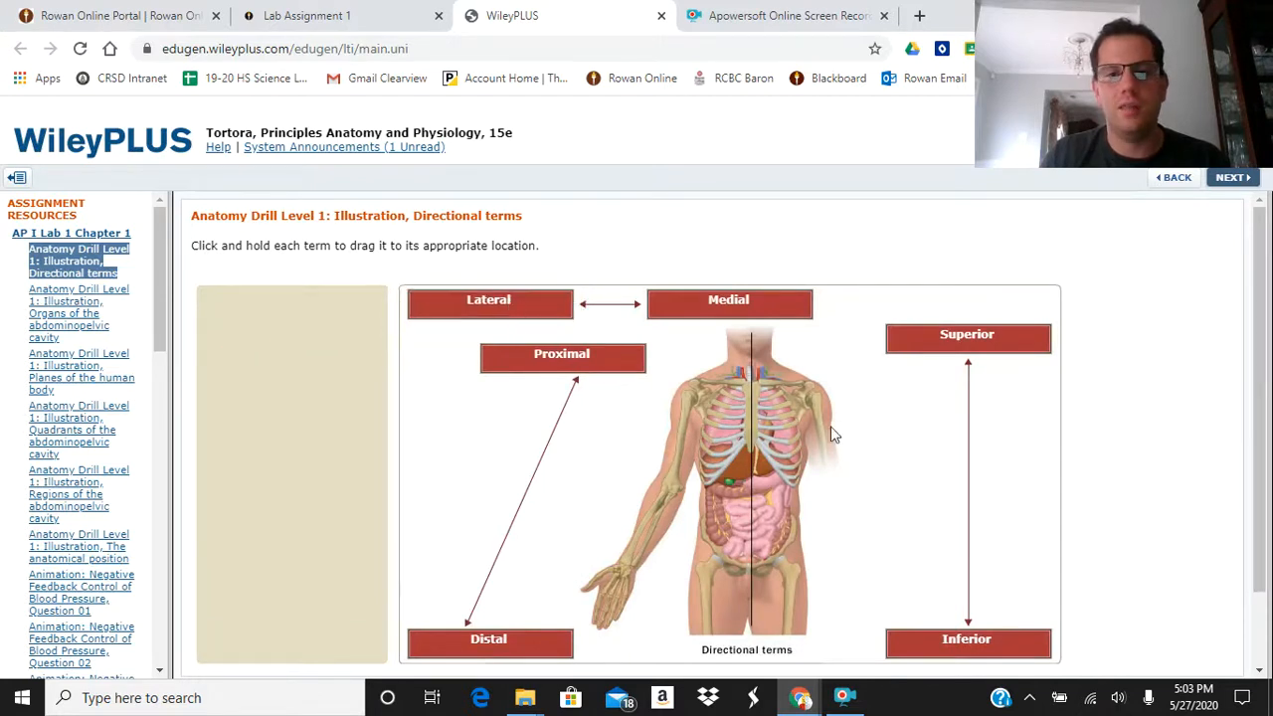
Scroll through the Assignment Resources list and close the WileyPLUS lab tab
scroll(down, 3)
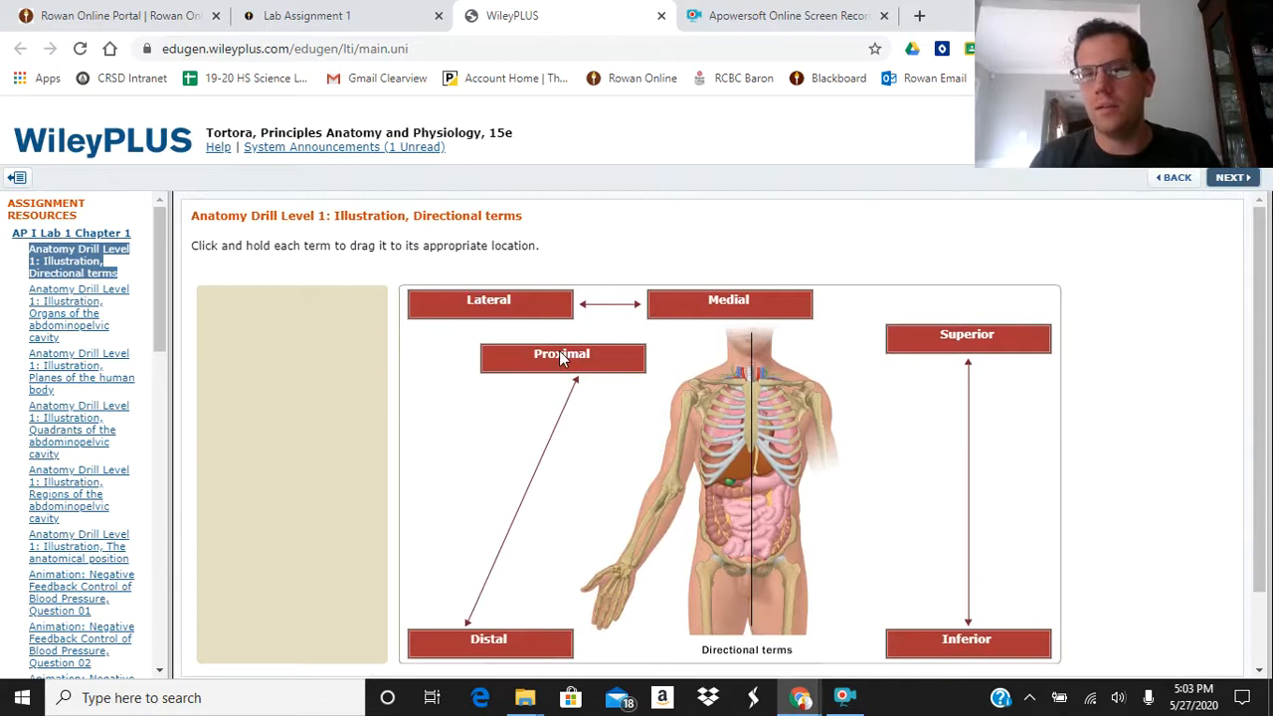
mouse_move(418, 286)
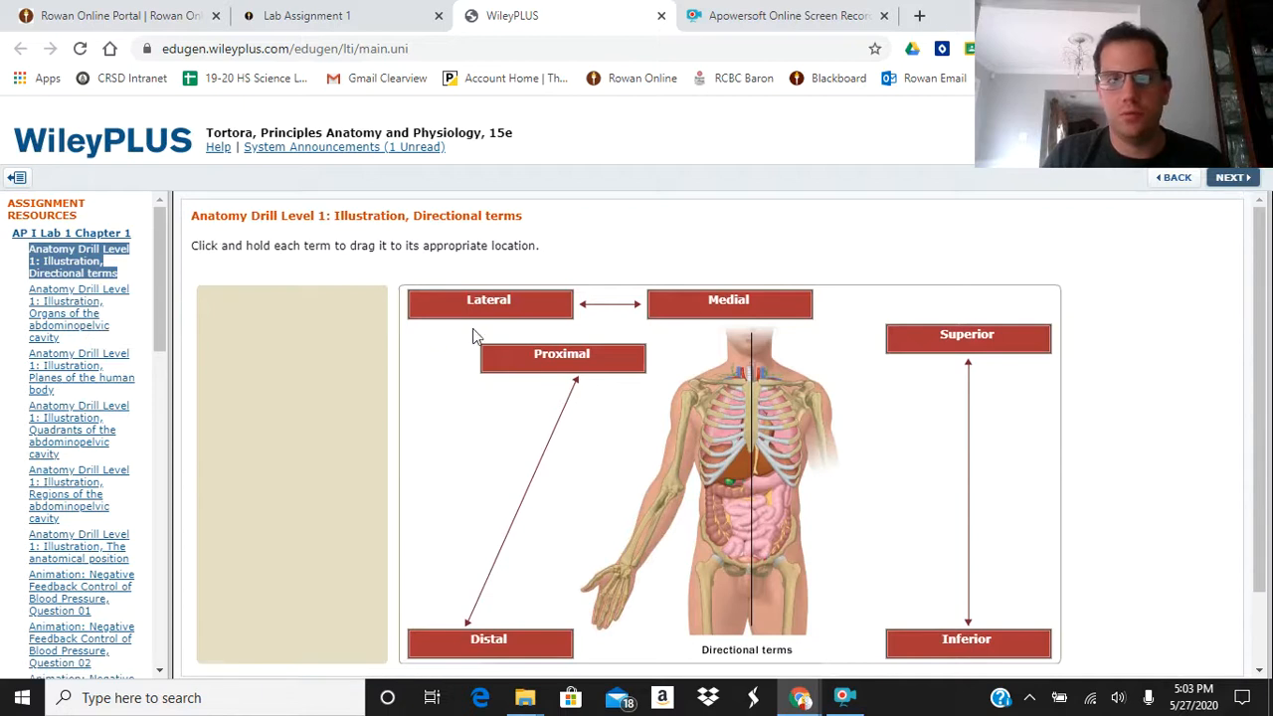
scroll(down, 3)
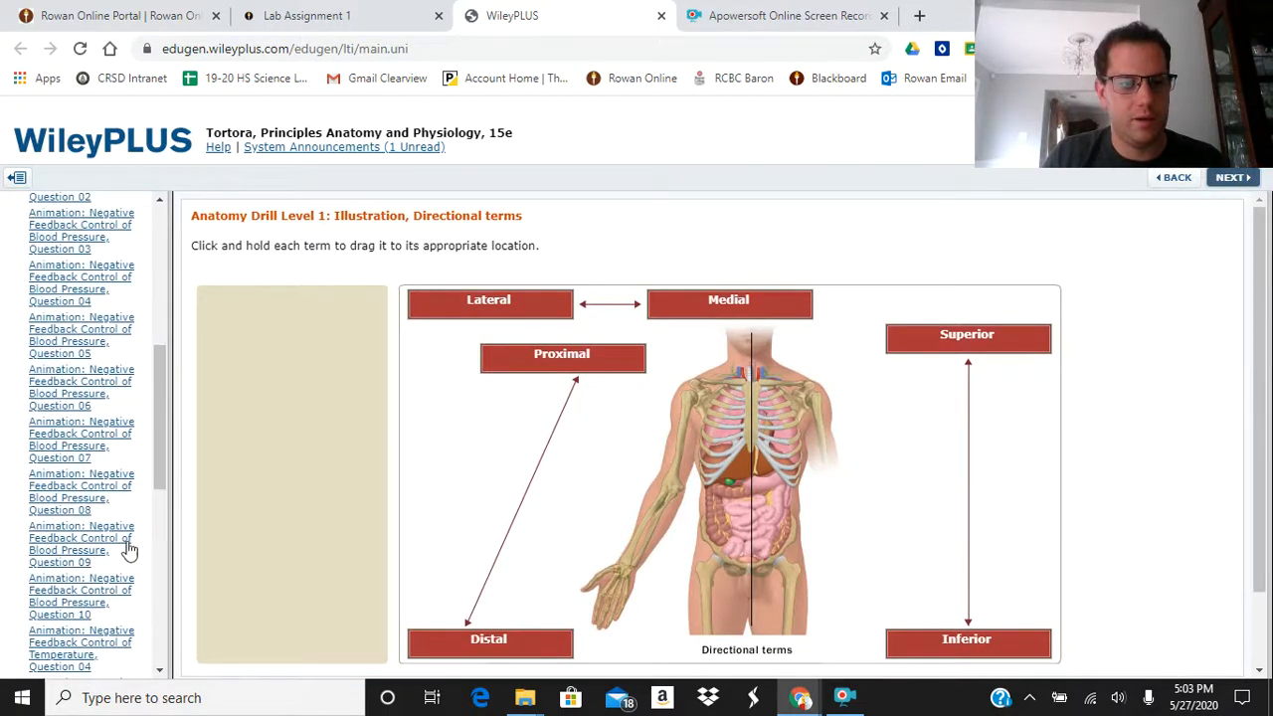
scroll(down, 3)
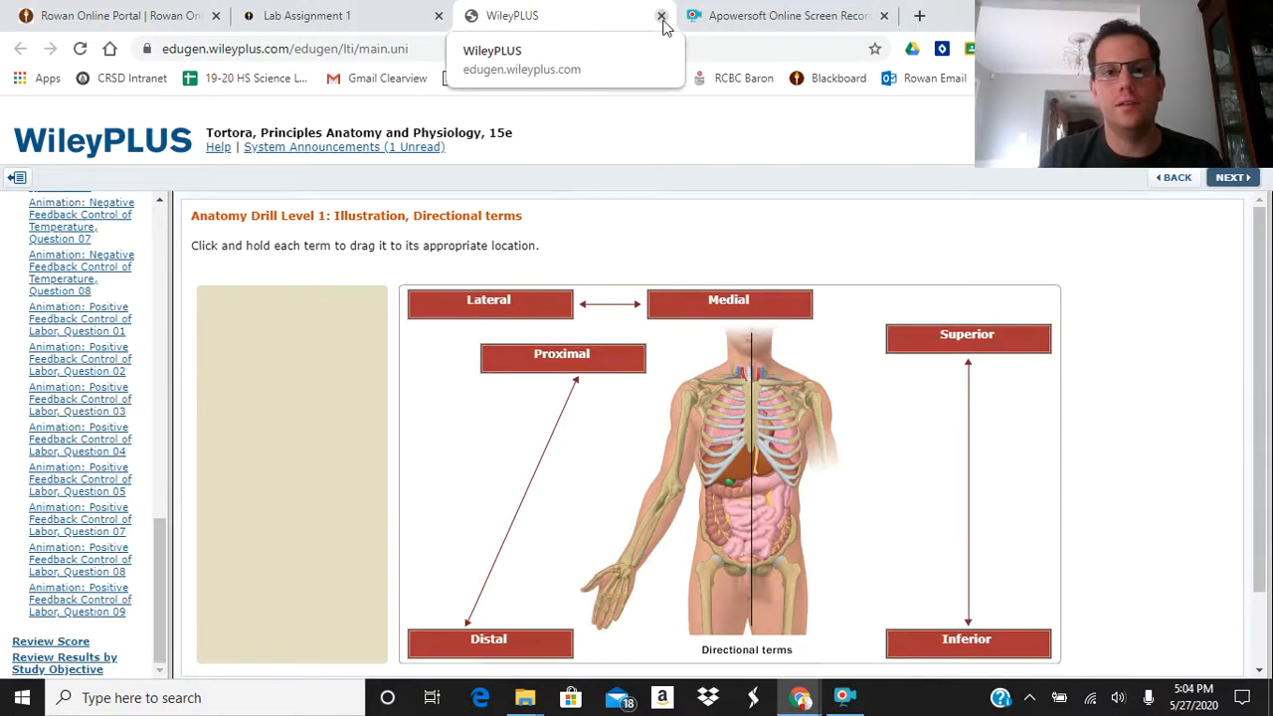
click(660, 16)
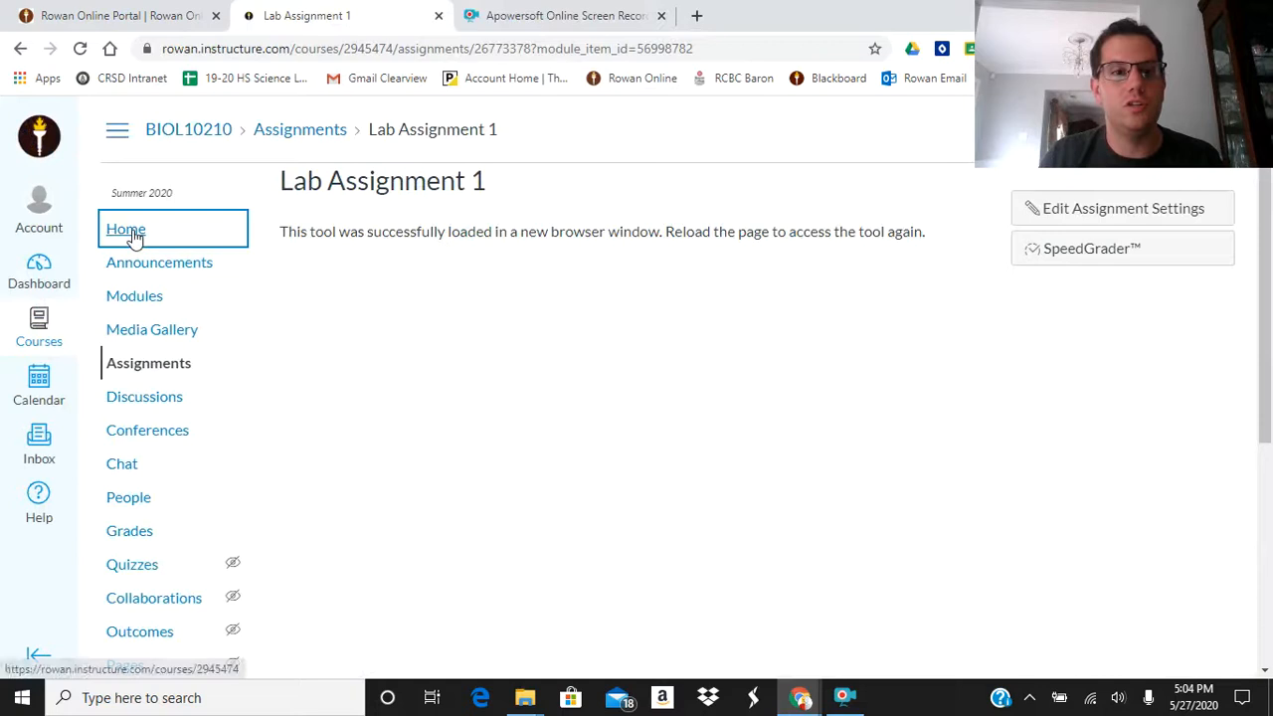
Return to the course home modules list and open Quiz 1
click(125, 229)
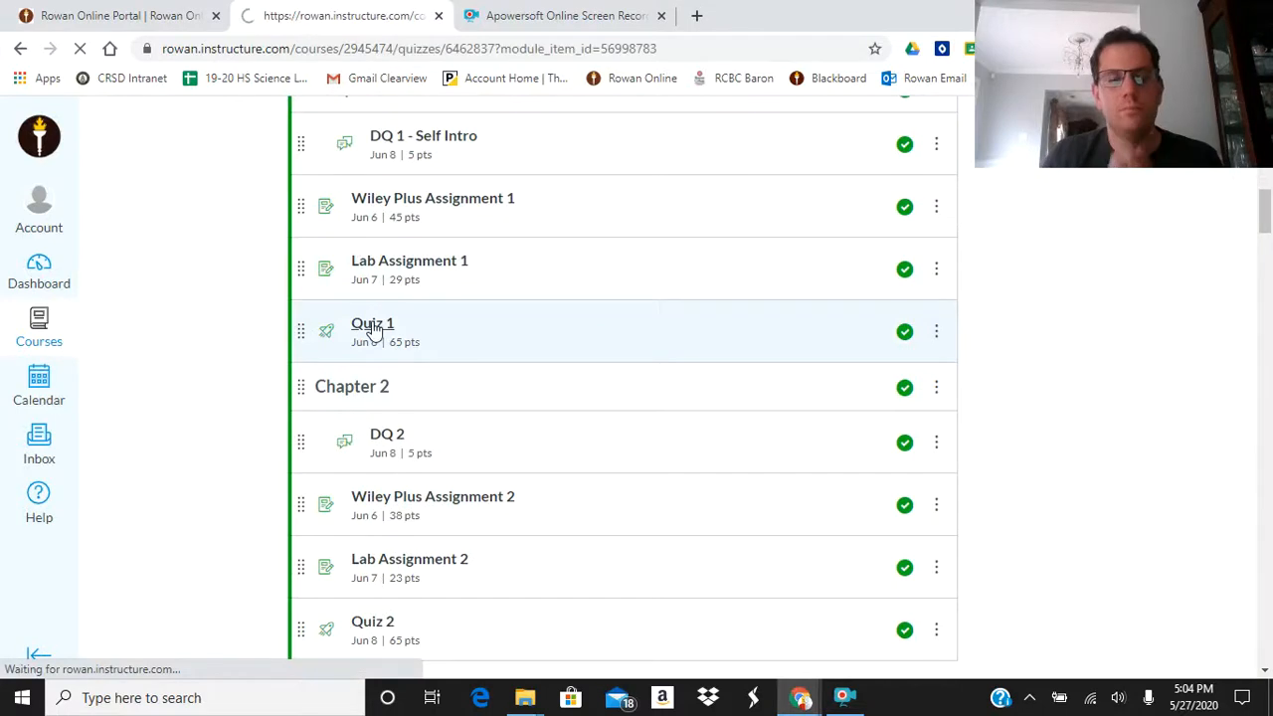
click(374, 322)
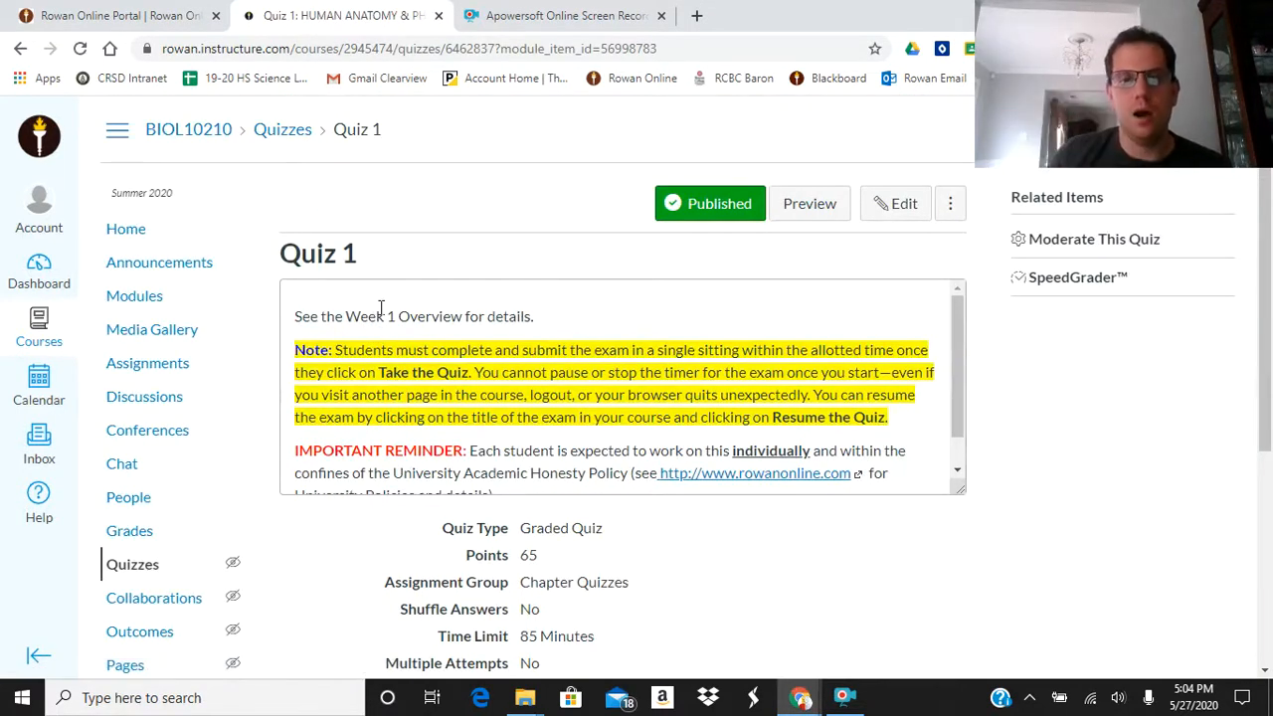
Review Quiz 1's 65 points, 85-minute limit and June 8 due date, then start its Preview
scroll(down, 3)
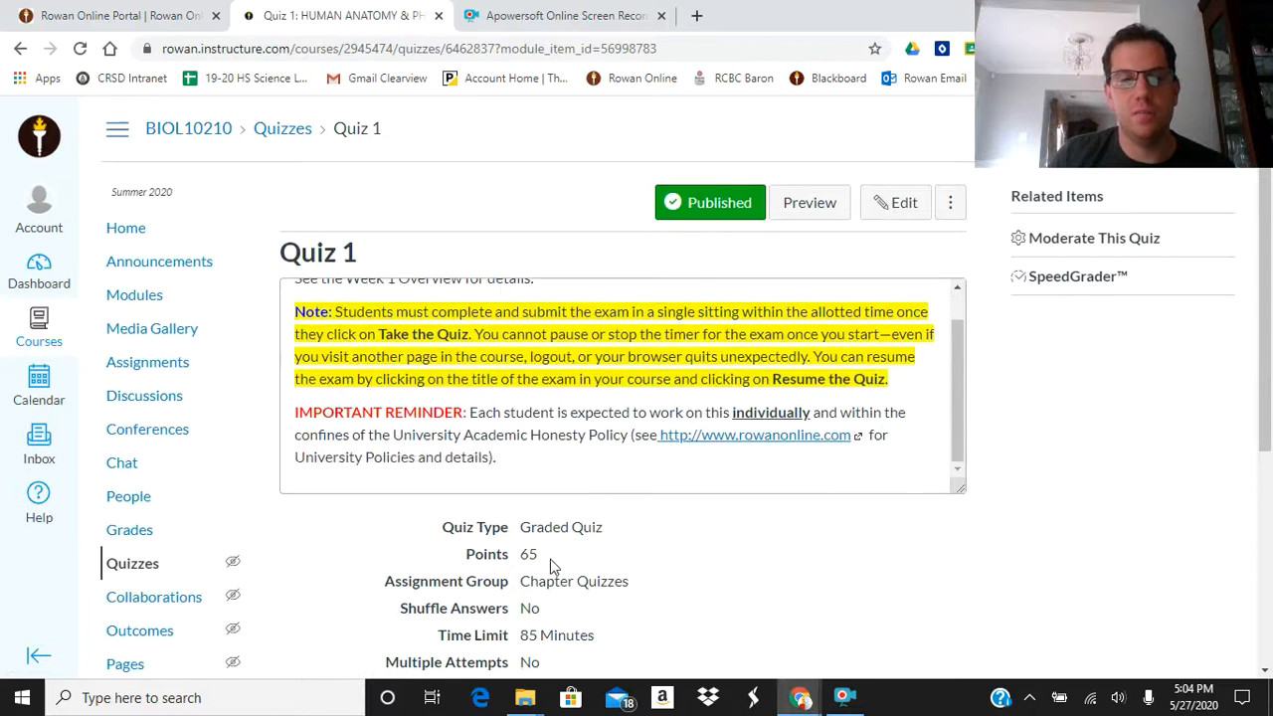
scroll(down, 3)
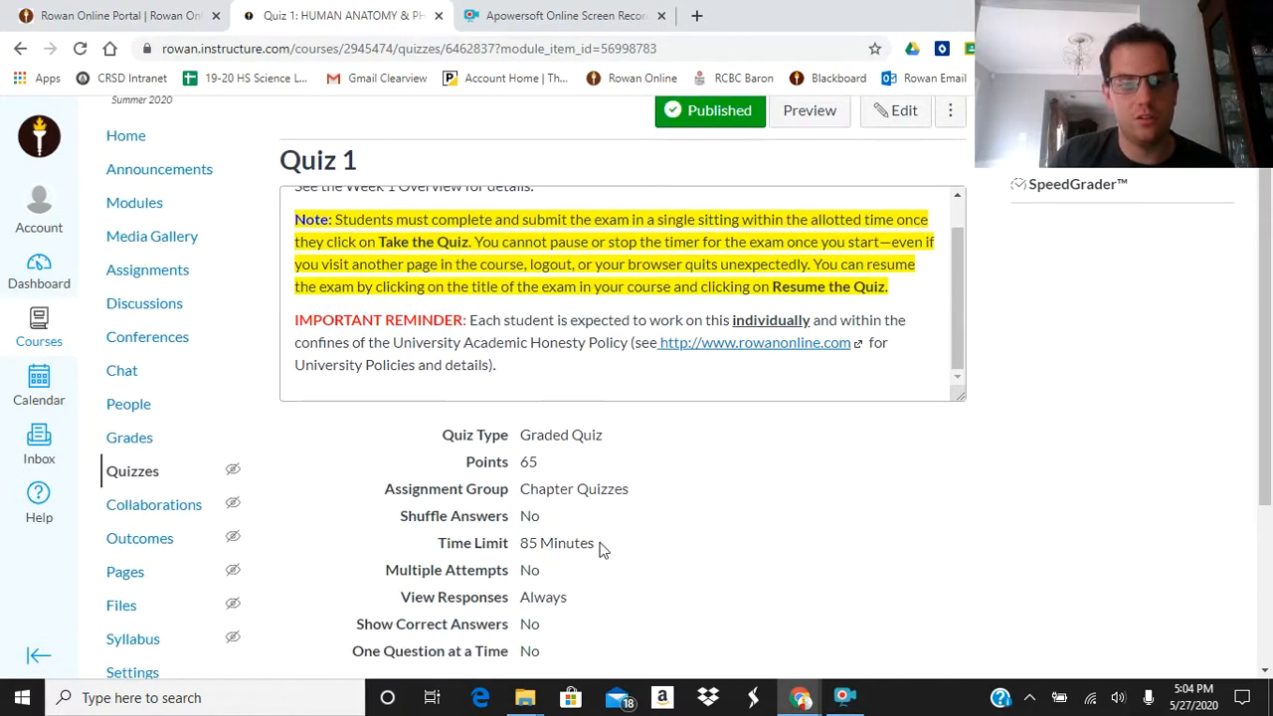
scroll(down, 3)
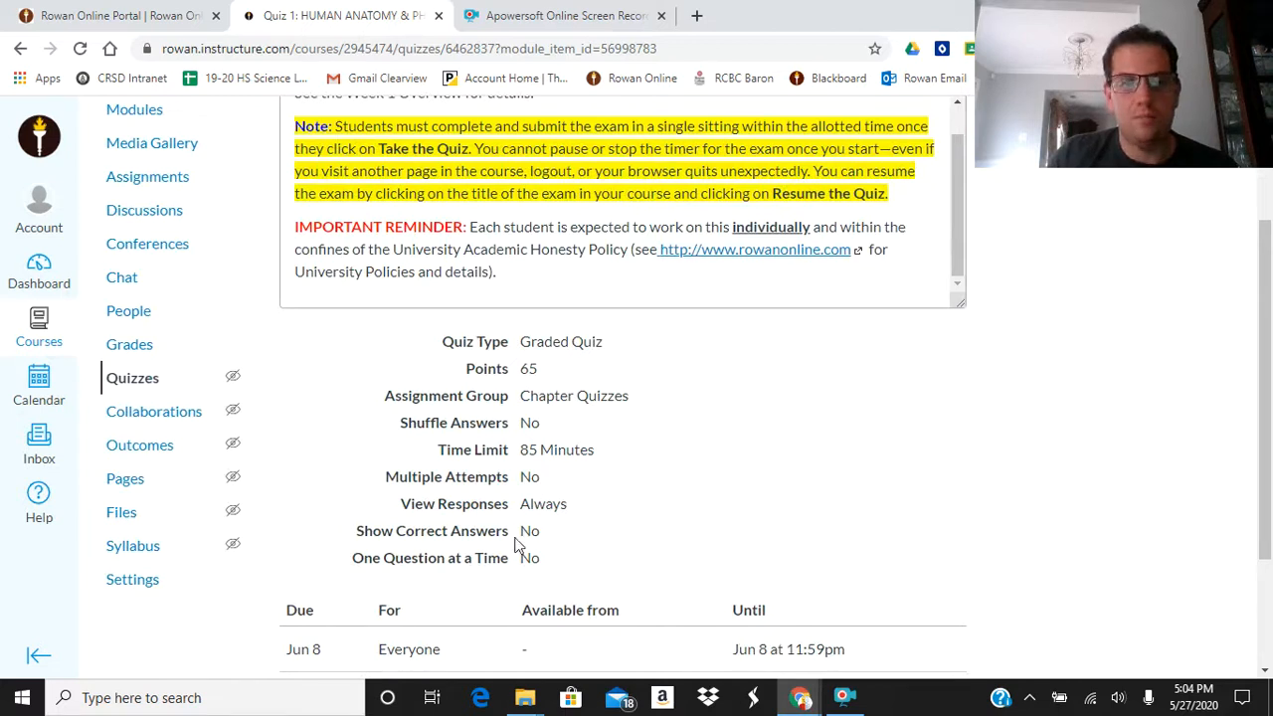
mouse_move(567, 565)
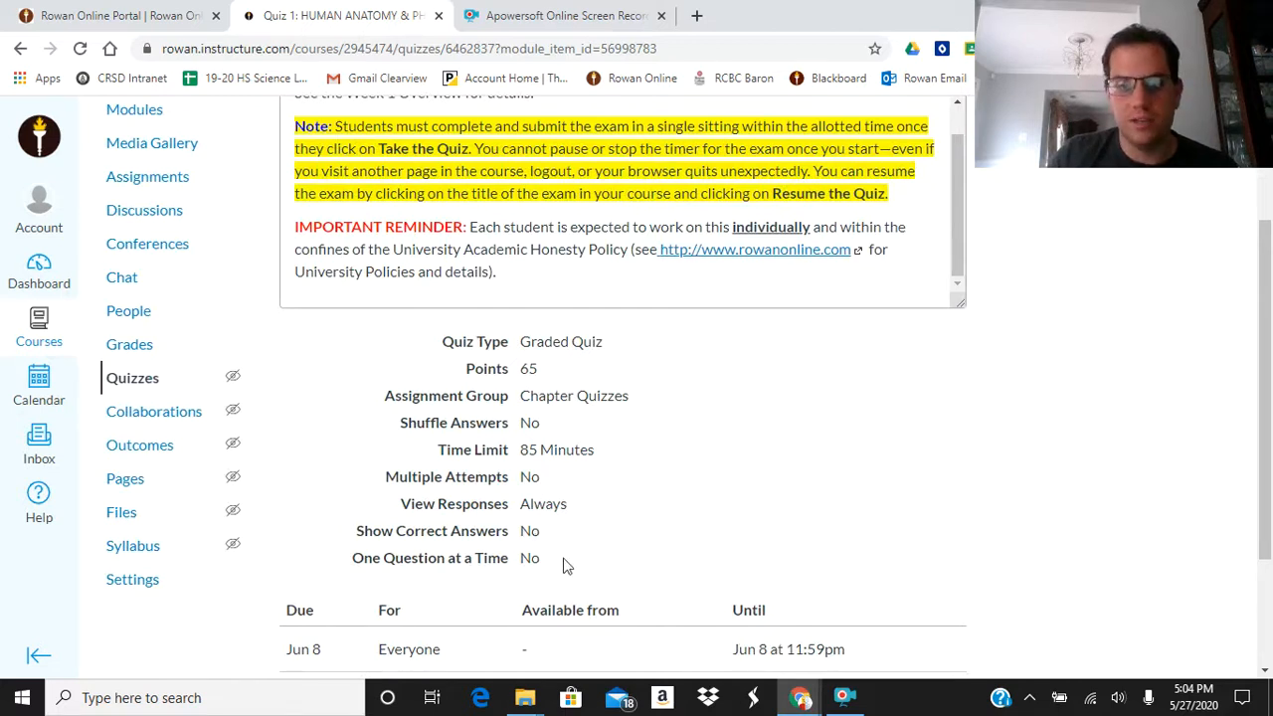
scroll(down, 3)
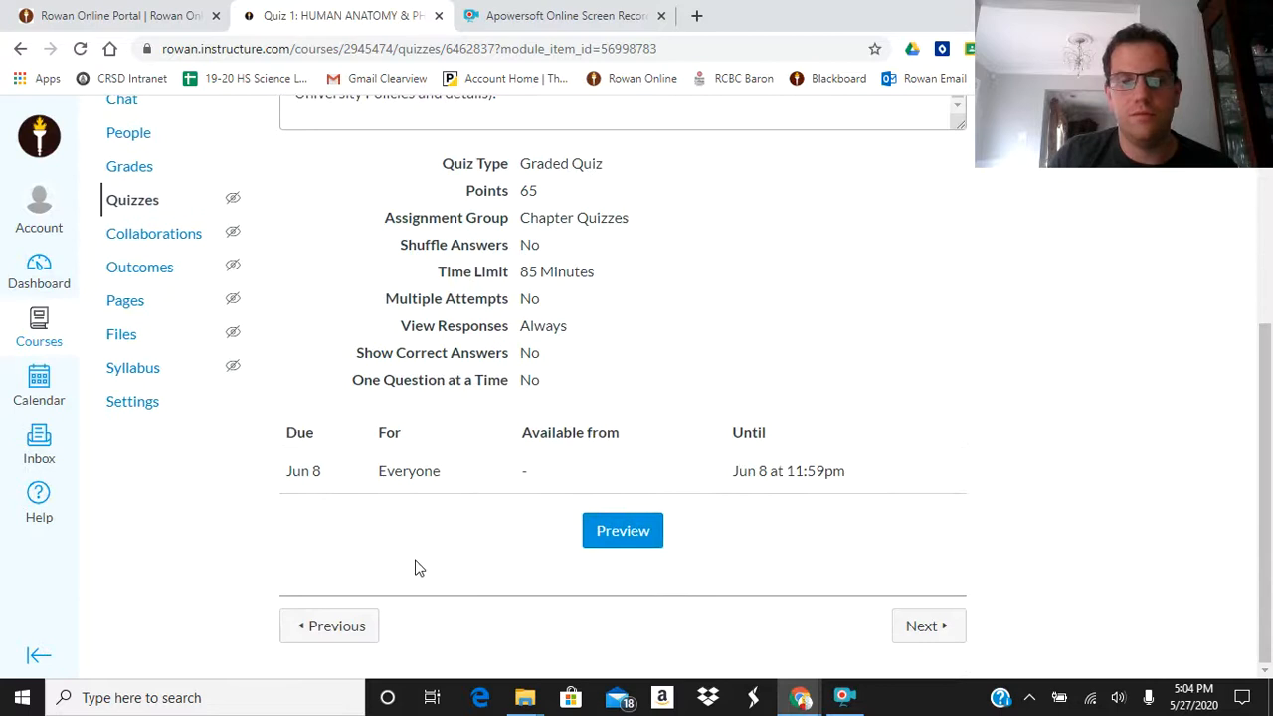
click(623, 529)
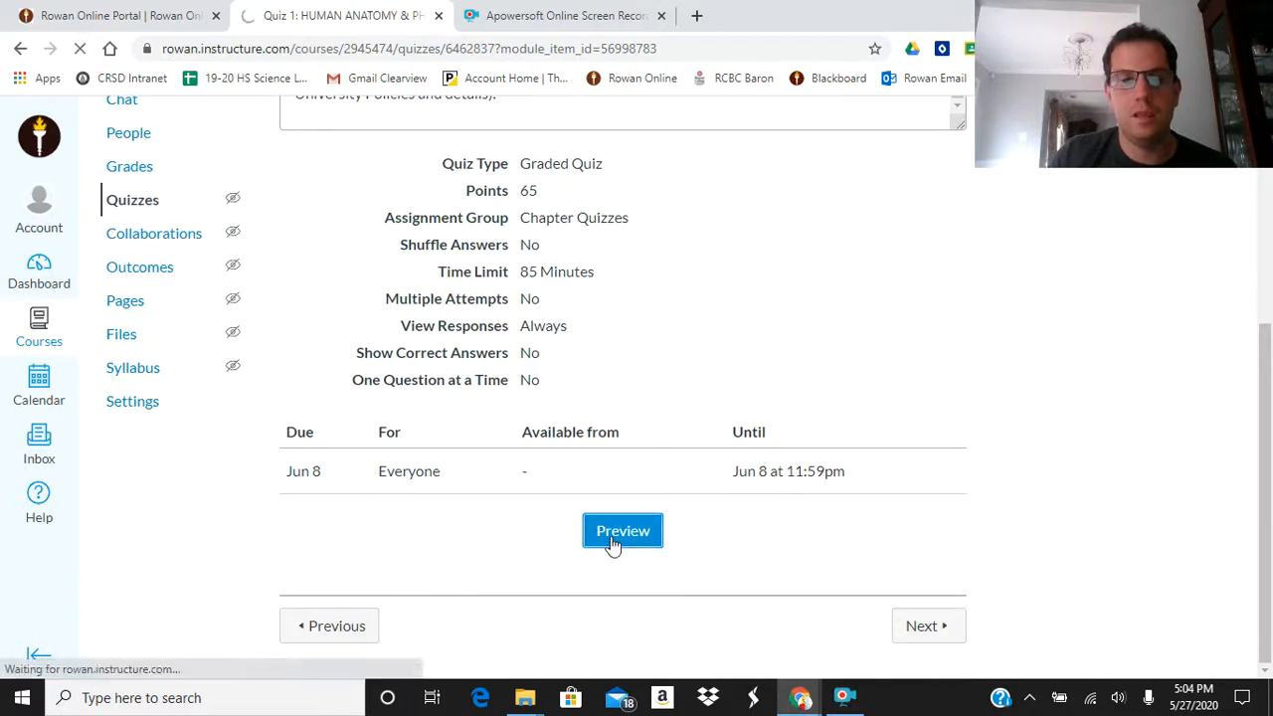
Load the Quiz 1 student preview with instructions, first question and timer, then head Home
click(623, 529)
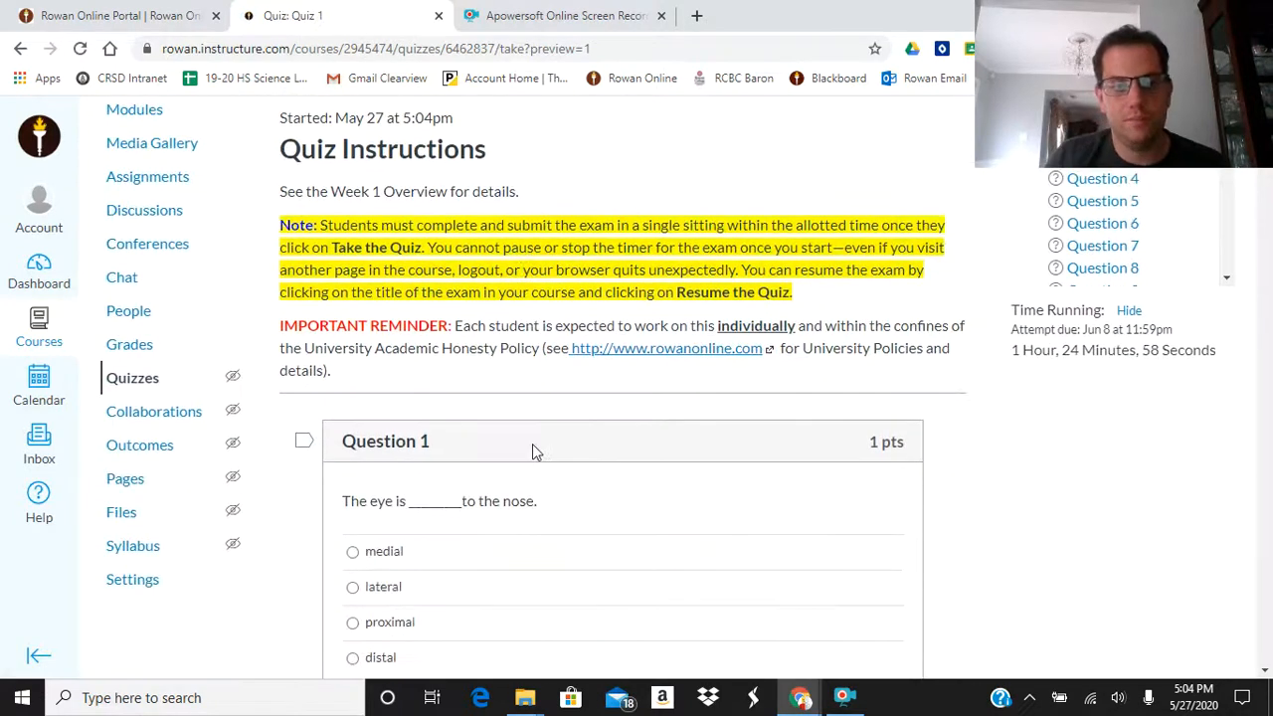
scroll(down, 3)
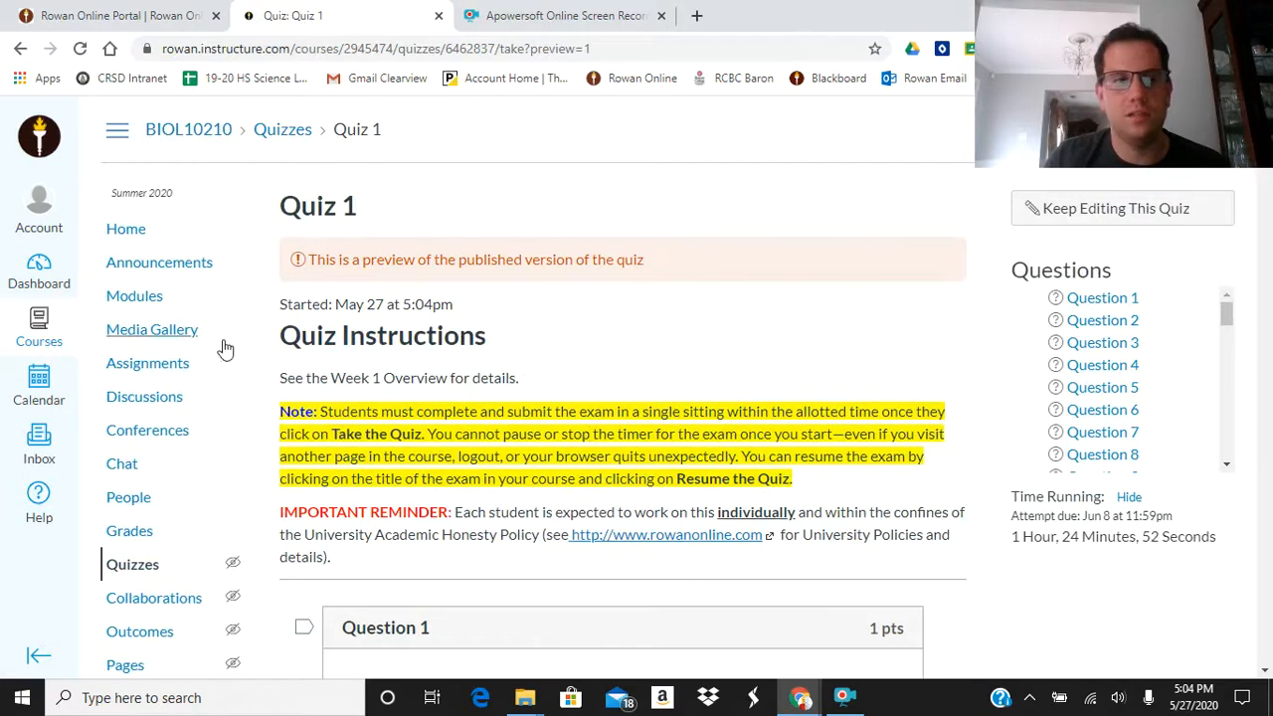
click(125, 229)
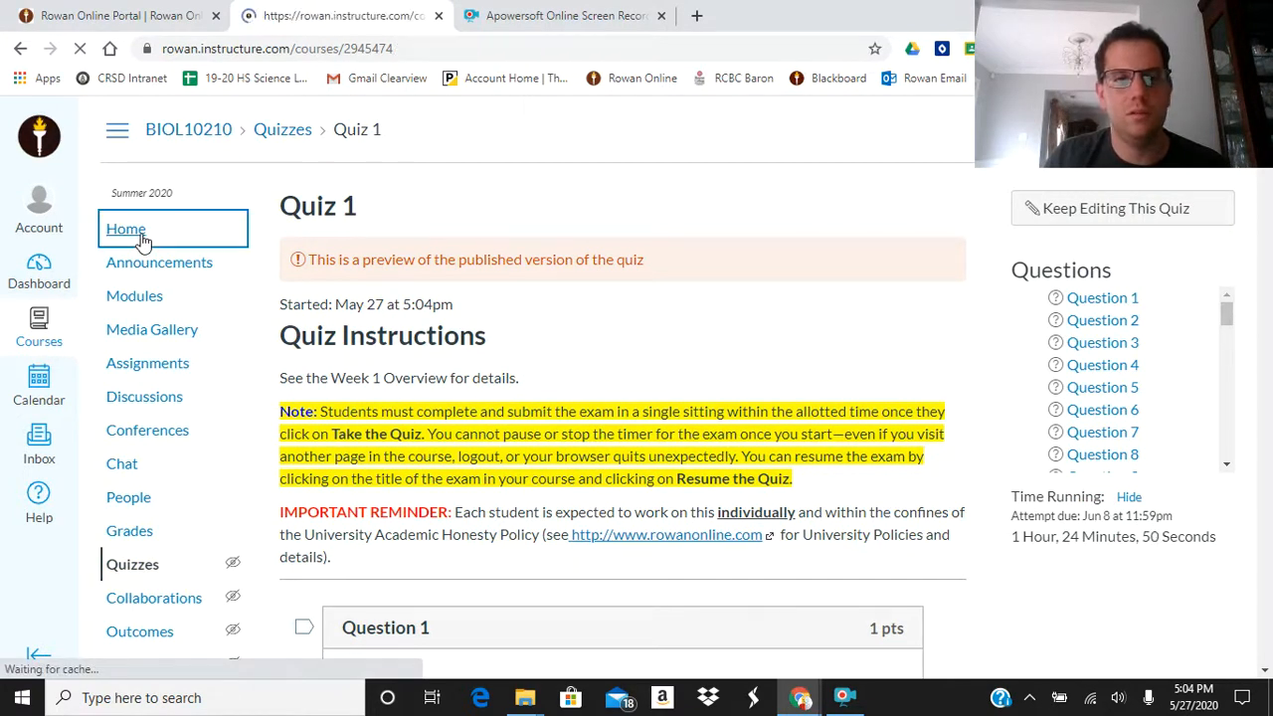
Scroll the course home page through the Week 2 and Week 3 modules
click(125, 229)
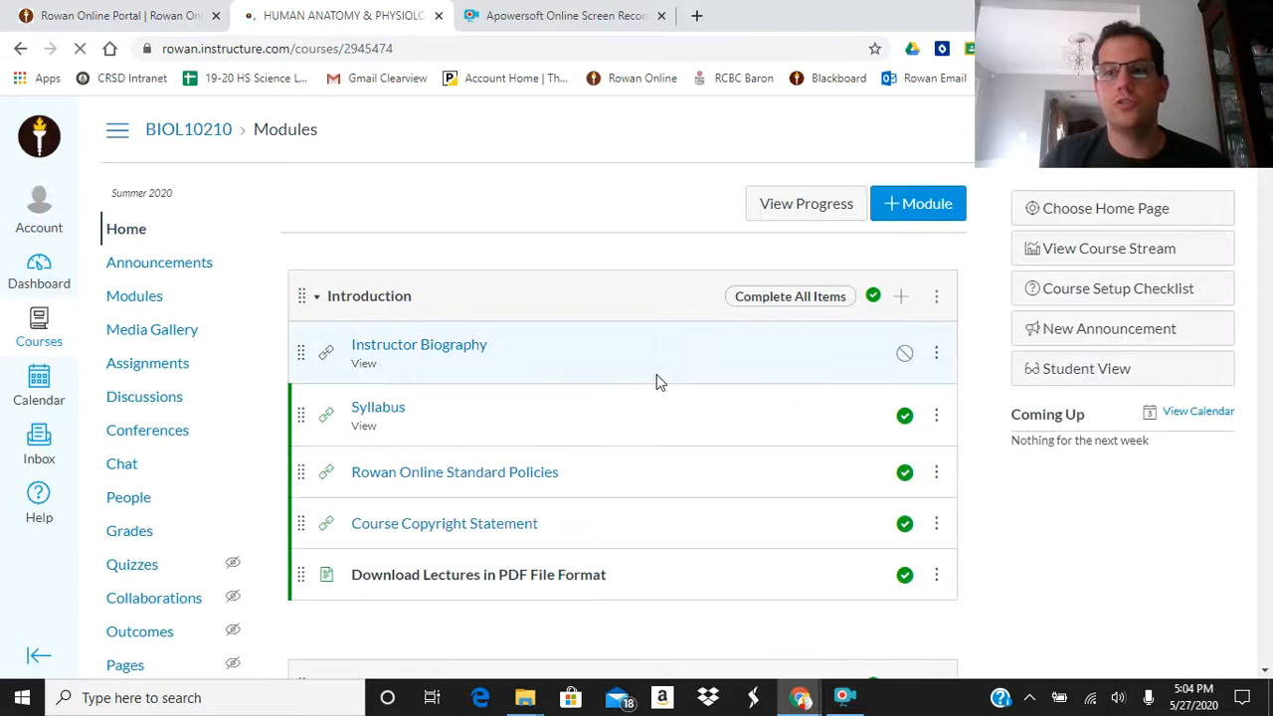
scroll(down, 3)
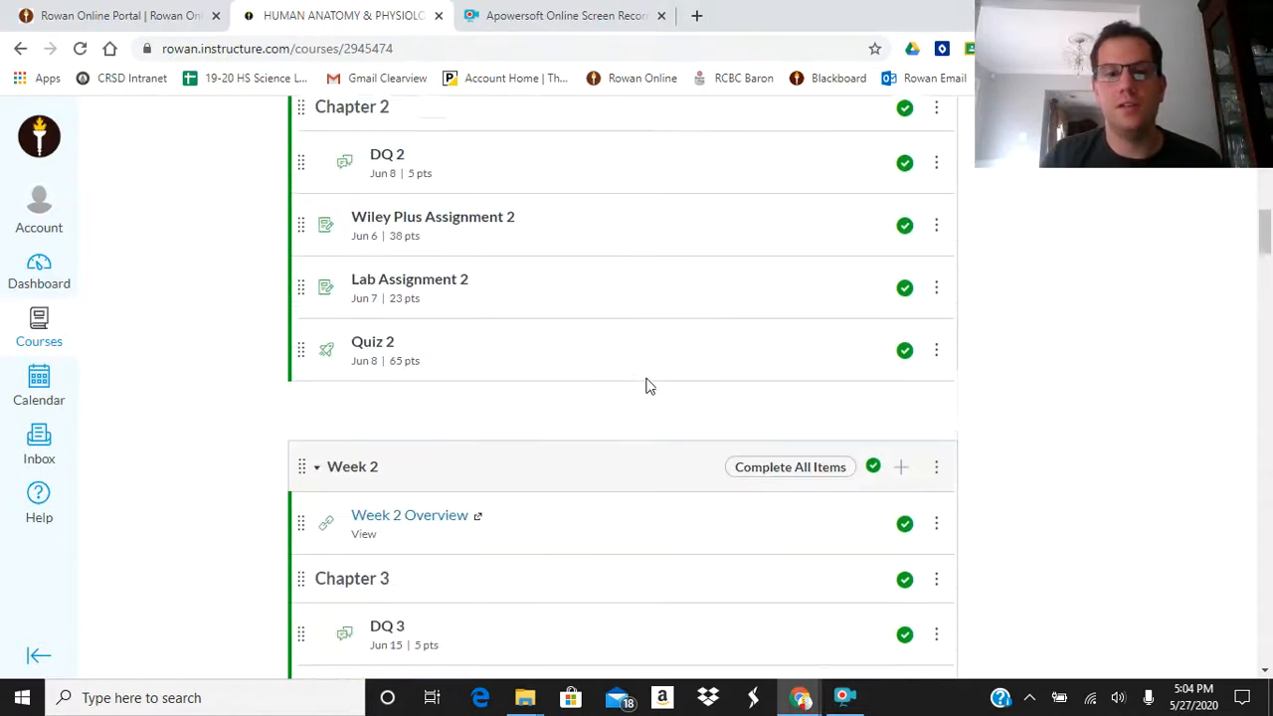
scroll(down, 3)
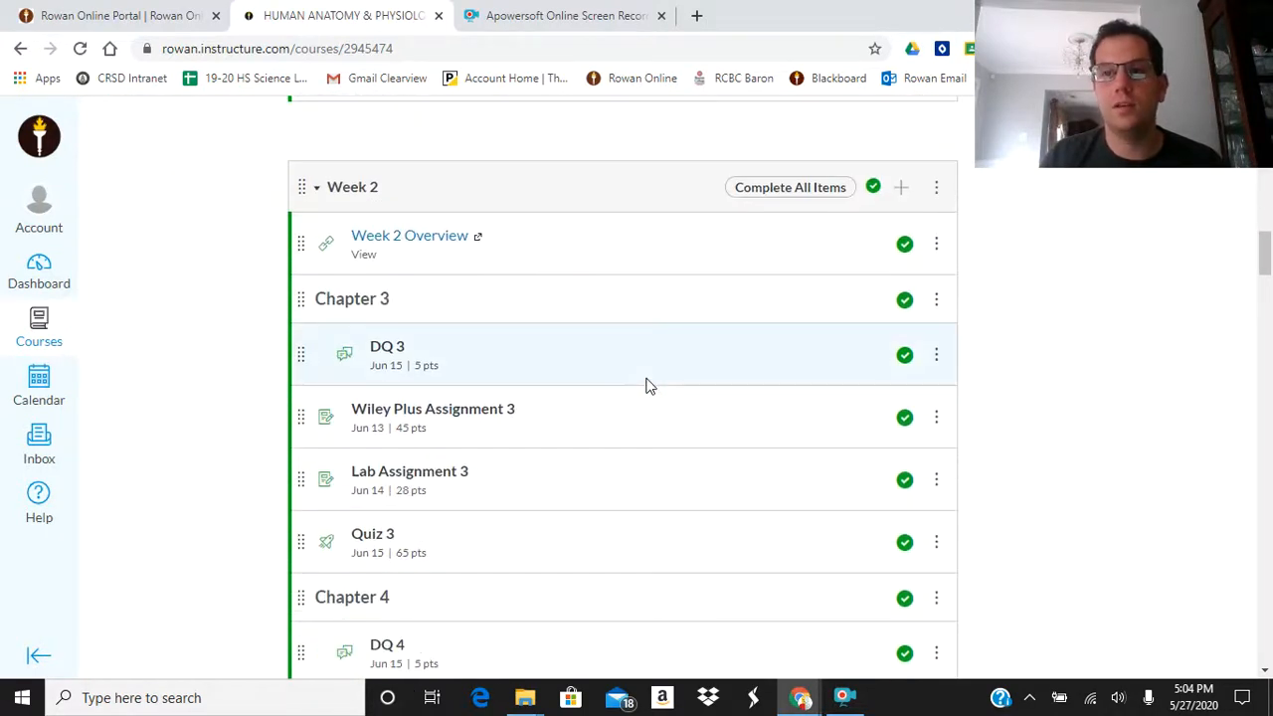
scroll(down, 3)
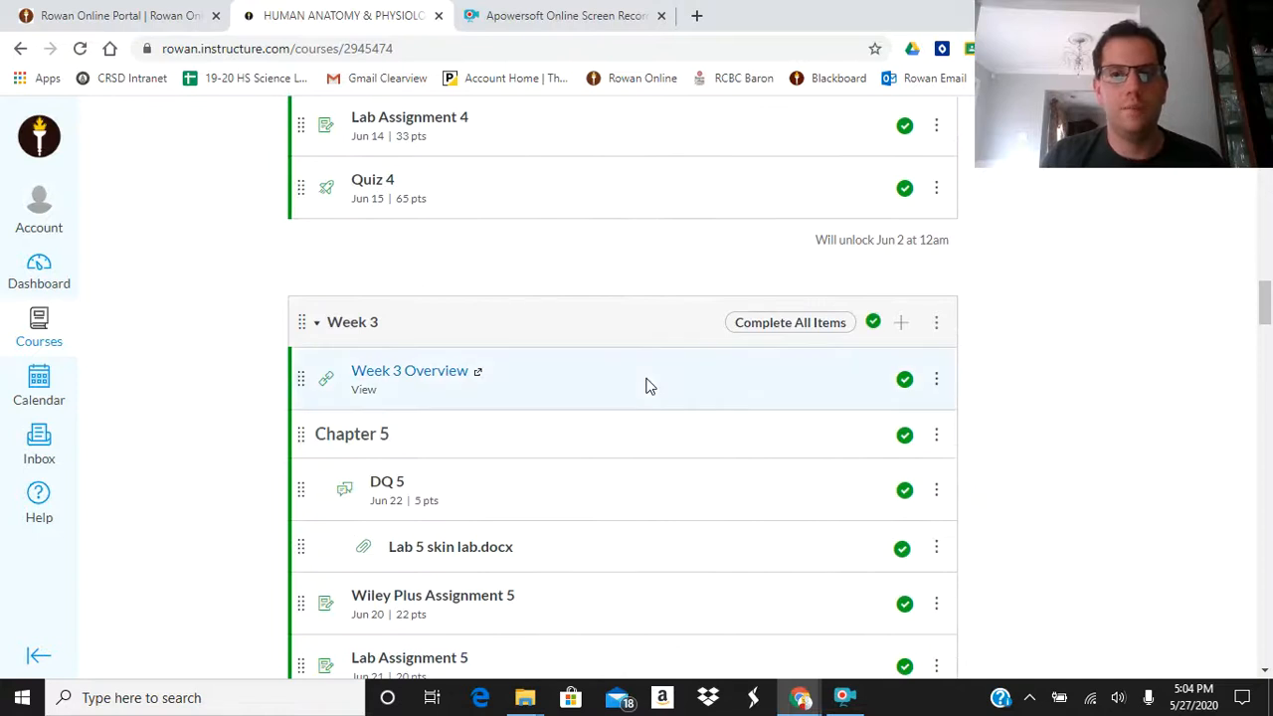
scroll(down, 3)
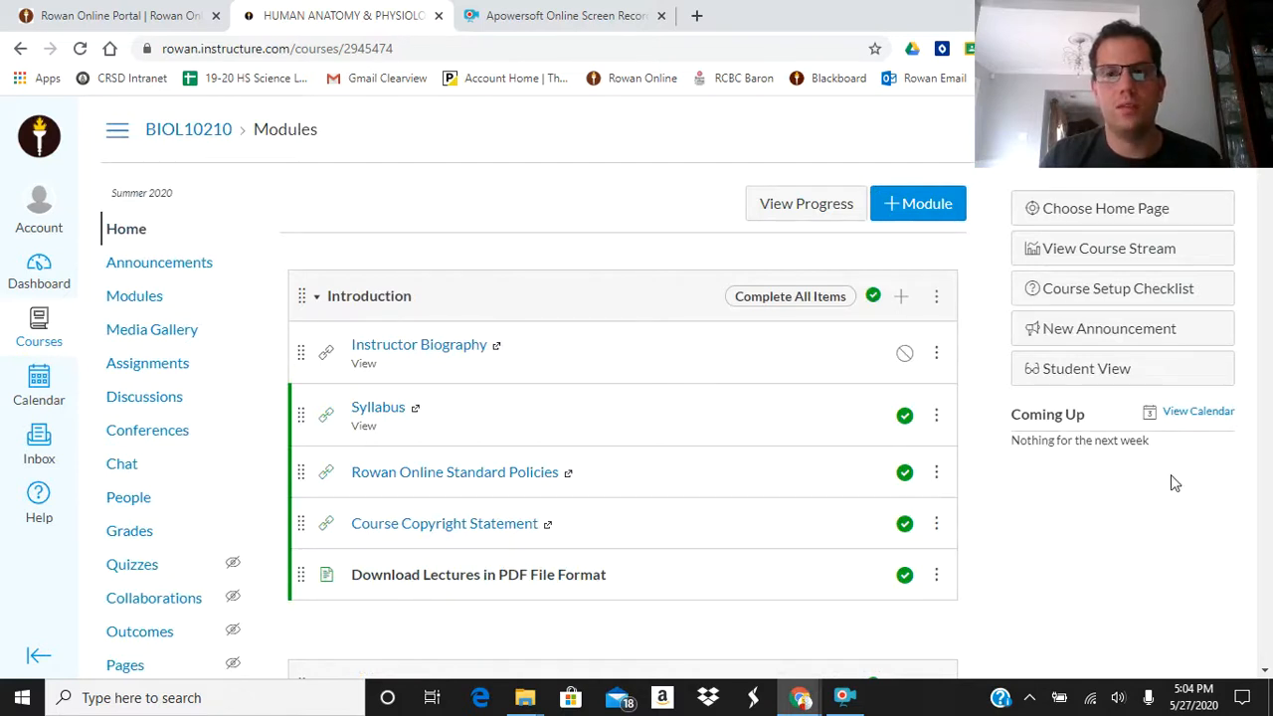
mouse_move(712, 32)
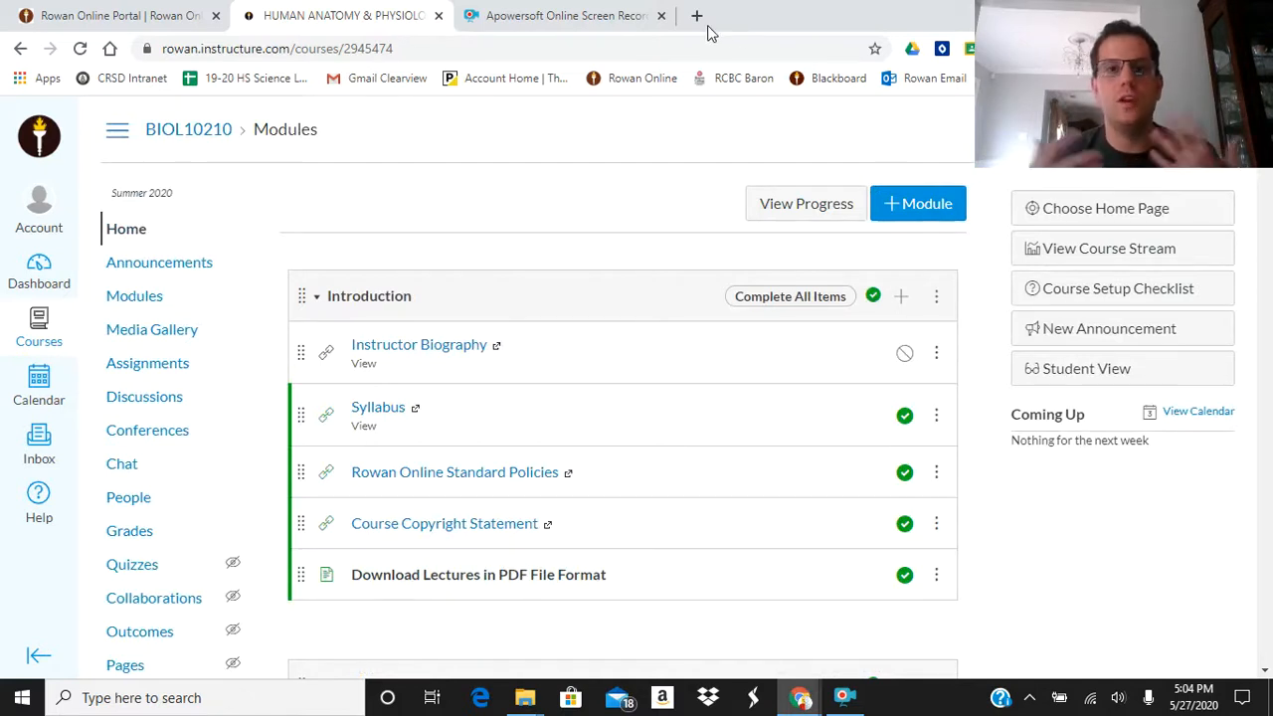
Search Google for wileyplus support and open the Legacy WileyPLUS support site's help topics
text(wily)
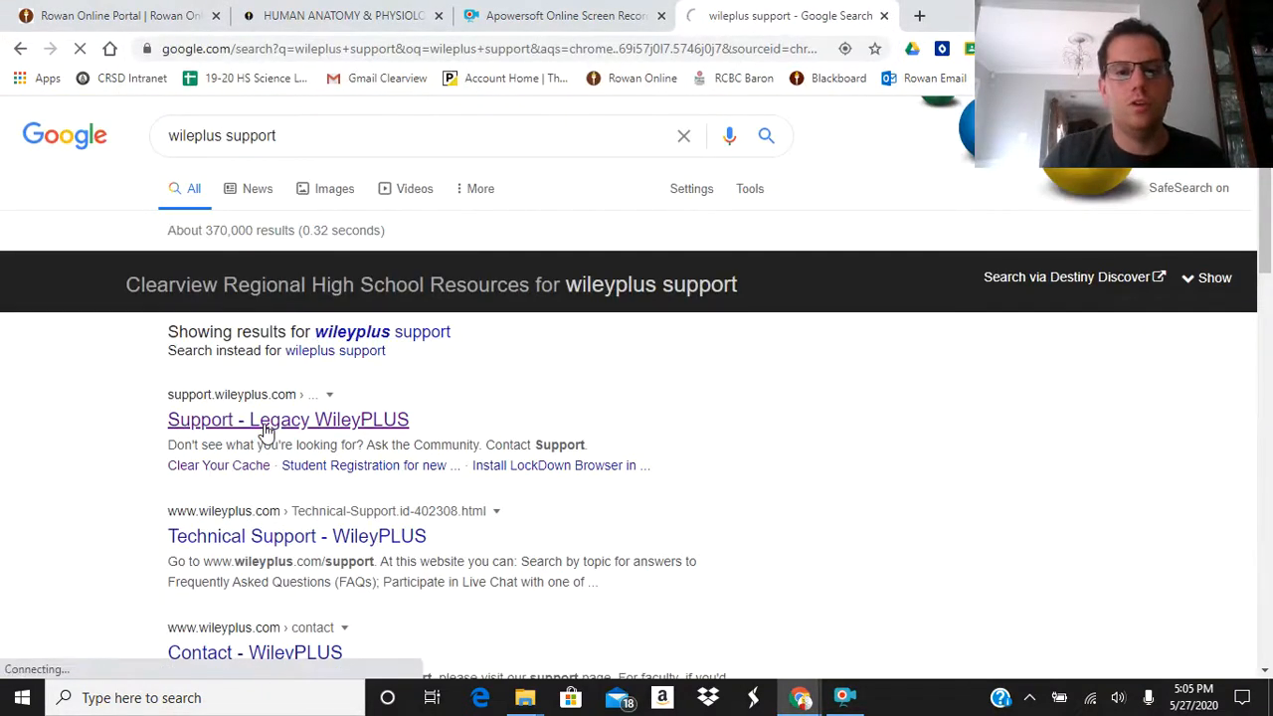
click(286, 418)
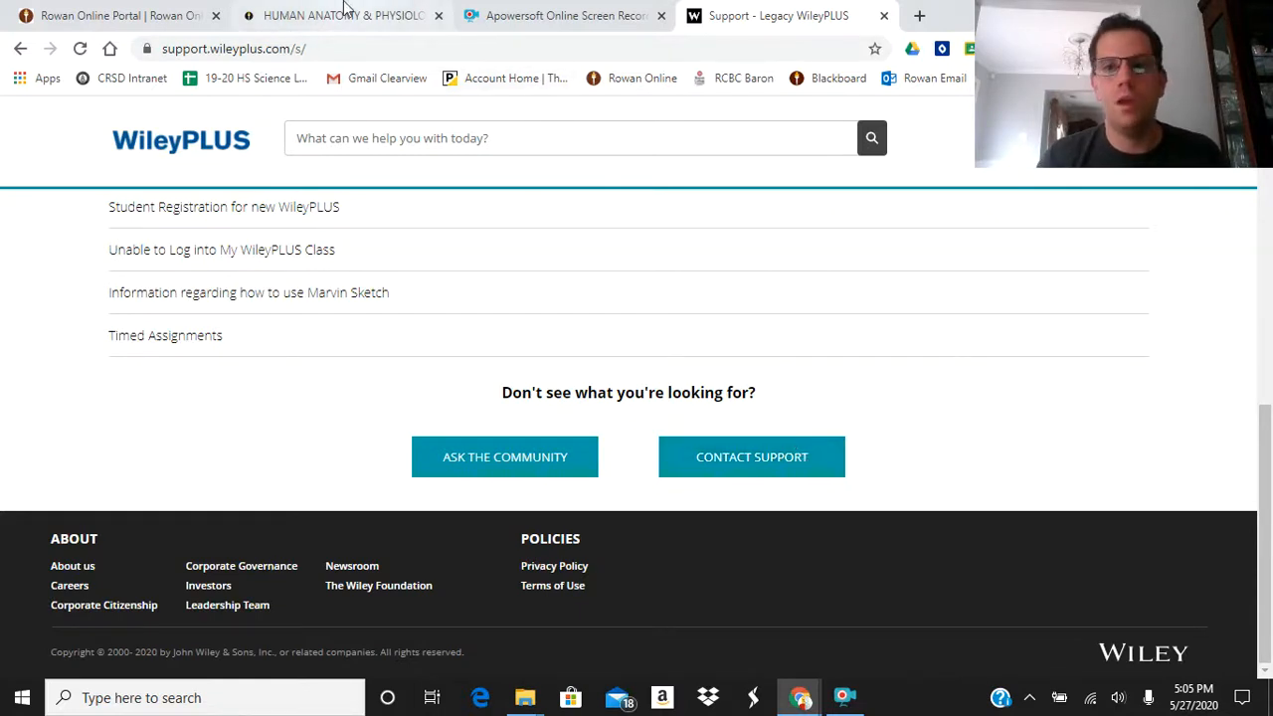
mouse_move(342, 16)
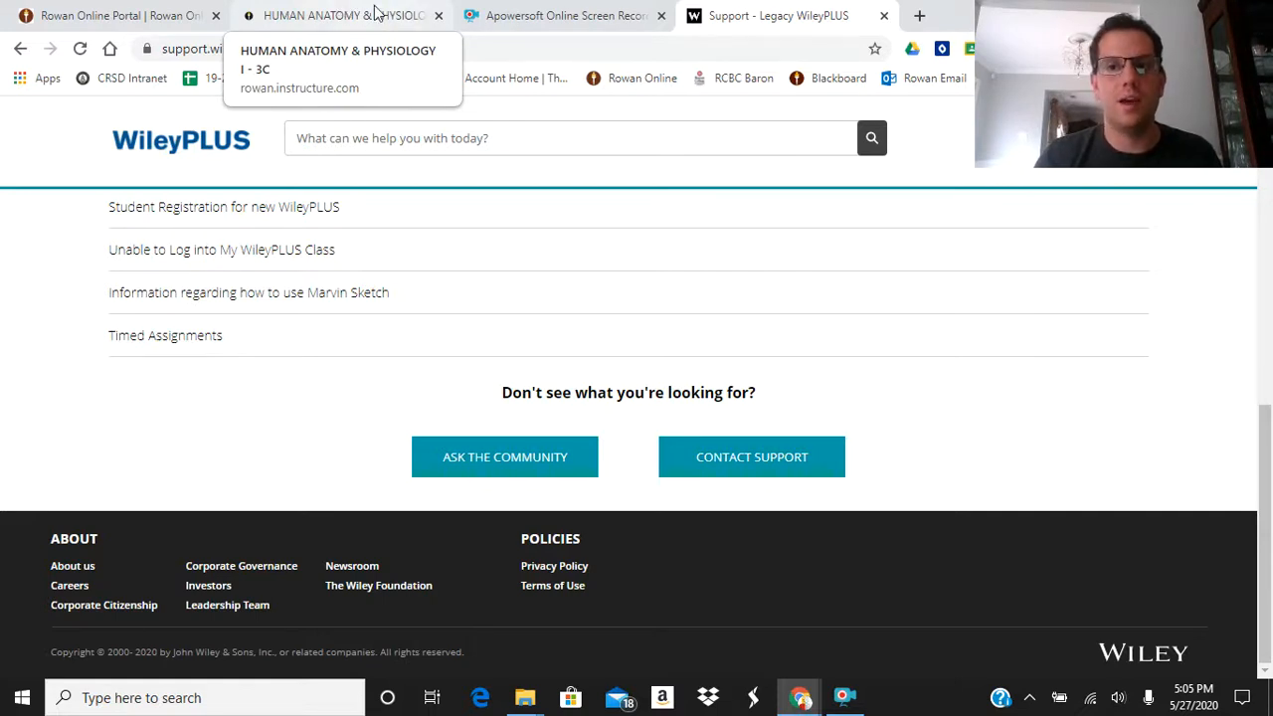
click(844, 696)
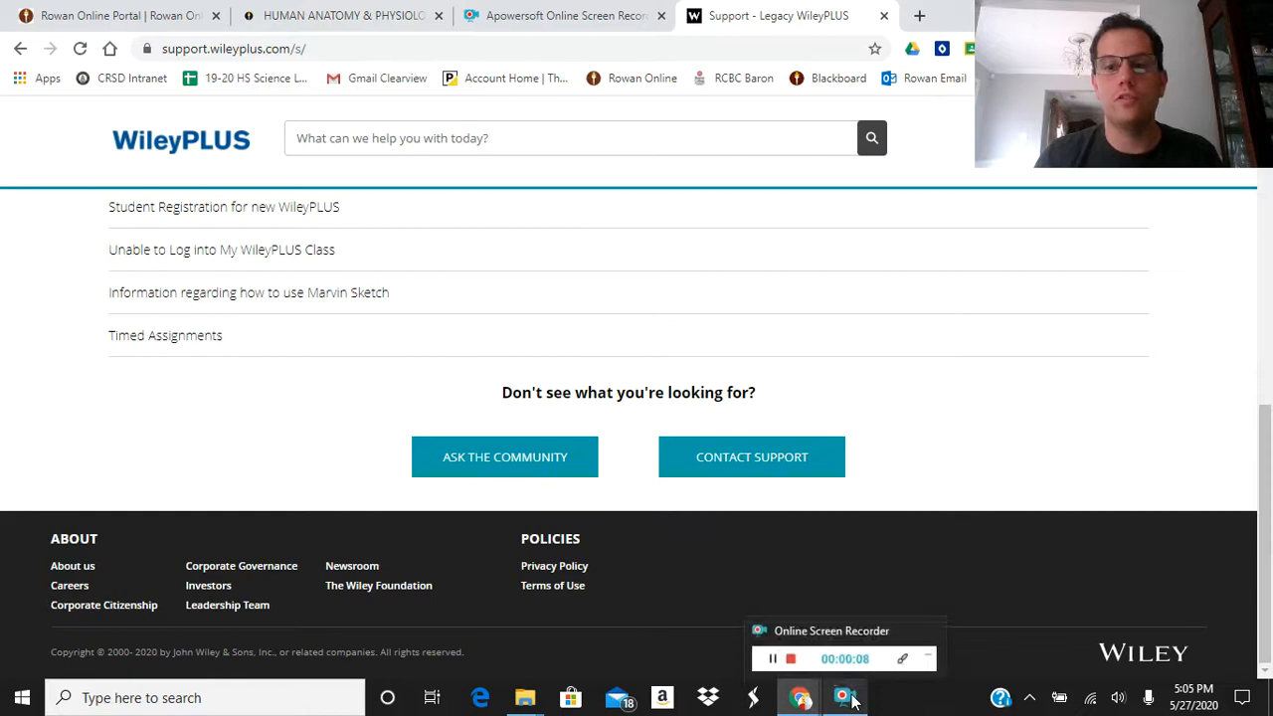